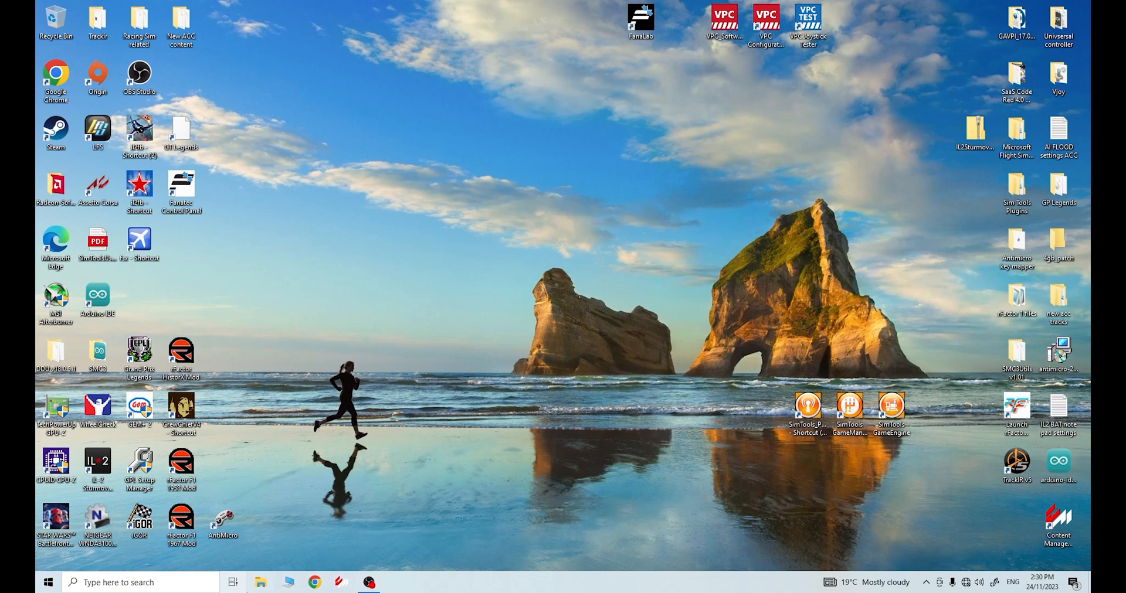
Create a new folder named 'IL-2 Sturmovik VP MOD' at the root of the C: drive.
click(260, 582)
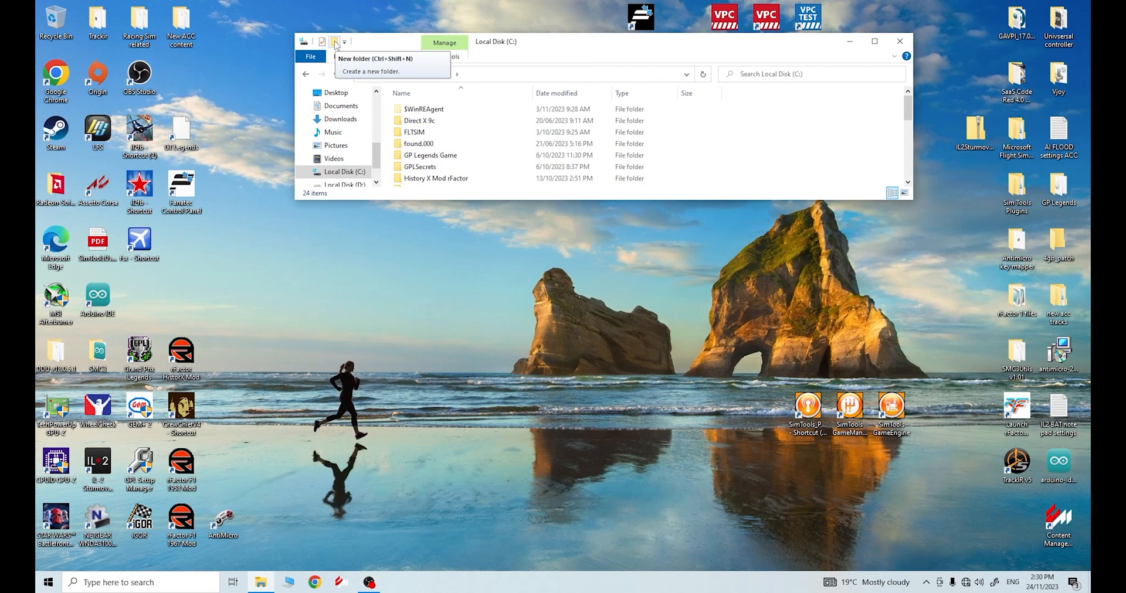
click(334, 42)
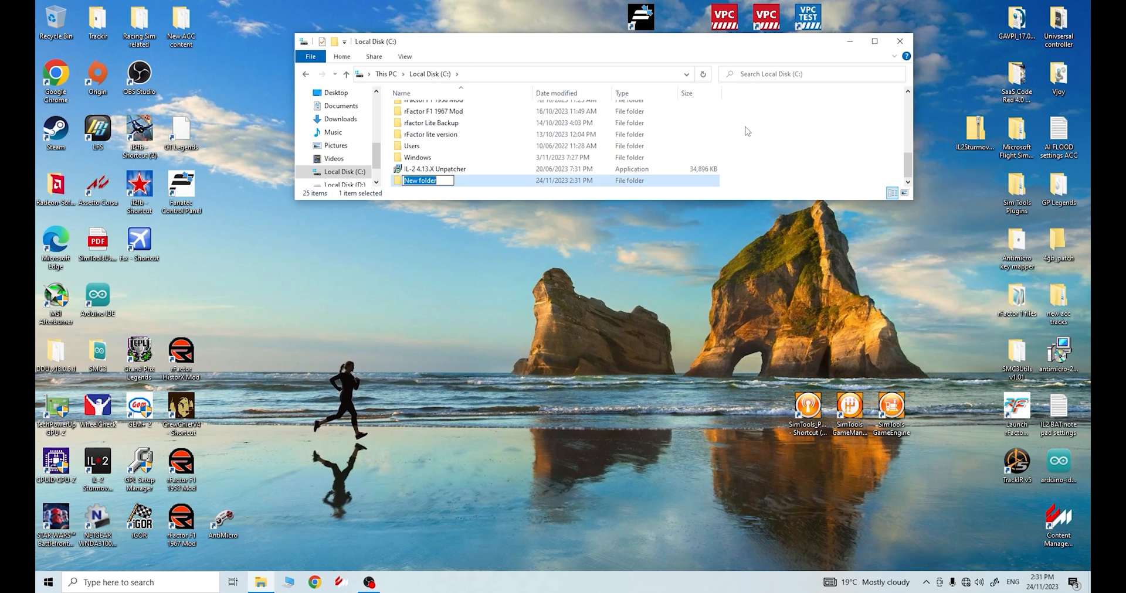
text(IL-2)
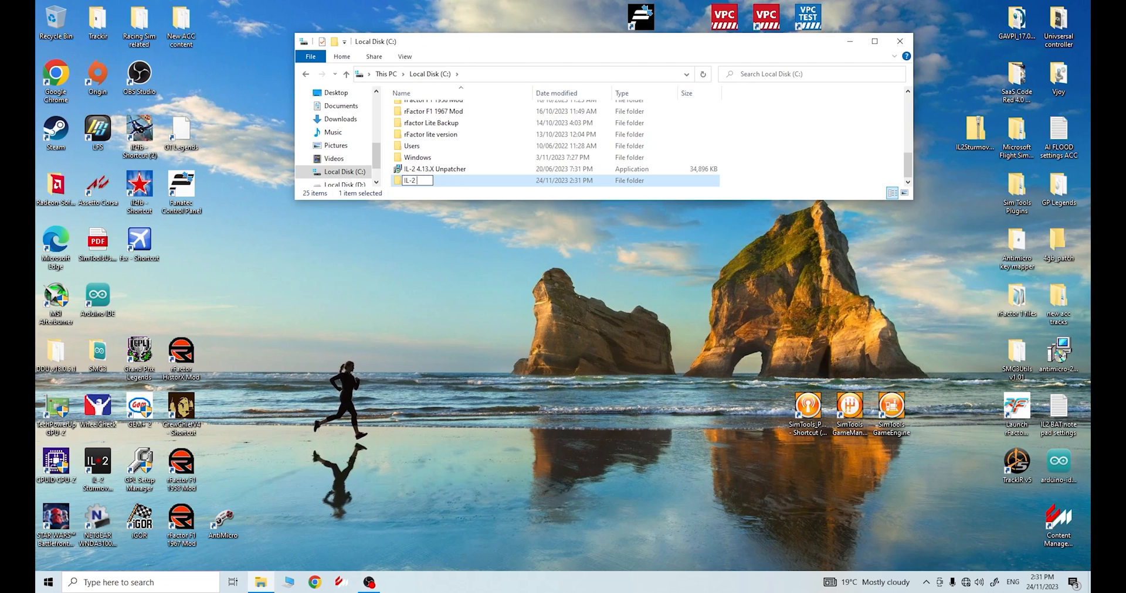
text(Sturmovik VP MOD)
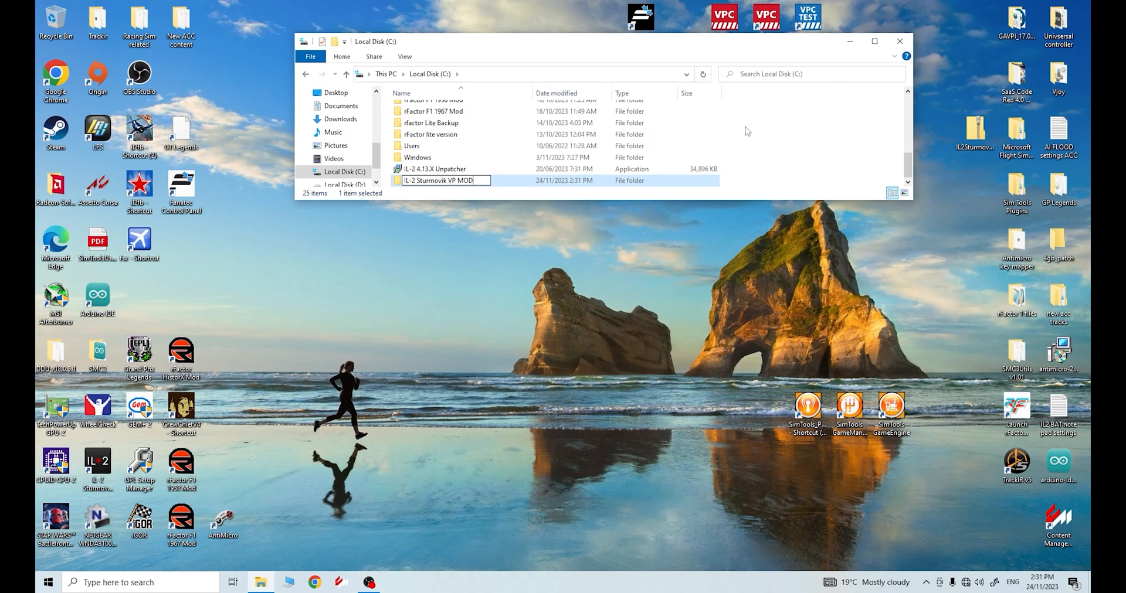
key(Return)
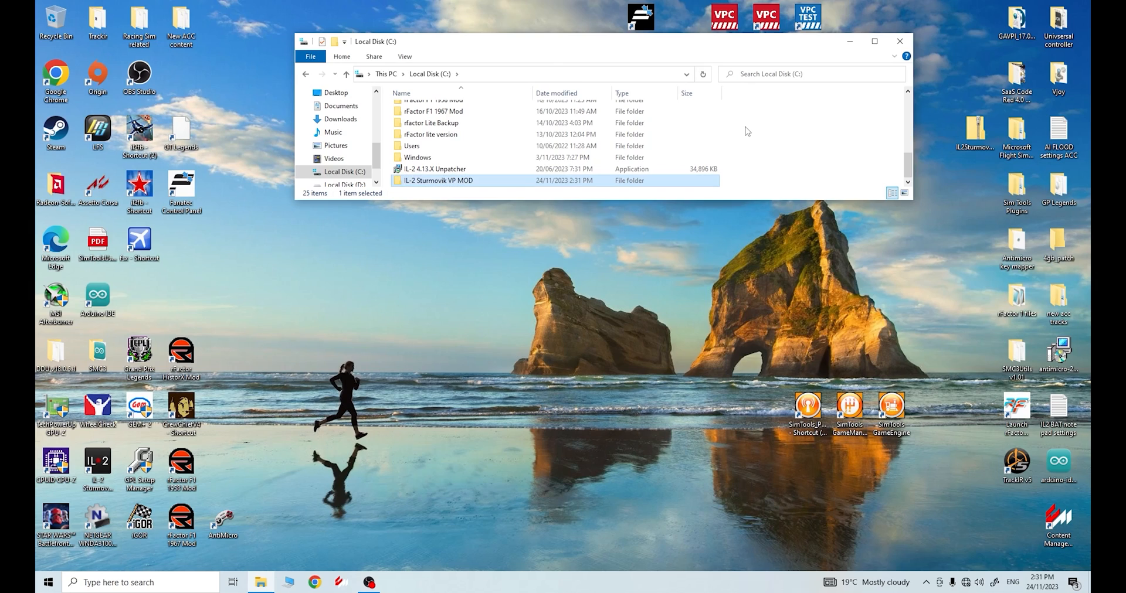
mouse_move(795, 113)
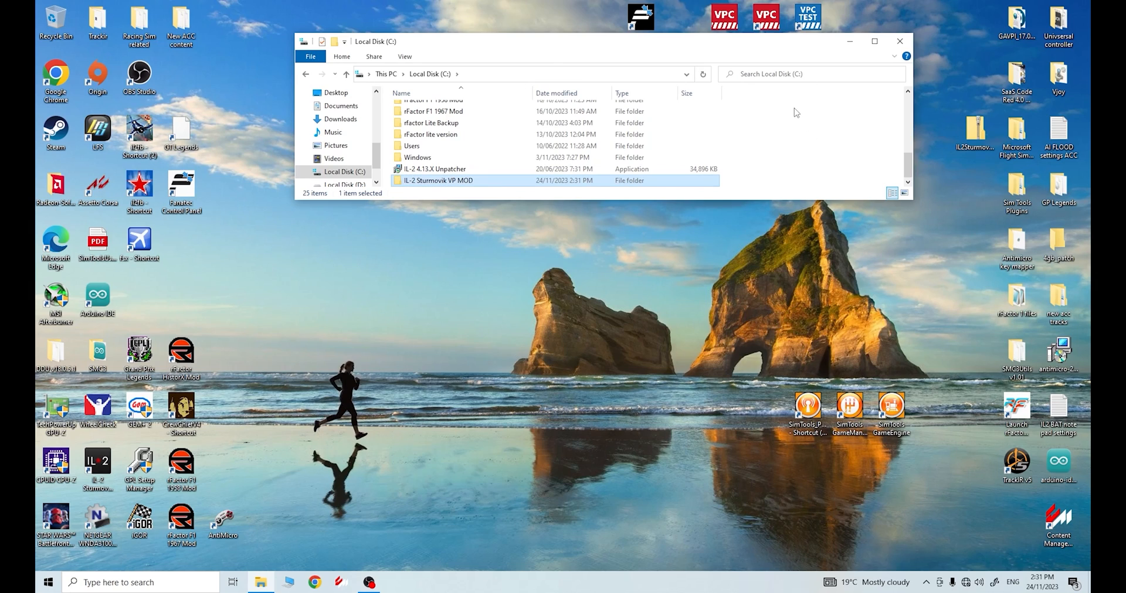
mouse_move(799, 128)
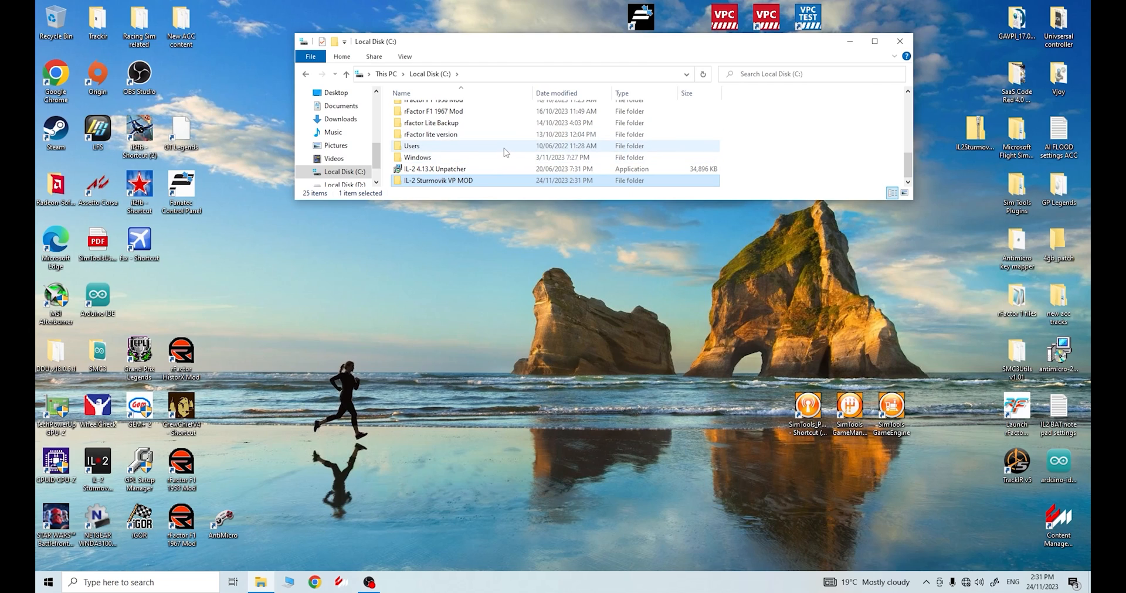
Copy the IL-2 Sturmovik 1946 game folder from inside the GoG vanilla install folder.
scroll(up, 3)
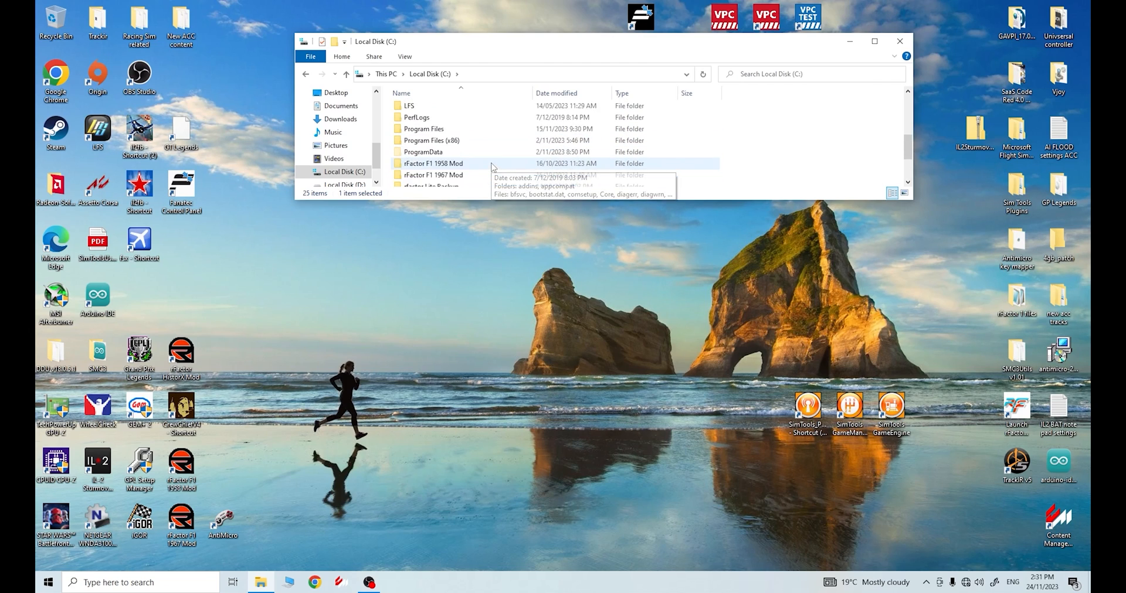
scroll(up, 3)
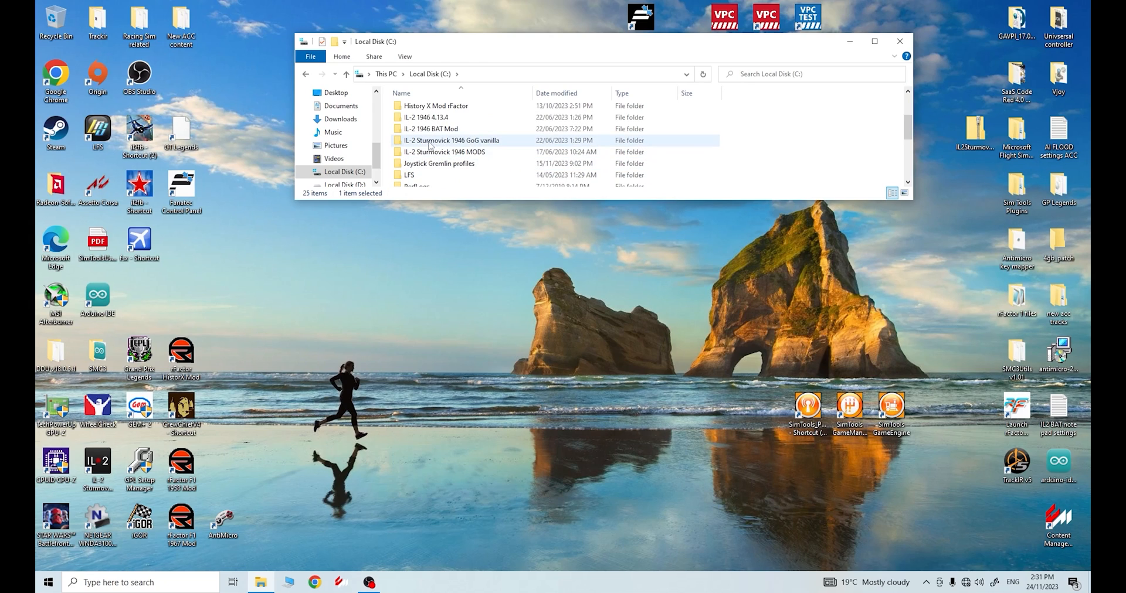
mouse_move(410, 146)
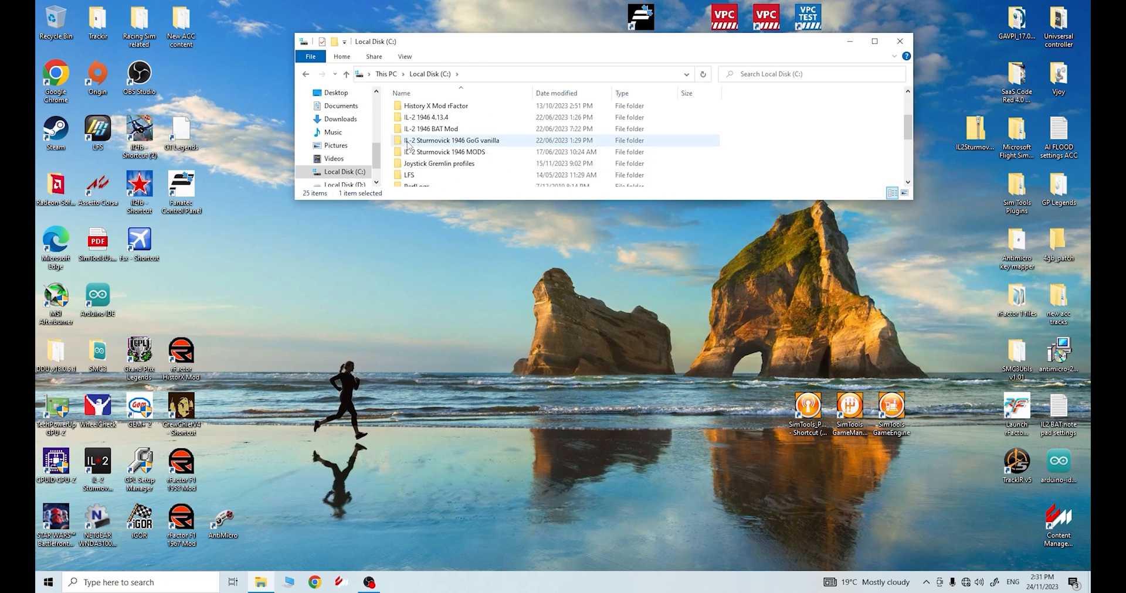
mouse_move(450, 139)
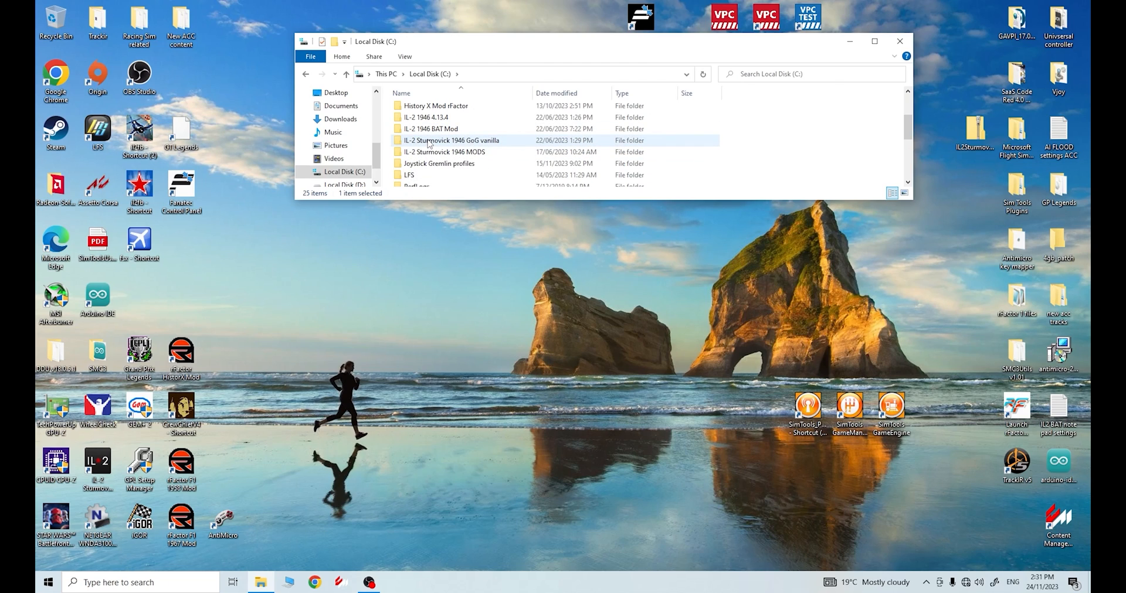
double_click(451, 140)
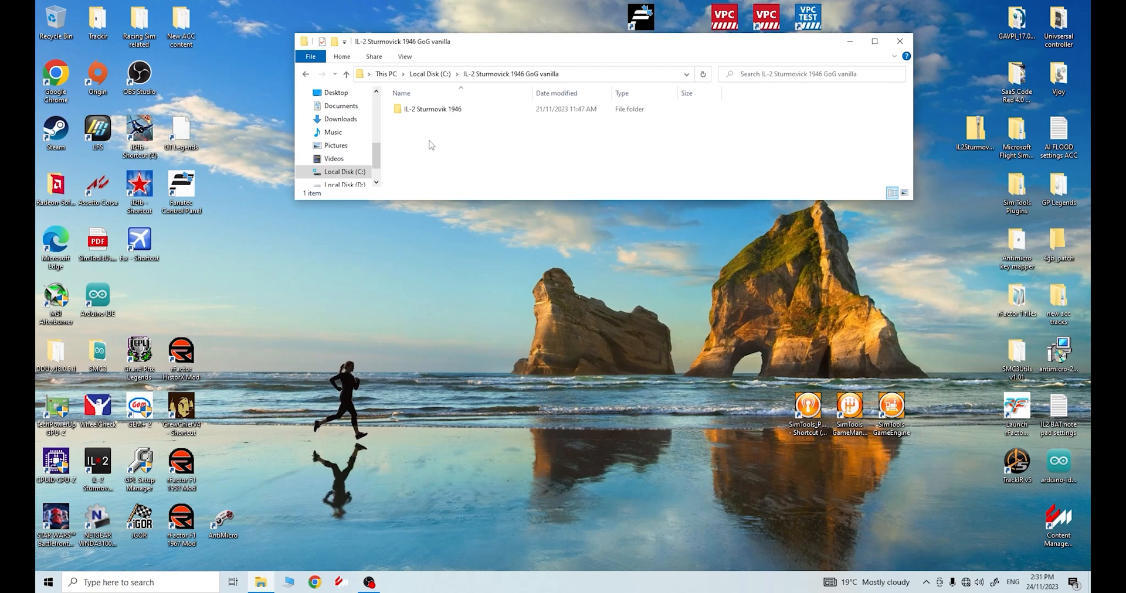
right_click(431, 109)
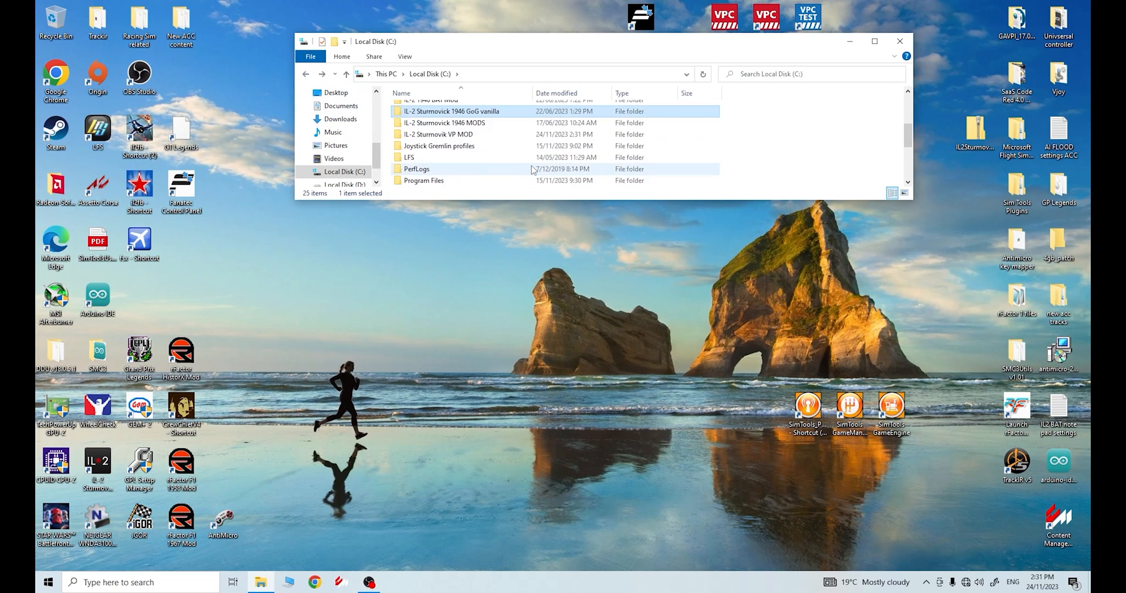
Paste the copied game folder into the IL-2 Sturmovik VP MOD folder on C:.
scroll(down, 3)
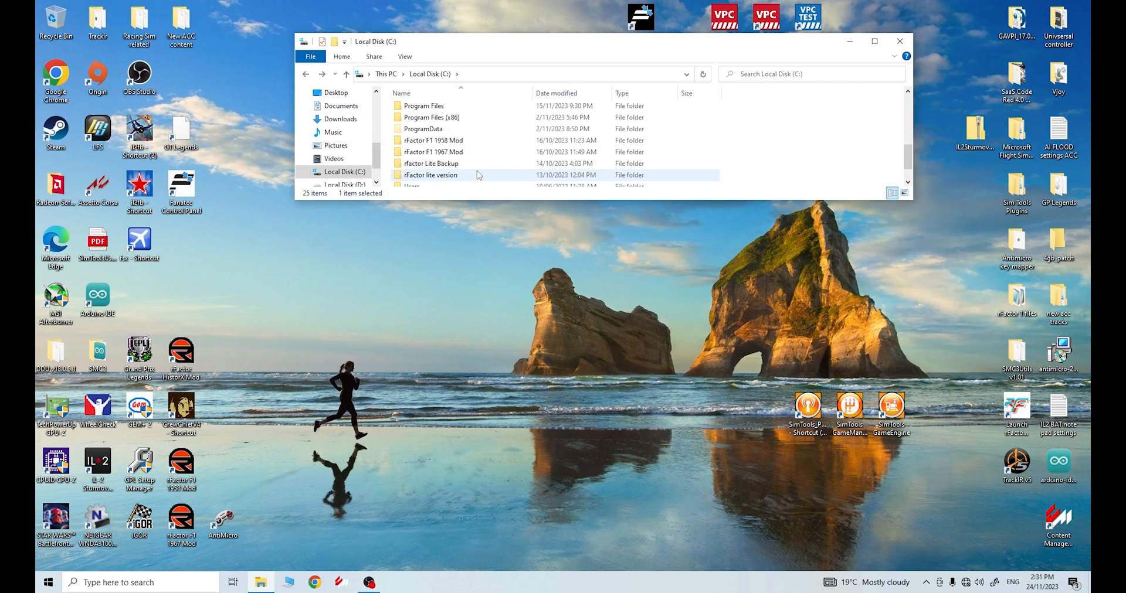
scroll(up, 3)
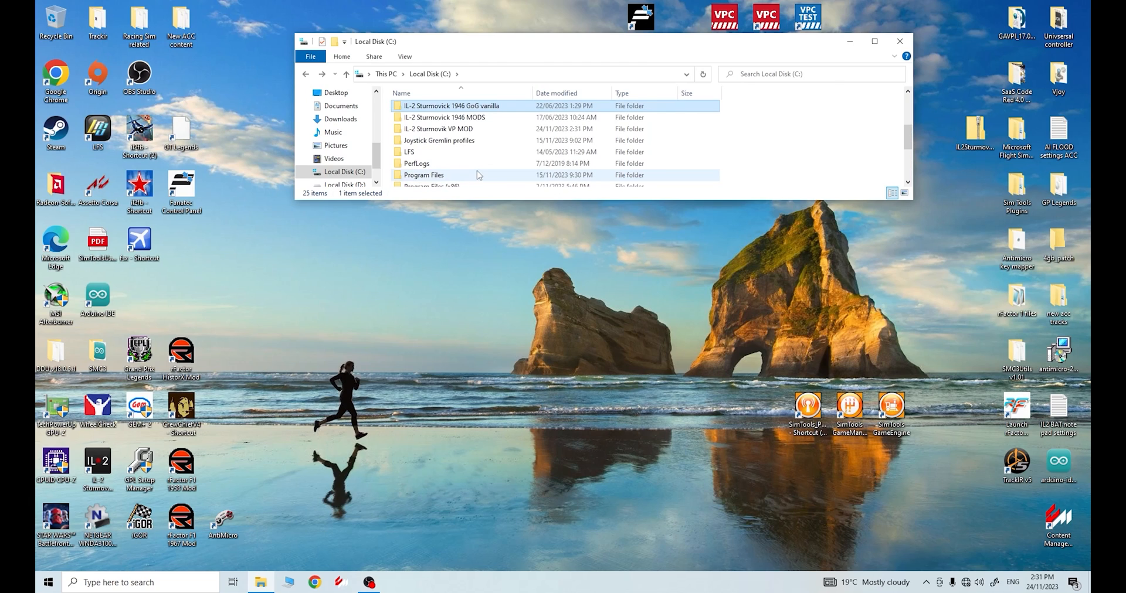
mouse_move(438, 129)
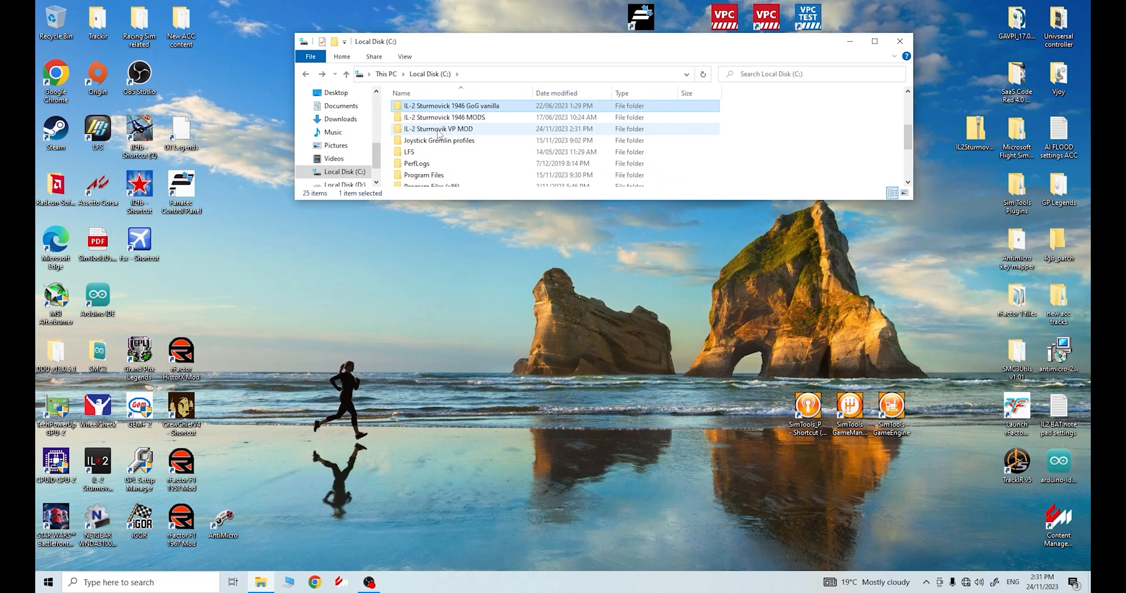
click(437, 129)
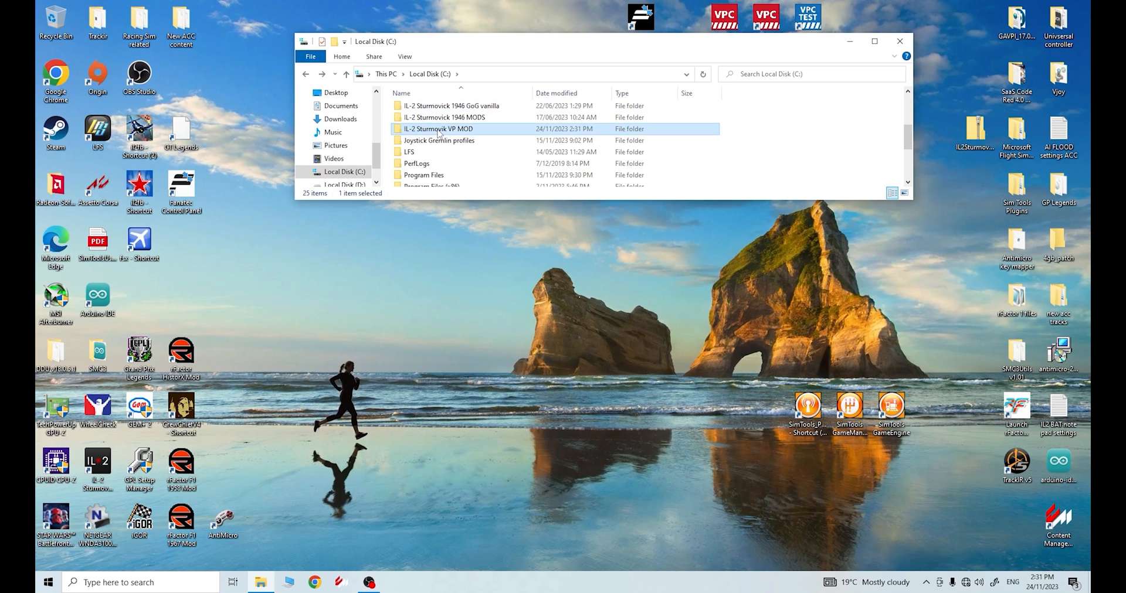
right_click(437, 129)
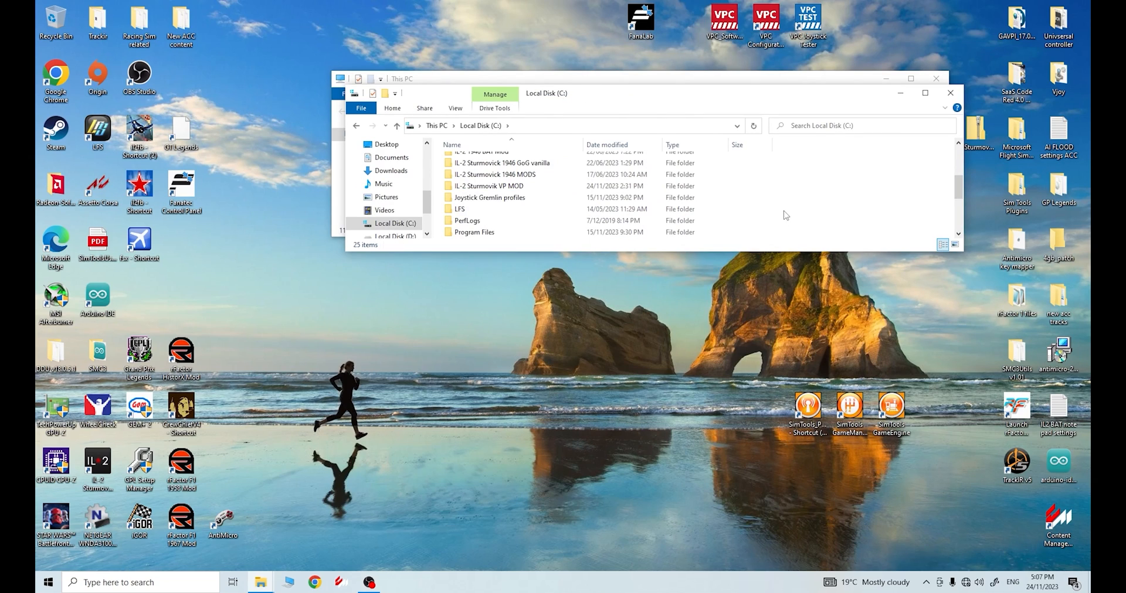
mouse_move(700, 130)
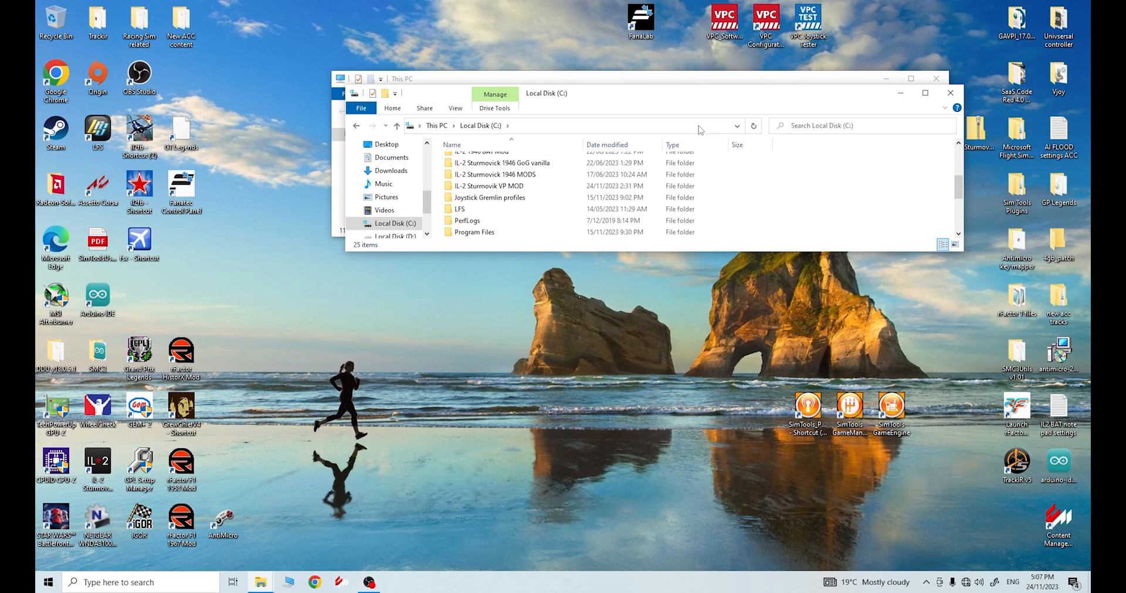
mouse_move(488, 185)
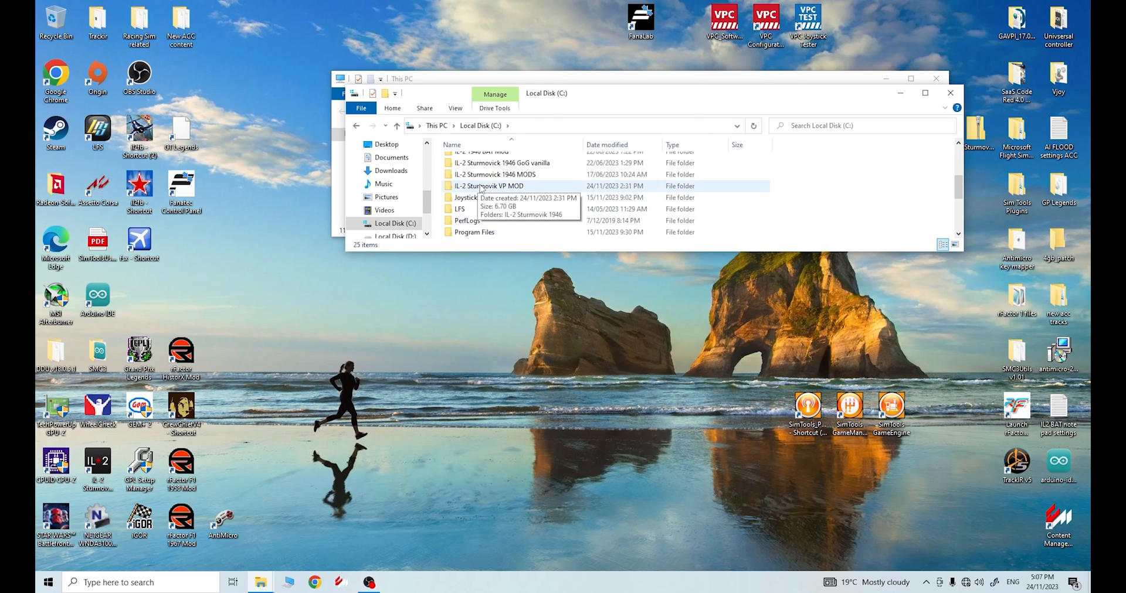
Browse into VP MOD's copied IL-2 Sturmovik 1946 folder and scroll its file list to il2fb.
double_click(489, 185)
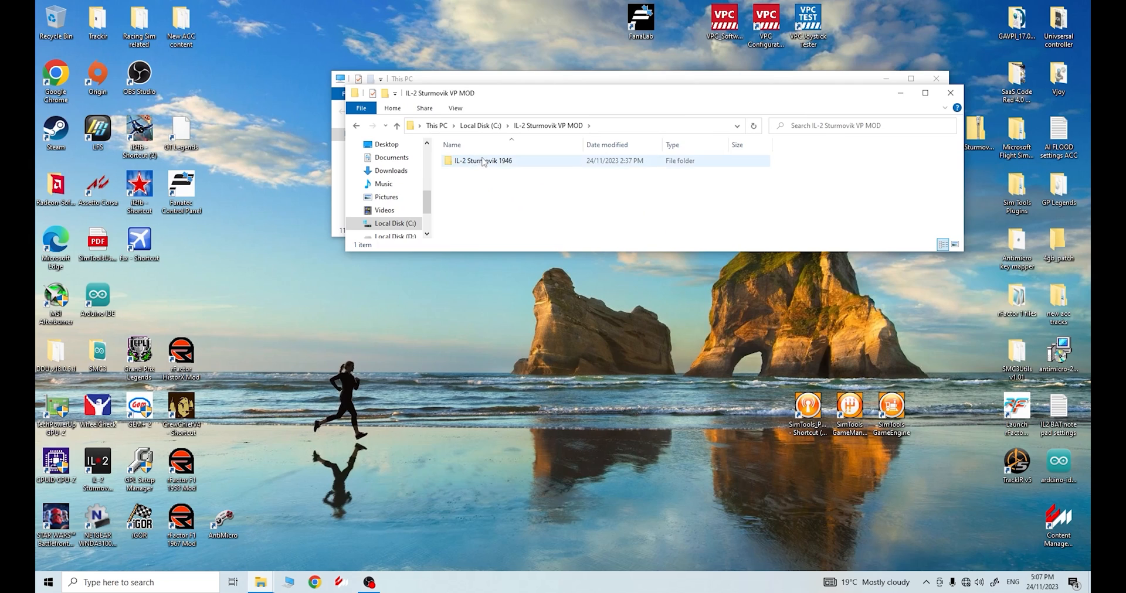
mouse_move(482, 161)
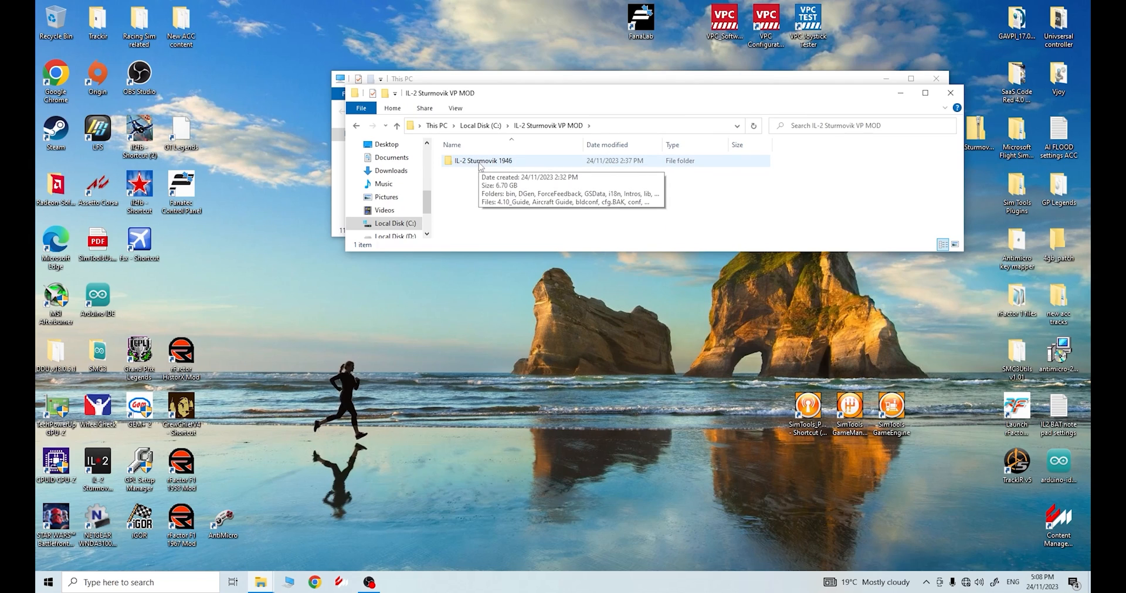
double_click(481, 160)
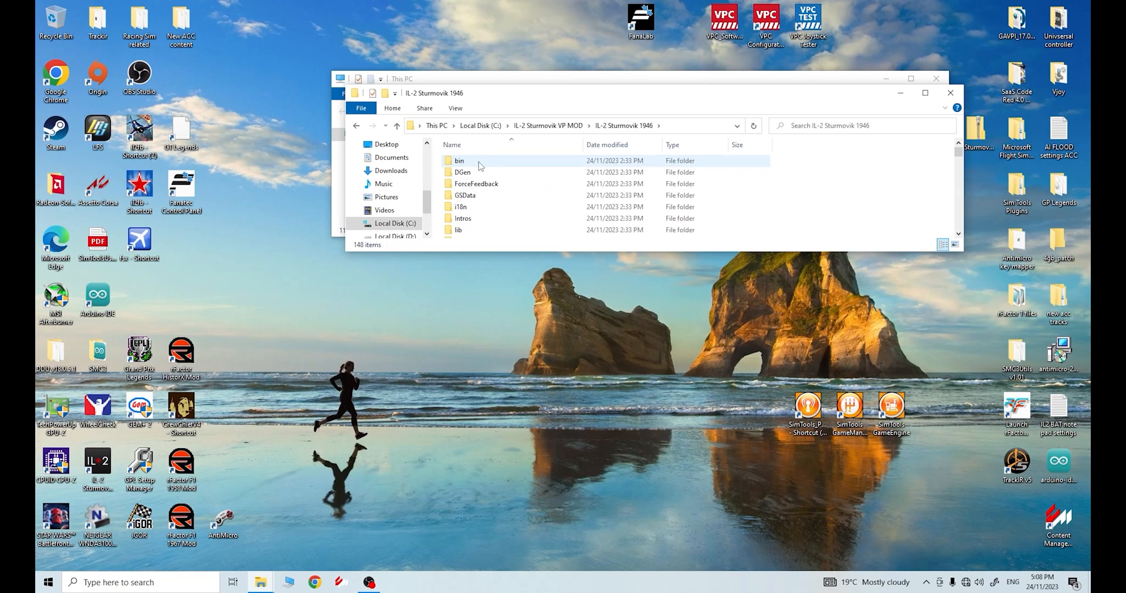
scroll(down, 3)
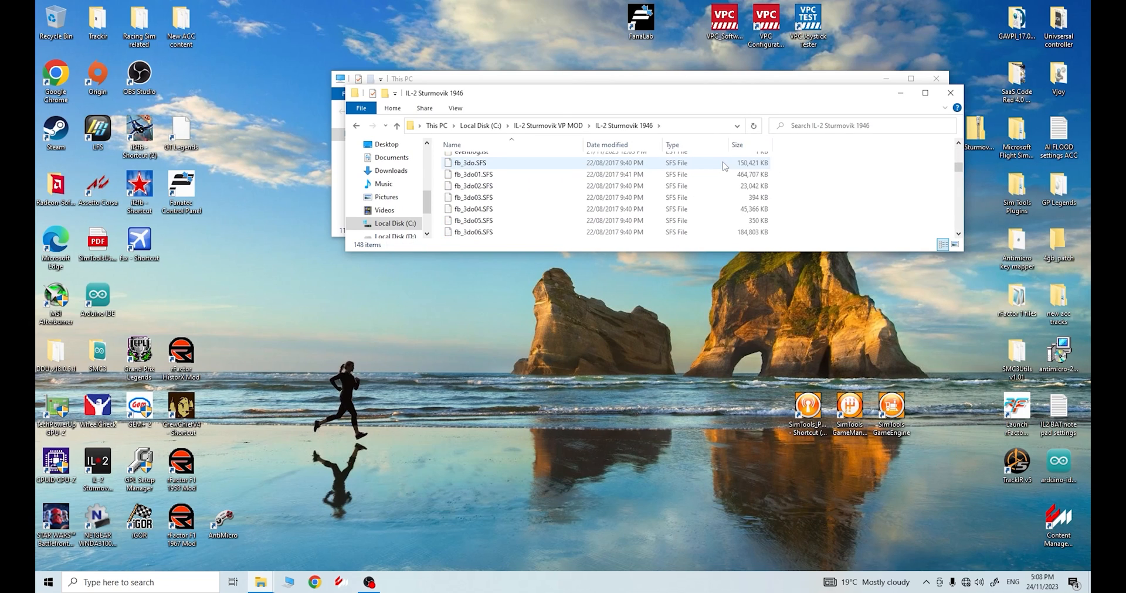
scroll(down, 3)
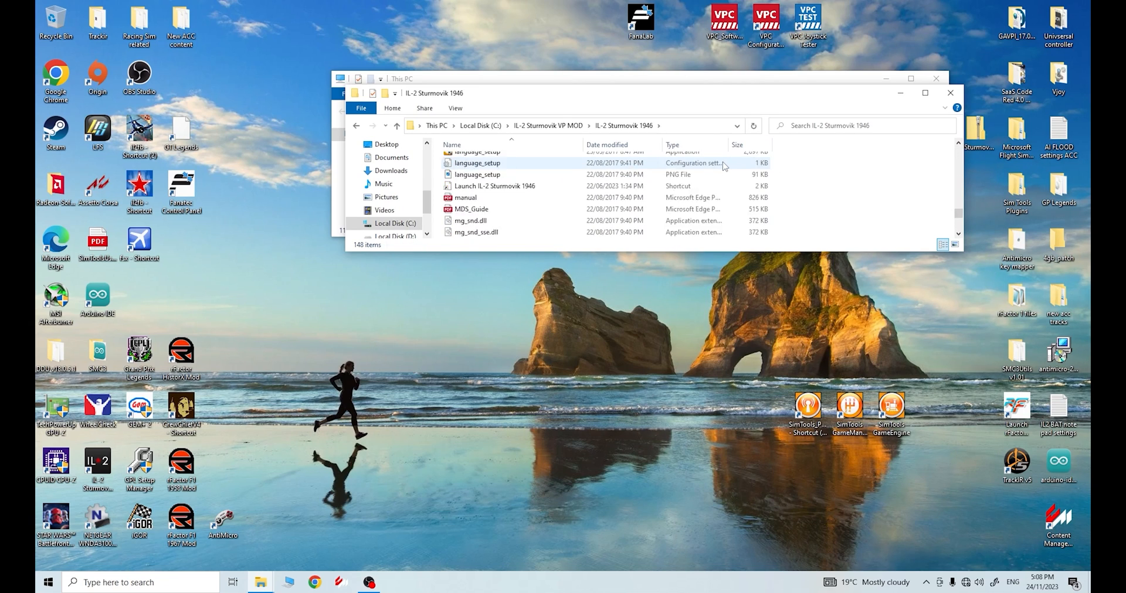
scroll(down, 3)
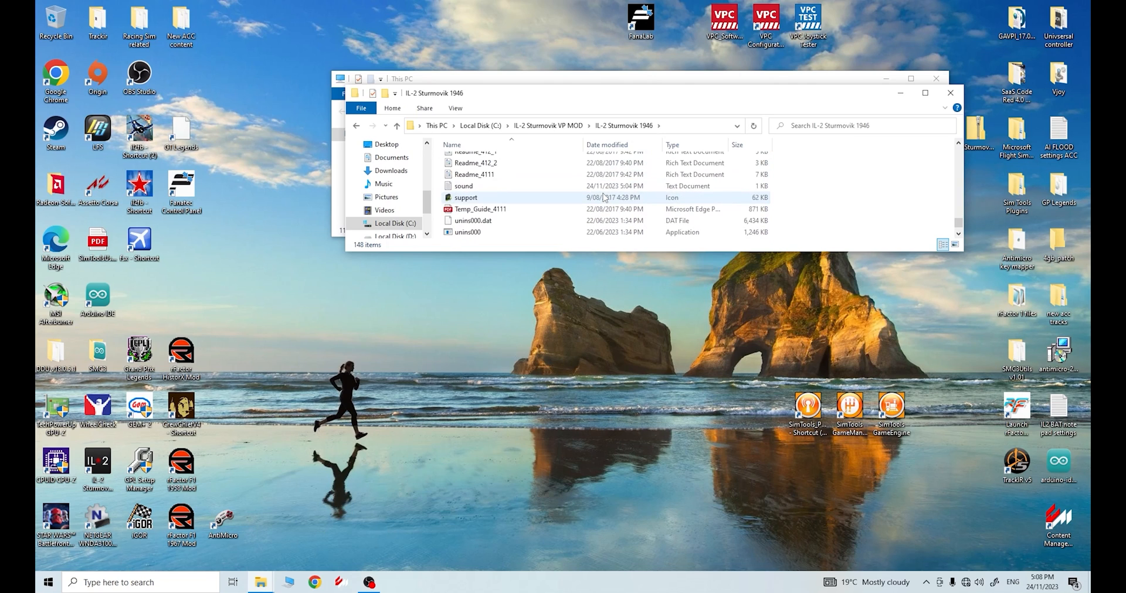
scroll(up, 3)
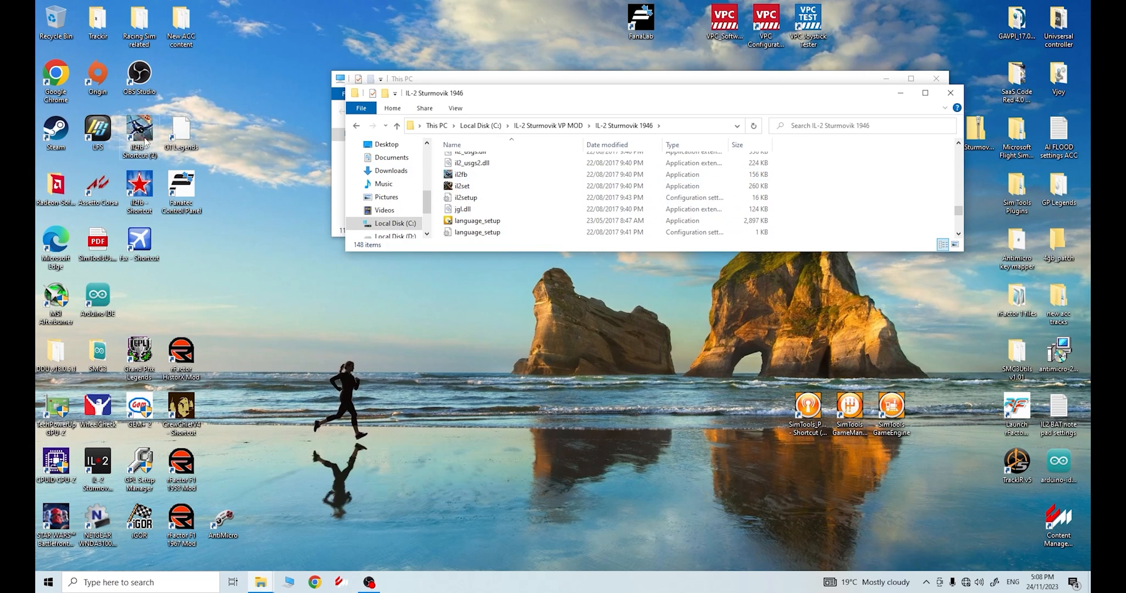
Run il2fb.exe from the VP MOD game folder as administrator.
right_click(460, 174)
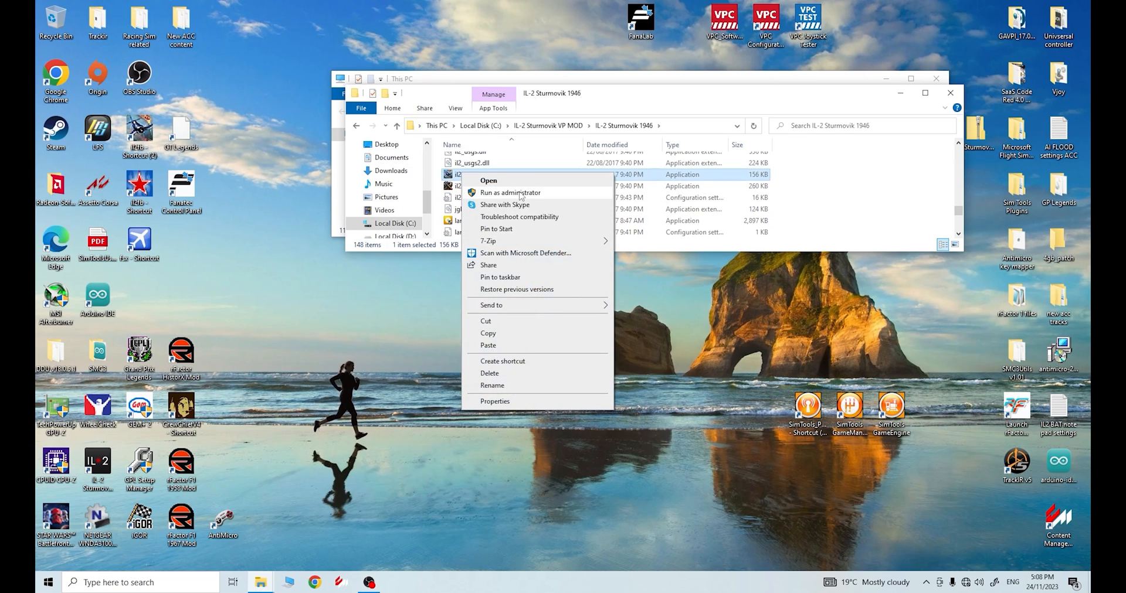
click(487, 180)
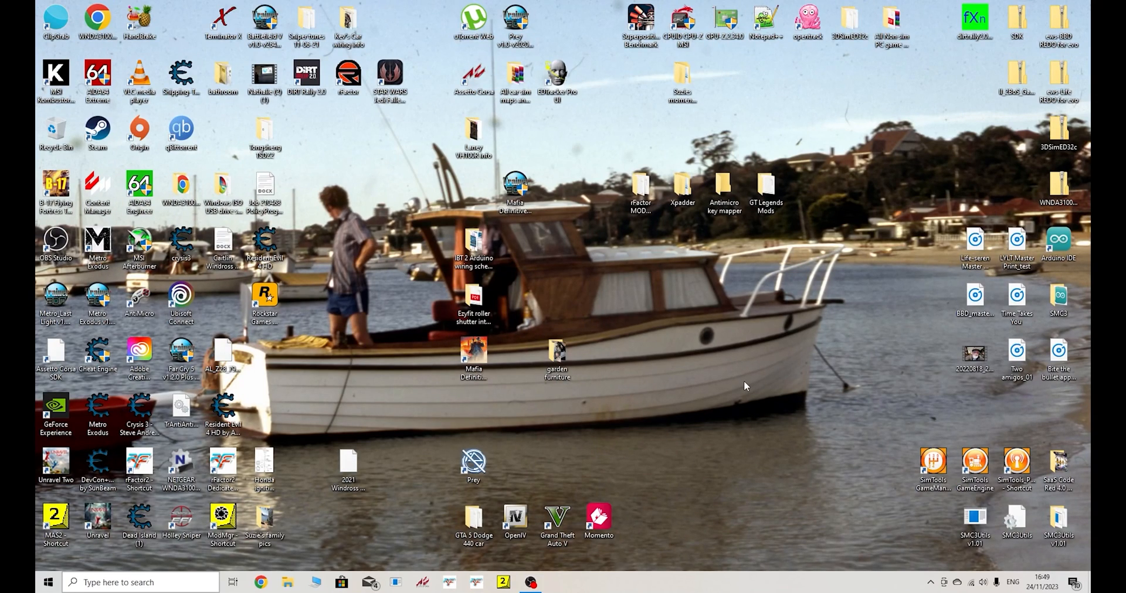
mouse_move(708, 340)
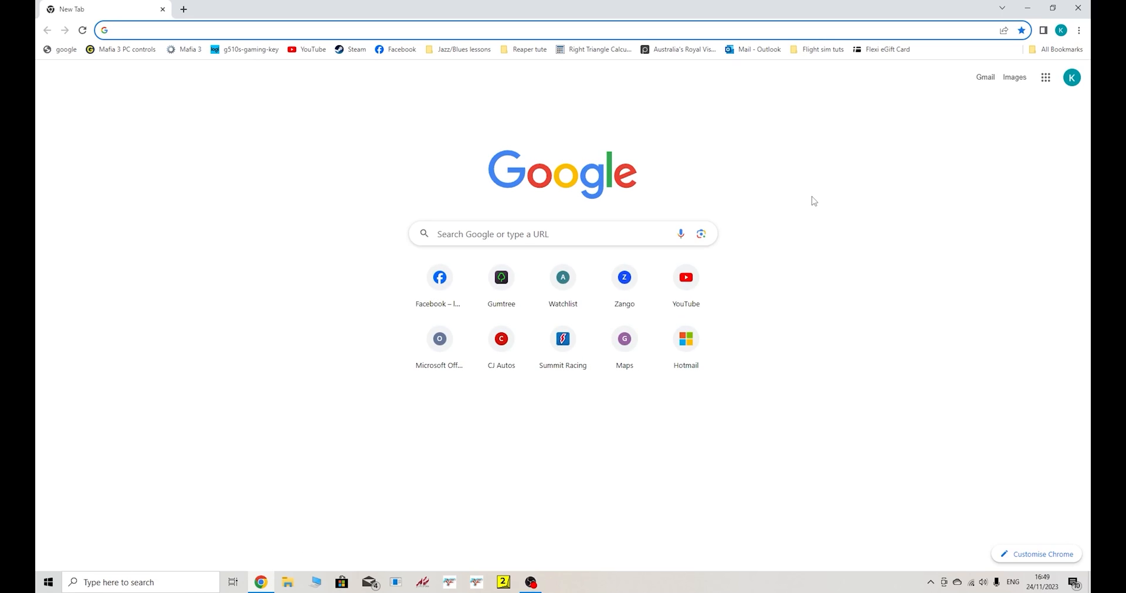
Search Google for 'il-2 sturmovik 1946 vp mod' and open the VP Modpack Release SAS1946 topic.
click(562, 233)
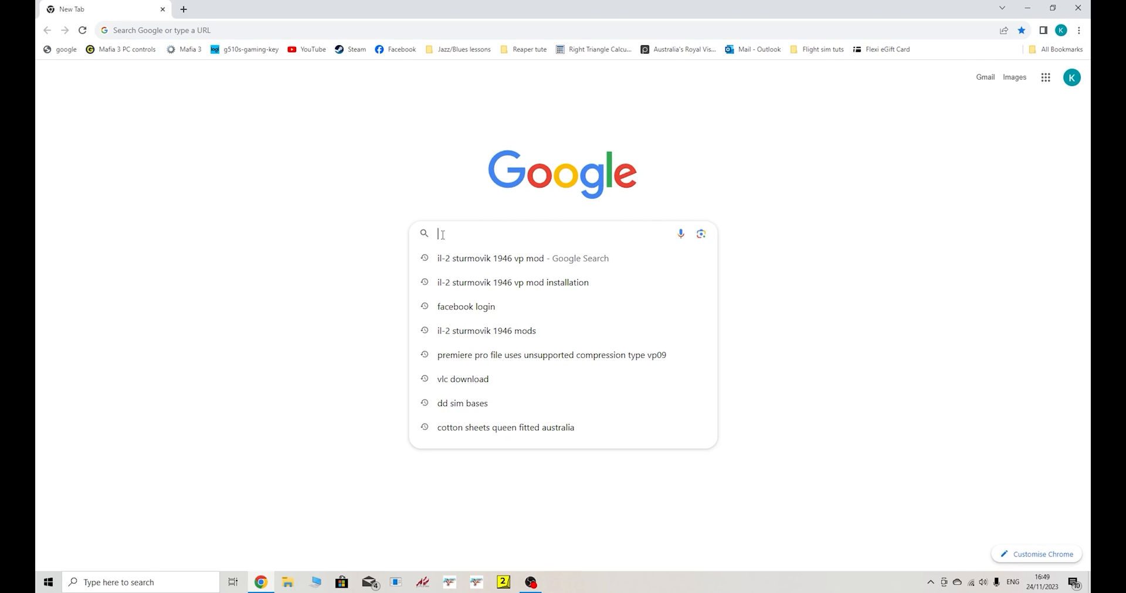
mouse_move(498, 259)
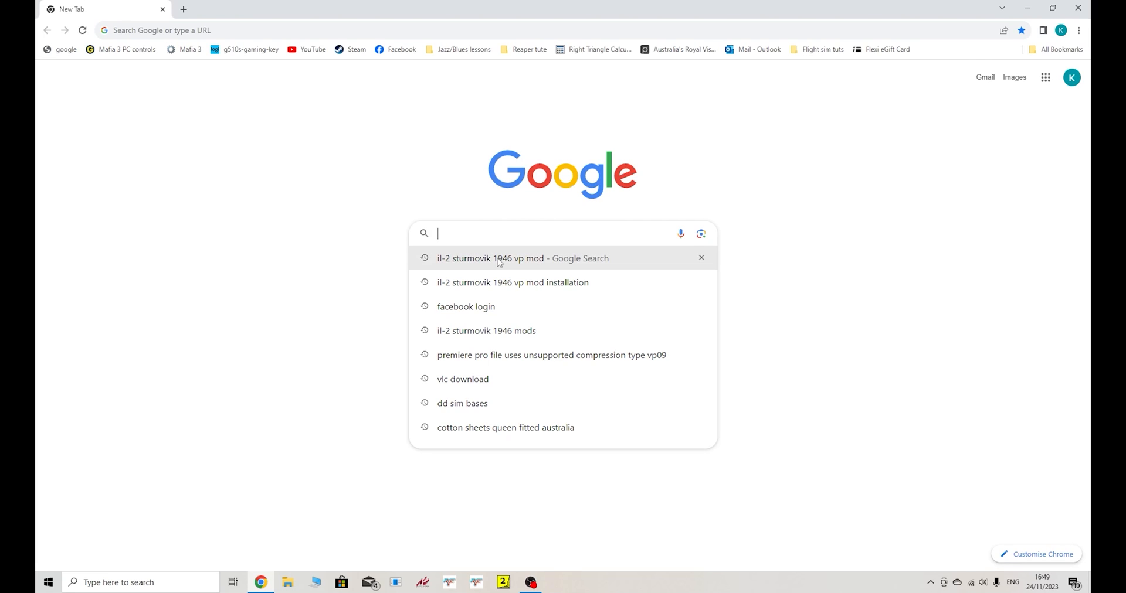
click(490, 258)
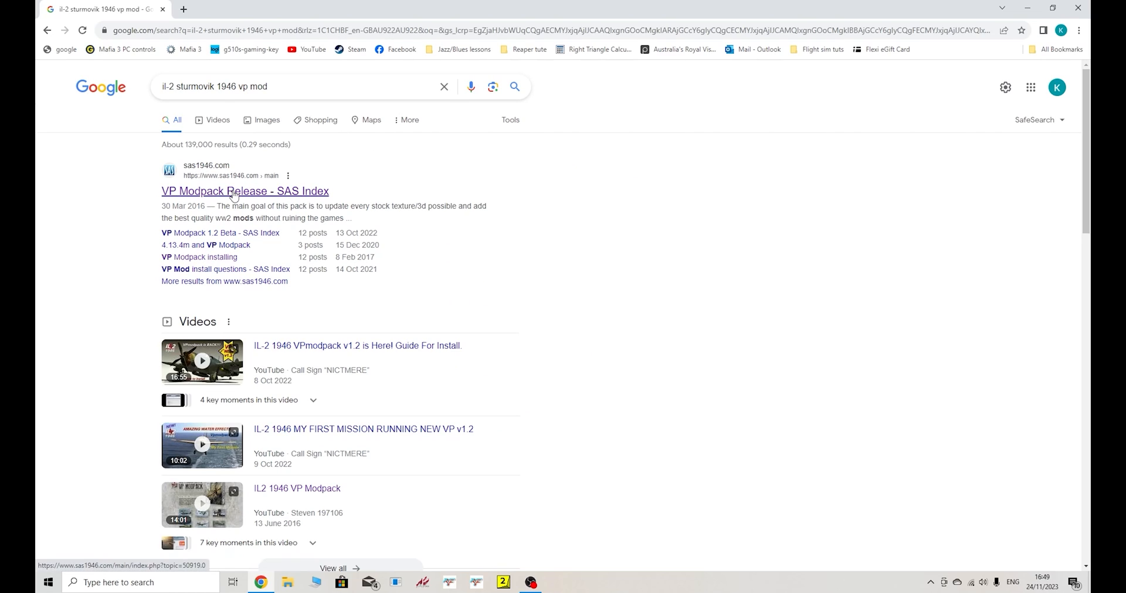
mouse_move(247, 202)
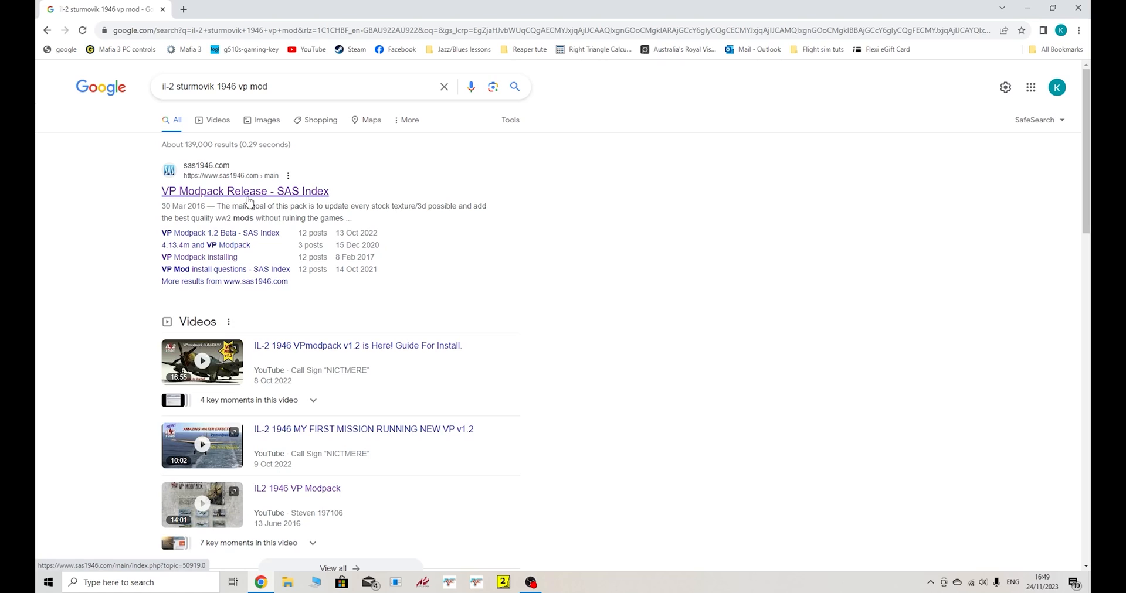
click(245, 190)
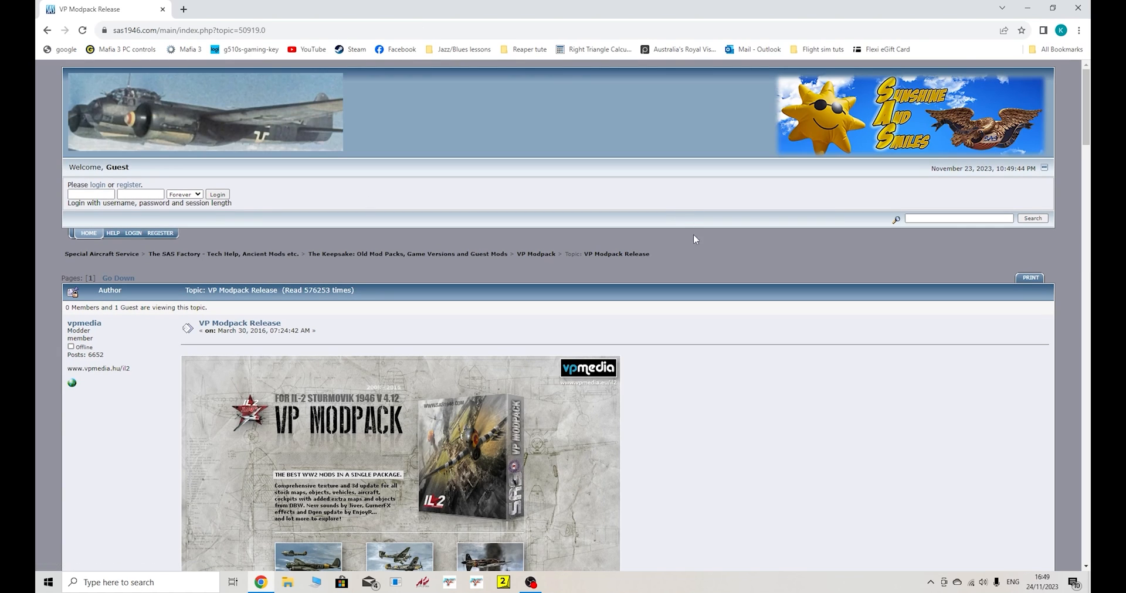
mouse_move(704, 356)
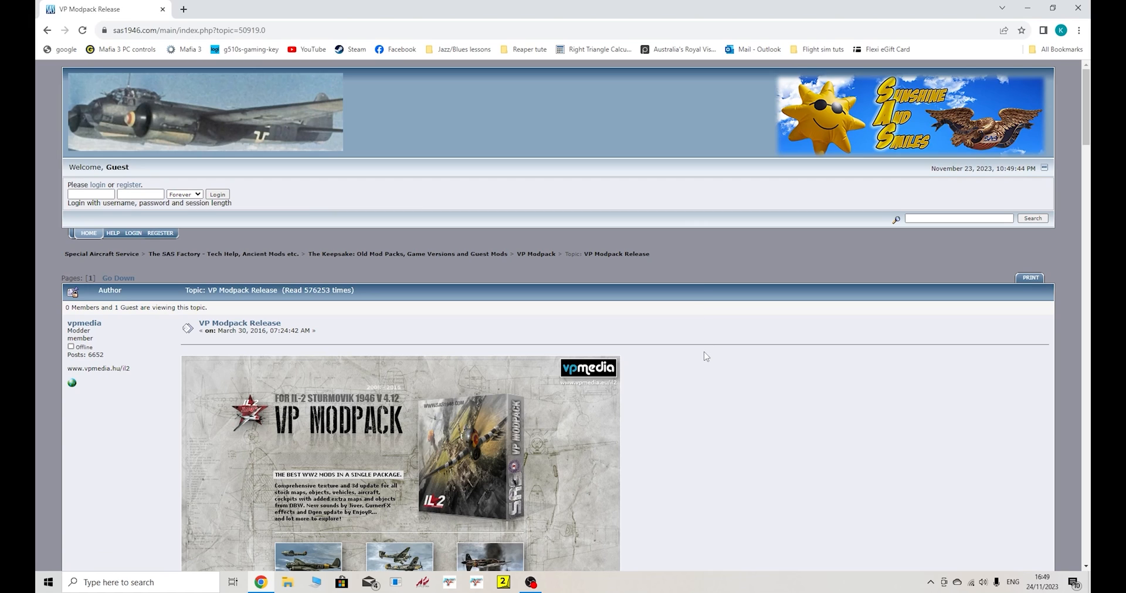
Scroll the VP Modpack Release thread to the Mirror2 links, torrent and install guide link.
scroll(down, 3)
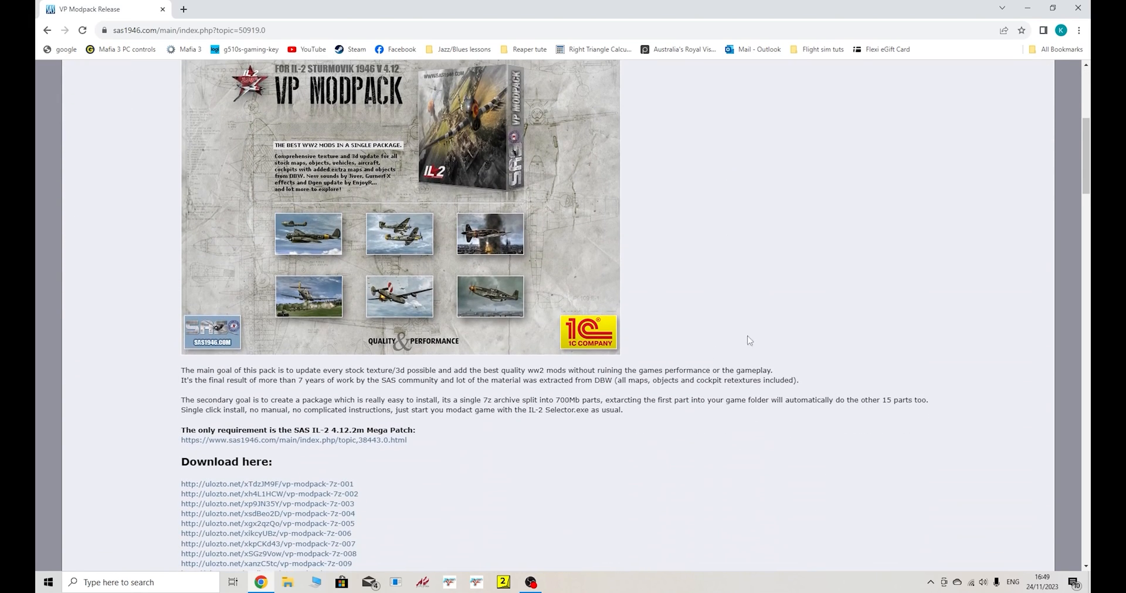
scroll(down, 3)
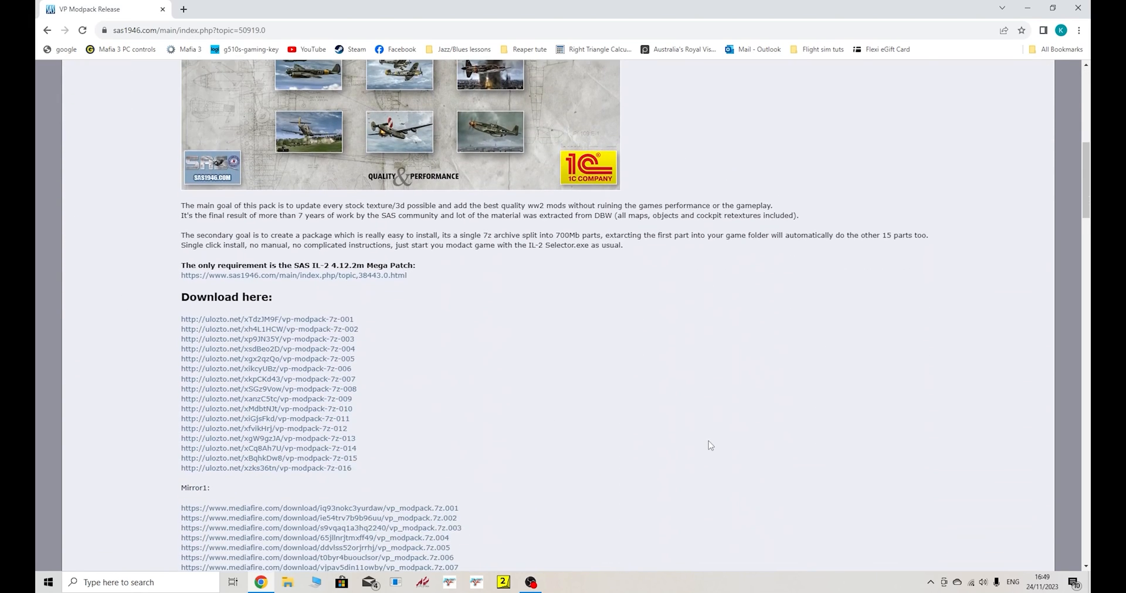
scroll(down, 3)
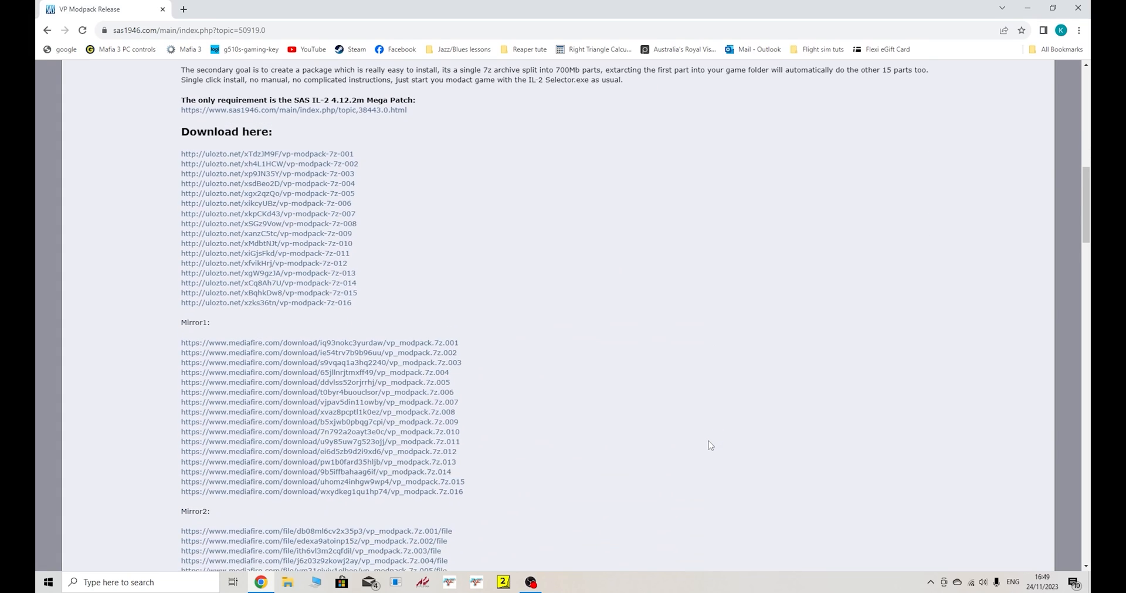
scroll(down, 3)
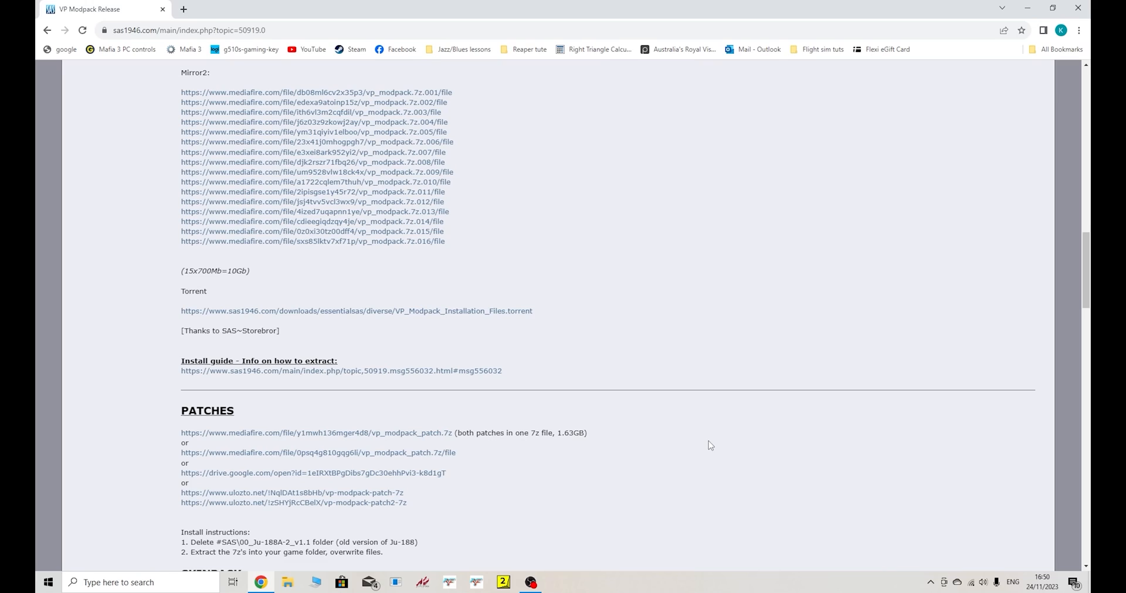
mouse_move(694, 303)
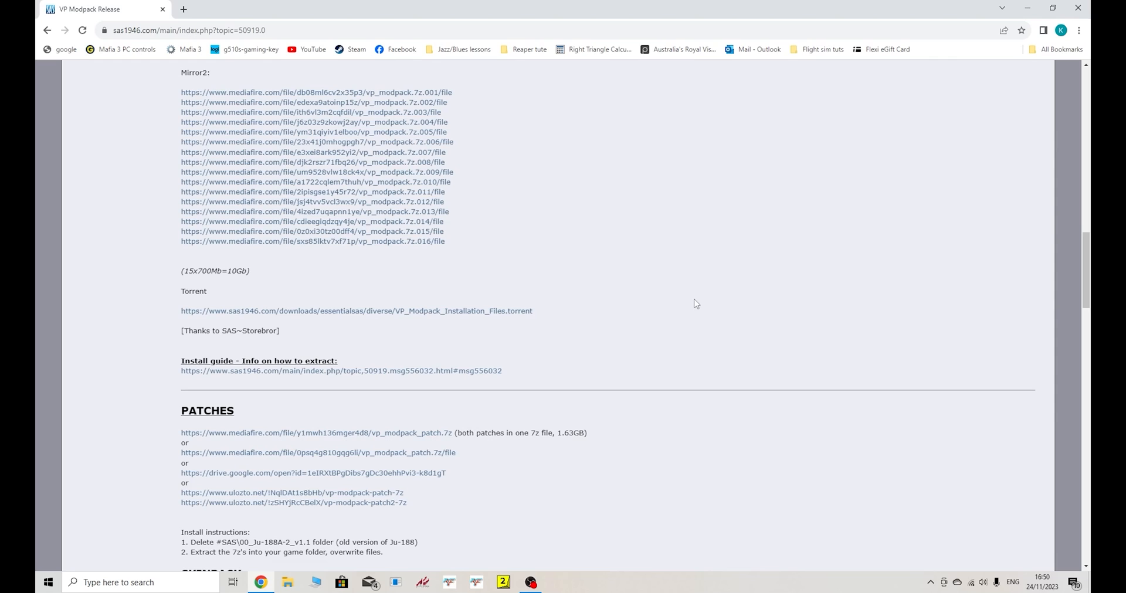
scroll(up, 3)
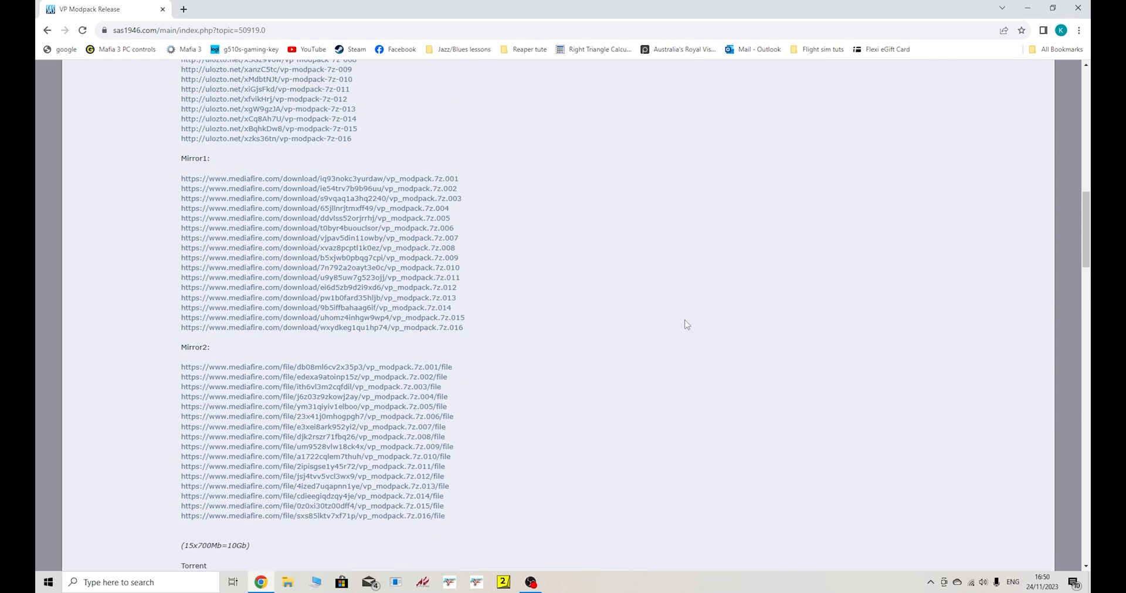
scroll(up, 3)
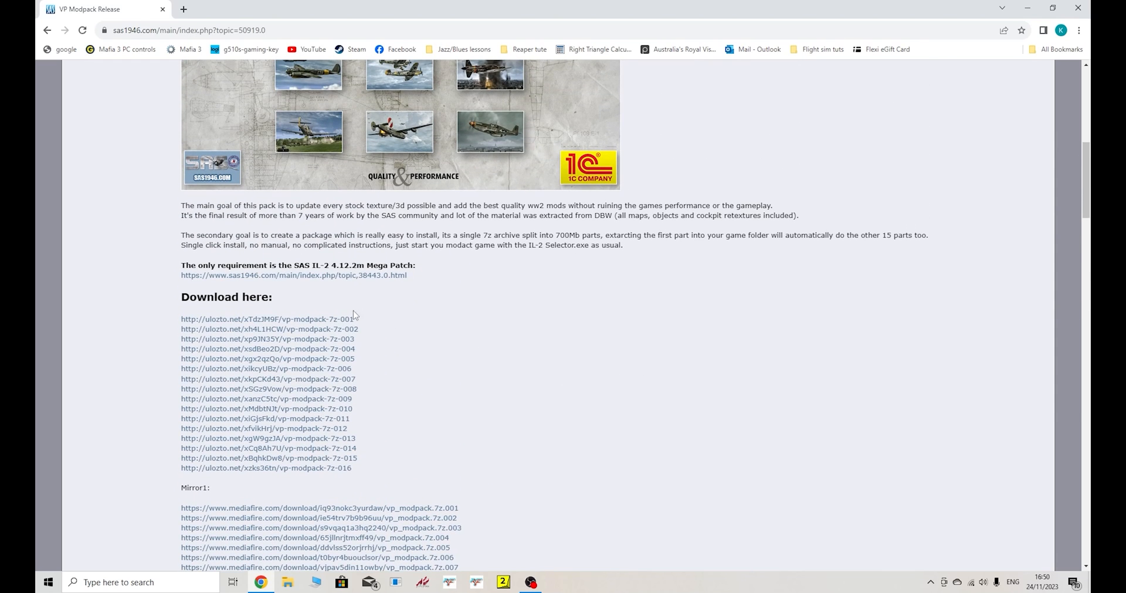
mouse_move(342, 454)
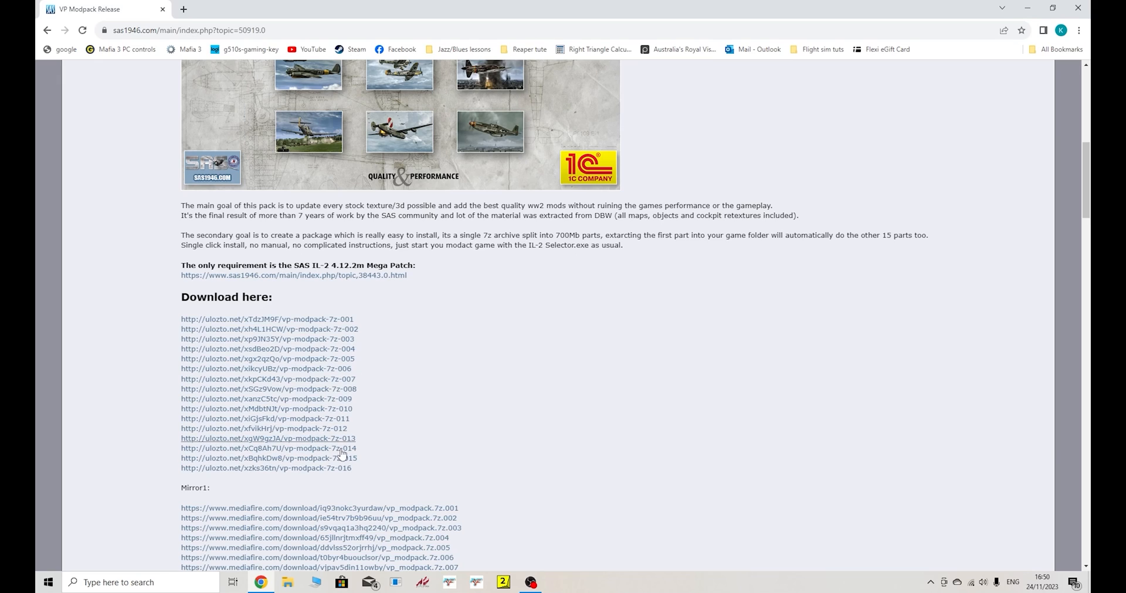
mouse_move(441, 320)
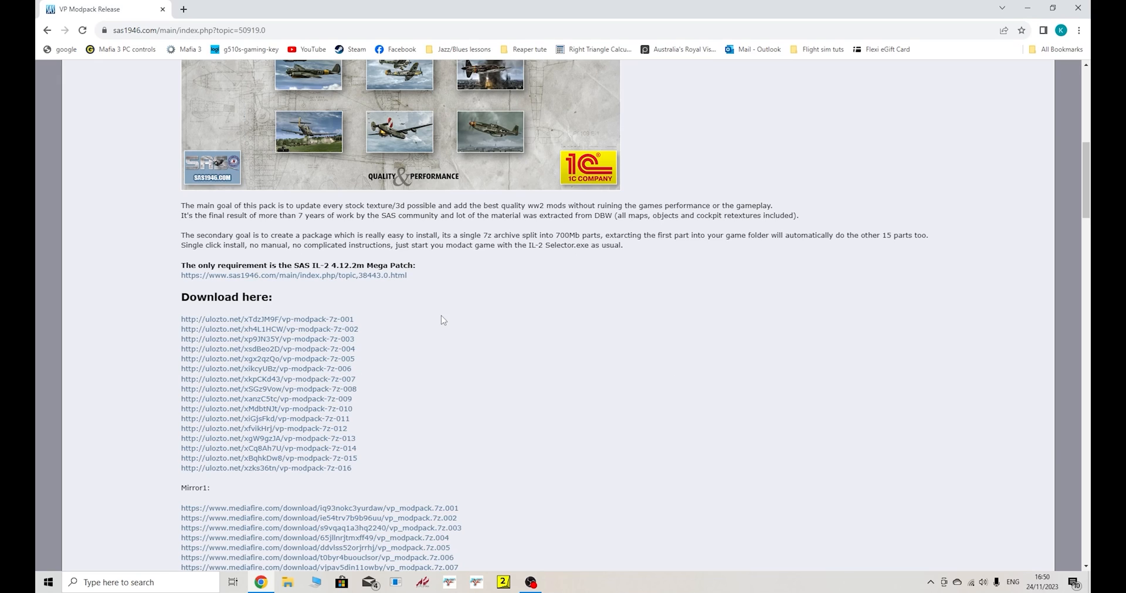
mouse_move(308, 266)
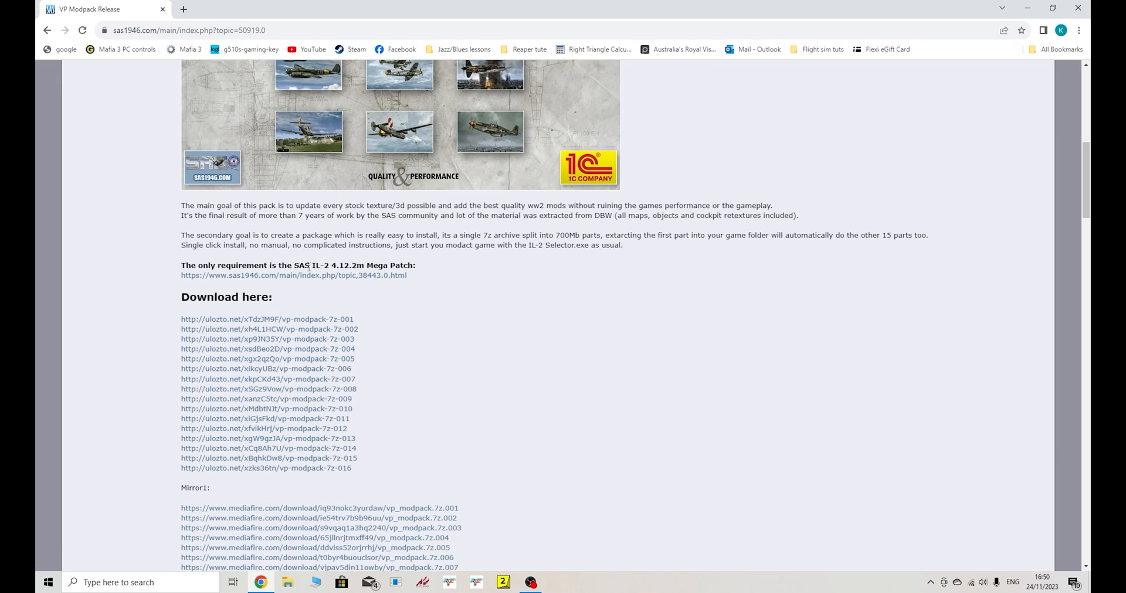
mouse_move(337, 277)
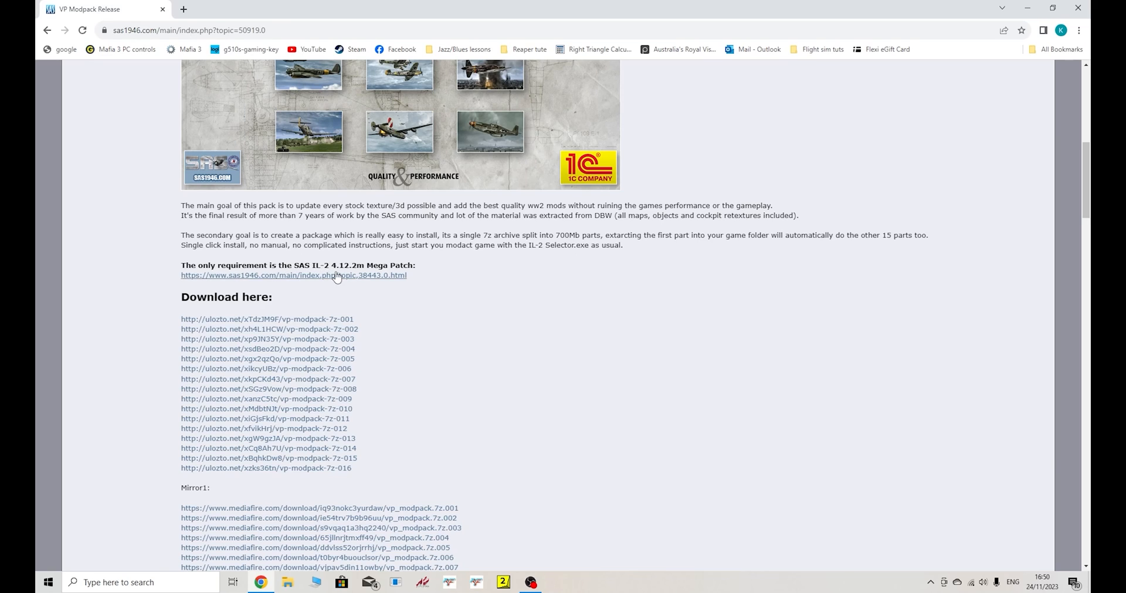
mouse_move(382, 266)
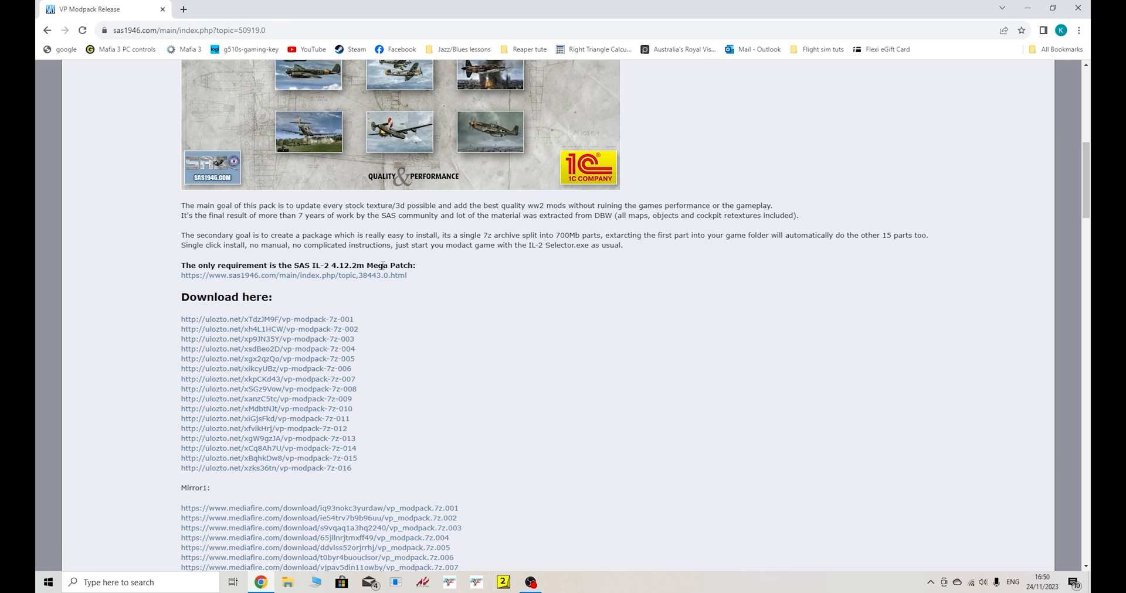
mouse_move(520, 310)
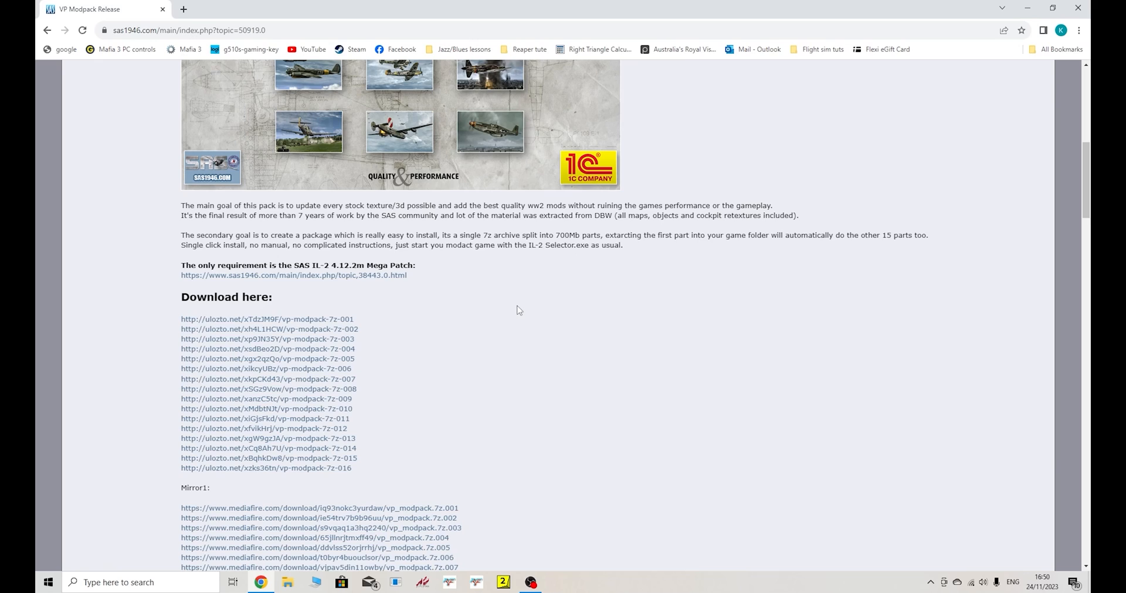
mouse_move(637, 339)
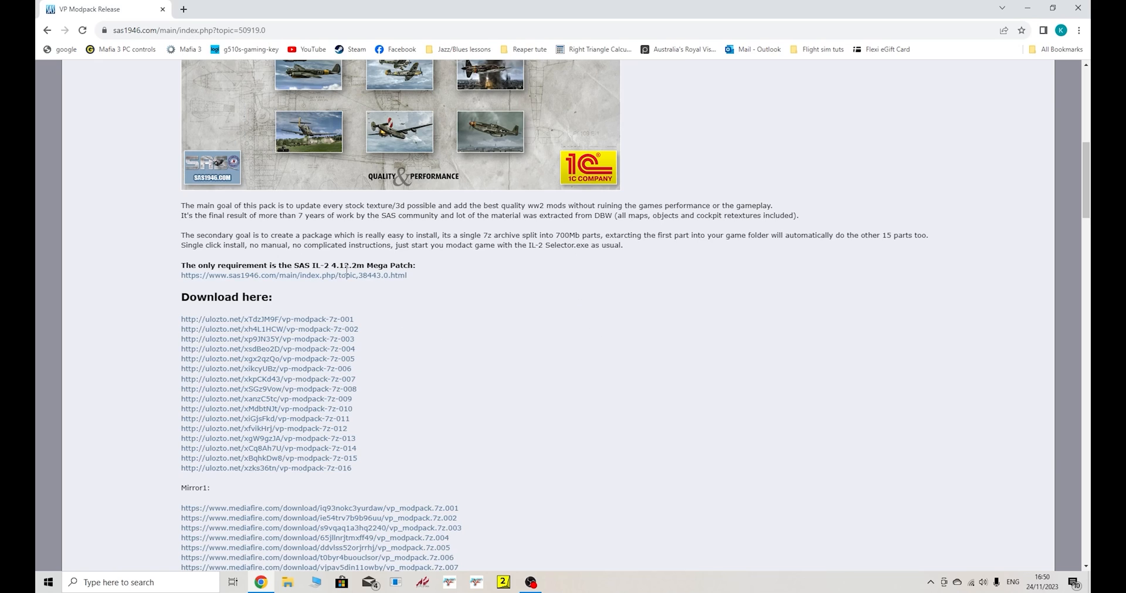
mouse_move(616, 332)
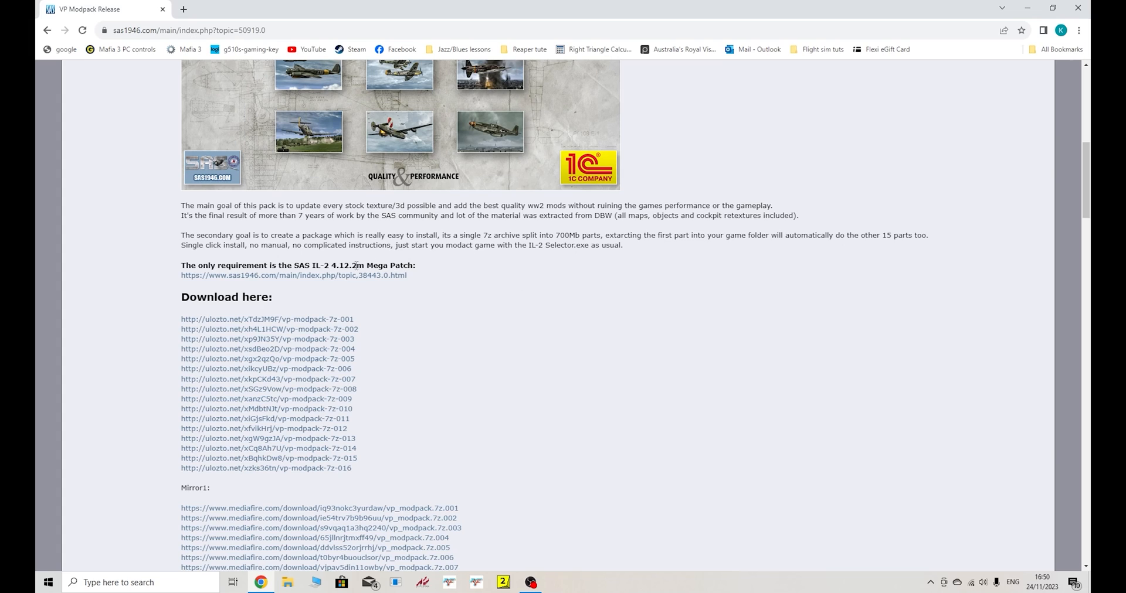
scroll(down, 3)
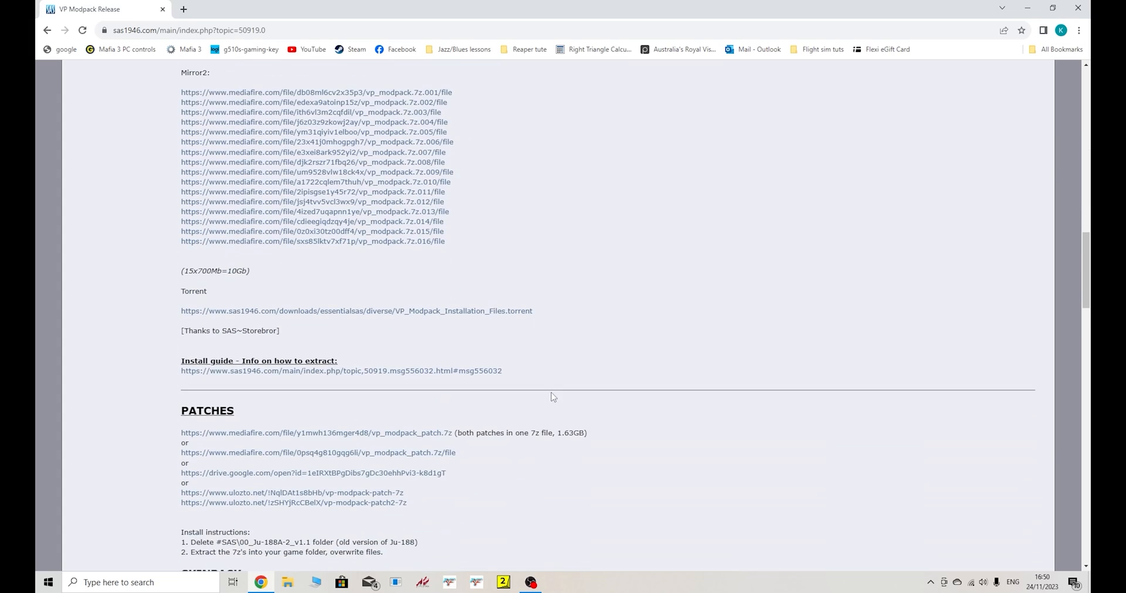
mouse_move(393, 310)
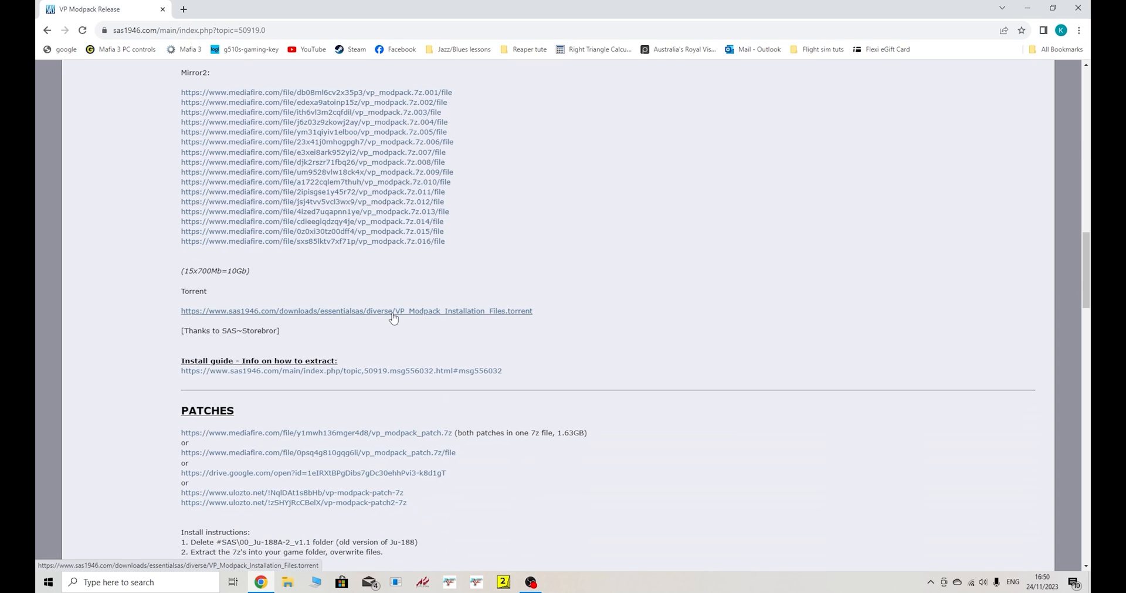
mouse_move(335, 102)
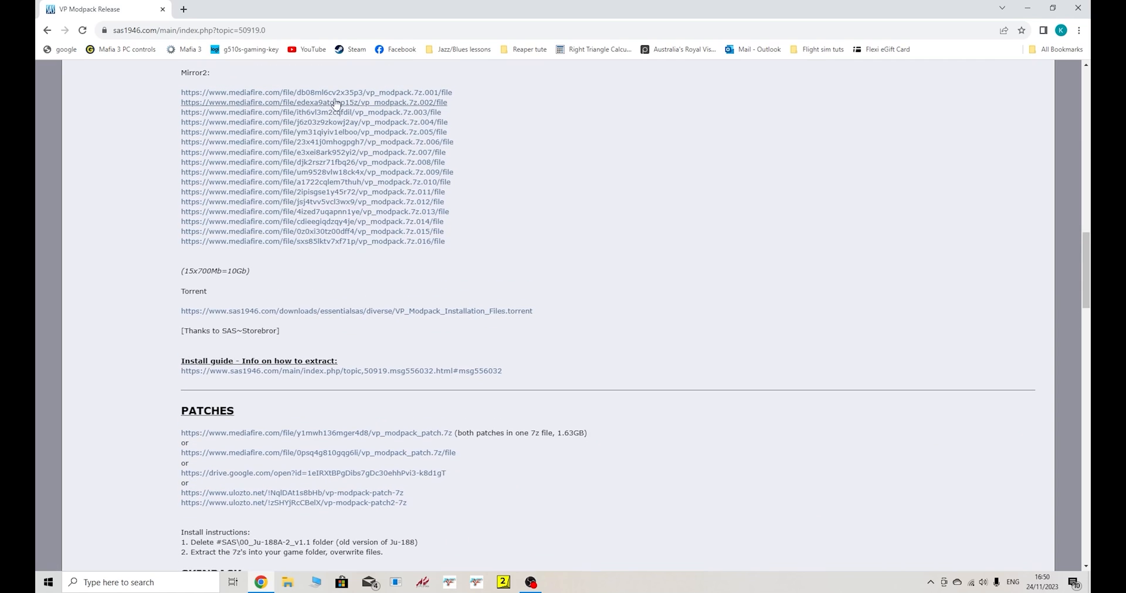
mouse_move(325, 177)
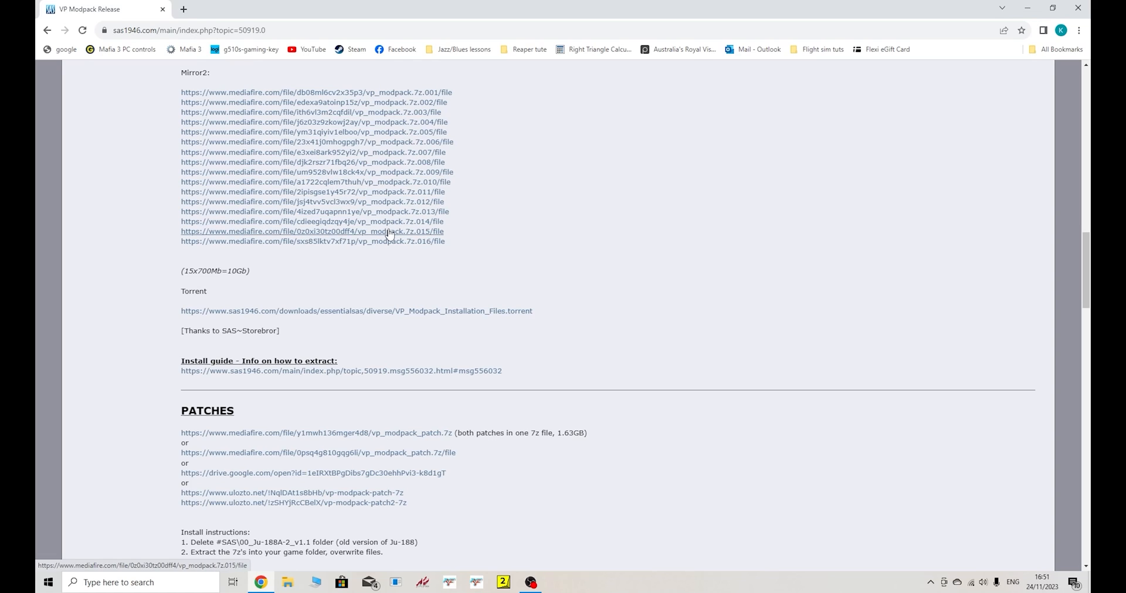
mouse_move(515, 260)
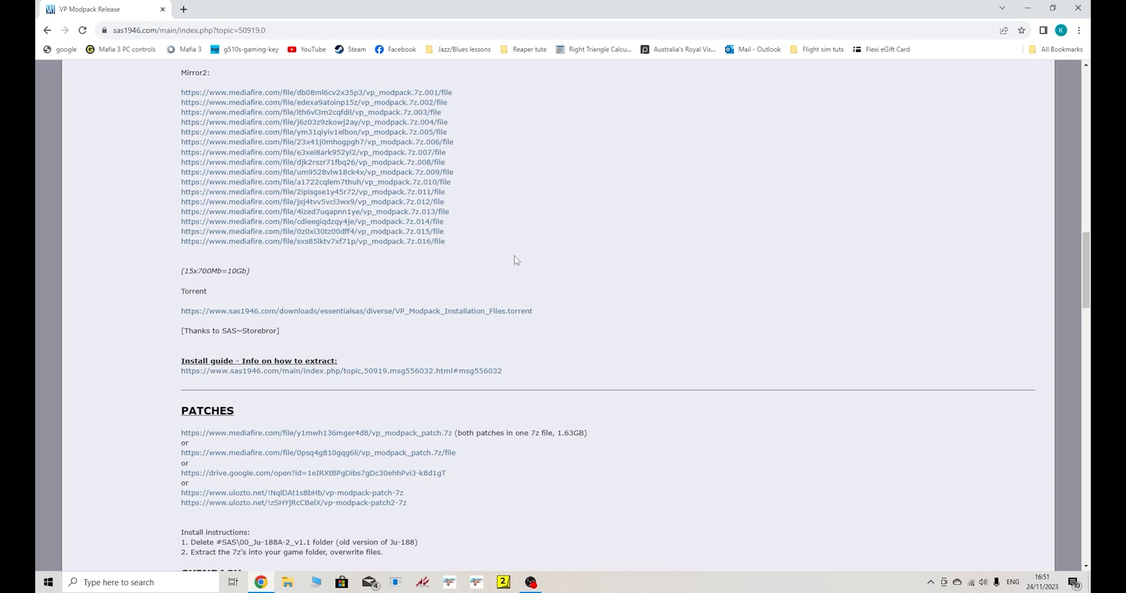
mouse_move(351, 315)
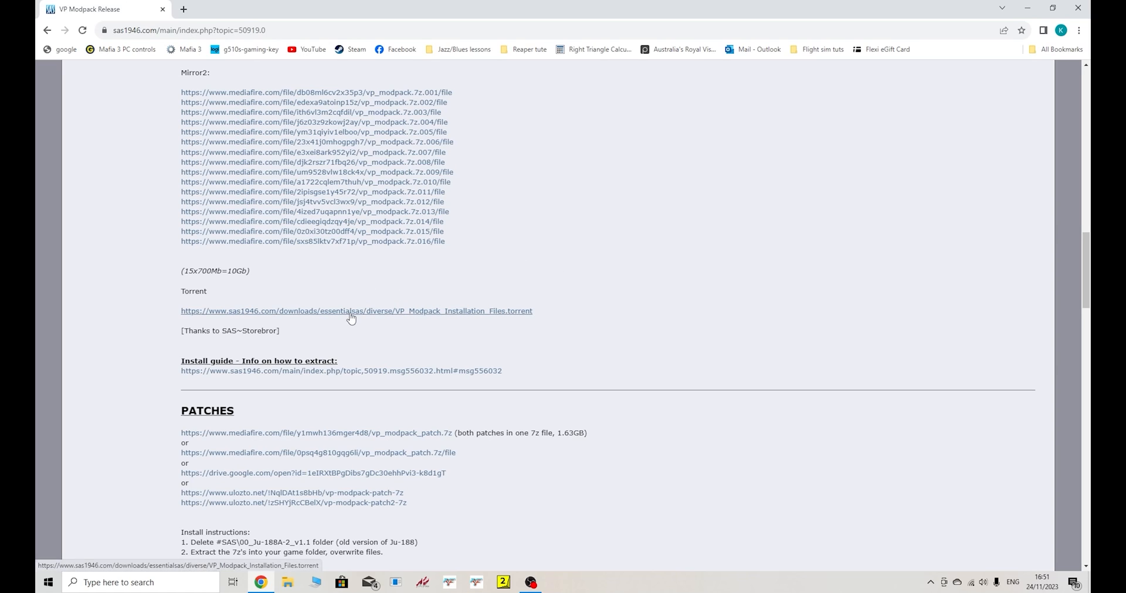
mouse_move(370, 201)
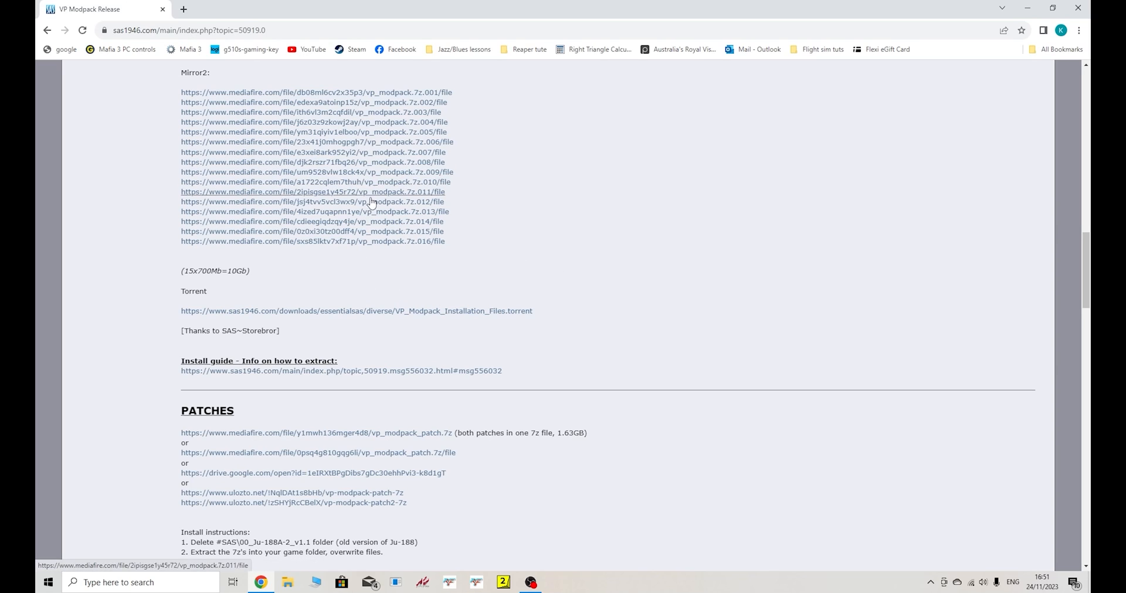
mouse_move(614, 286)
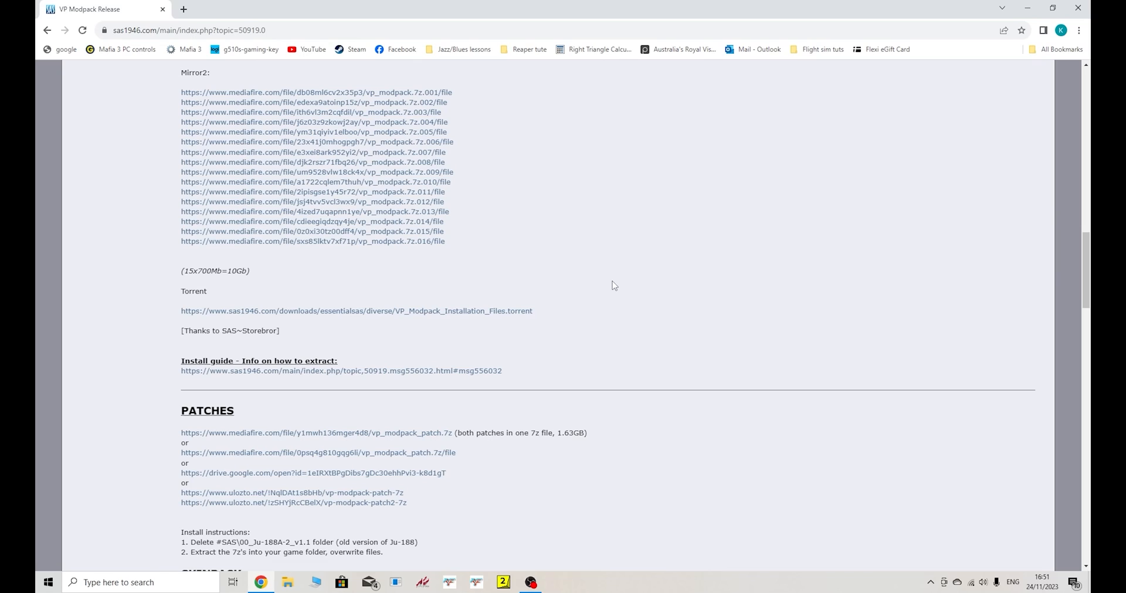
Review the install guide post's CONF.INI and DGEN quote boxes in a new tab, then scroll back up.
click(340, 371)
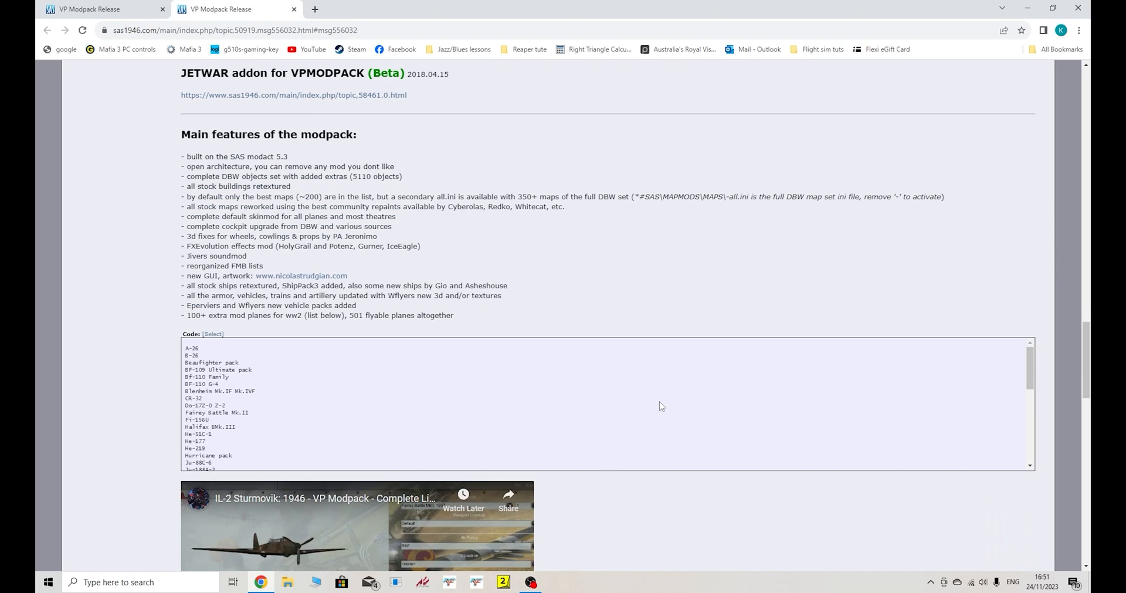
scroll(down, 3)
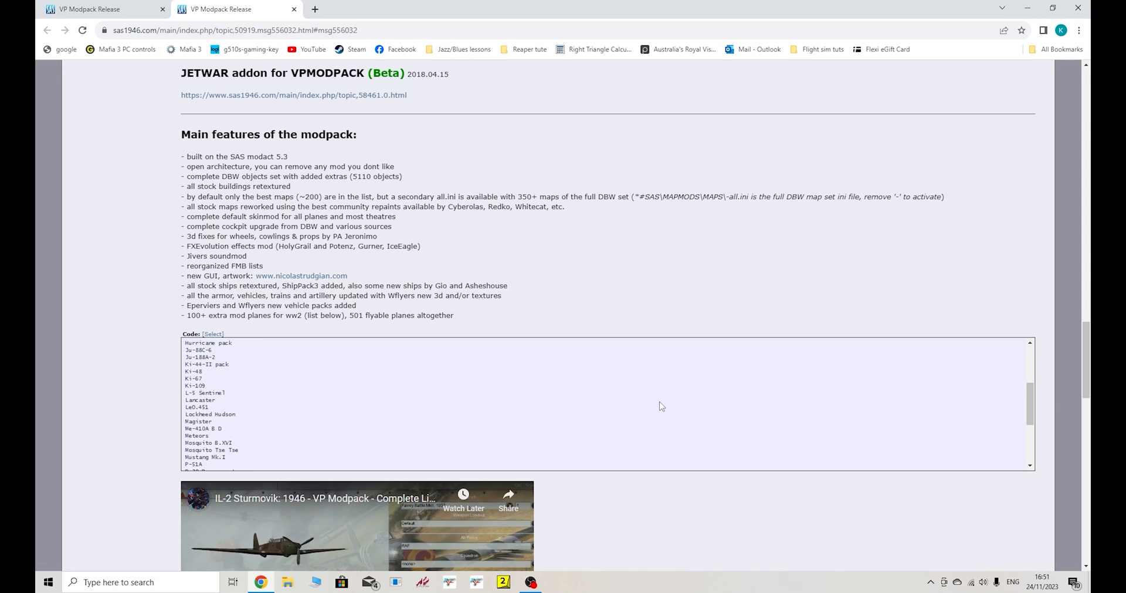
scroll(down, 3)
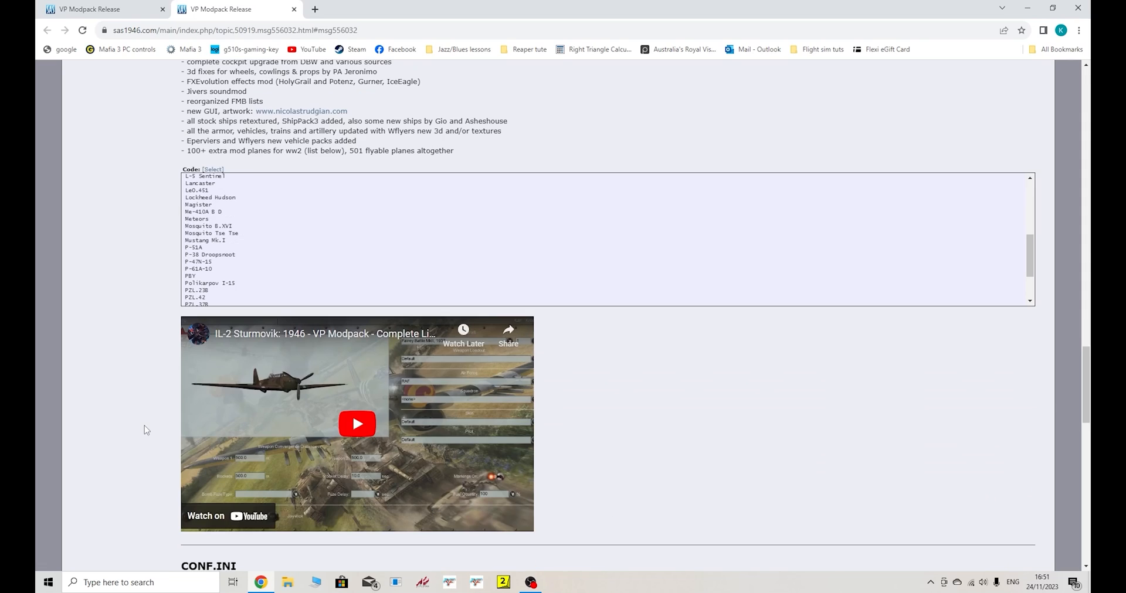
scroll(down, 3)
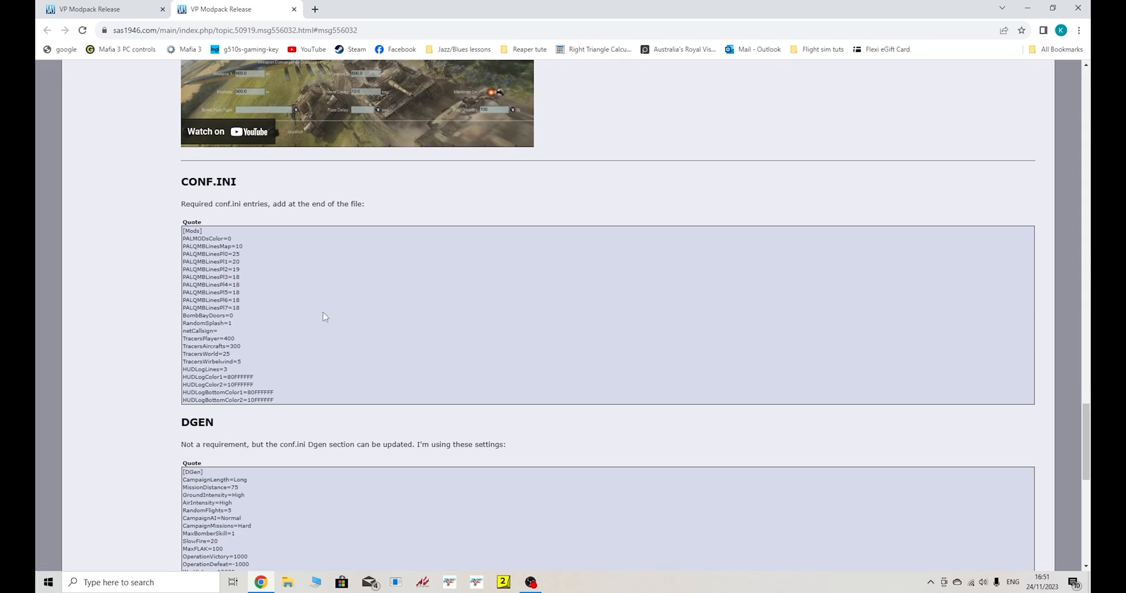
mouse_move(190, 253)
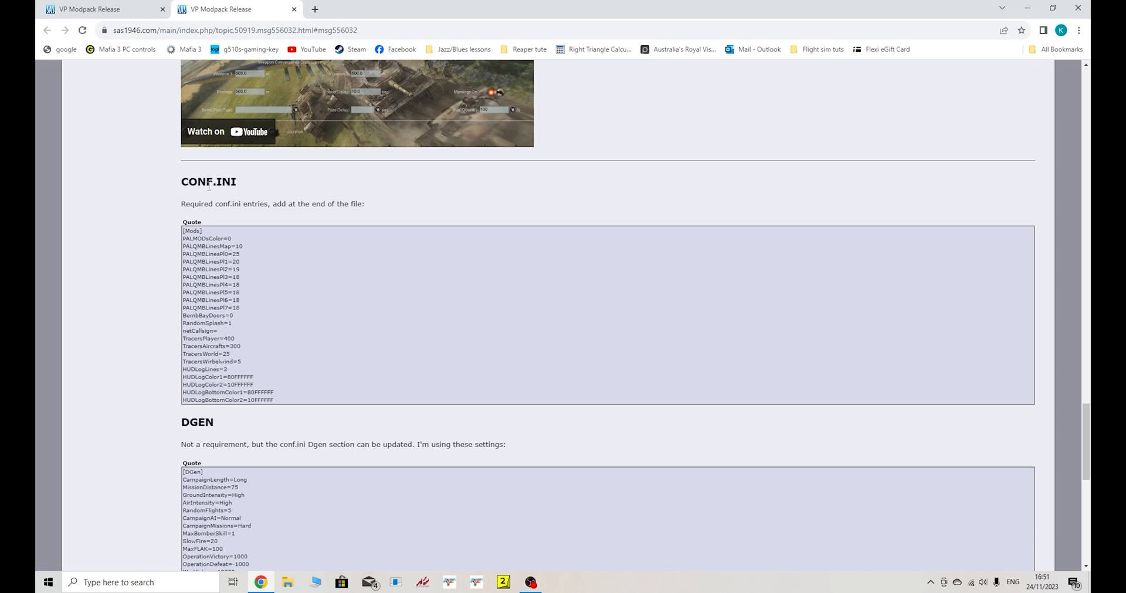
mouse_move(149, 340)
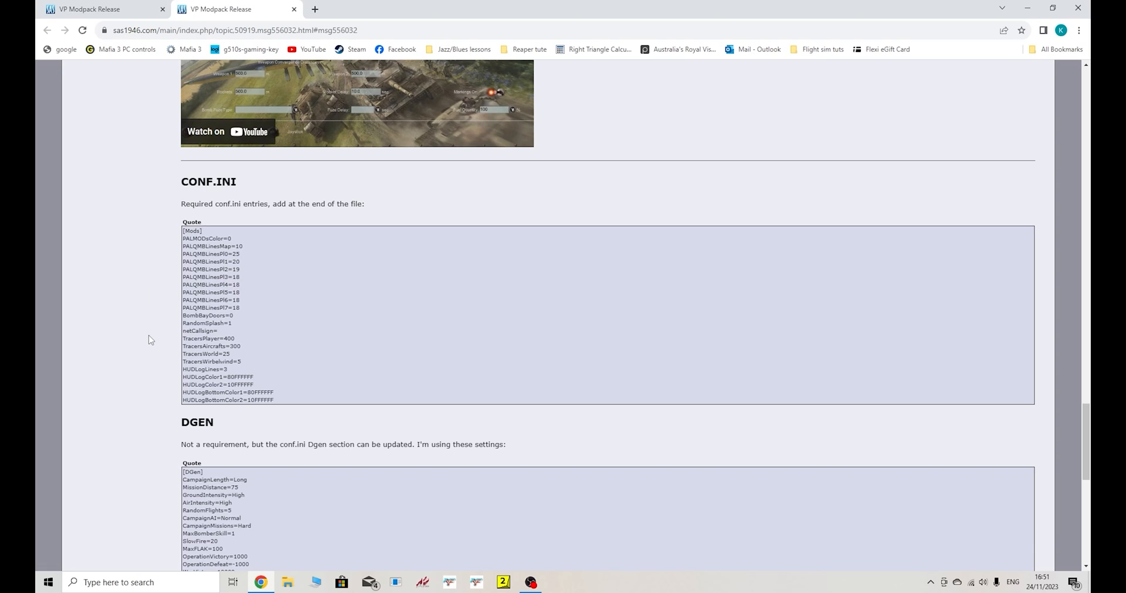
mouse_move(157, 381)
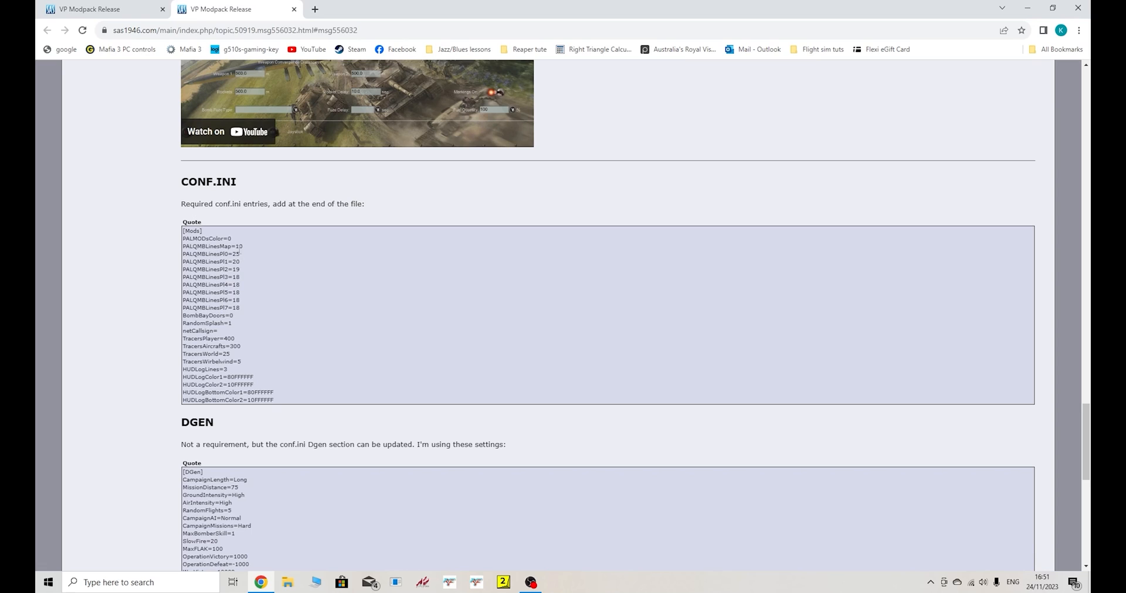
scroll(down, 3)
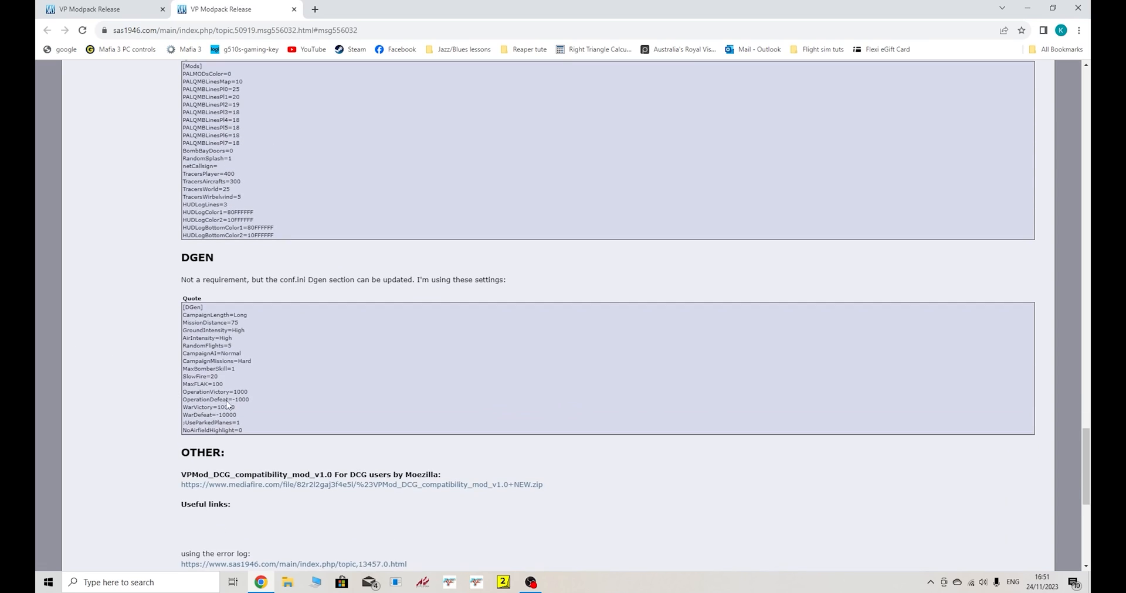
mouse_move(203, 311)
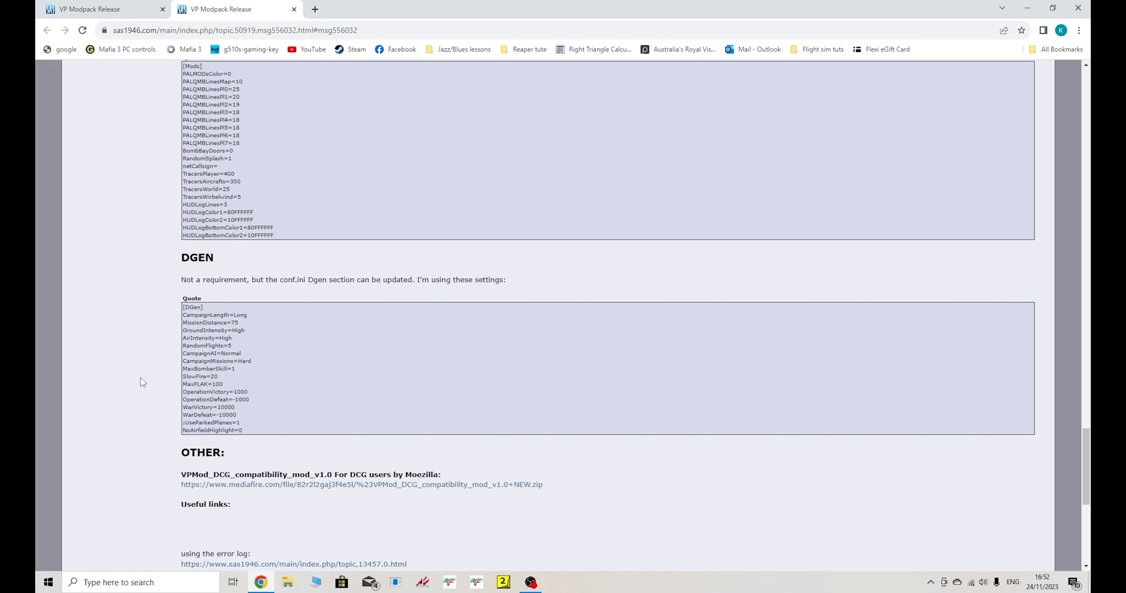
scroll(up, 3)
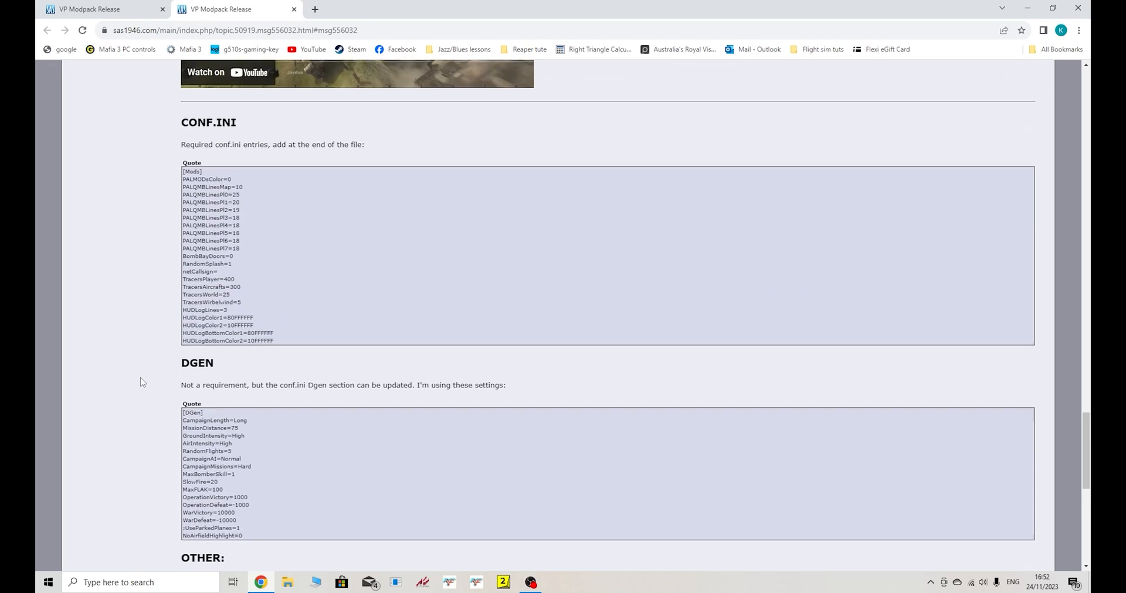
scroll(up, 3)
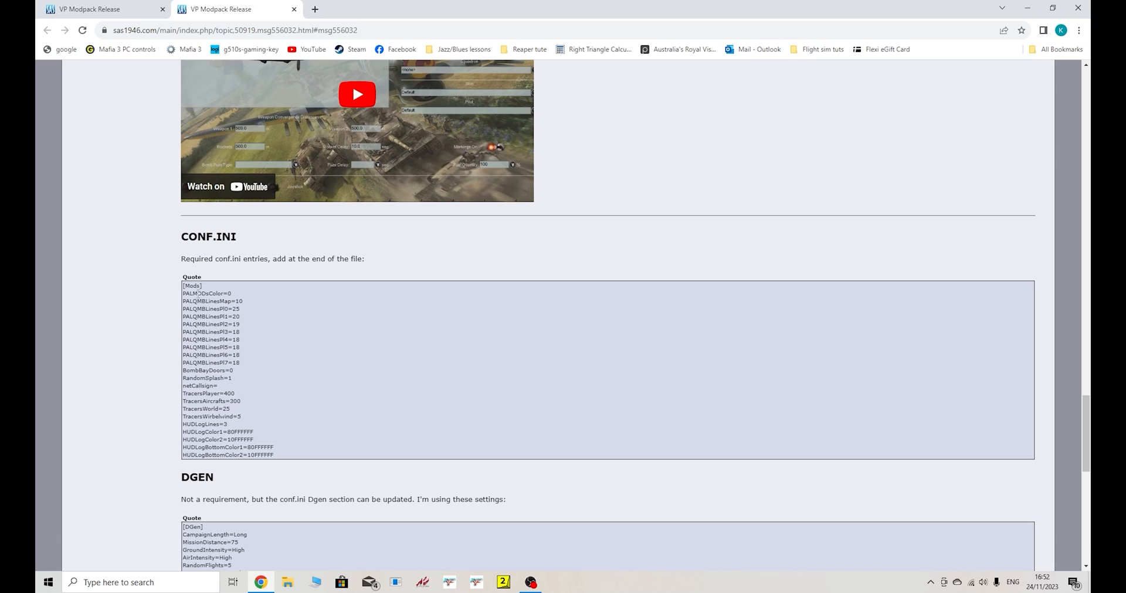
scroll(down, 3)
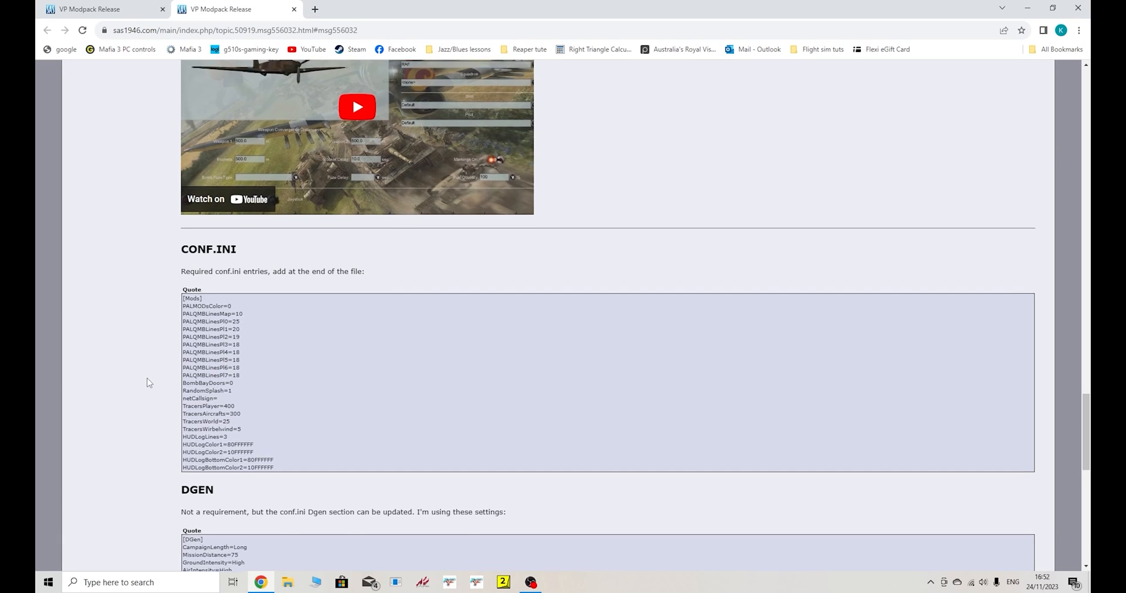
scroll(up, 3)
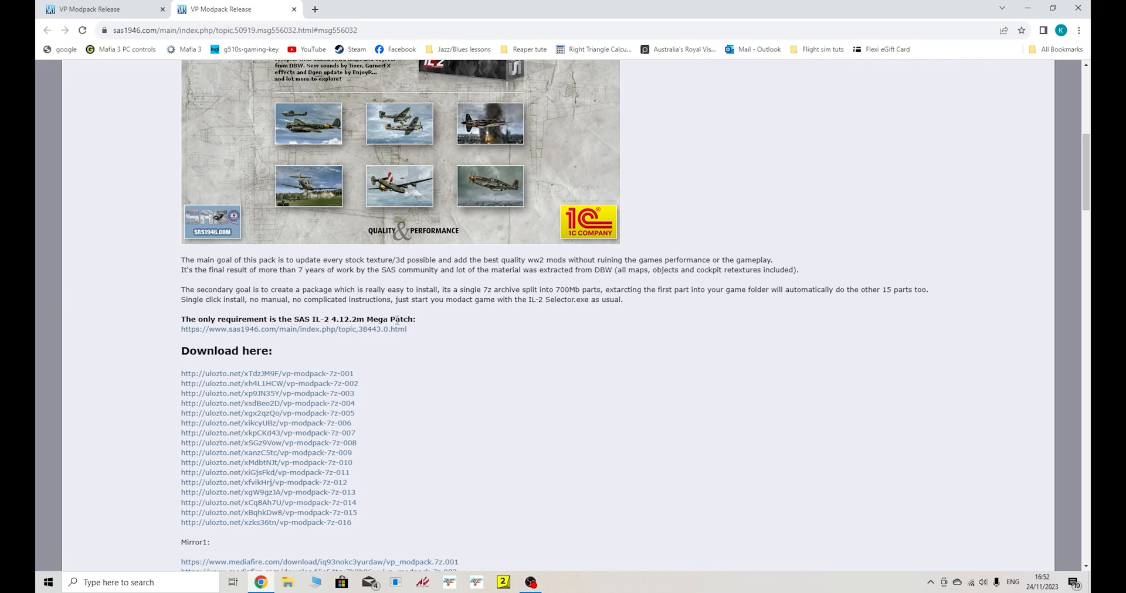
mouse_move(518, 462)
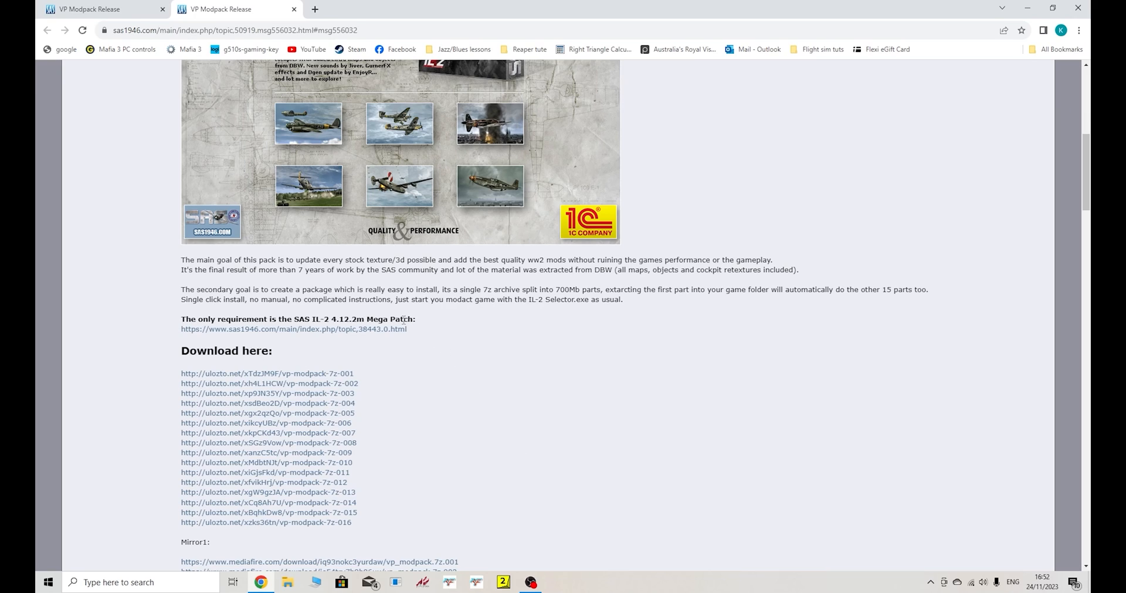
mouse_move(499, 414)
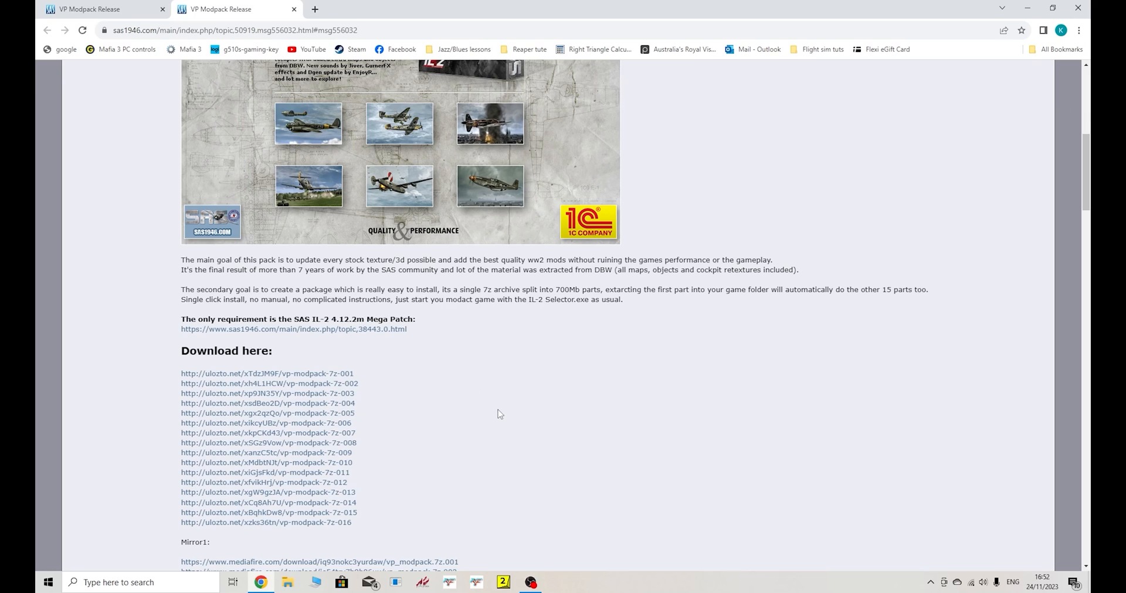
mouse_move(540, 479)
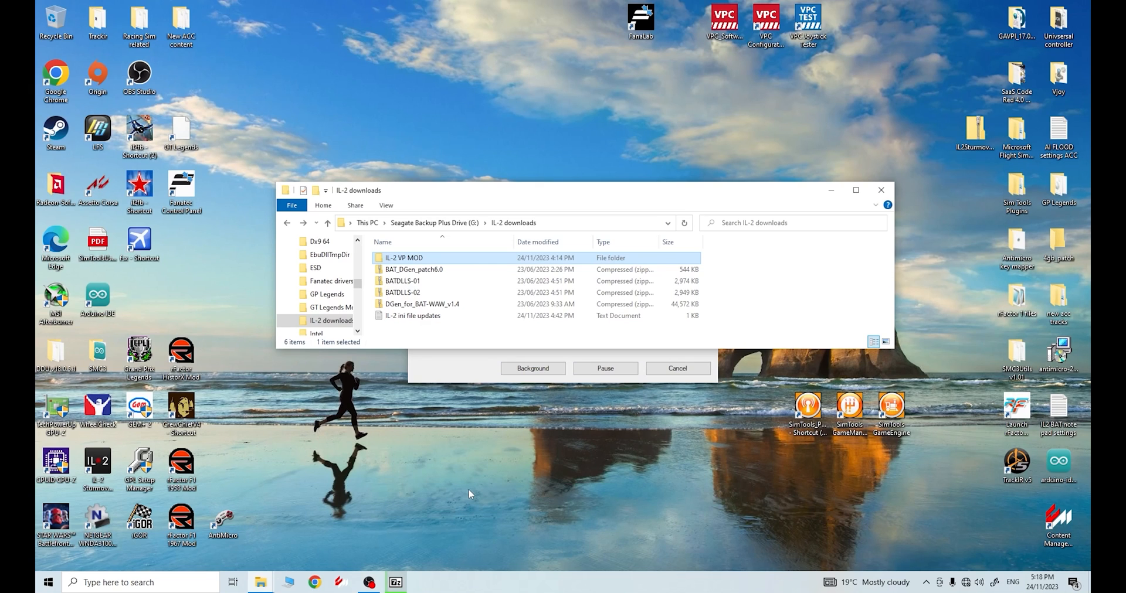
mouse_move(514, 439)
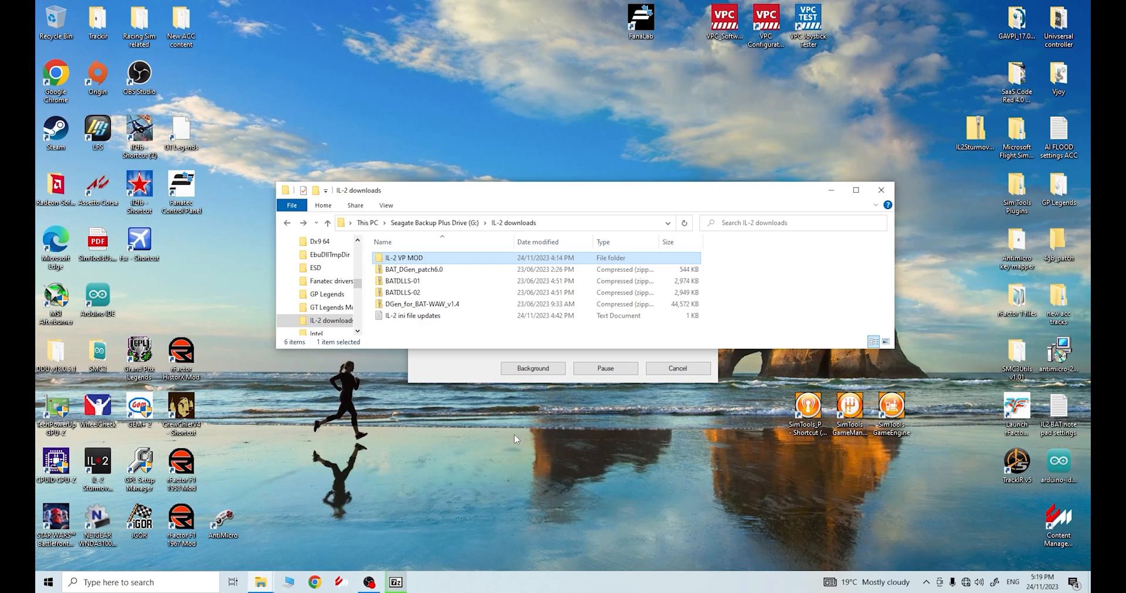
mouse_move(476, 205)
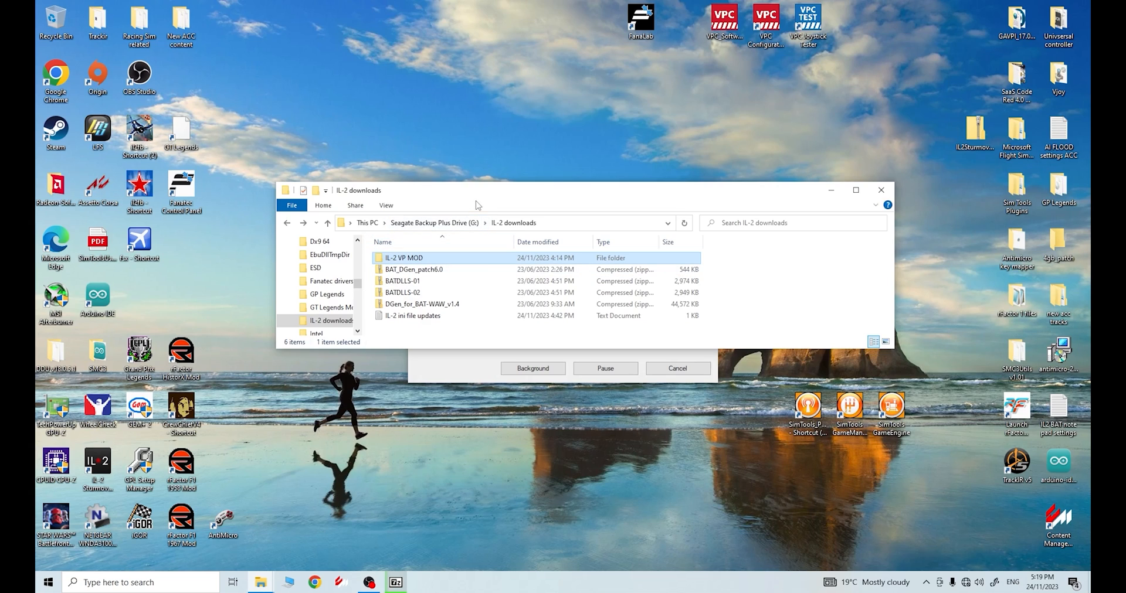
mouse_move(414, 264)
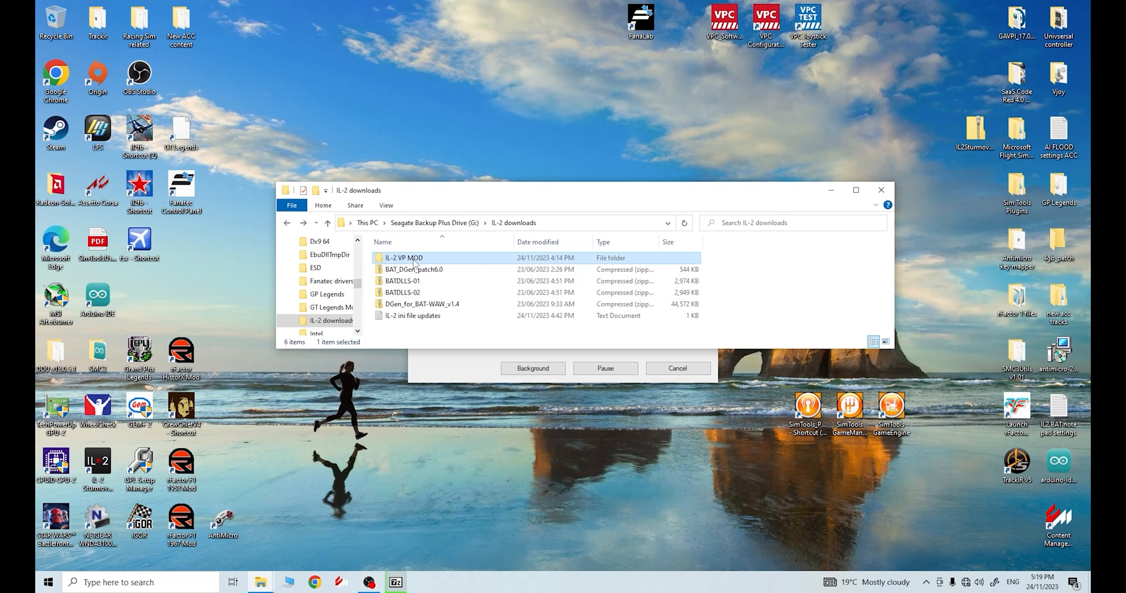
double_click(403, 257)
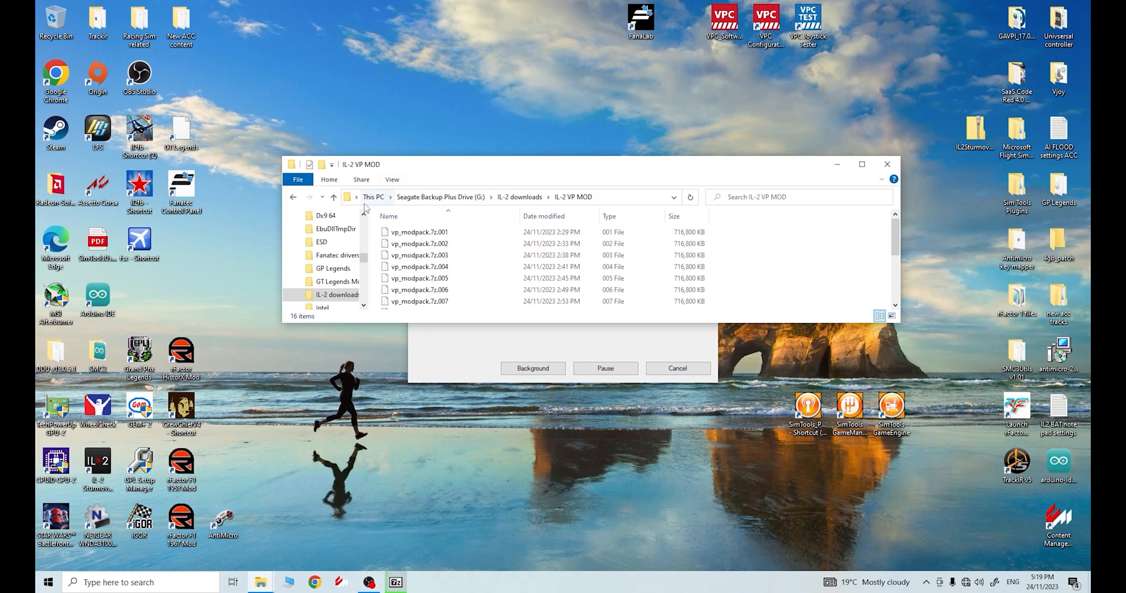
click(416, 301)
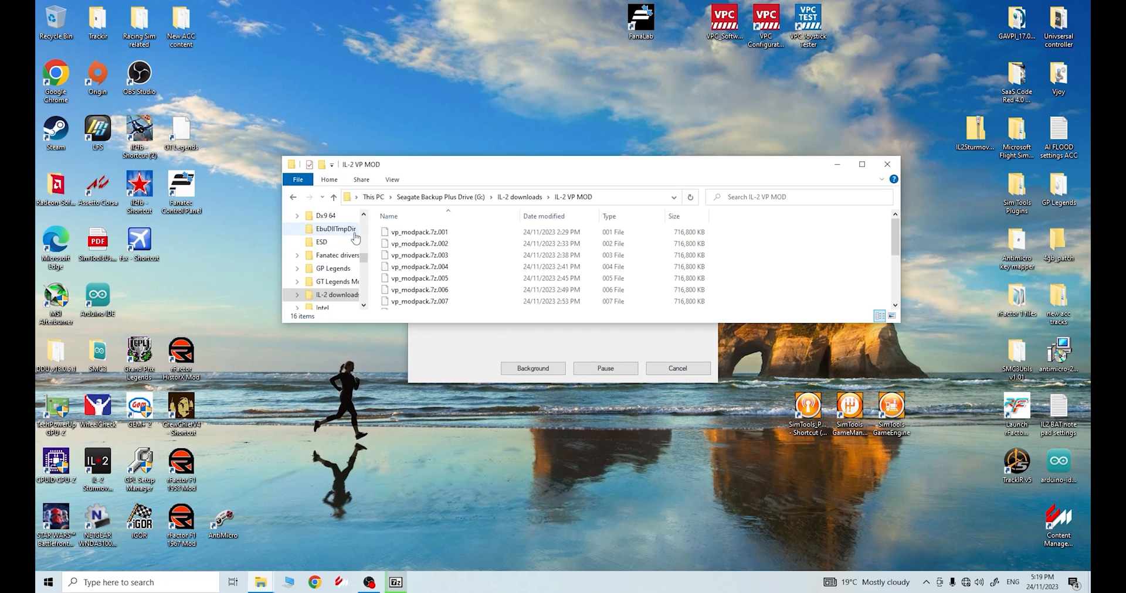
click(293, 199)
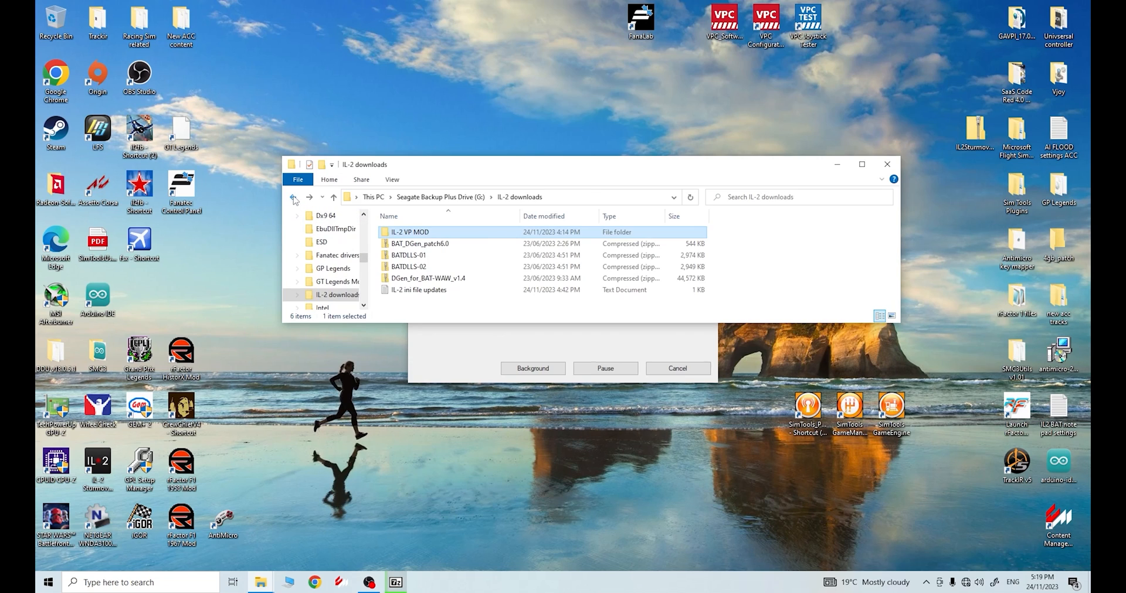
scroll(down, 3)
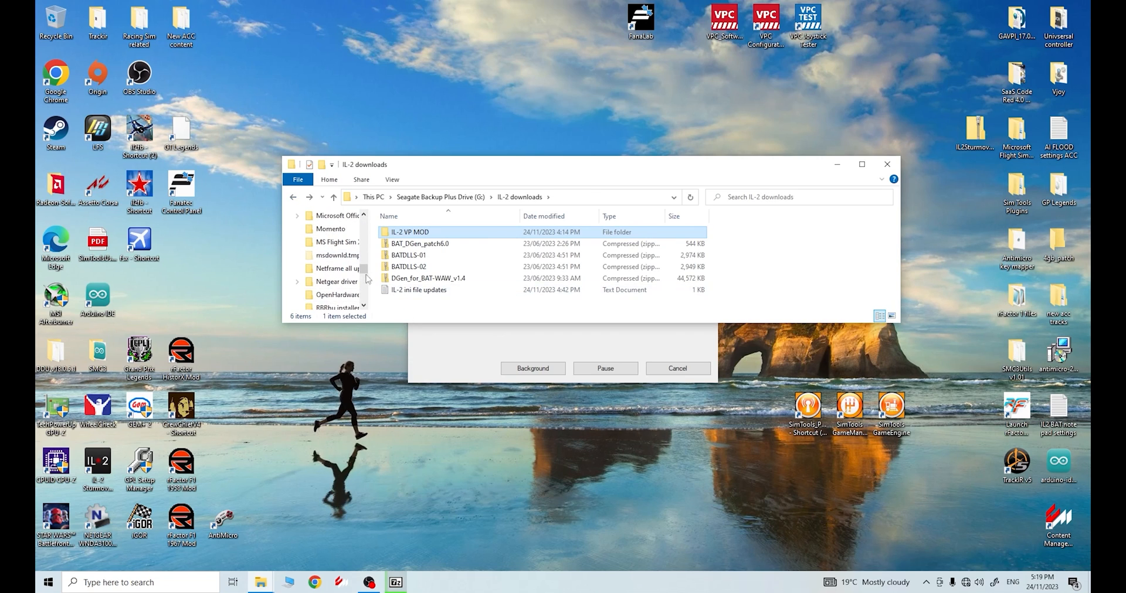
scroll(down, 3)
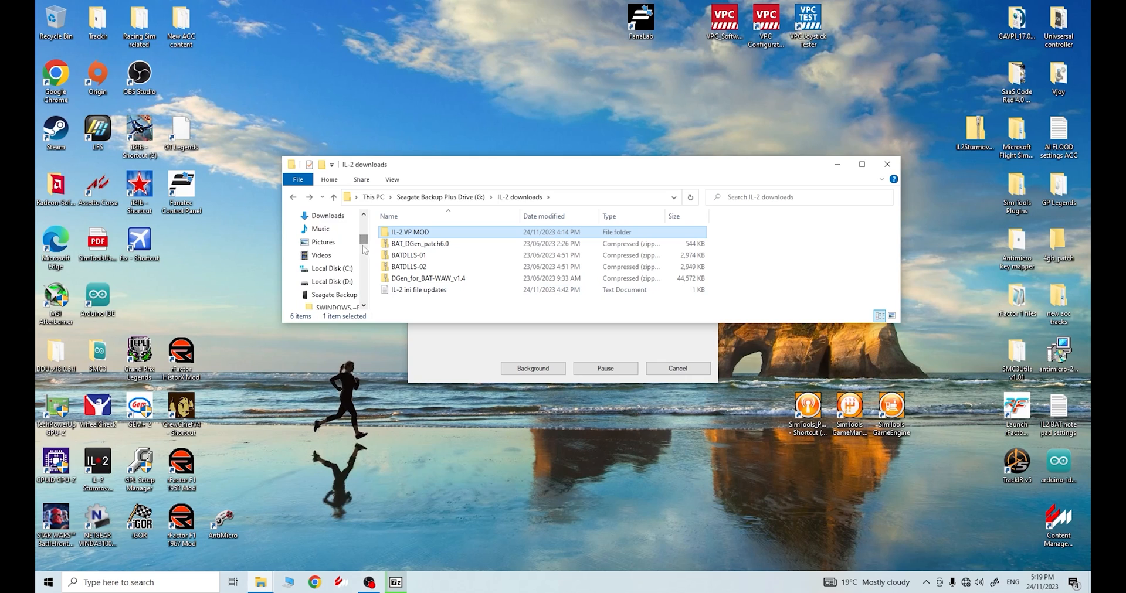
Browse Local Disk (C:) and select the VP Mod unzipped folder to check it exists.
click(330, 268)
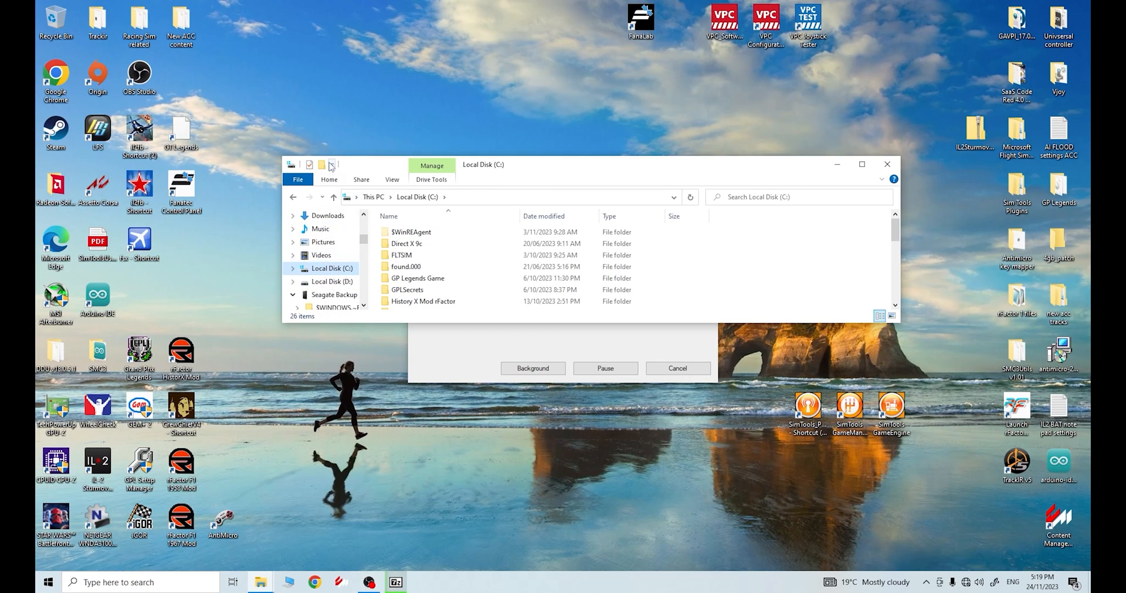
scroll(down, 3)
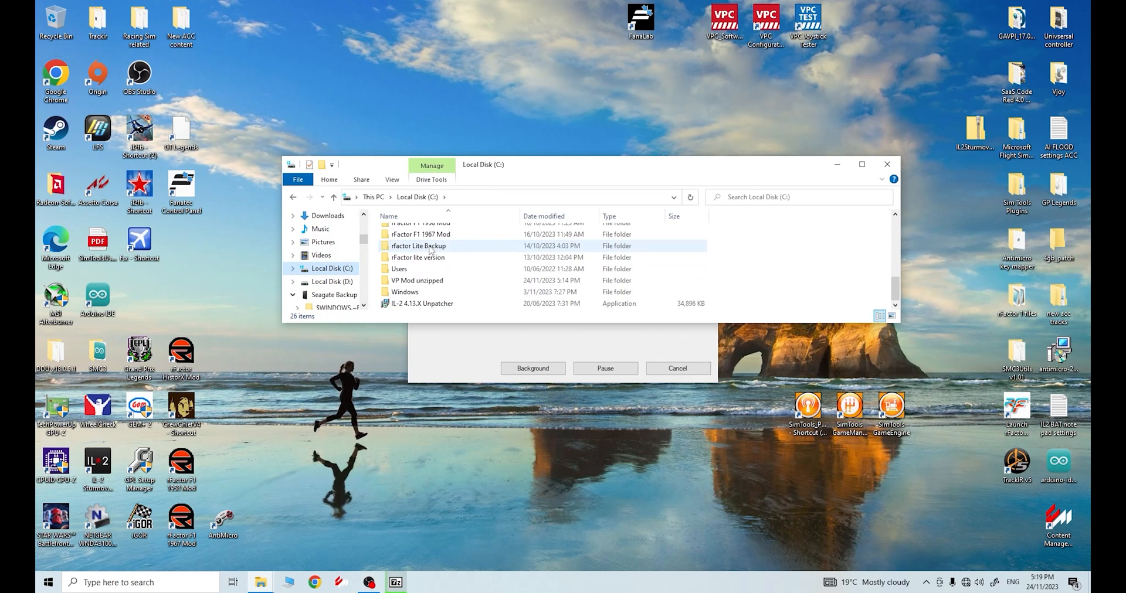
click(416, 280)
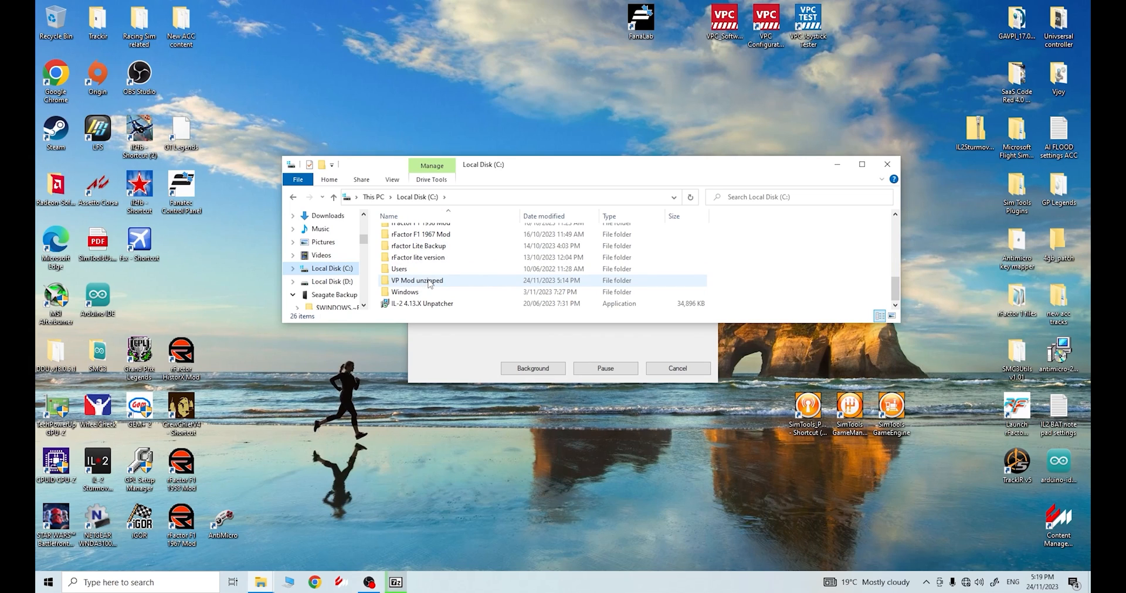
mouse_move(418, 280)
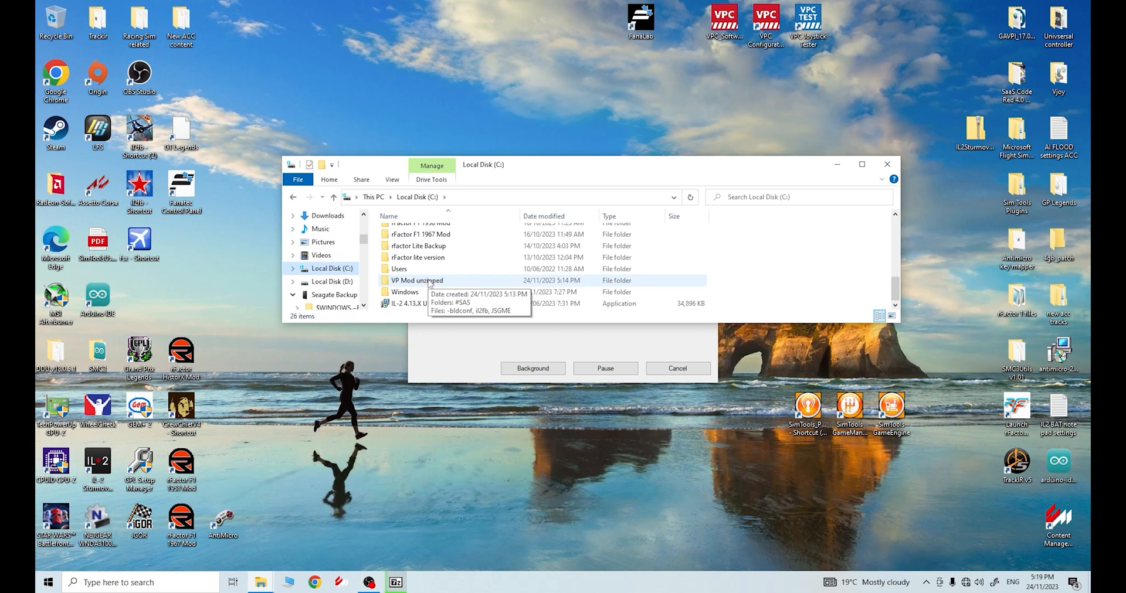
mouse_move(543, 180)
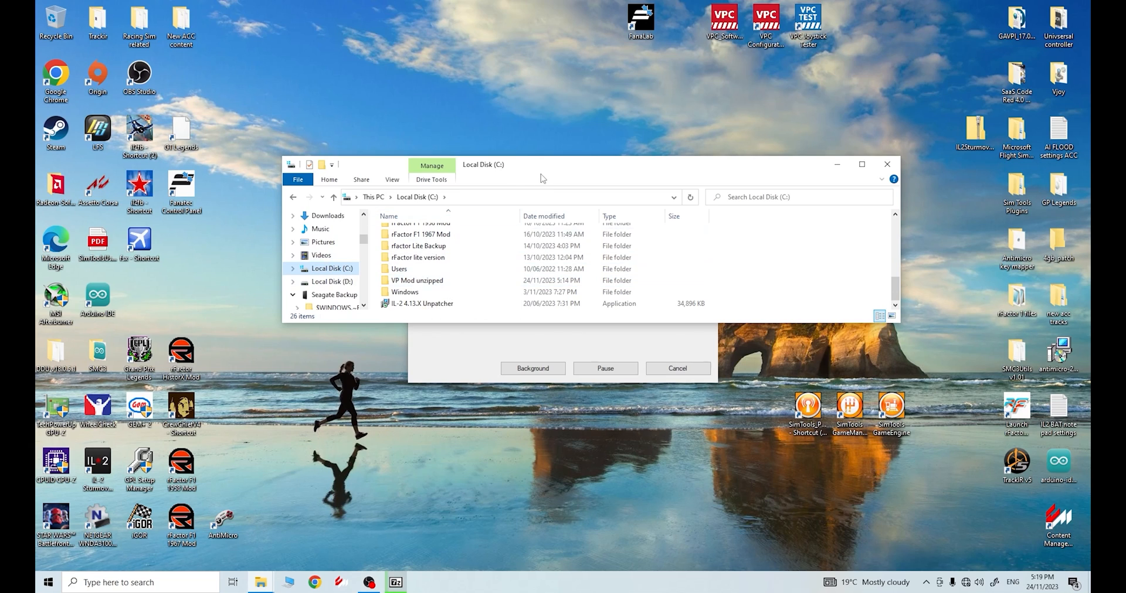
mouse_move(780, 171)
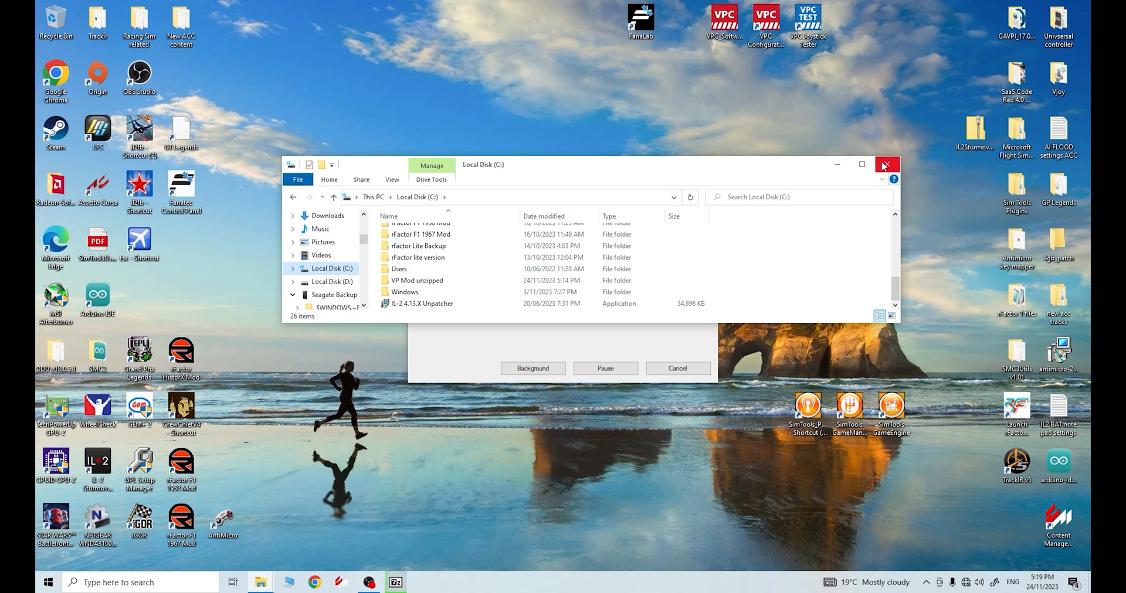
Browse the Seagate backup drive (G:) to IL-2 downloads > IL-2 VP MOD.
click(887, 164)
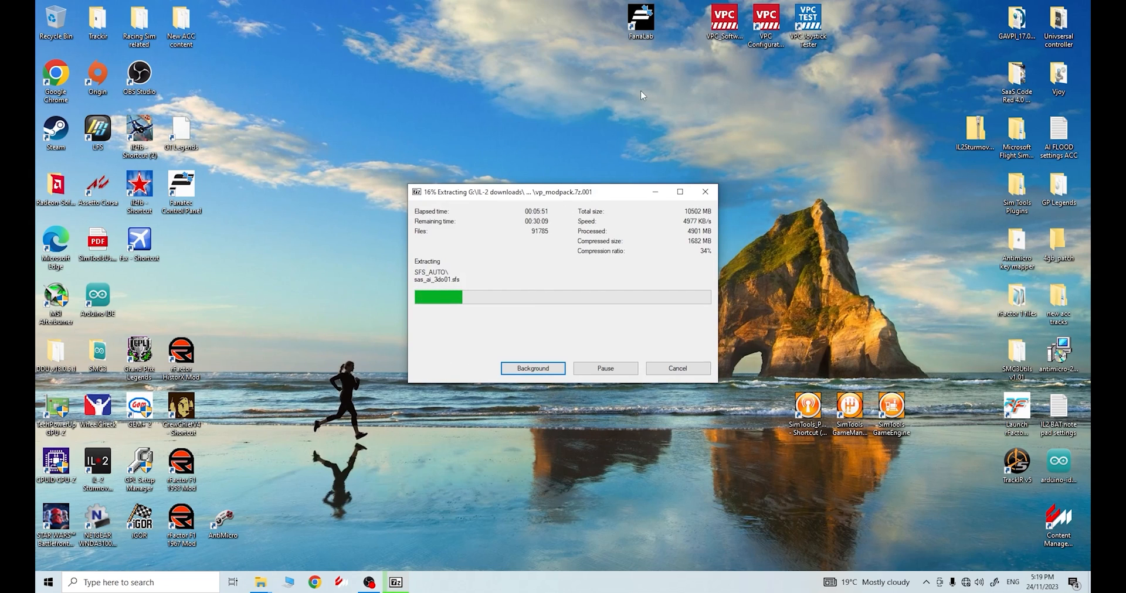
mouse_move(412, 140)
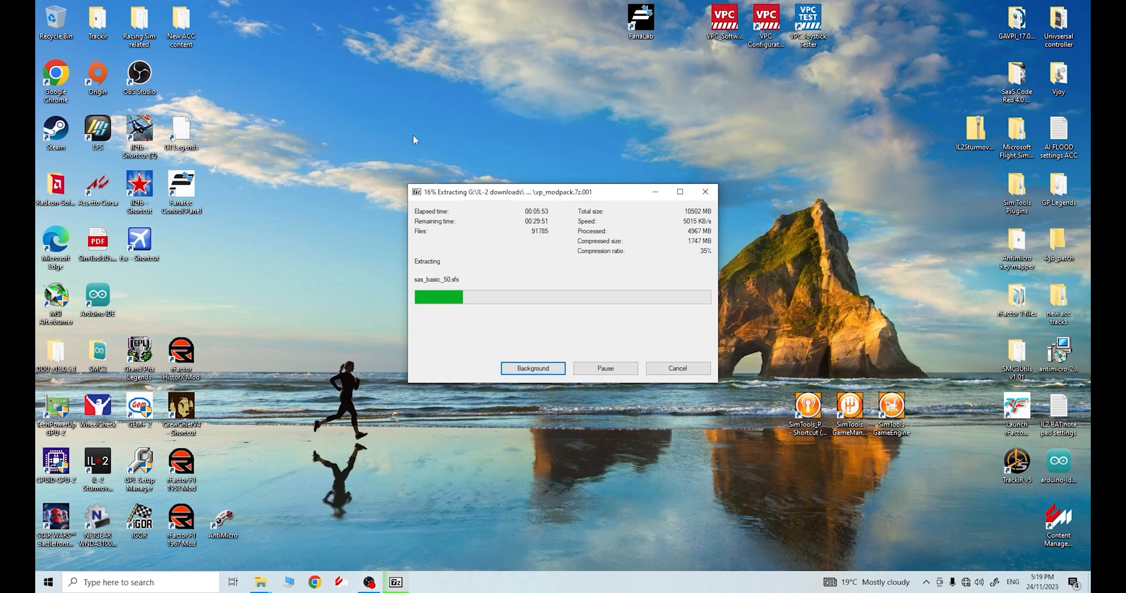
click(260, 583)
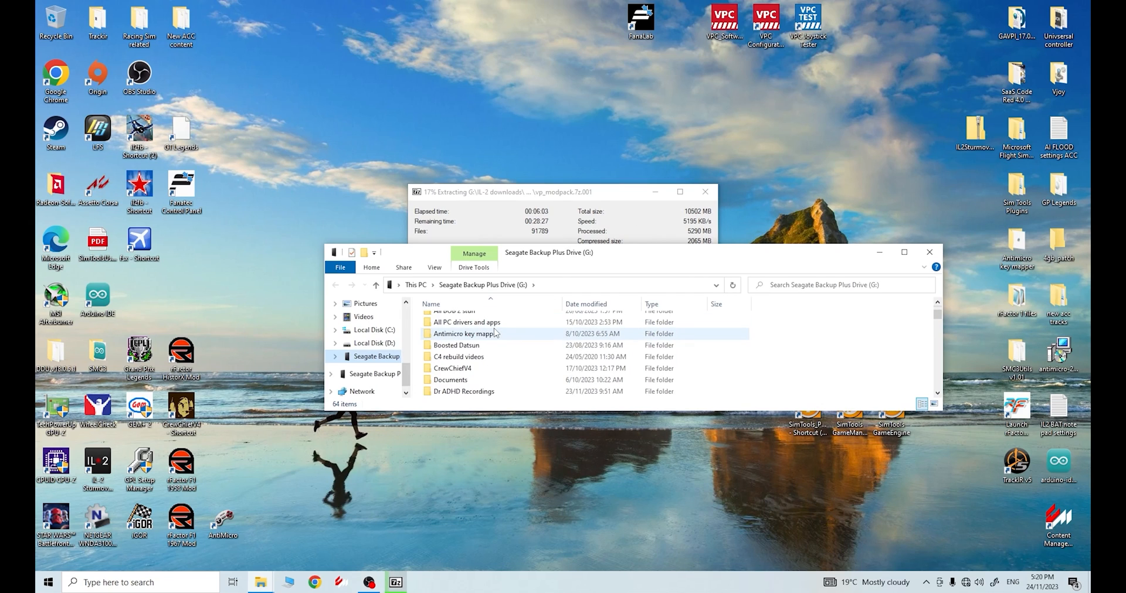
scroll(down, 3)
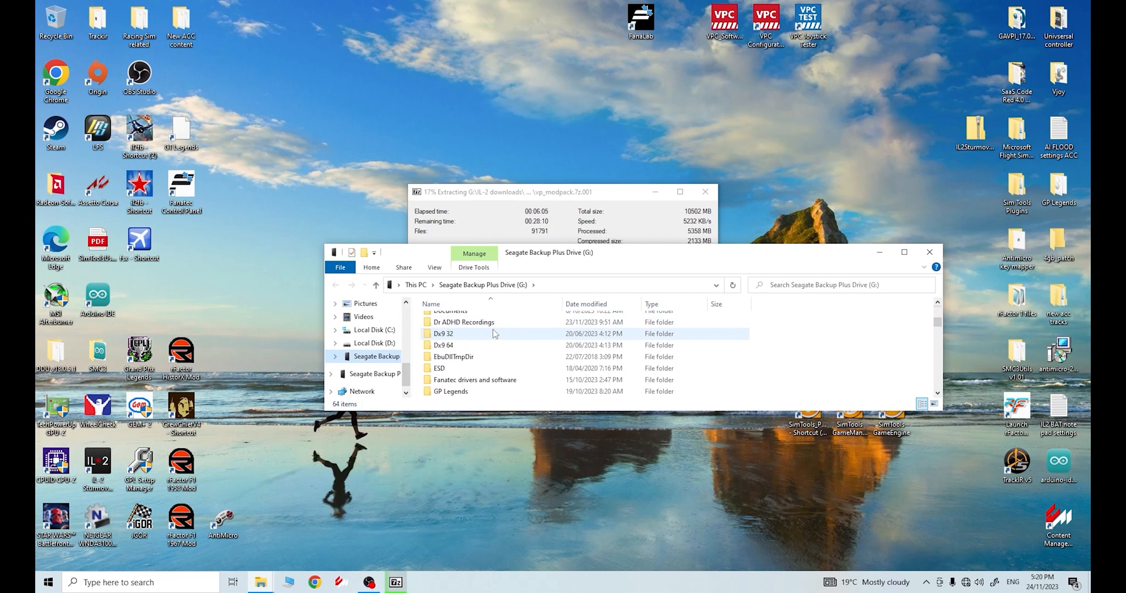
double_click(460, 378)
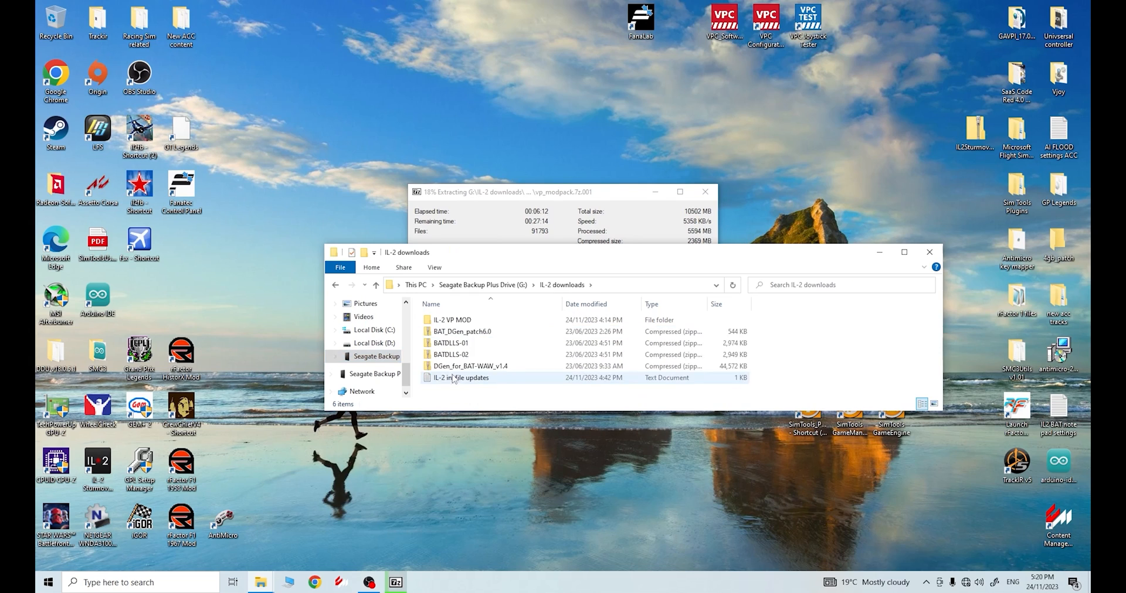
double_click(451, 321)
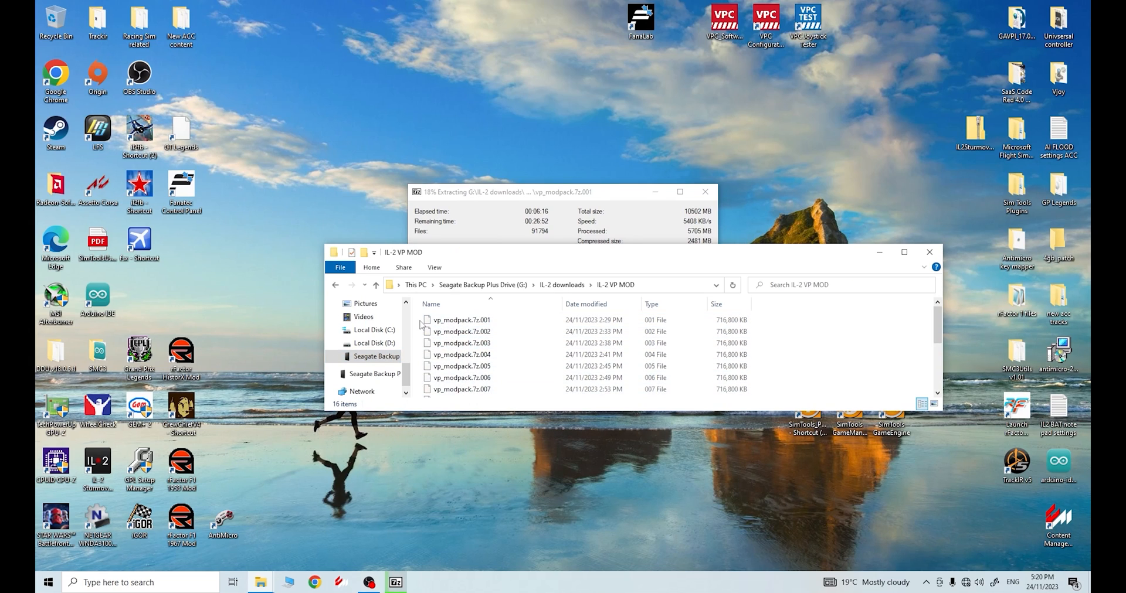
Select all sixteen vp_modpack.7z archive parts and bring up the 7-Zip actions for them.
key(ctrl+a)
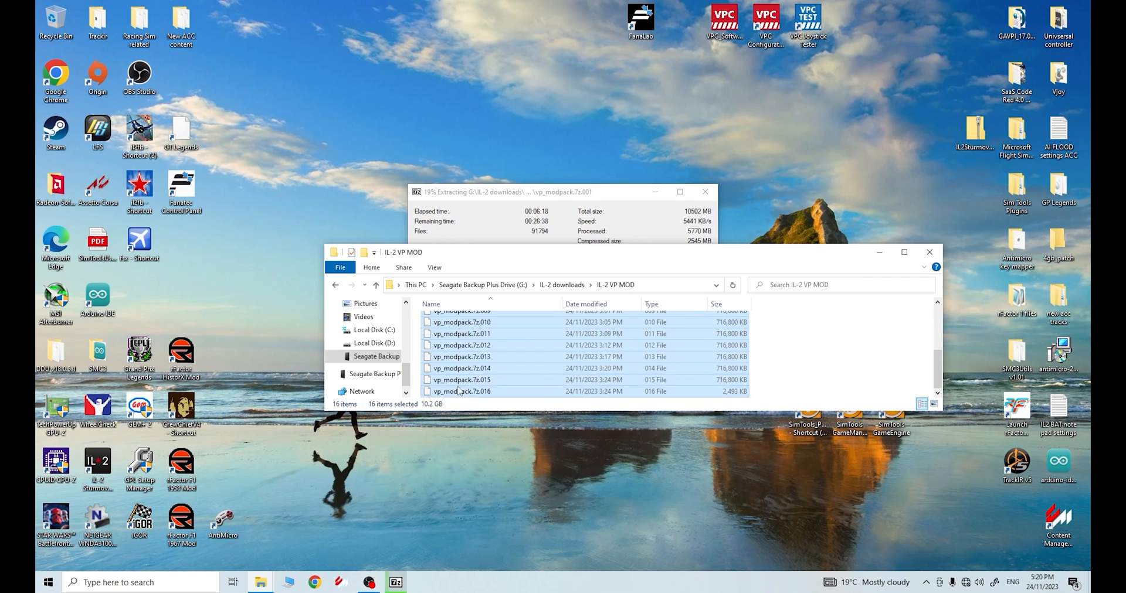
right_click(459, 357)
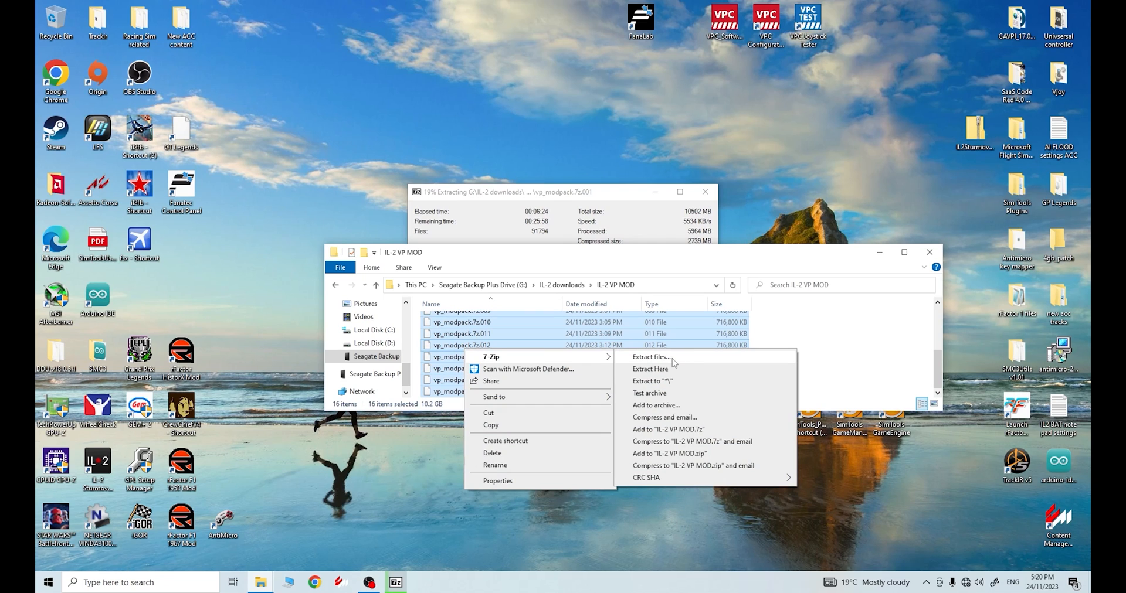
Start 7-Zip Extract files, browse to the VP Mod unzipped destination, then close the extraction dialog.
click(649, 357)
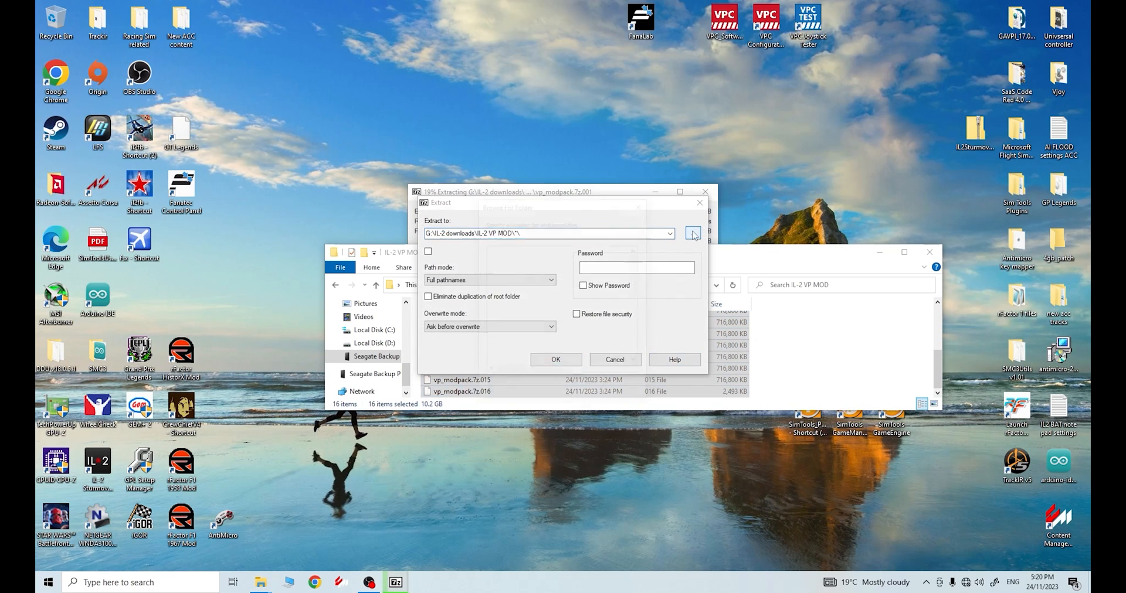
click(692, 233)
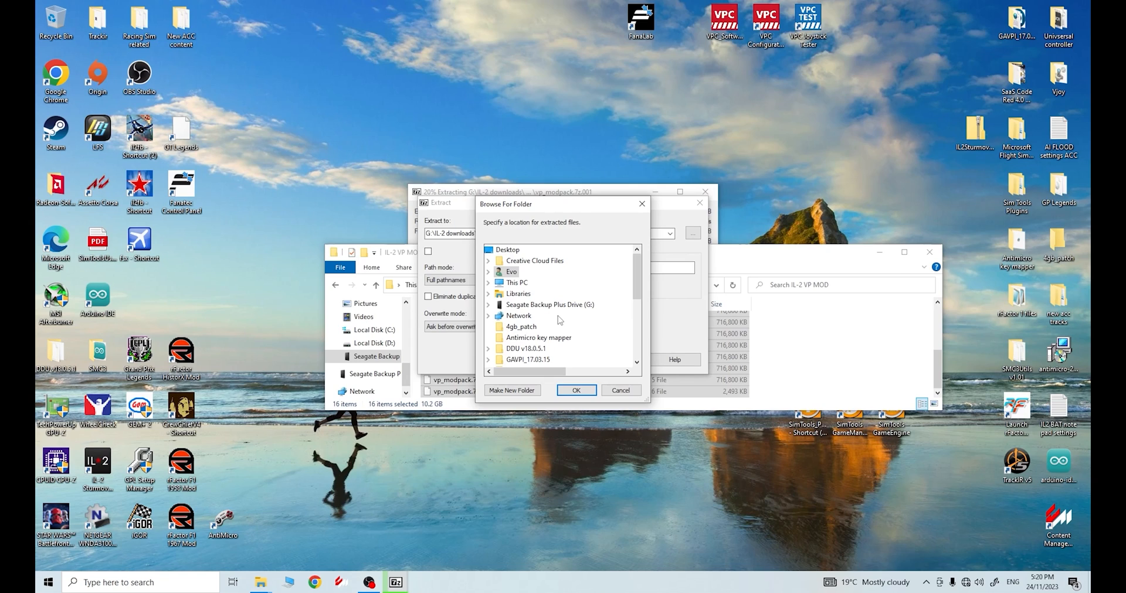
mouse_move(524, 214)
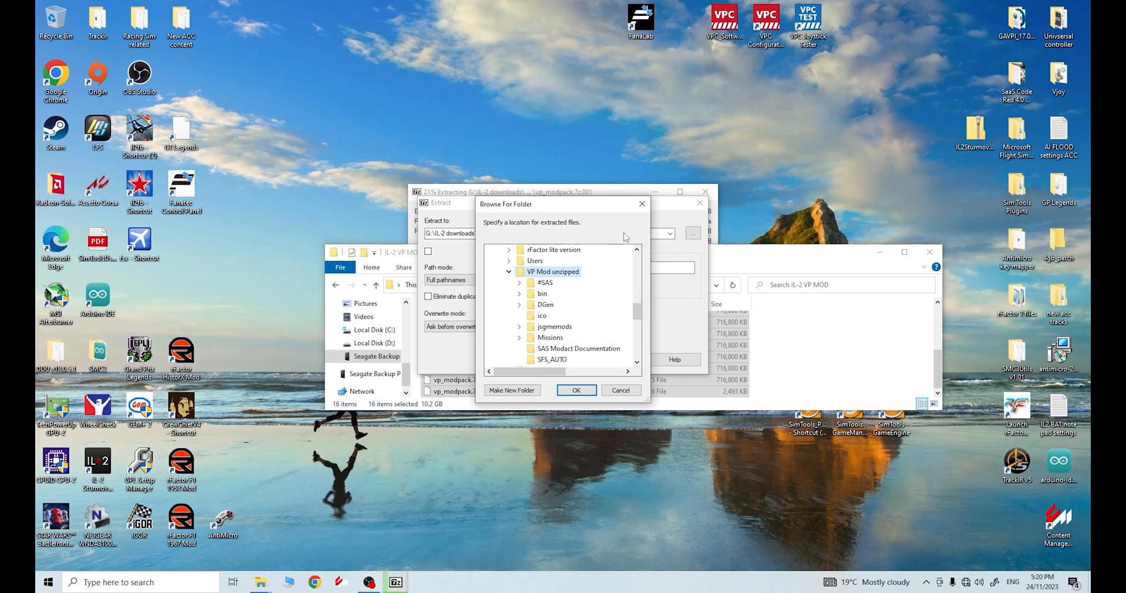
click(575, 390)
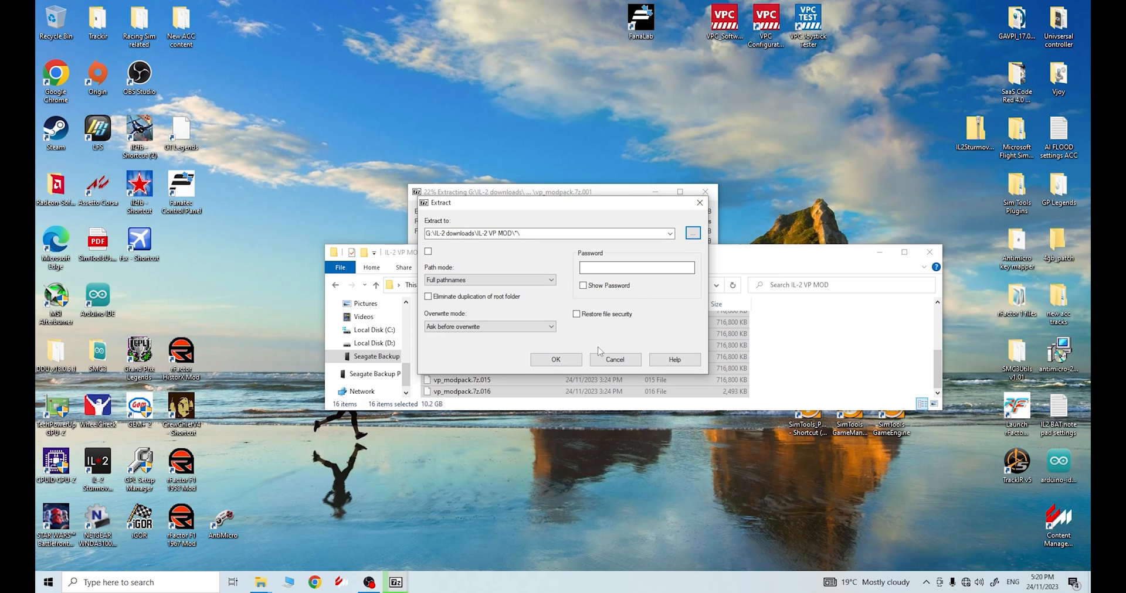
mouse_move(547, 264)
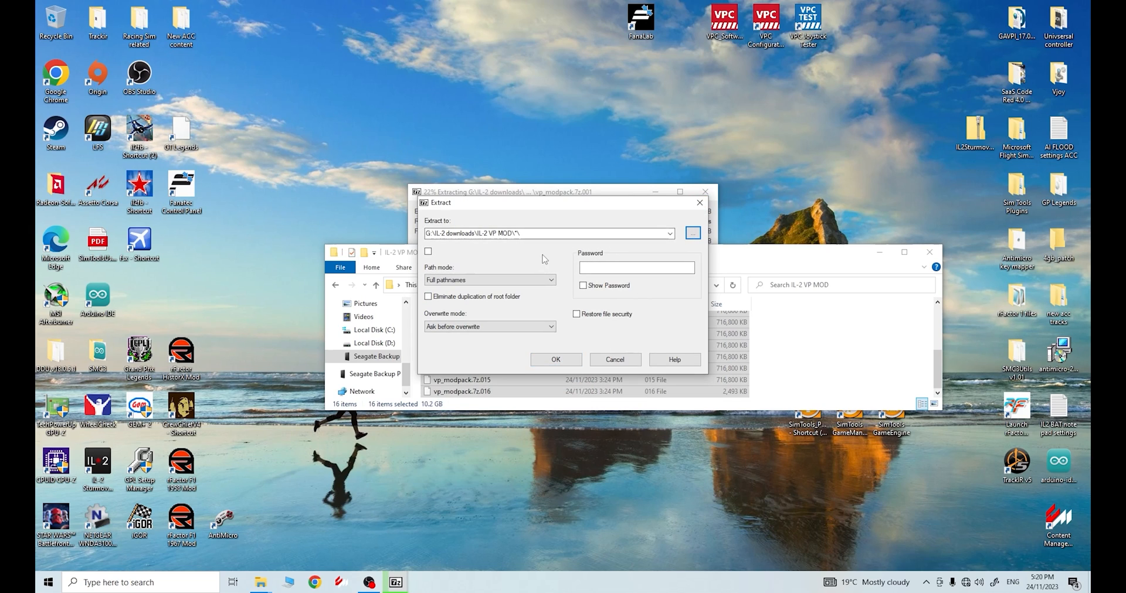
click(555, 359)
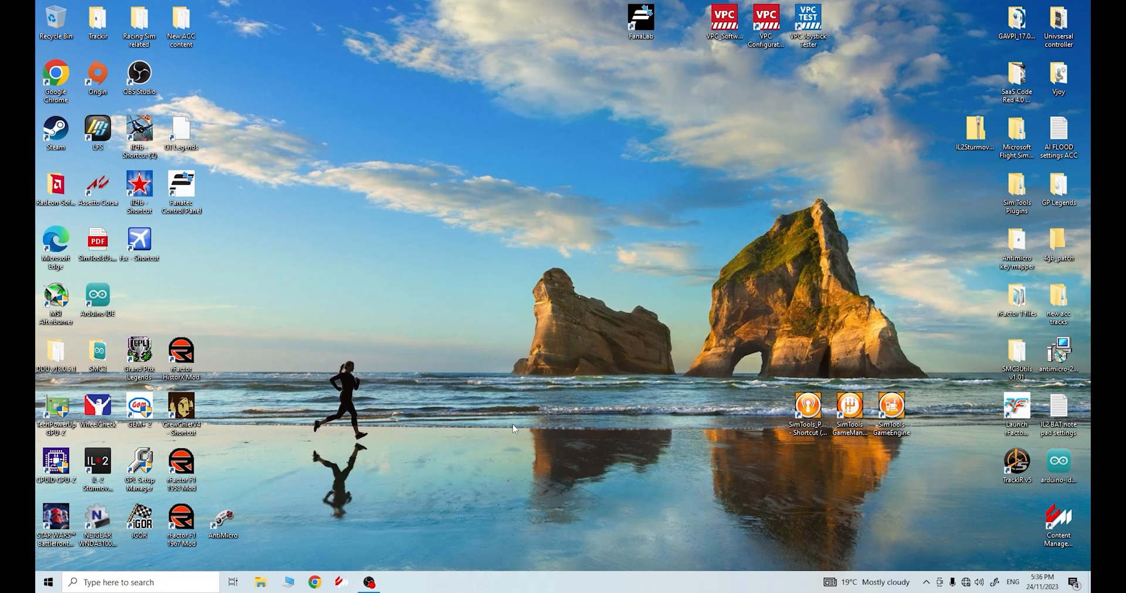
mouse_move(430, 473)
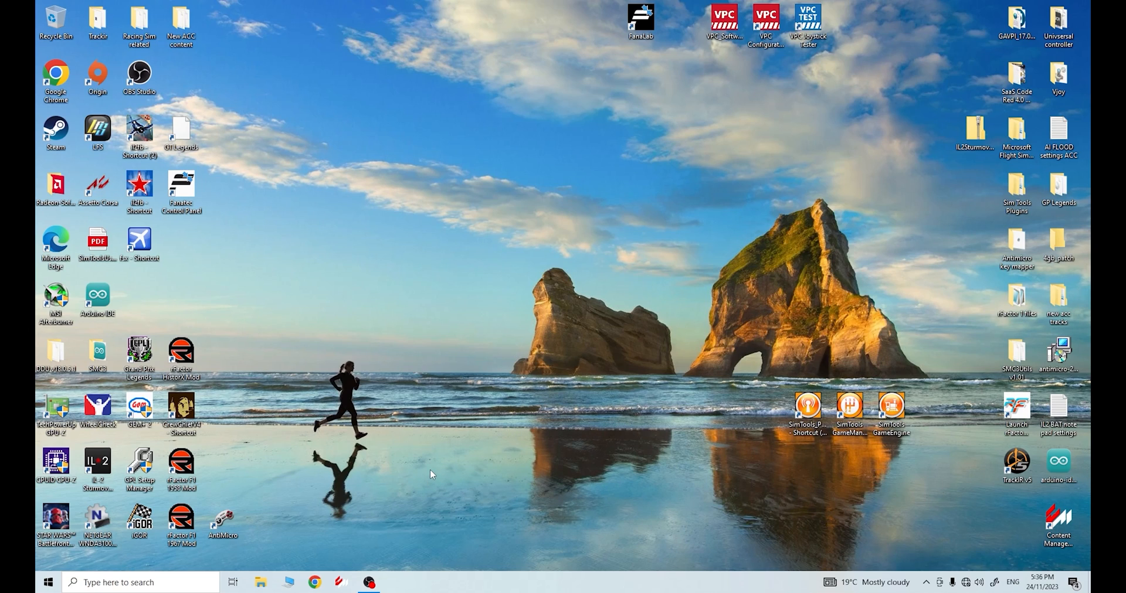
Select all 19 items in C:\VP Mod unzipped and bring up their context actions.
click(260, 583)
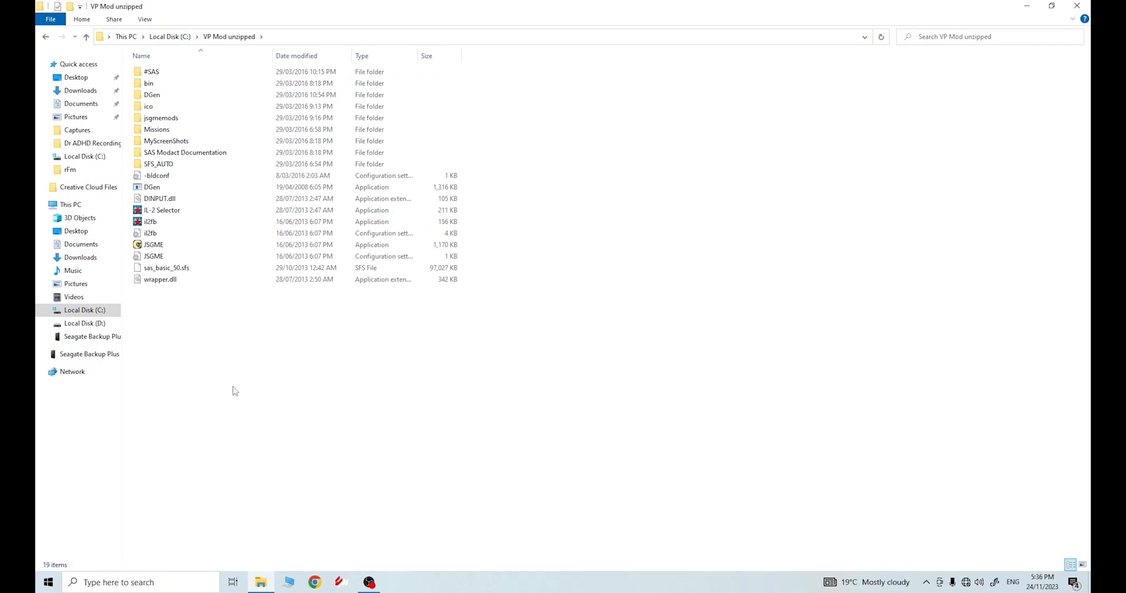
mouse_move(464, 301)
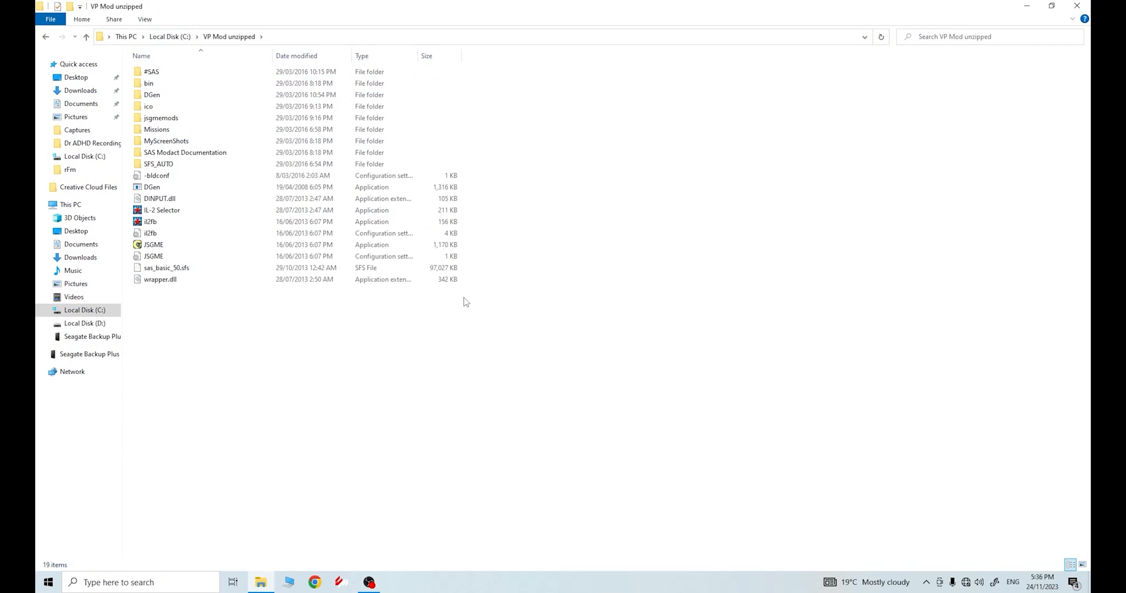
mouse_move(917, 120)
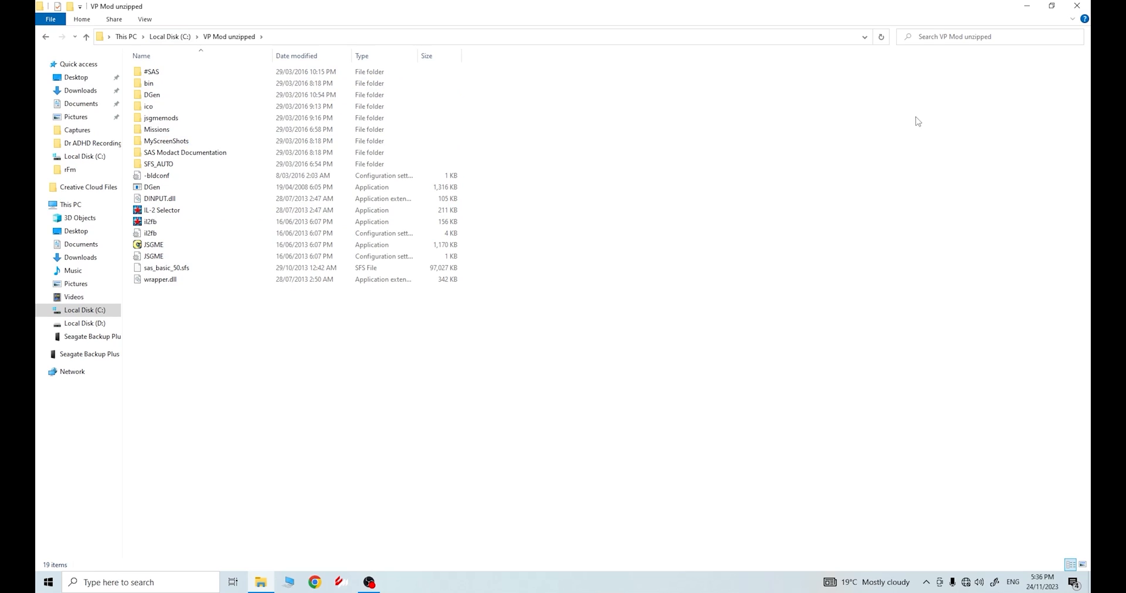
mouse_move(548, 306)
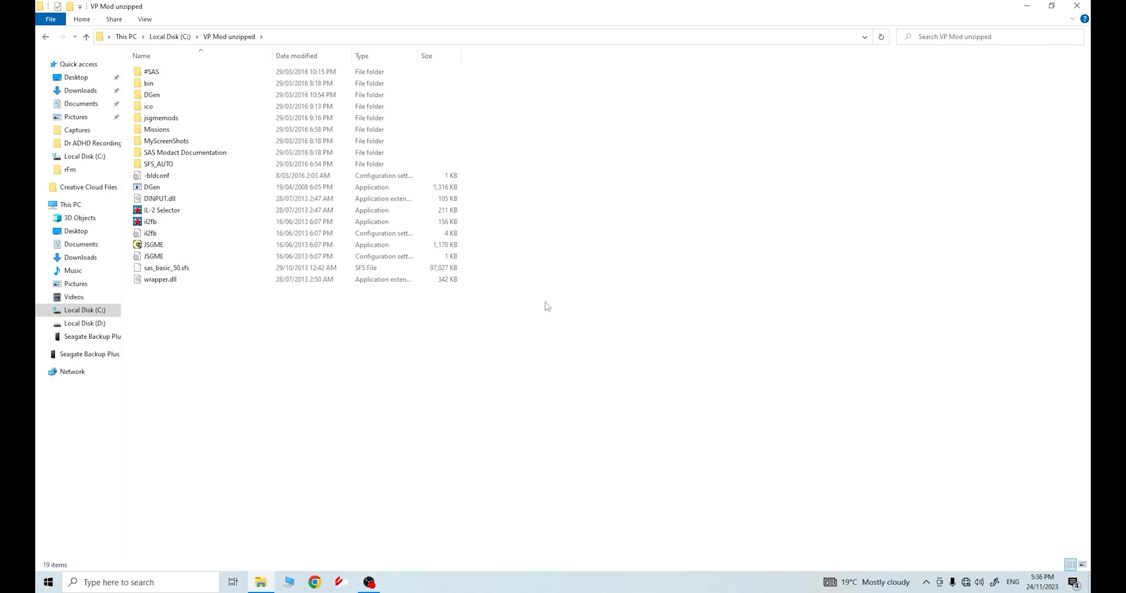
mouse_move(494, 282)
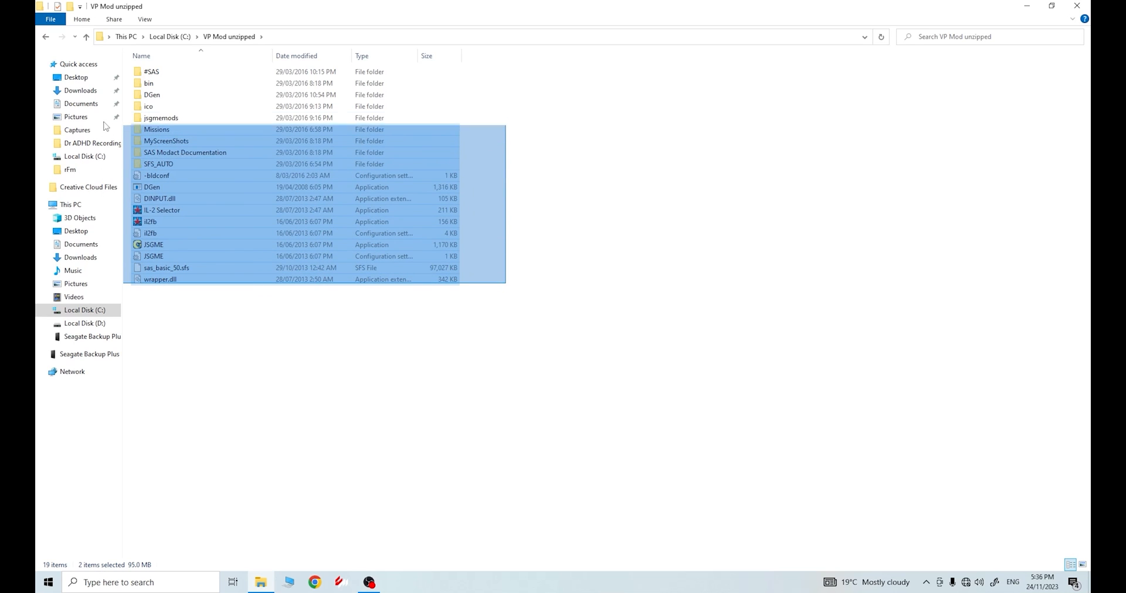
key(ctrl+a)
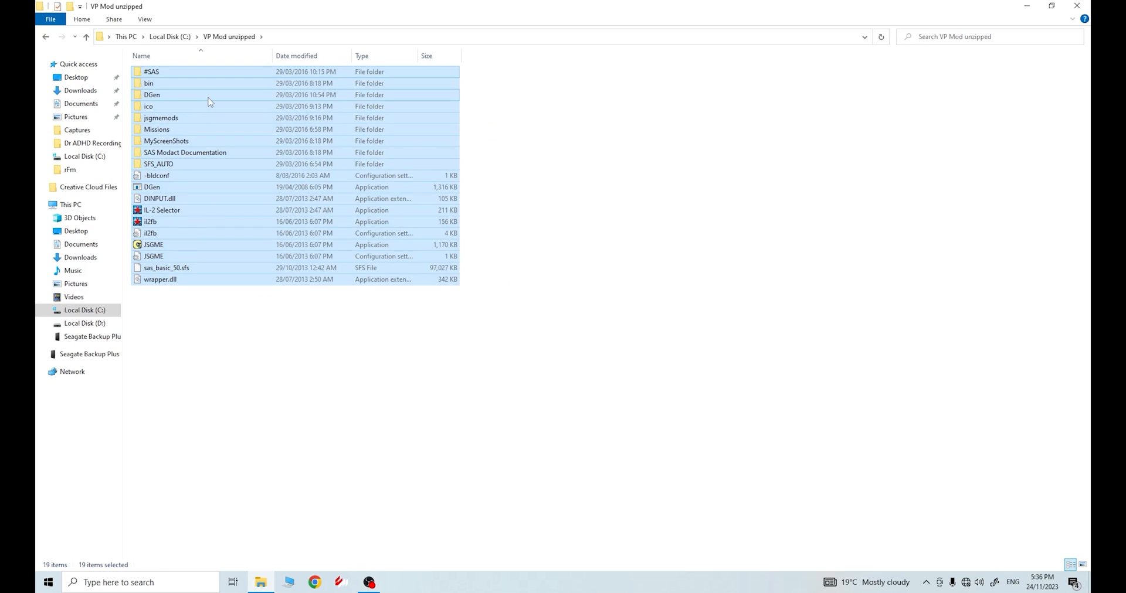
right_click(209, 101)
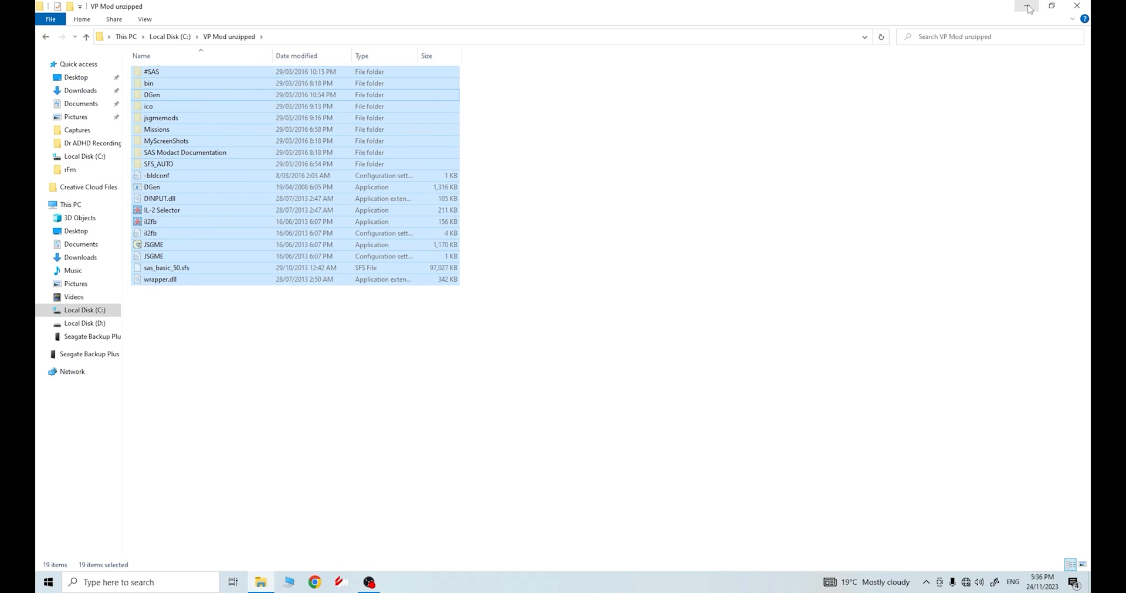
Paste the modpack files into the IL-2 Sturmovik 1946 game folder inside the VP MOD folder.
click(45, 37)
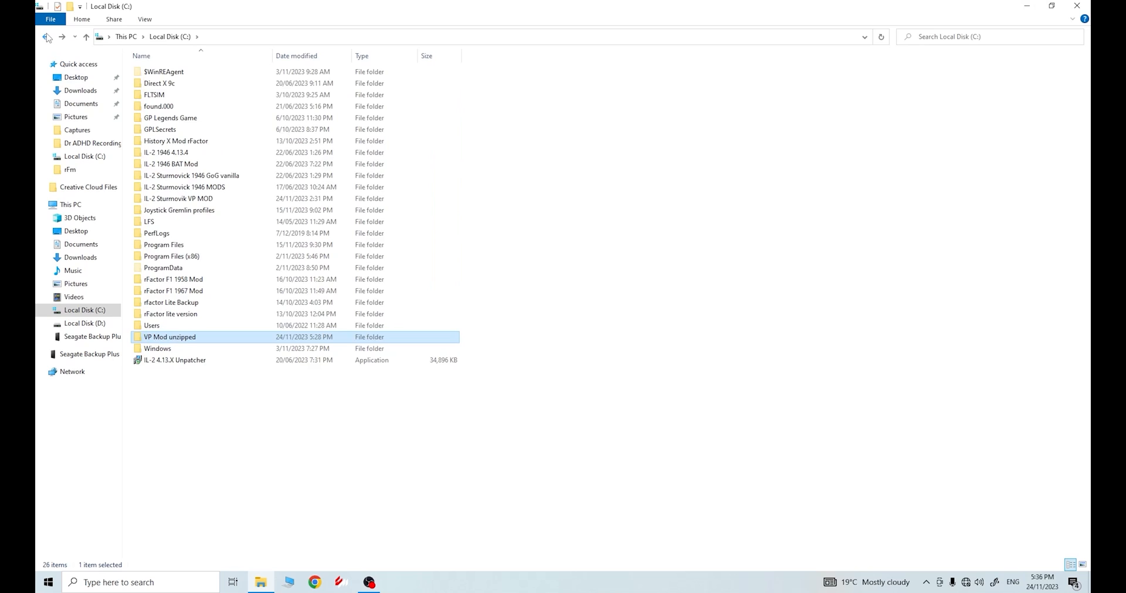
mouse_move(178, 203)
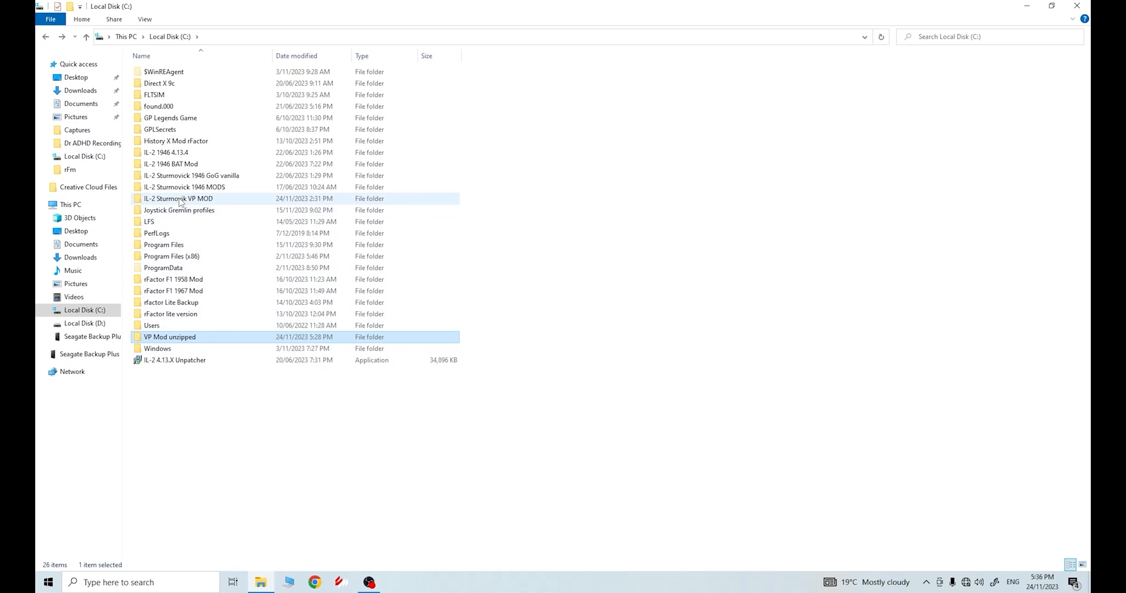
mouse_move(178, 200)
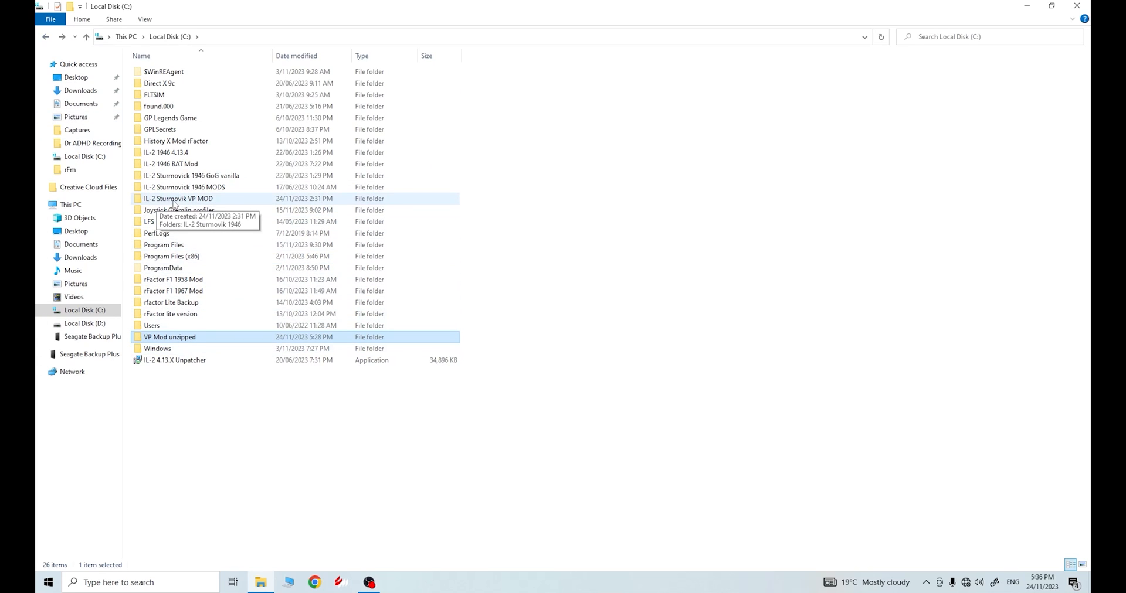
double_click(179, 198)
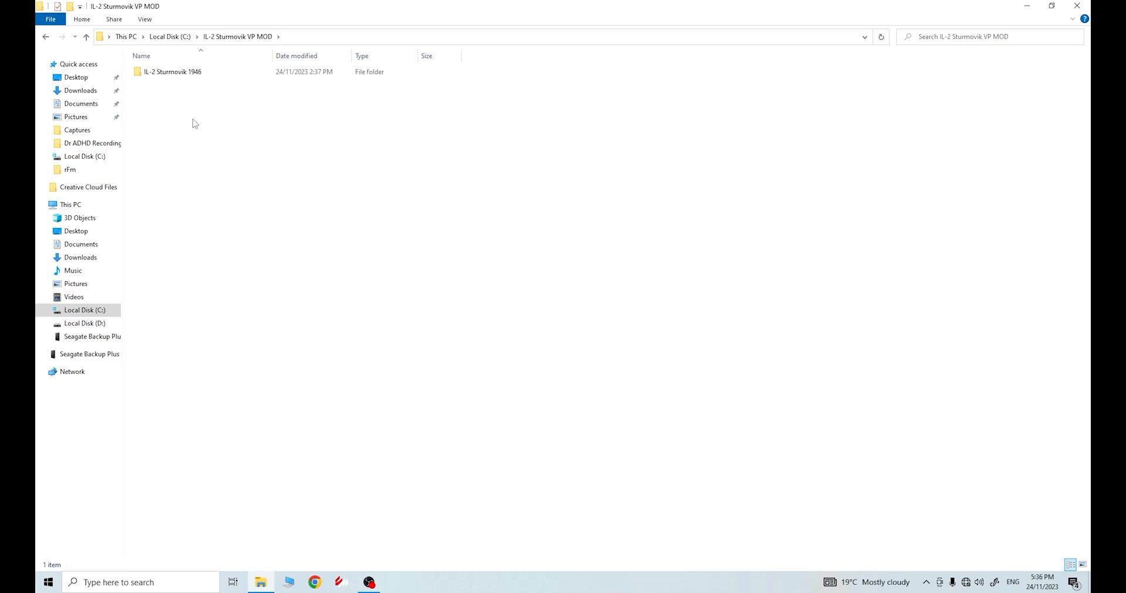
double_click(173, 72)
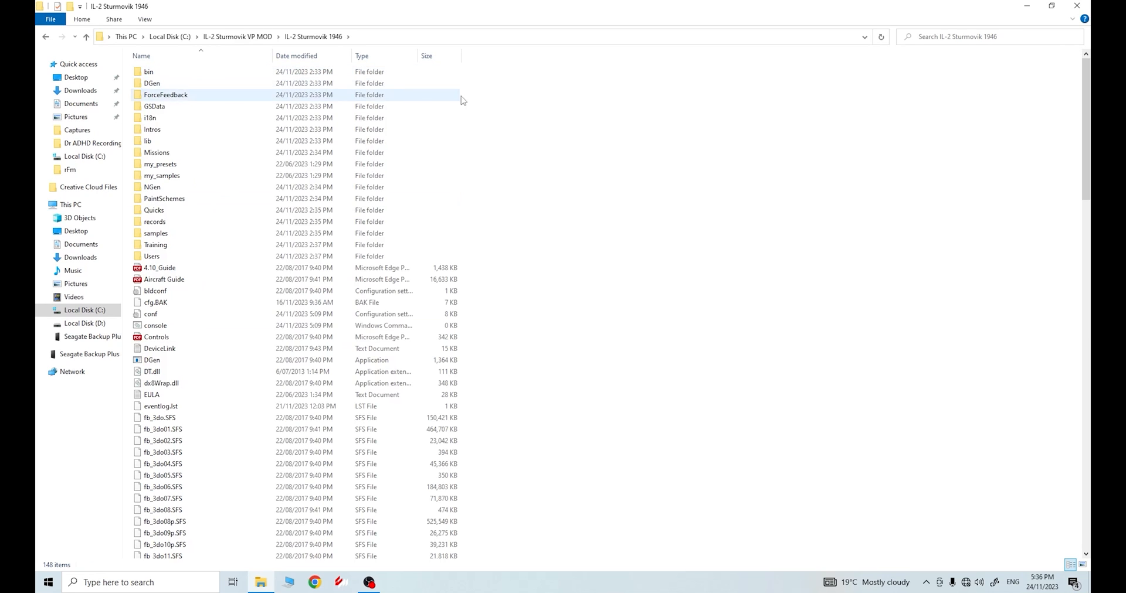
scroll(down, 3)
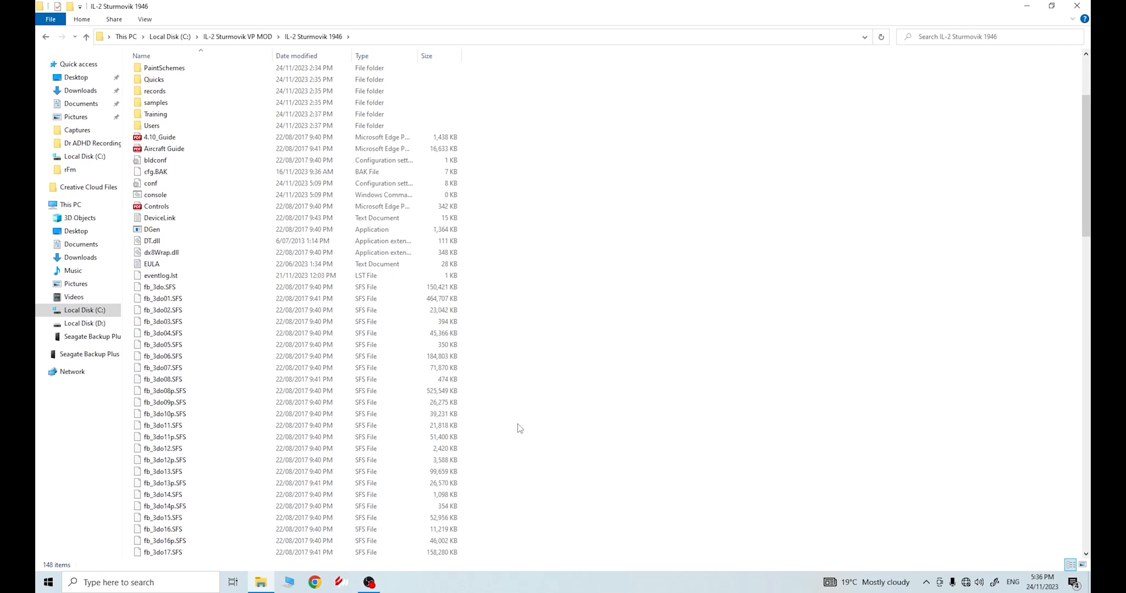
right_click(520, 429)
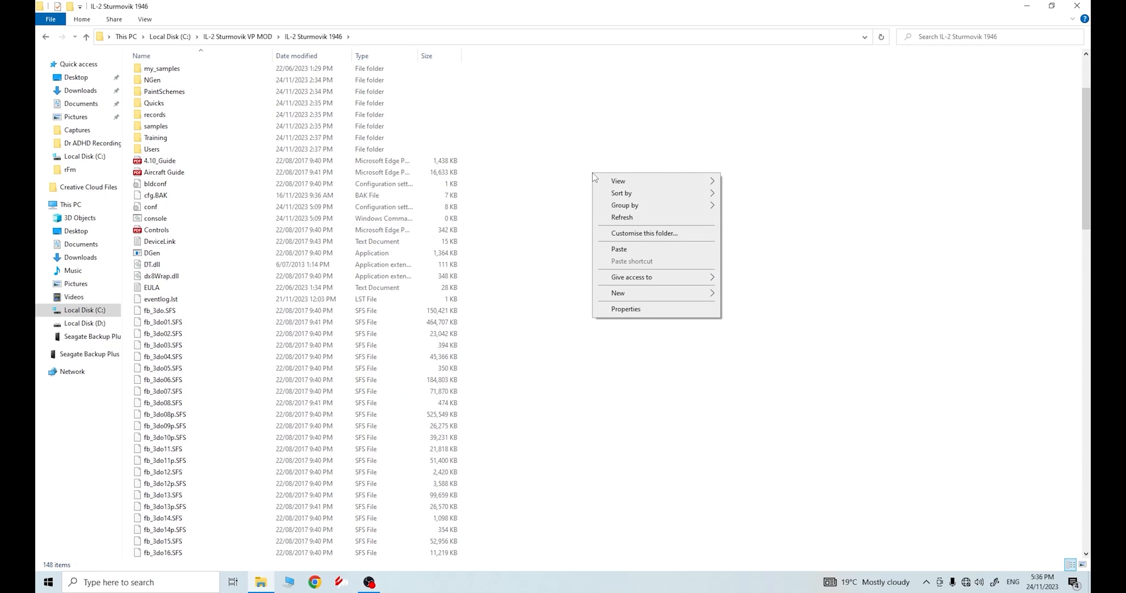
click(642, 251)
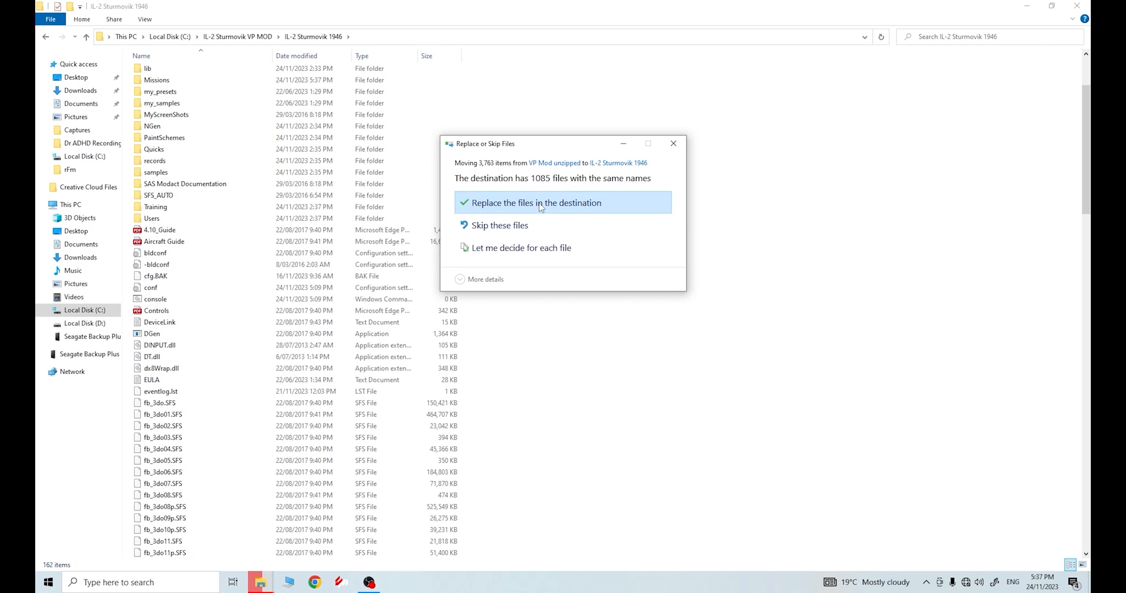
Replace the 1,085 same-named files so the move into IL-2 Sturmovik 1946 completes.
click(533, 203)
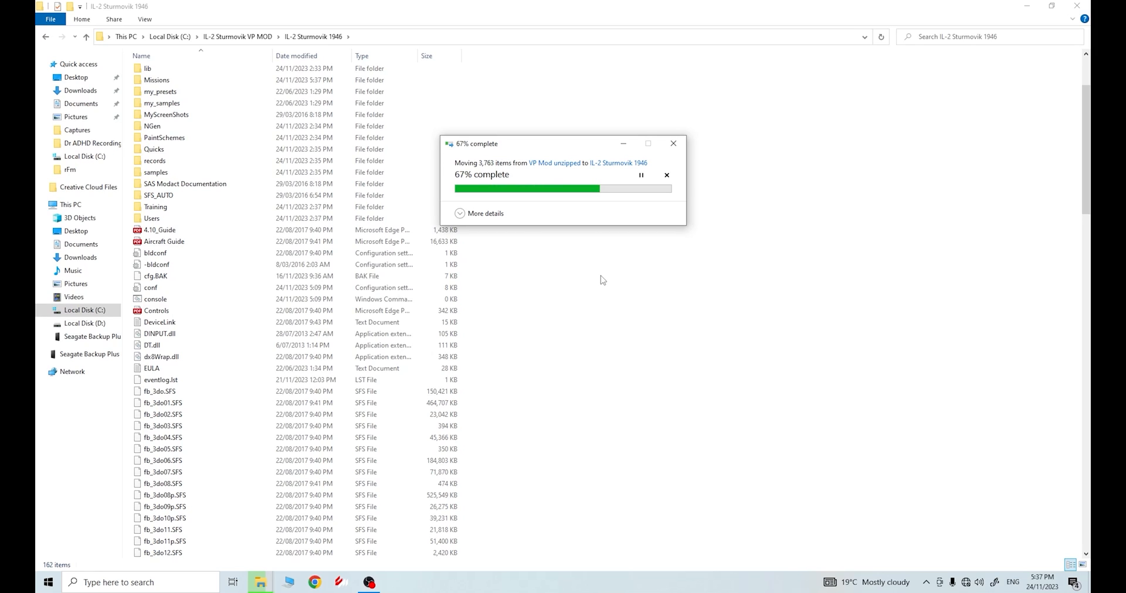
mouse_move(600, 338)
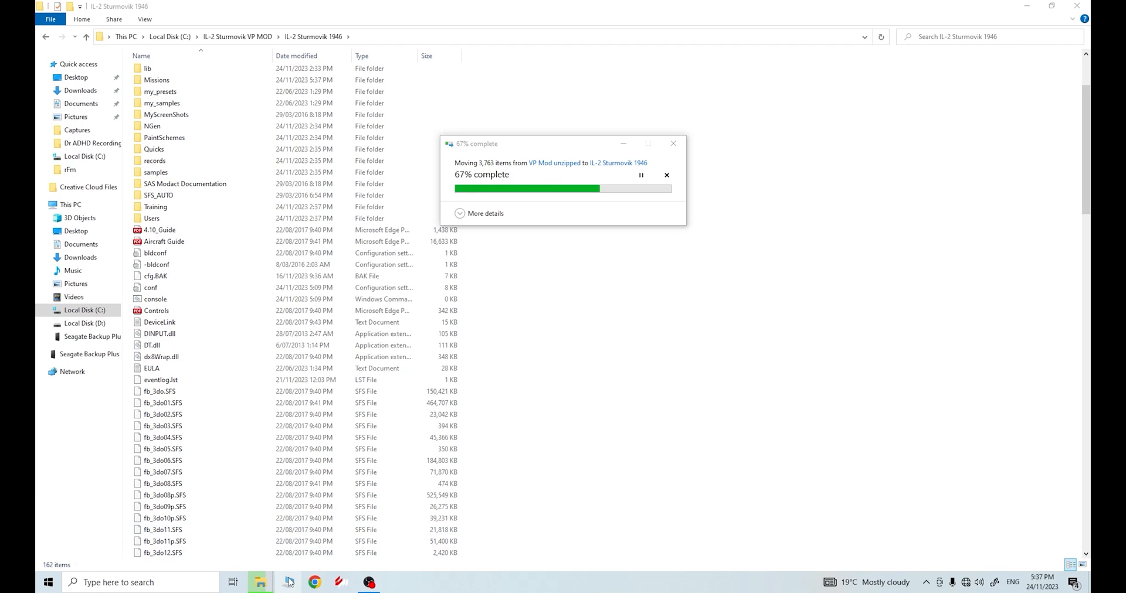
click(92, 336)
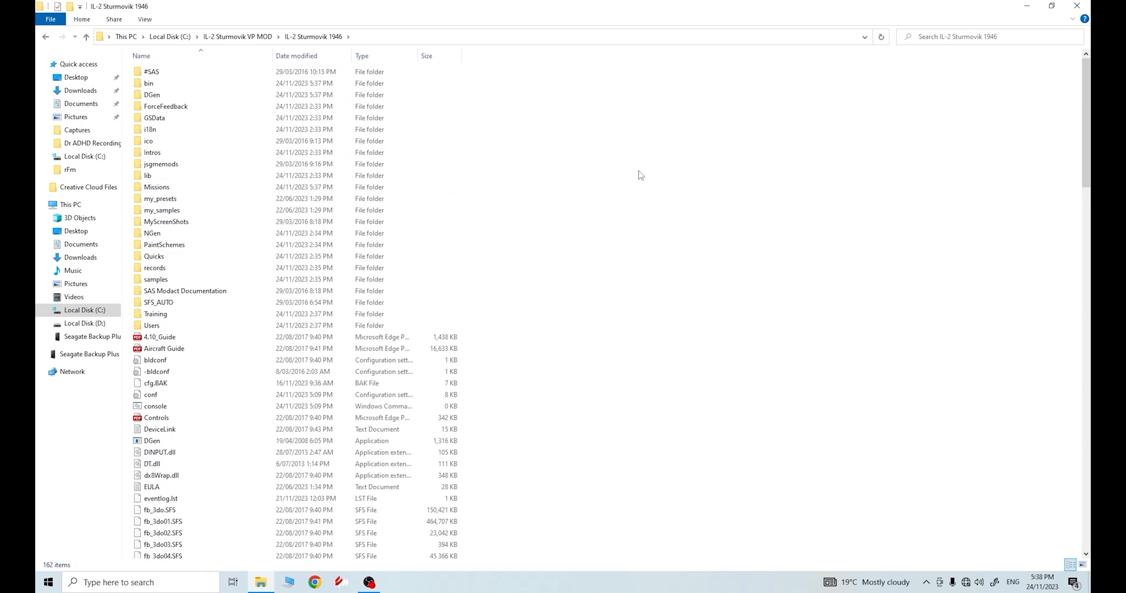
Locate the conf settings file in the game folder and bring up its Open with choices.
click(155, 384)
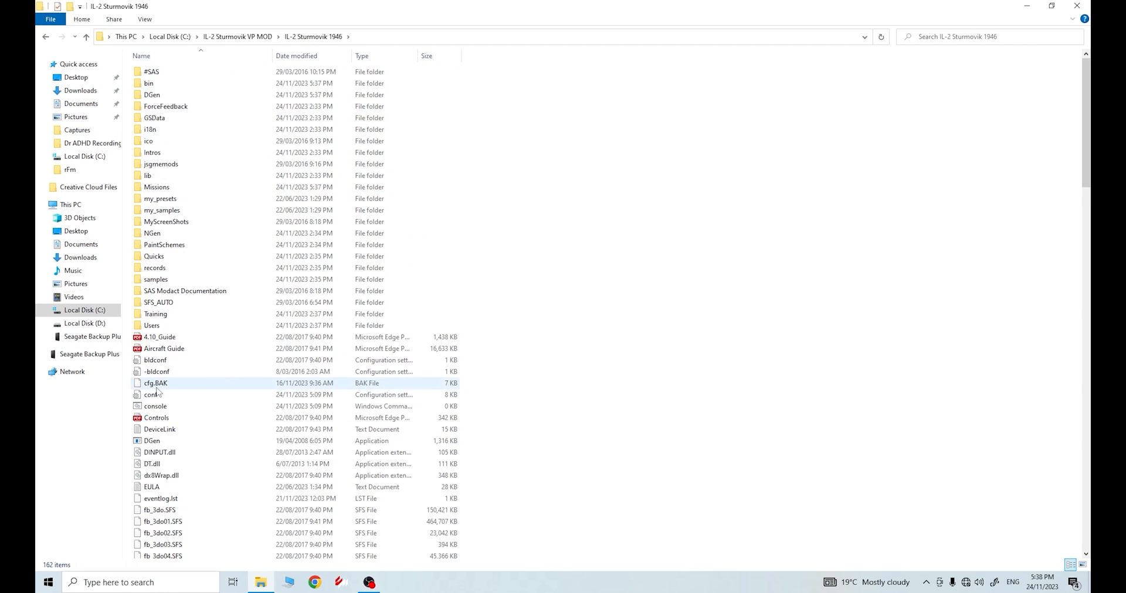
scroll(down, 3)
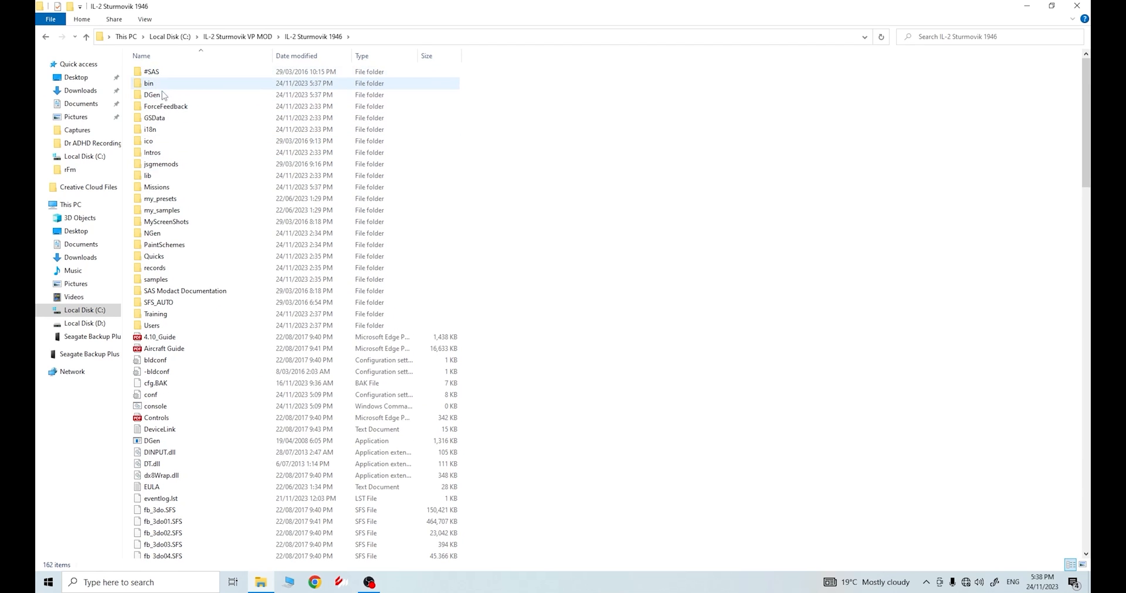
scroll(down, 3)
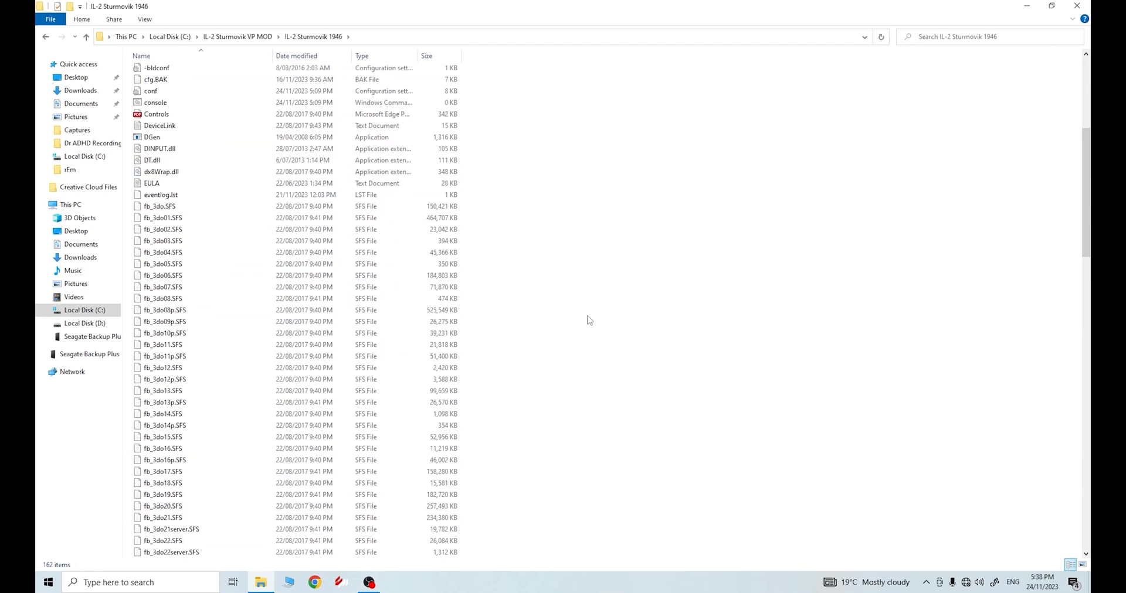
scroll(up, 3)
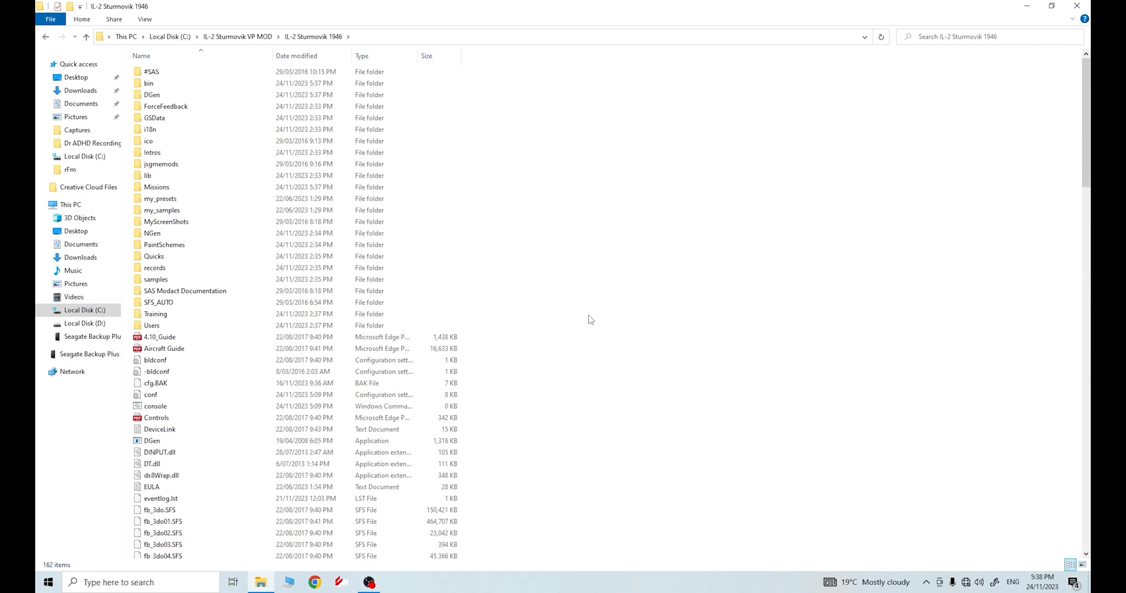
click(156, 372)
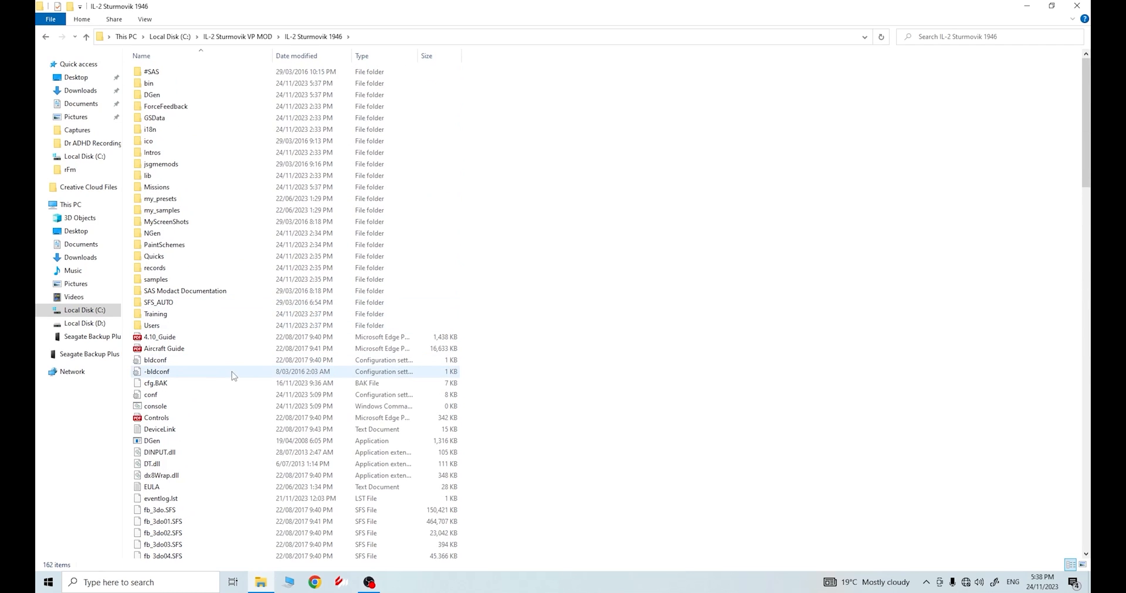
mouse_move(152, 394)
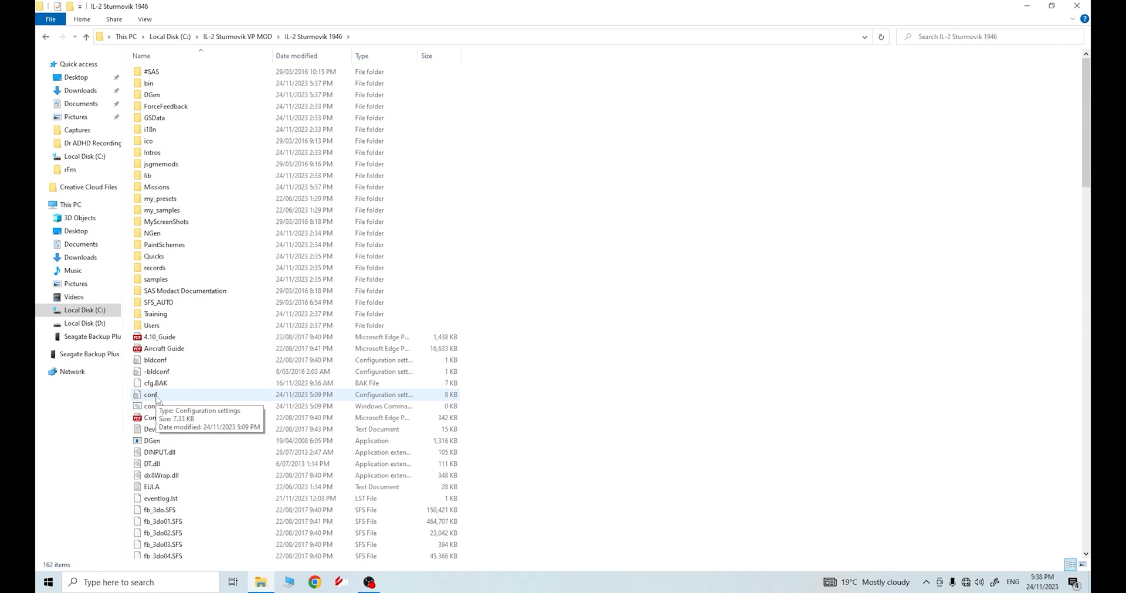
right_click(151, 394)
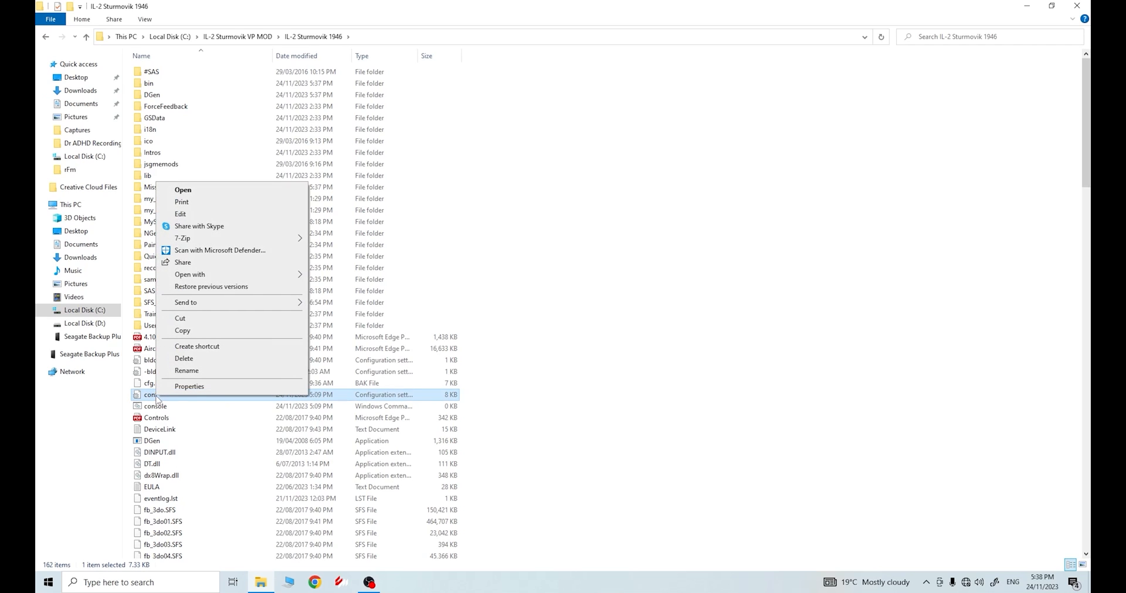
click(190, 275)
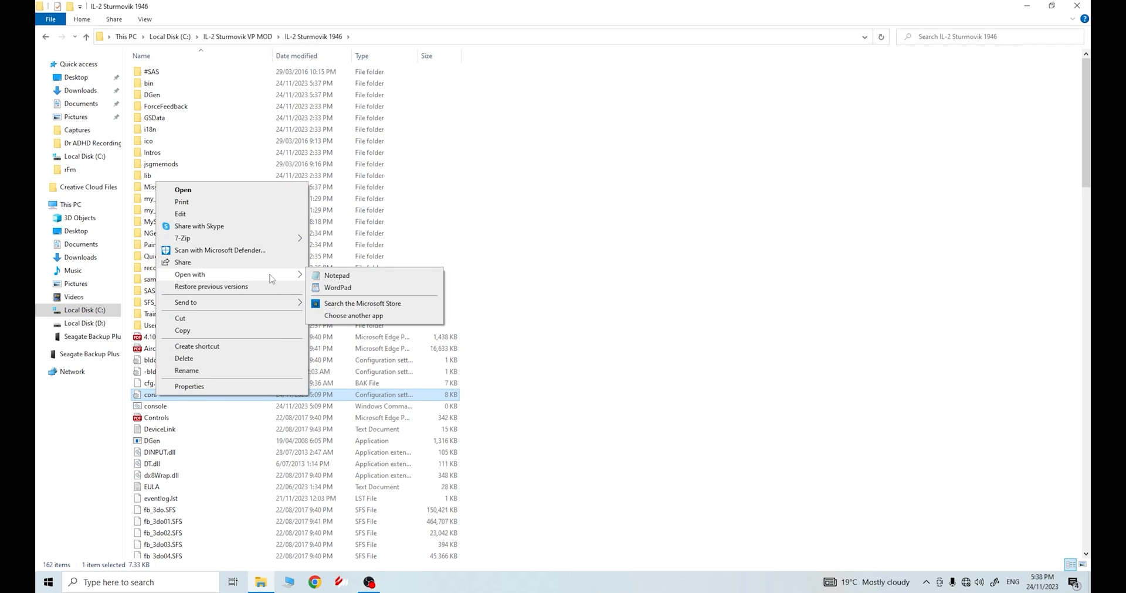
Open conf in Notepad and start a second File Explorer window.
click(336, 276)
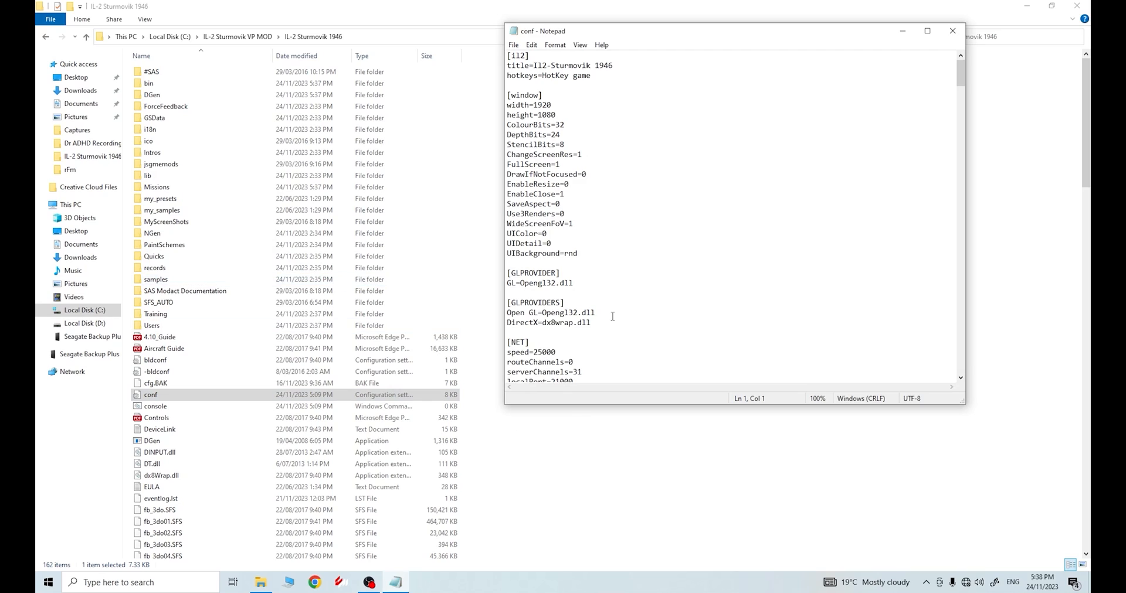
mouse_move(616, 315)
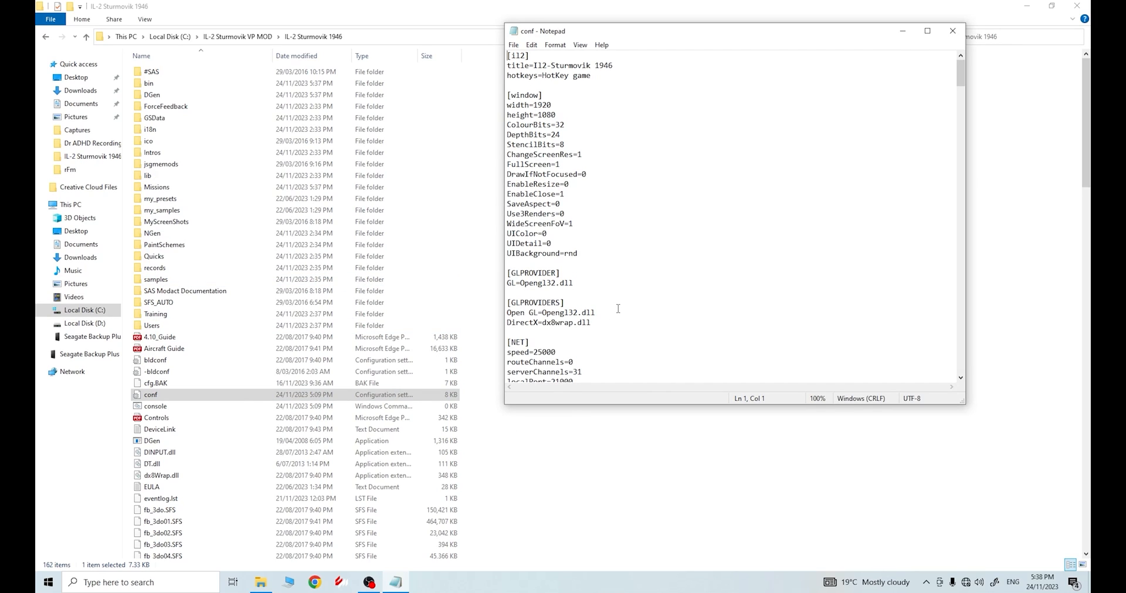
mouse_move(594, 510)
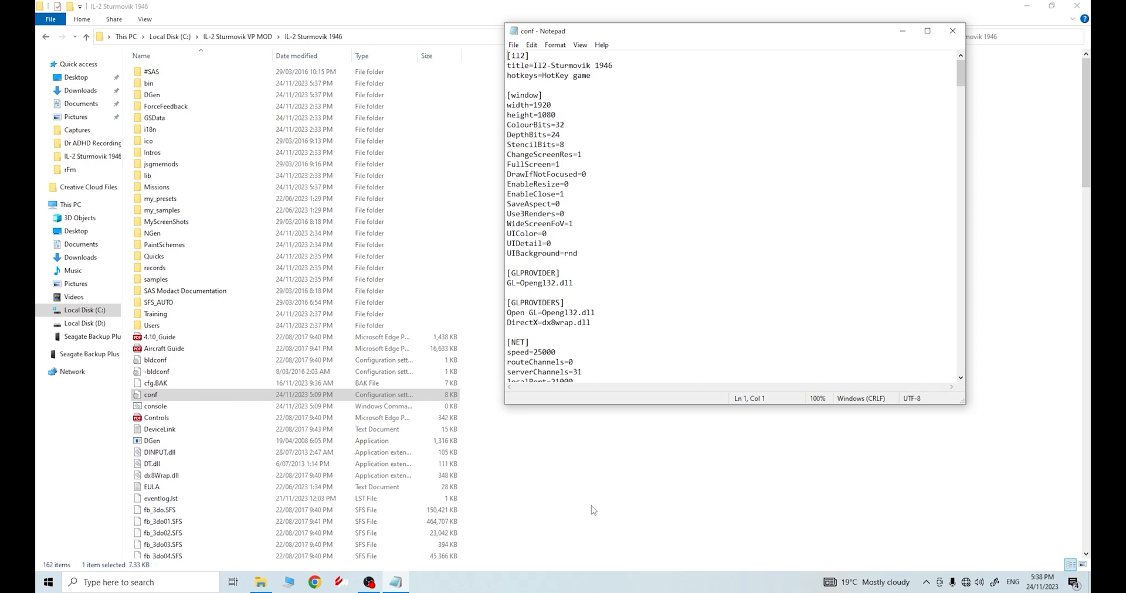
mouse_move(287, 583)
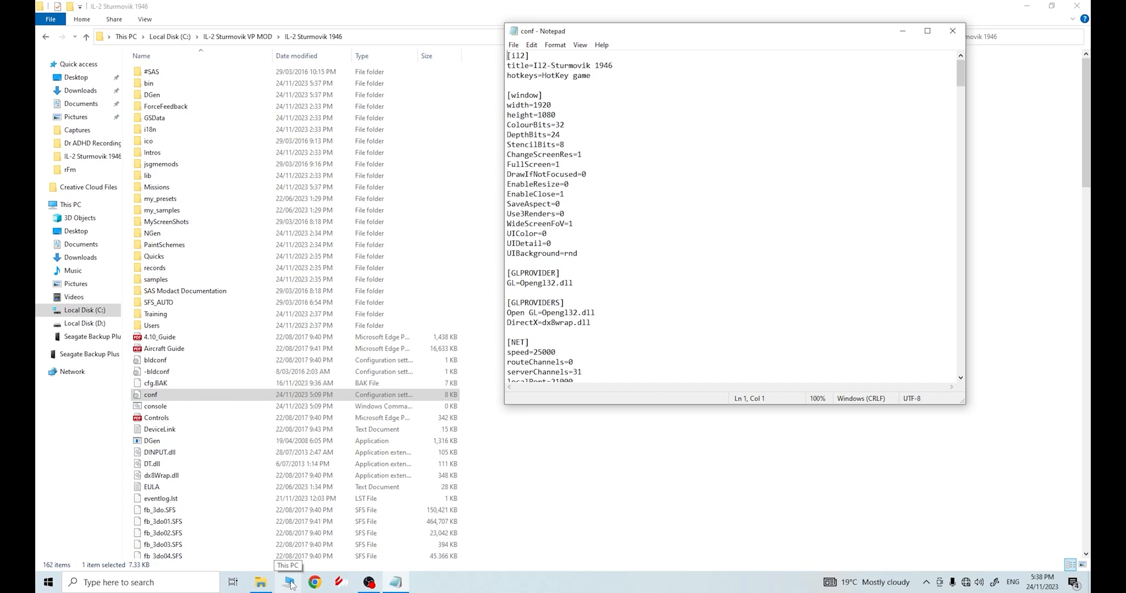
click(93, 337)
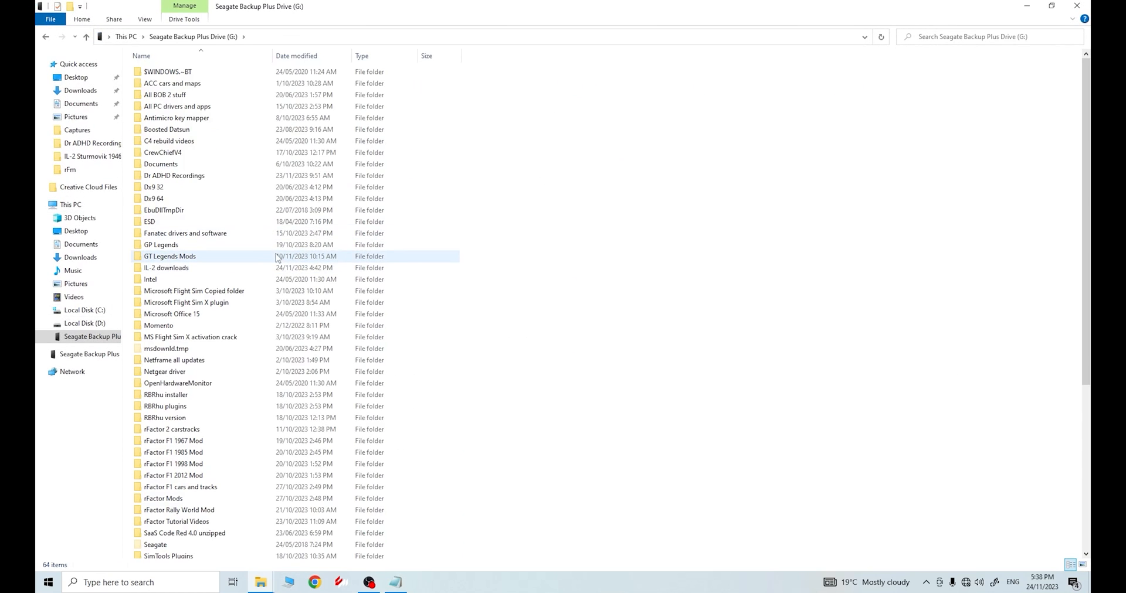
Open 'IL-2 ini file updates' from G:\IL-2 downloads and copy its entire Mods settings text.
double_click(165, 268)
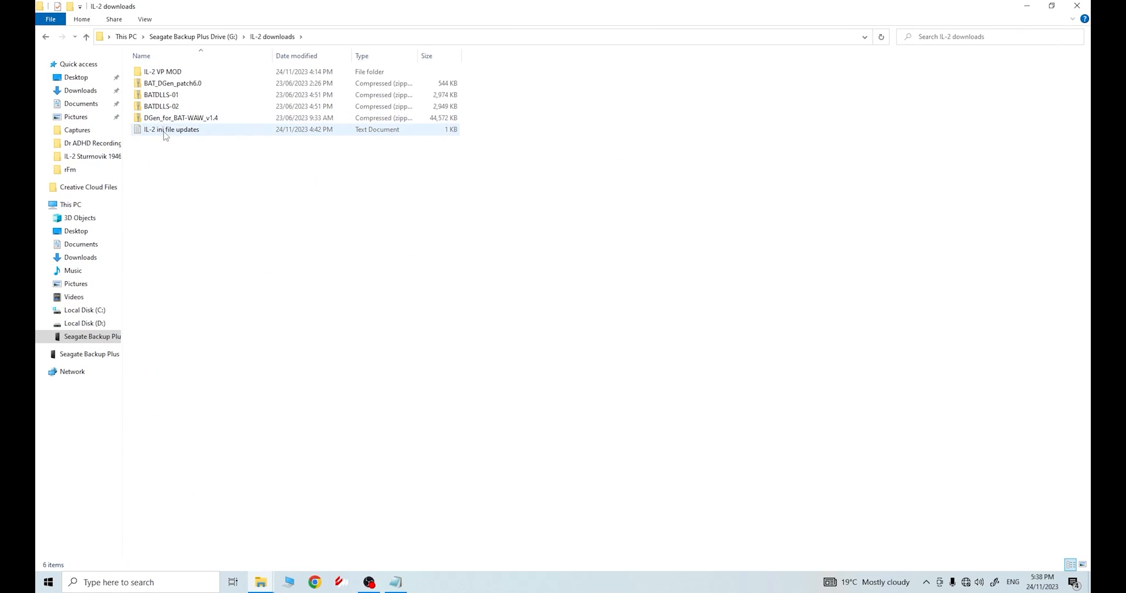
double_click(171, 129)
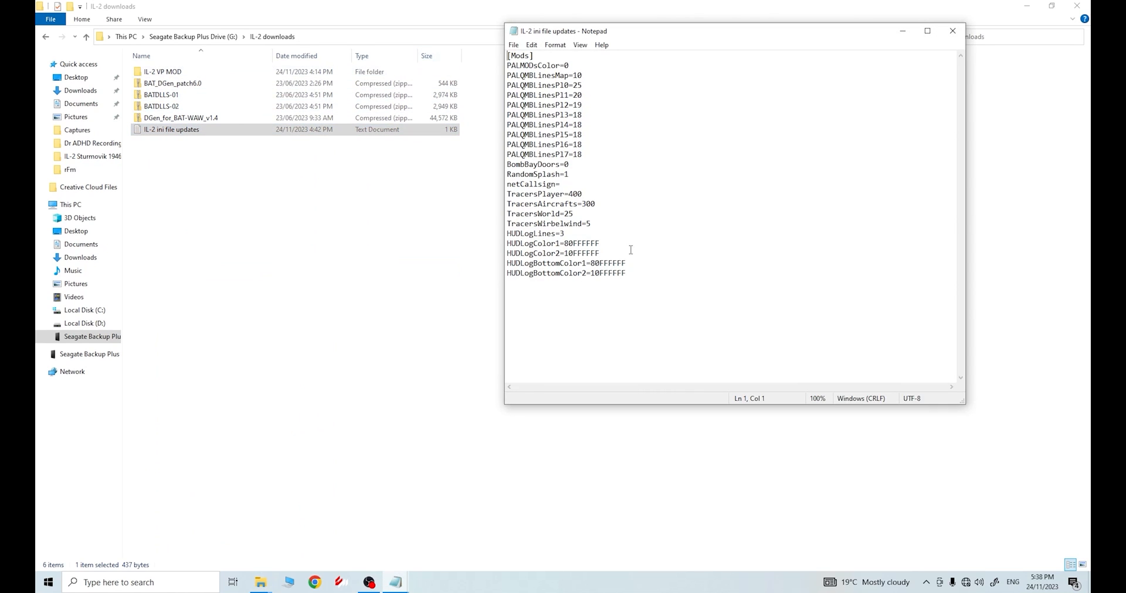
drag(507, 244, 625, 273)
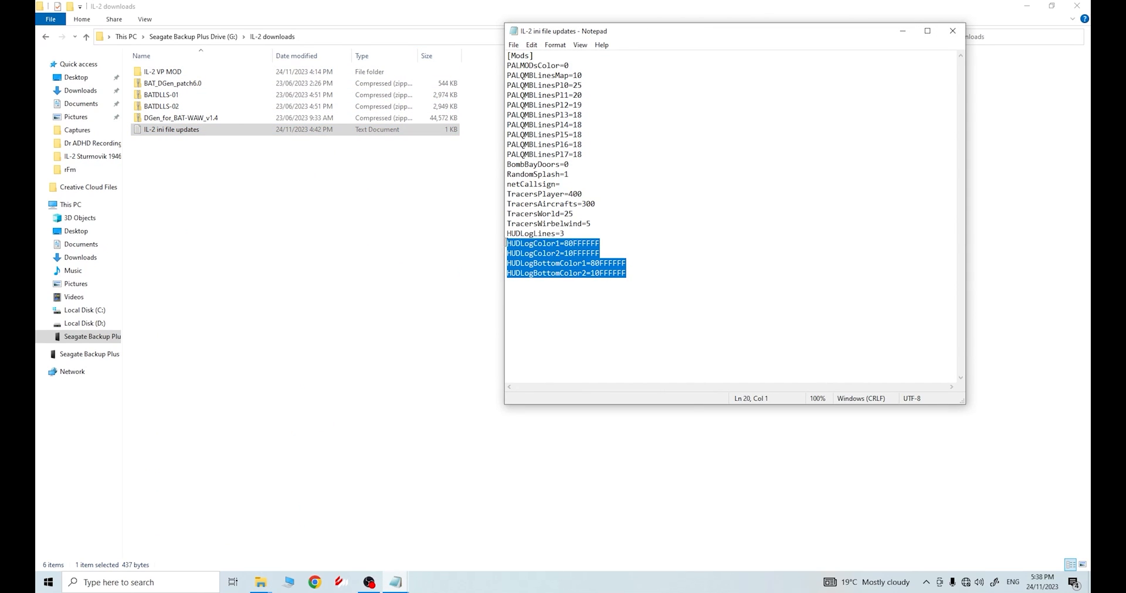
key(ctrl+a)
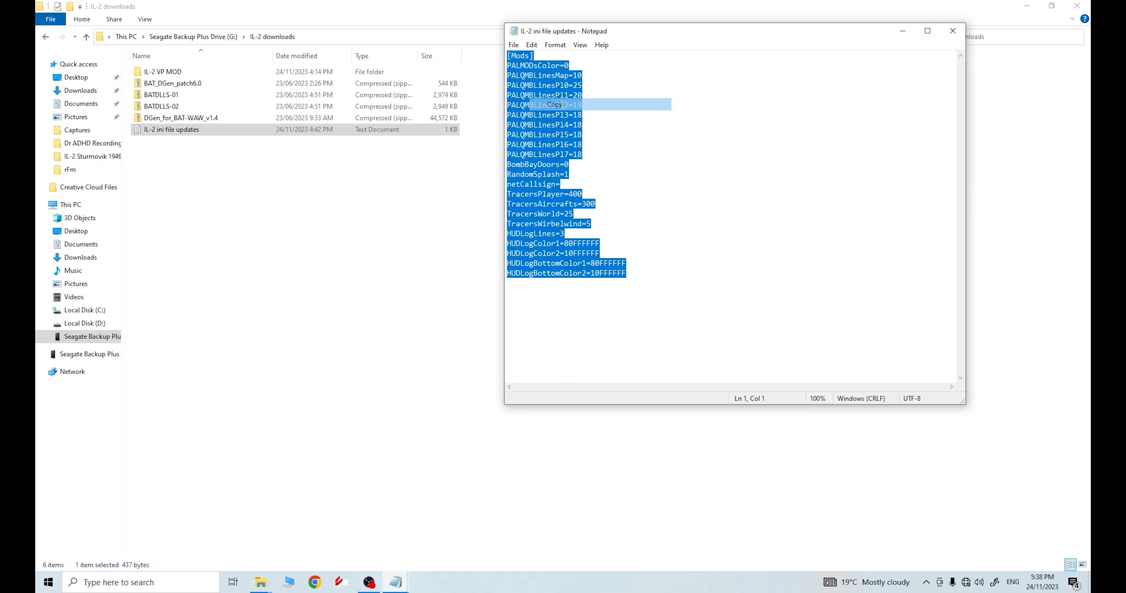
click(952, 31)
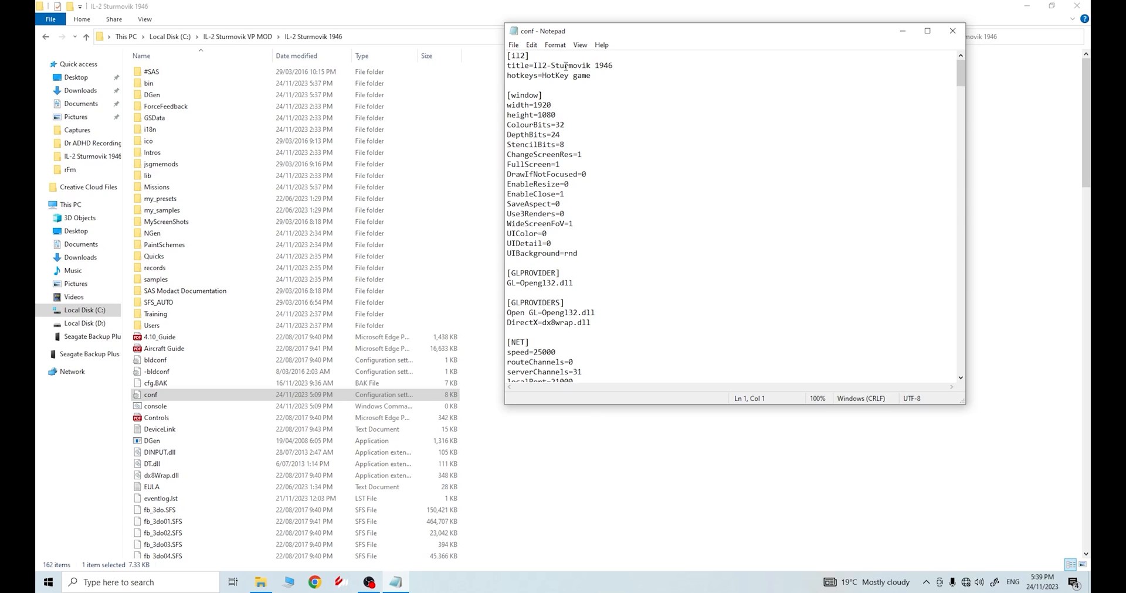
mouse_move(654, 210)
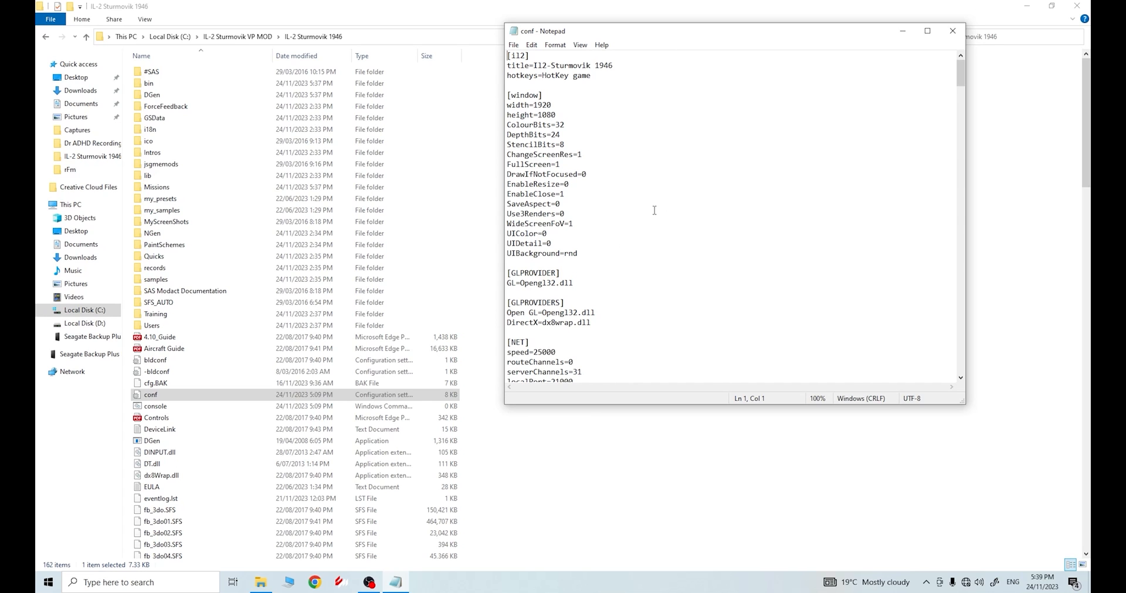
Place the Mods settings at the end of conf and save the file.
scroll(down, 3)
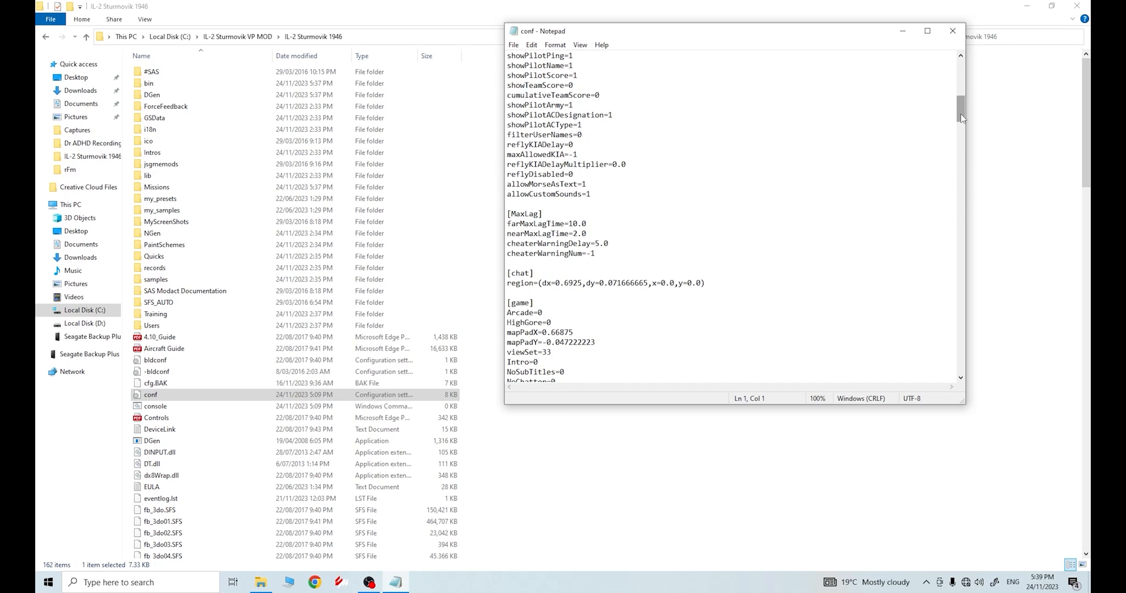
scroll(down, 3)
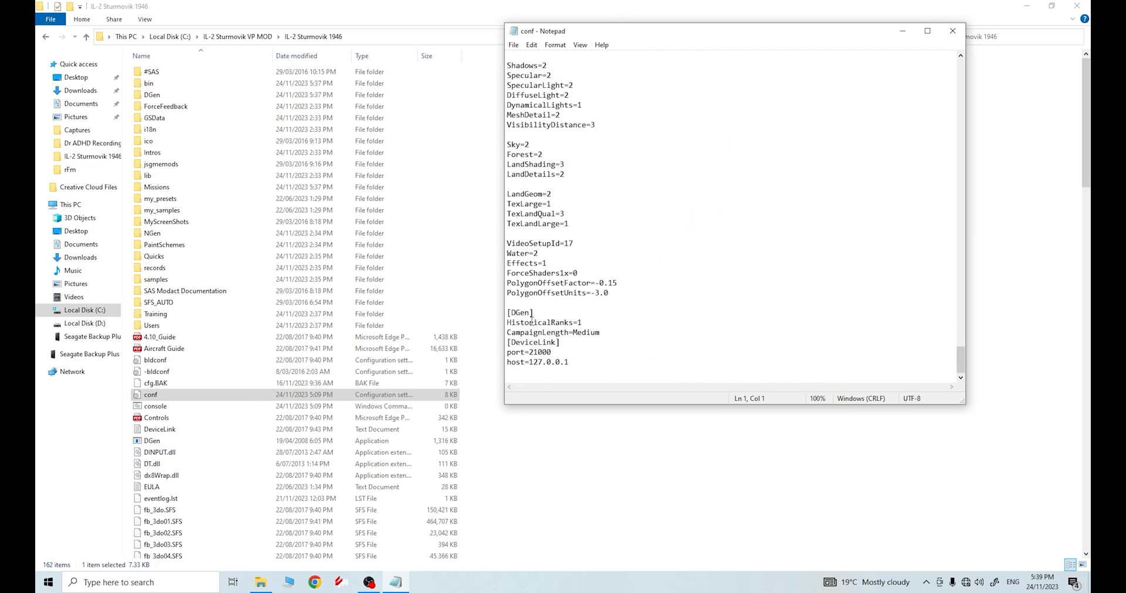
mouse_move(514, 371)
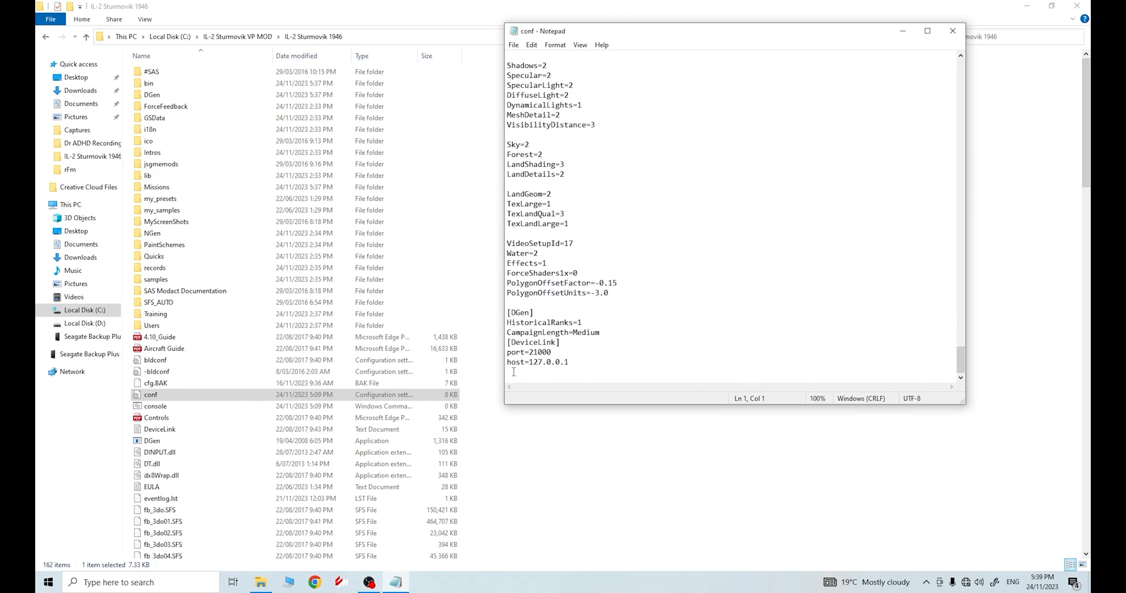
click(510, 373)
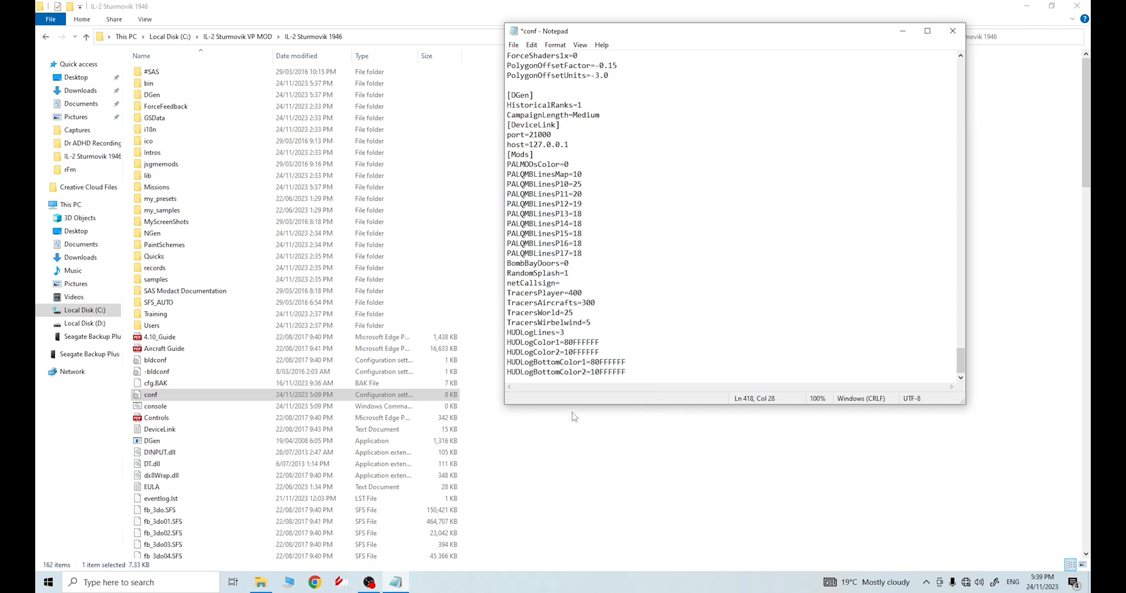
scroll(up, 3)
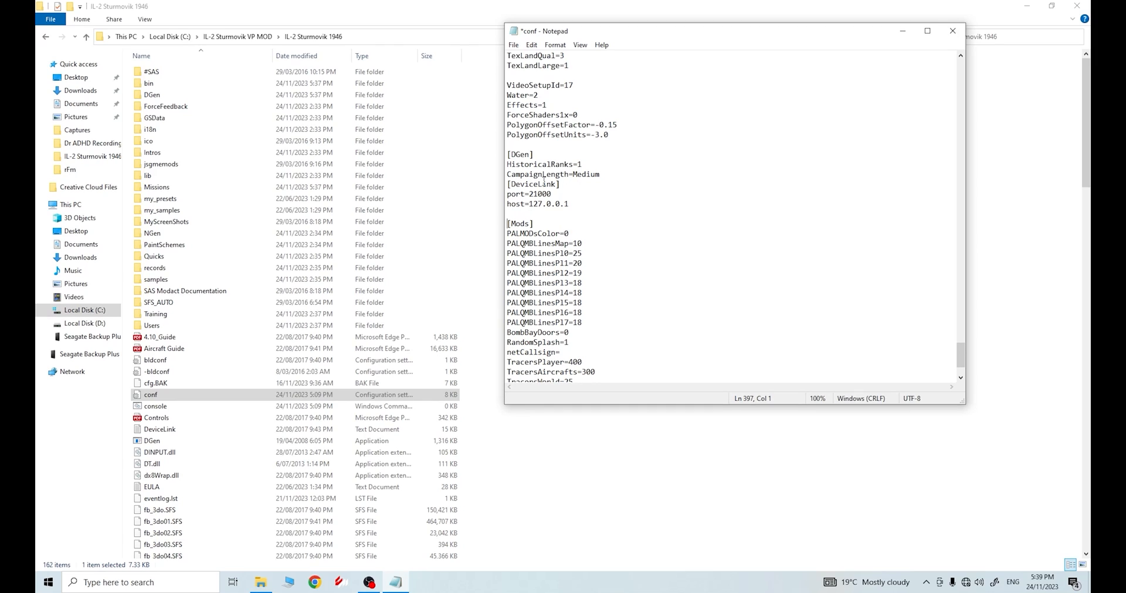
mouse_move(521, 373)
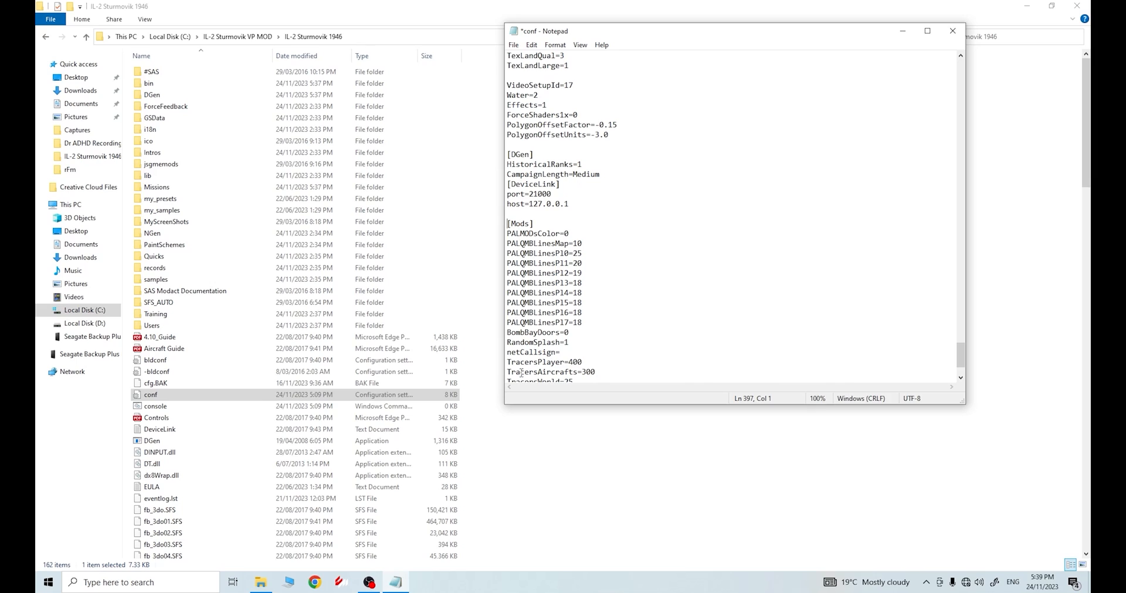
scroll(down, 3)
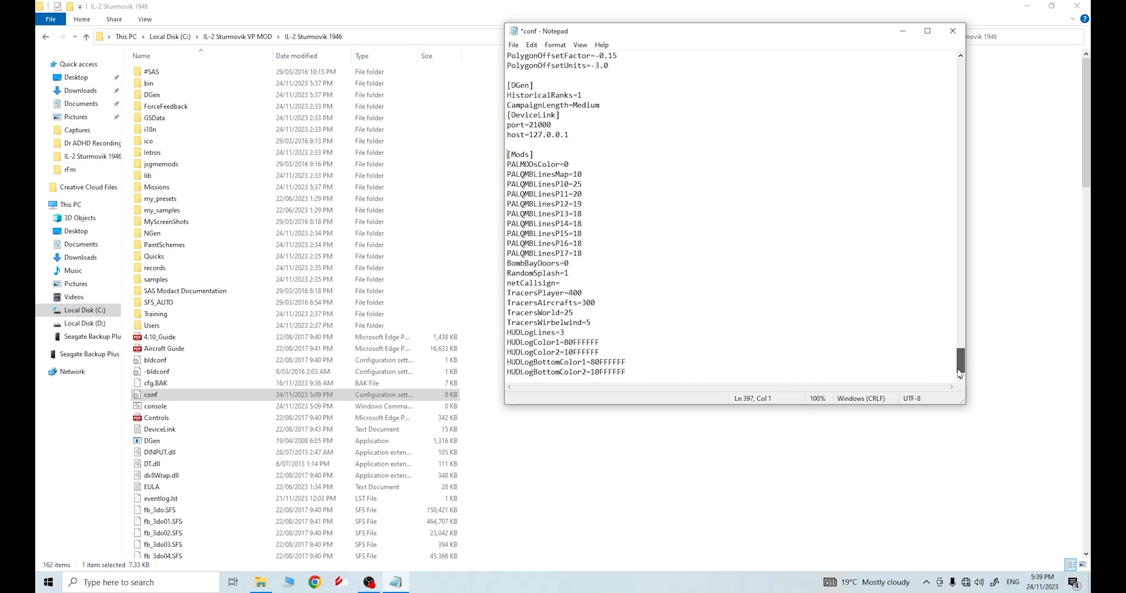
mouse_move(961, 362)
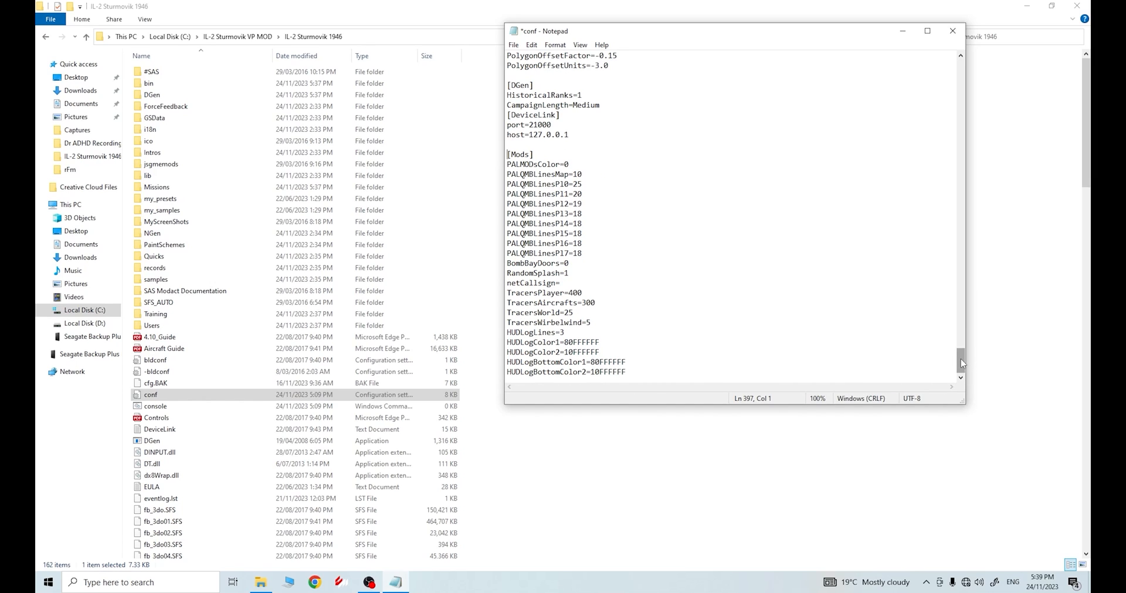
mouse_move(516, 44)
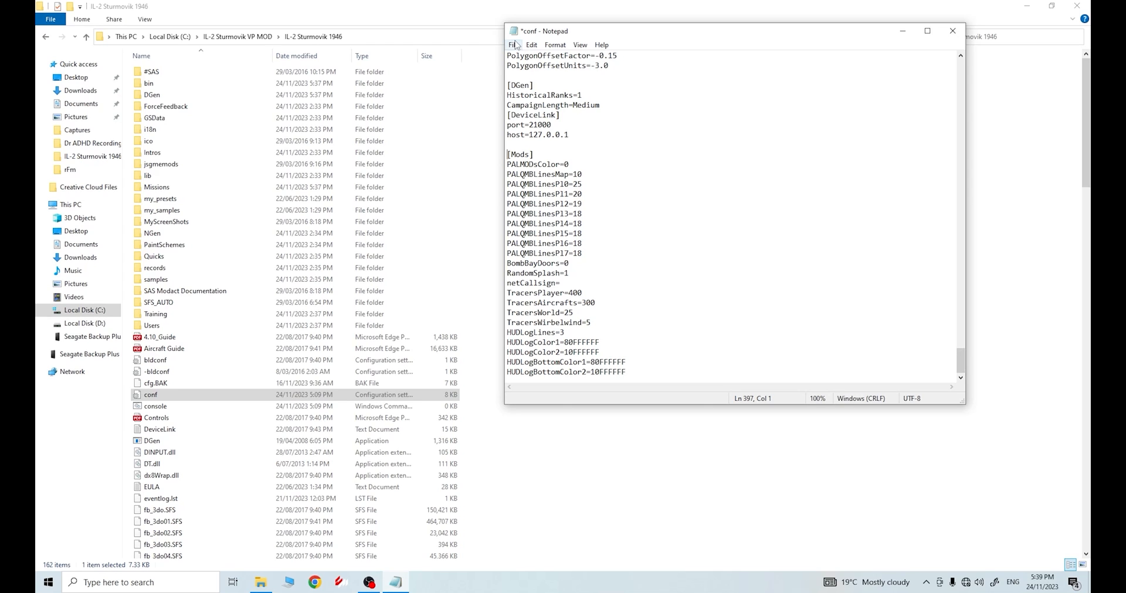
click(513, 44)
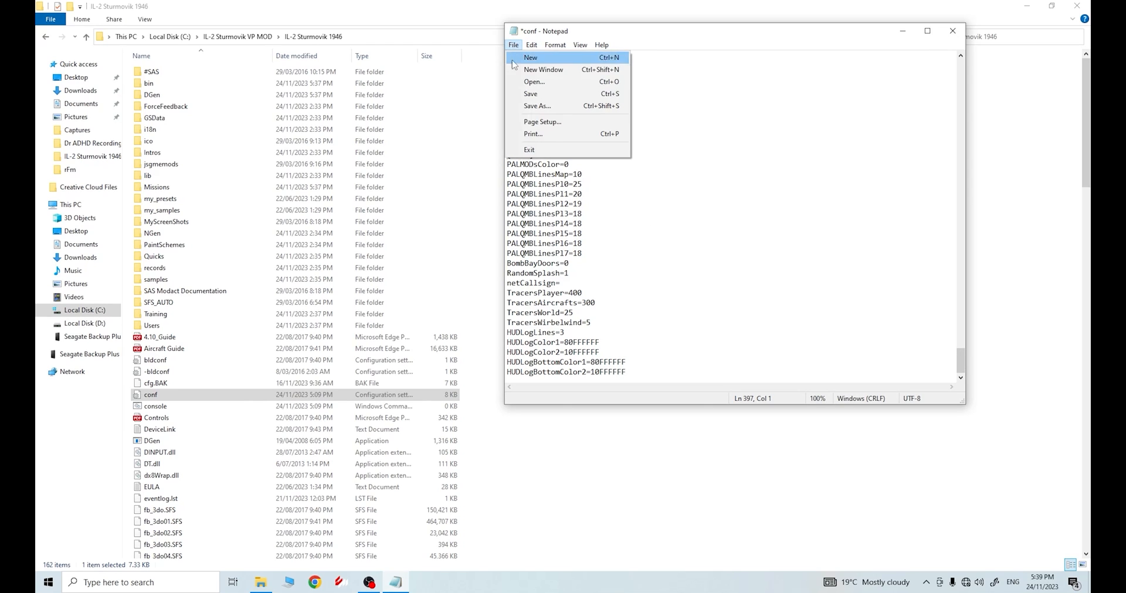
click(530, 94)
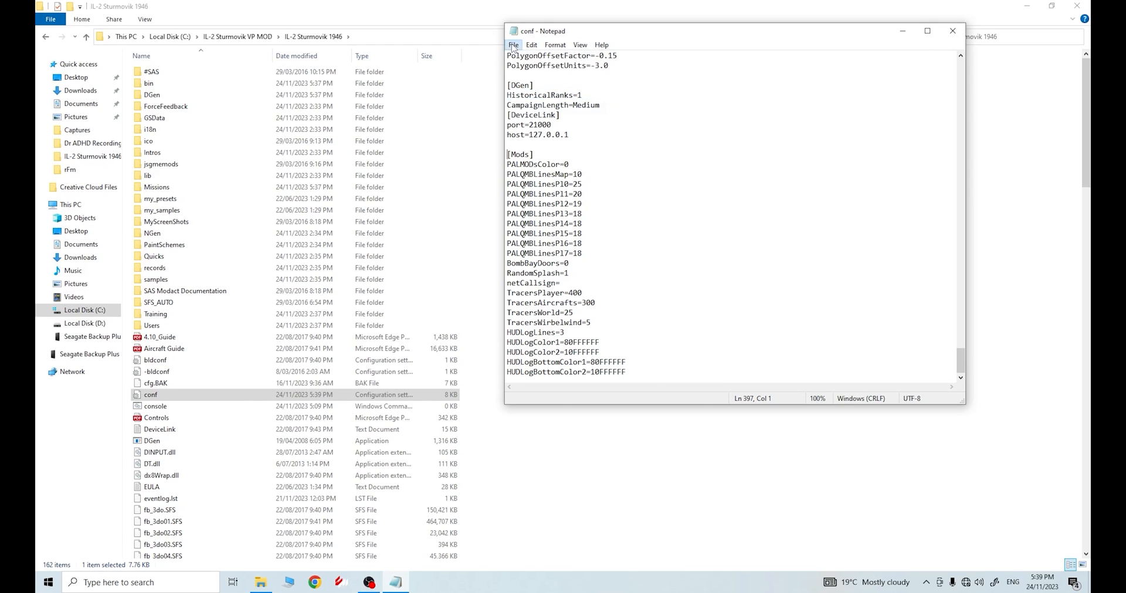
mouse_move(935, 56)
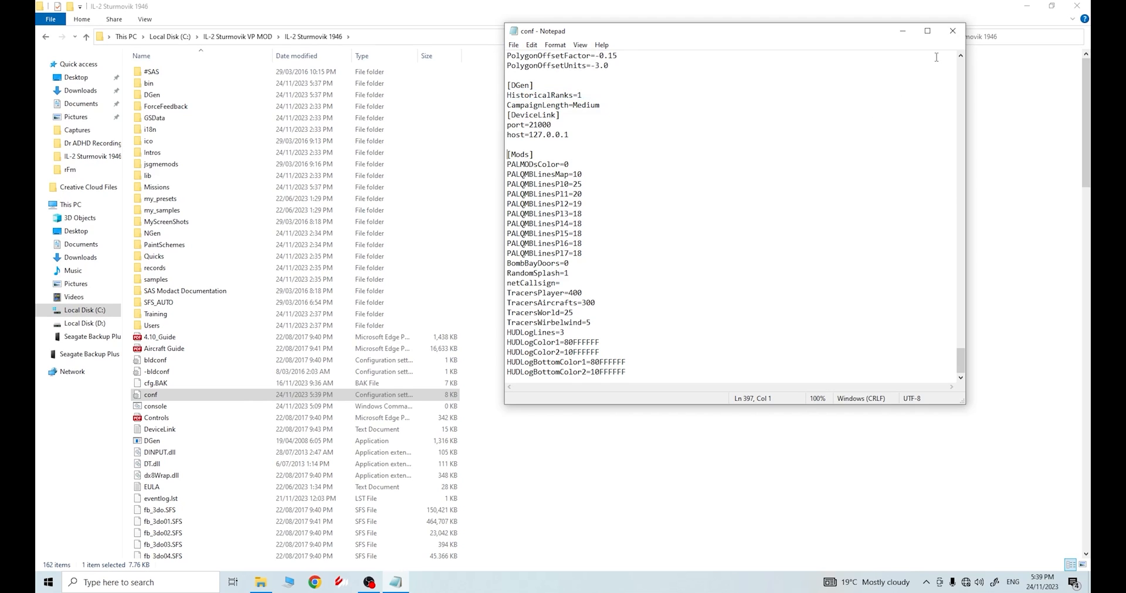
click(953, 30)
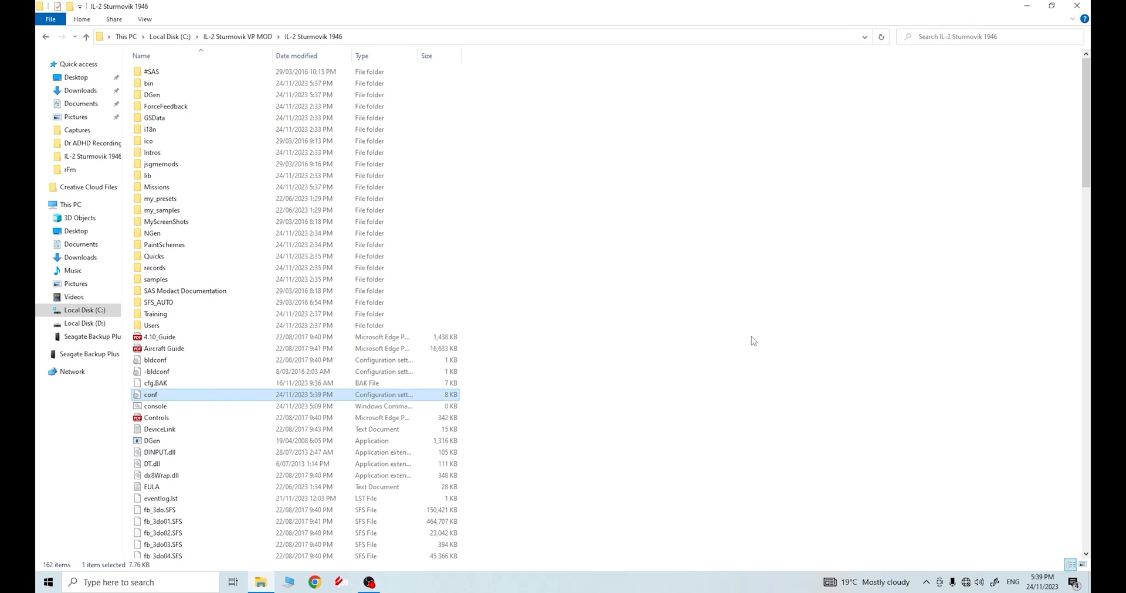
mouse_move(162, 401)
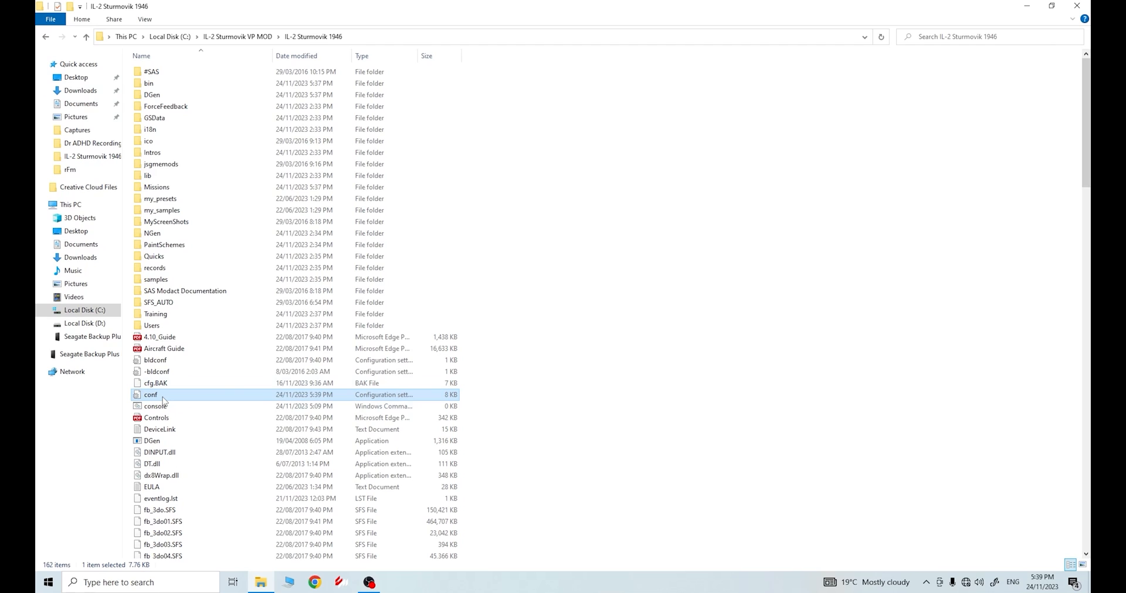
right_click(151, 394)
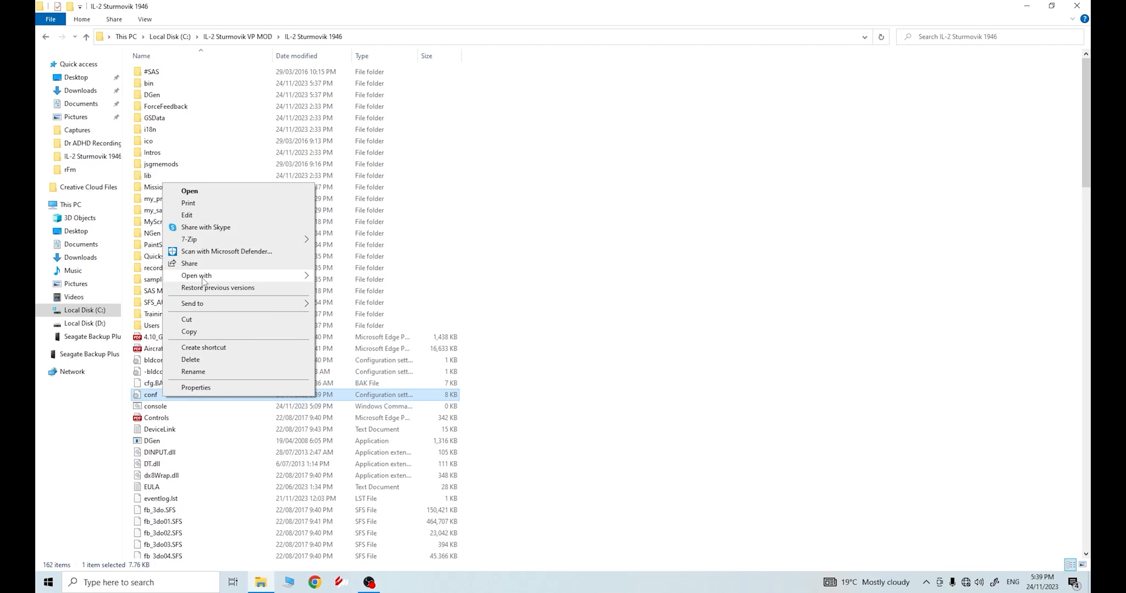
click(190, 191)
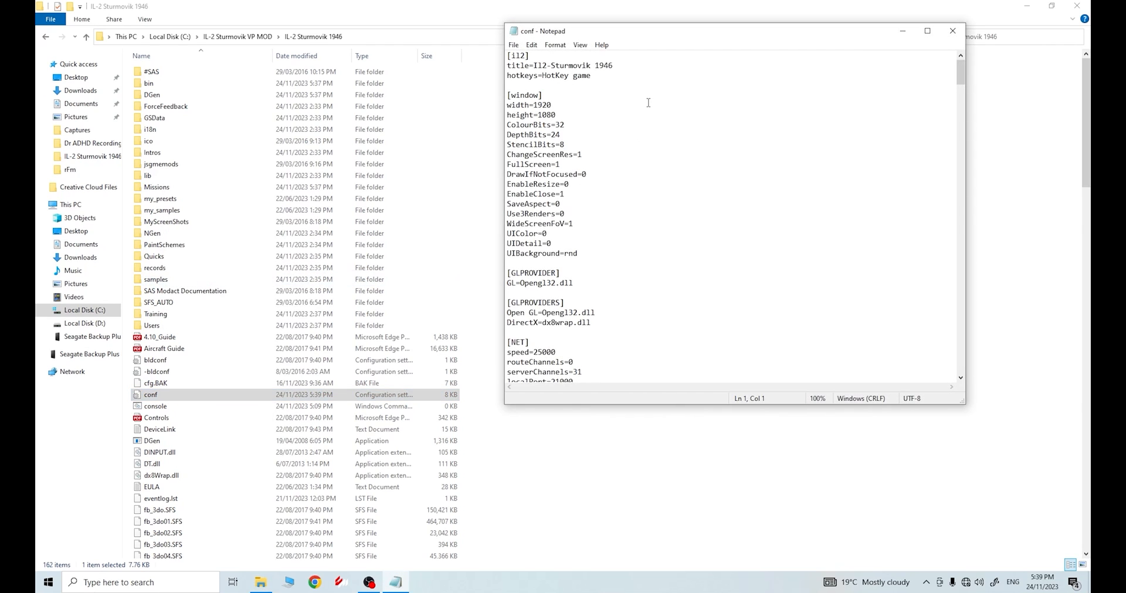
mouse_move(634, 157)
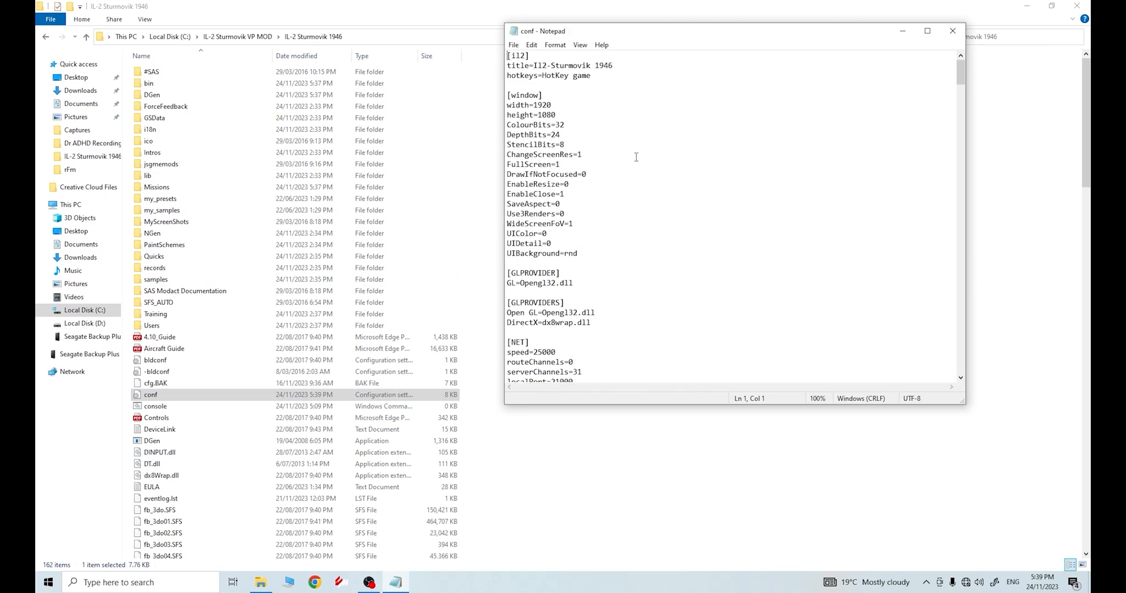
mouse_move(551, 108)
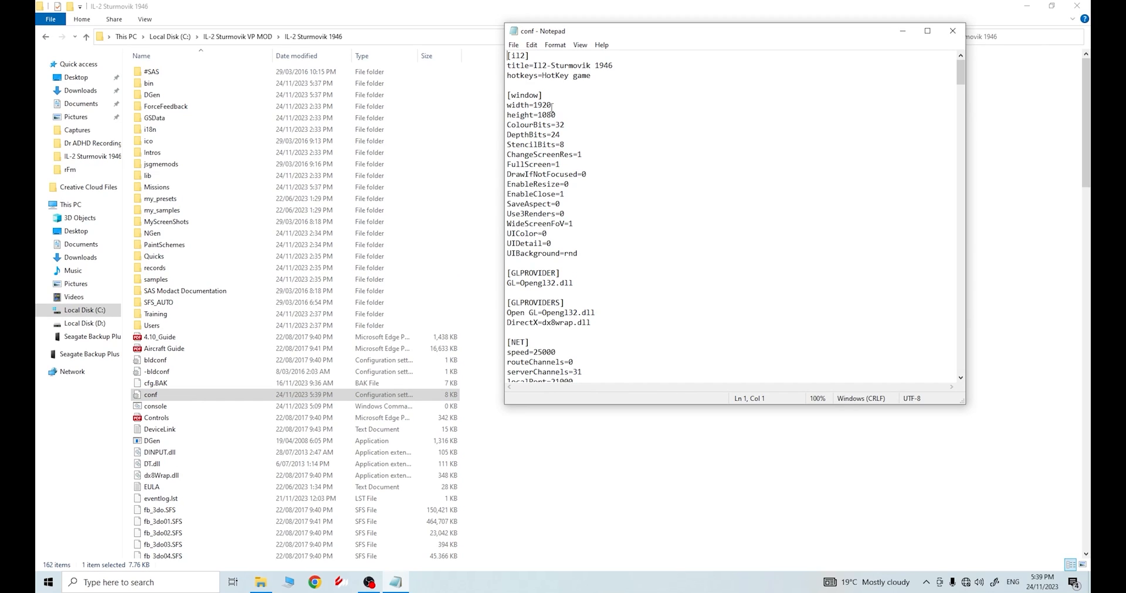
mouse_move(551, 105)
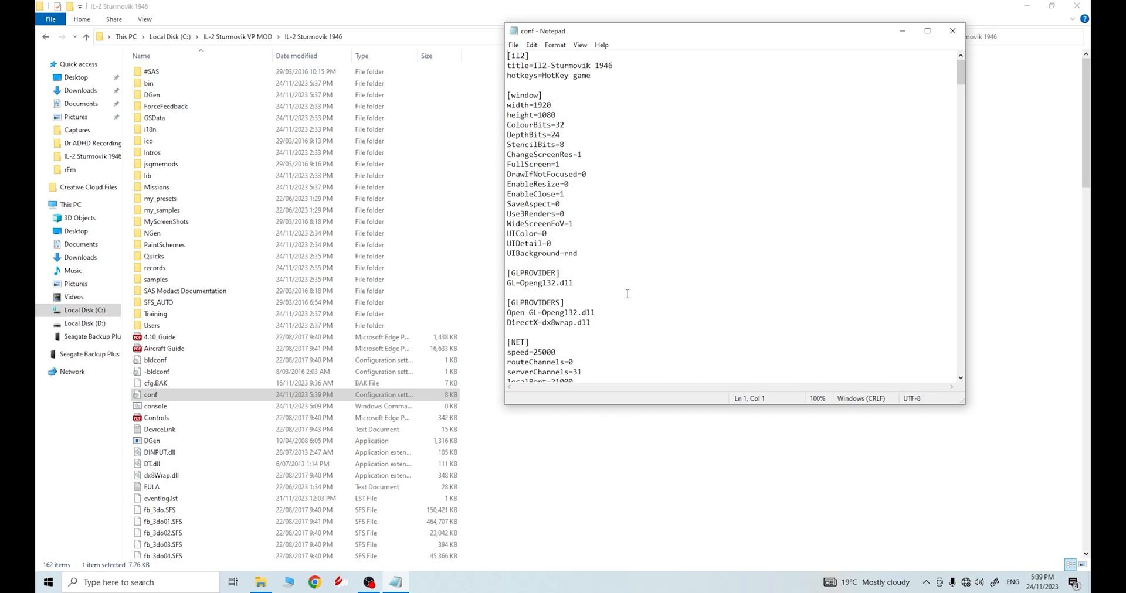
mouse_move(618, 302)
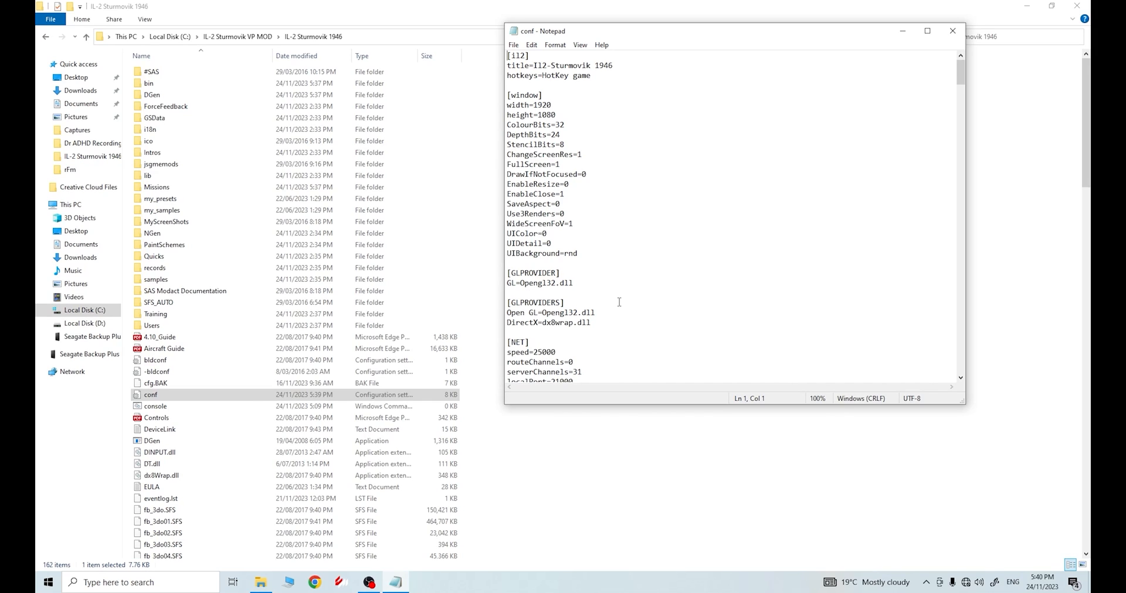
scroll(down, 3)
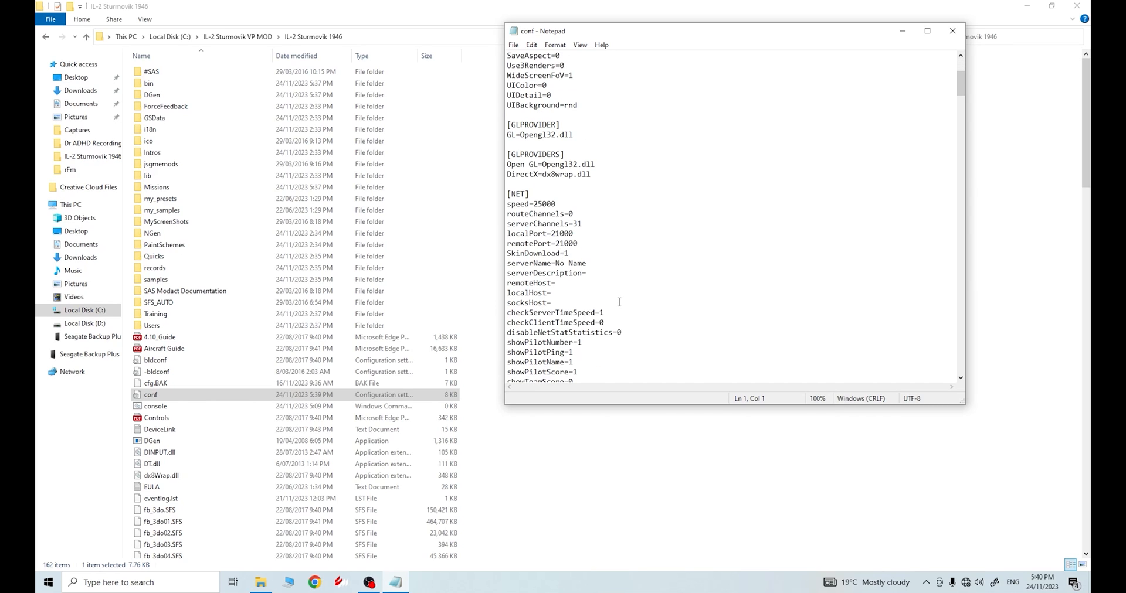
scroll(down, 3)
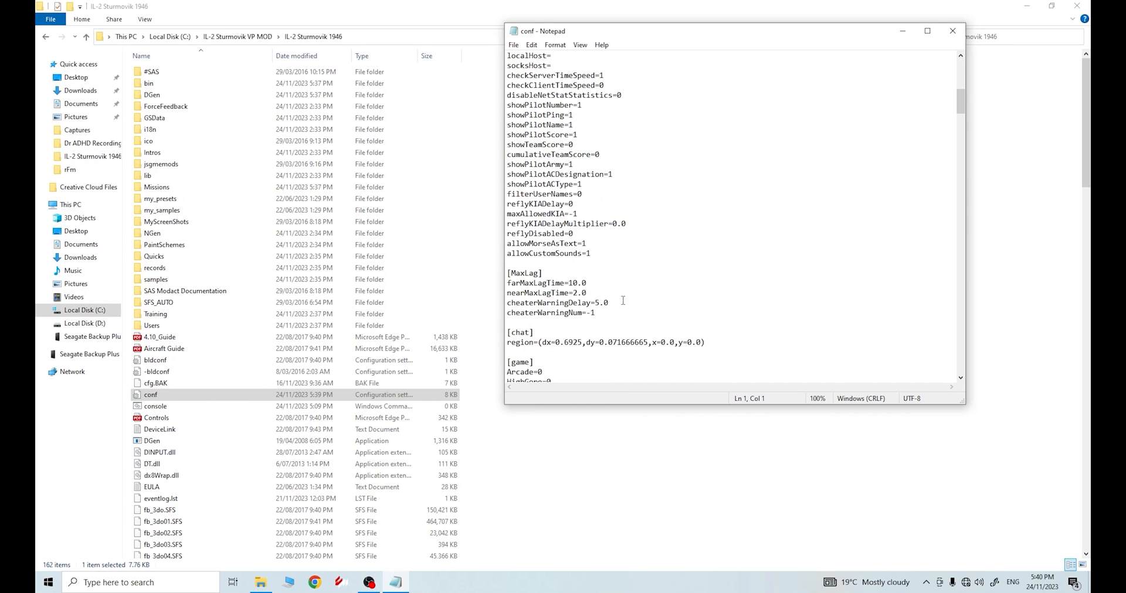
scroll(down, 3)
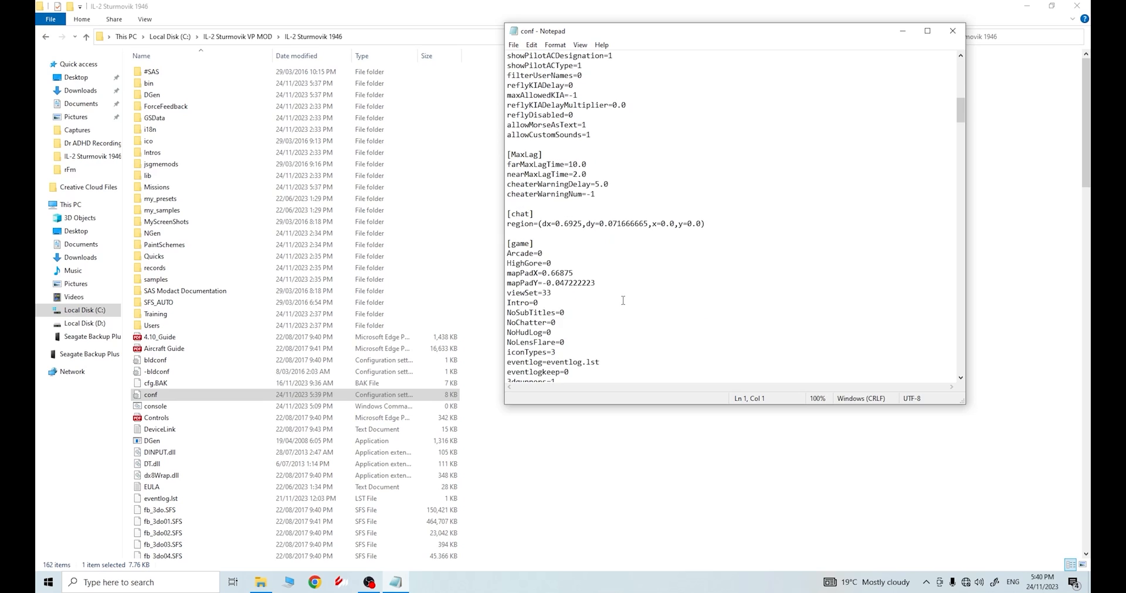
scroll(down, 3)
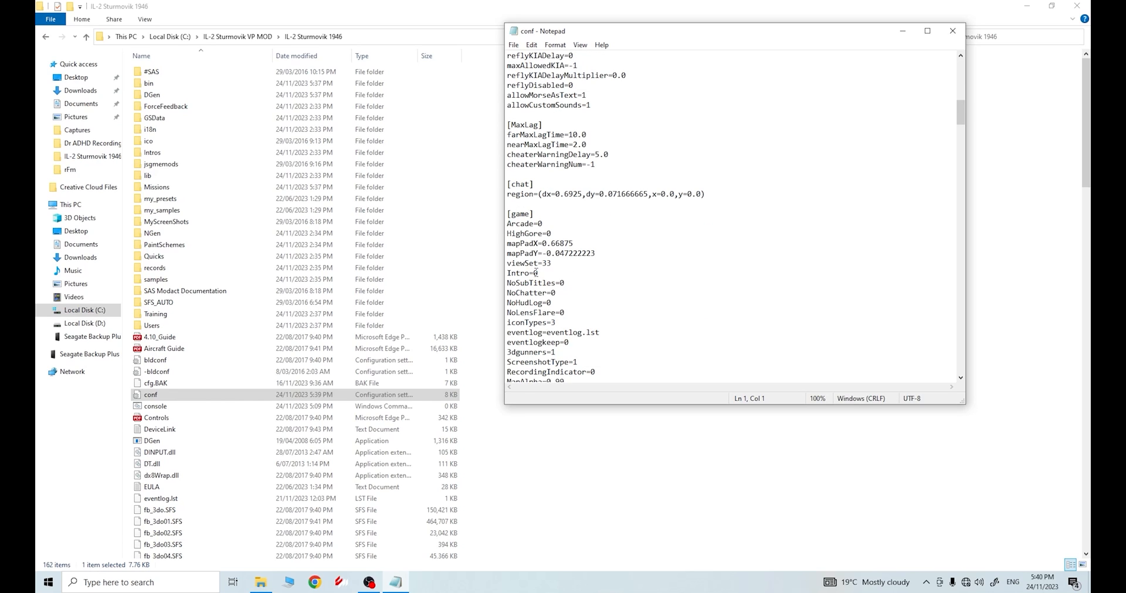
mouse_move(520, 273)
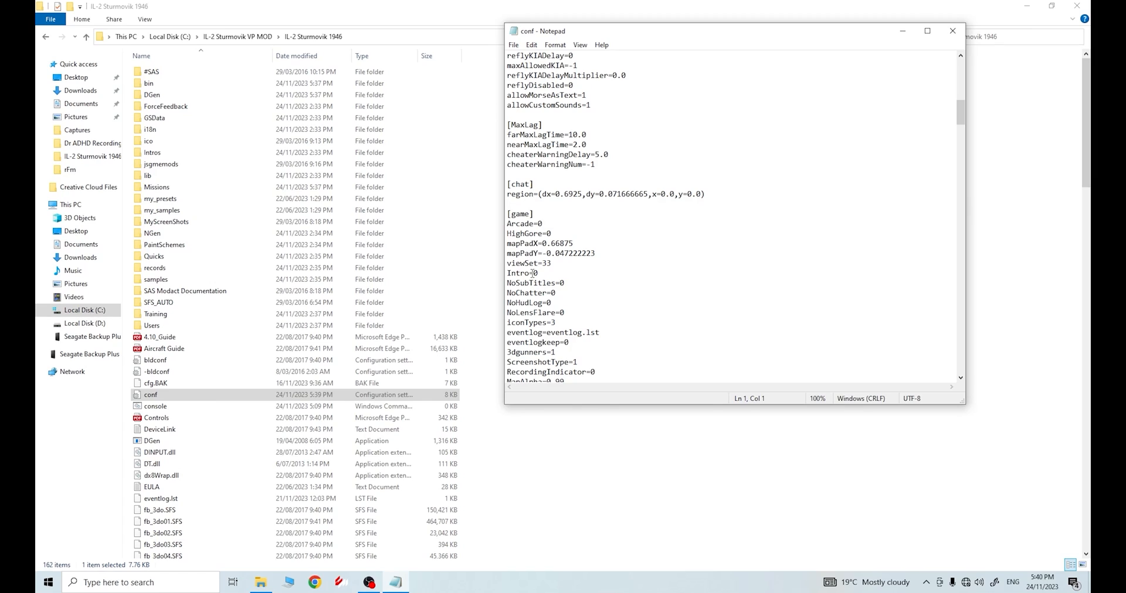
mouse_move(532, 274)
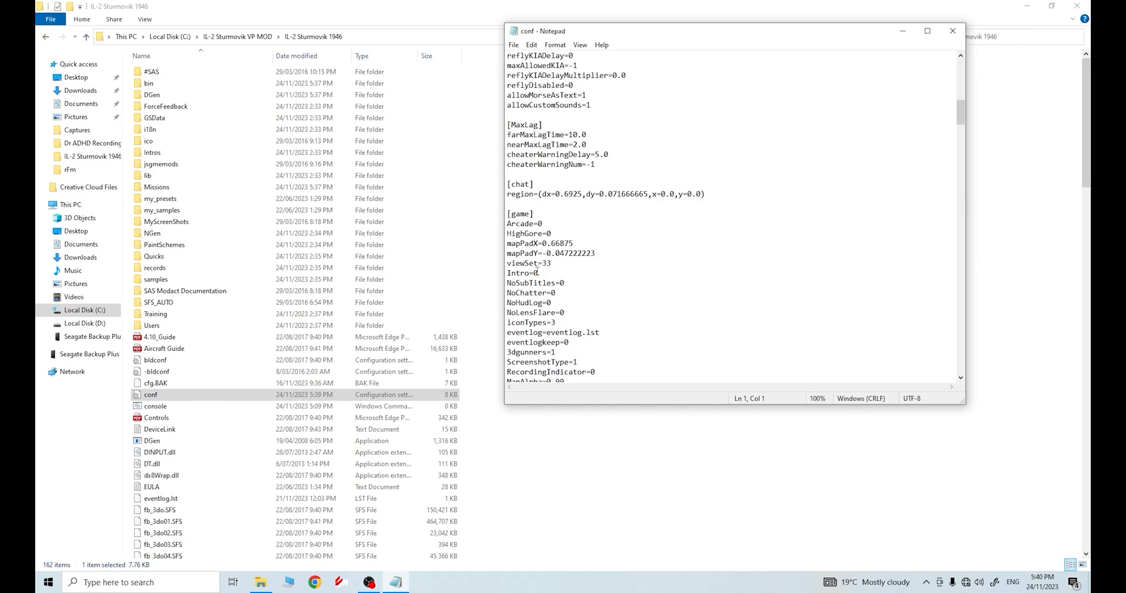
mouse_move(649, 284)
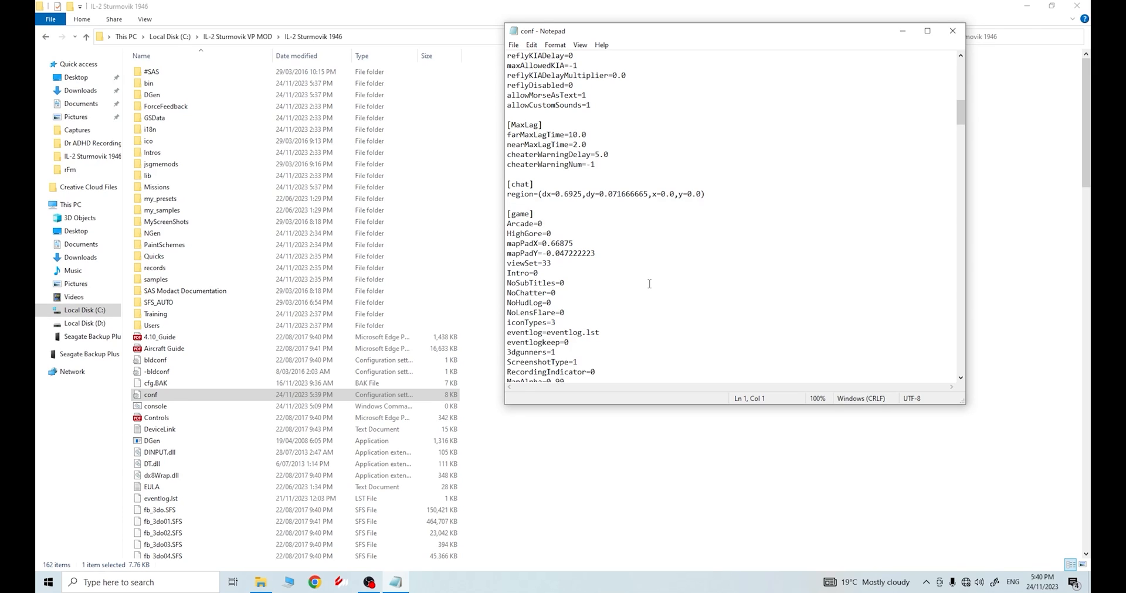
mouse_move(811, 202)
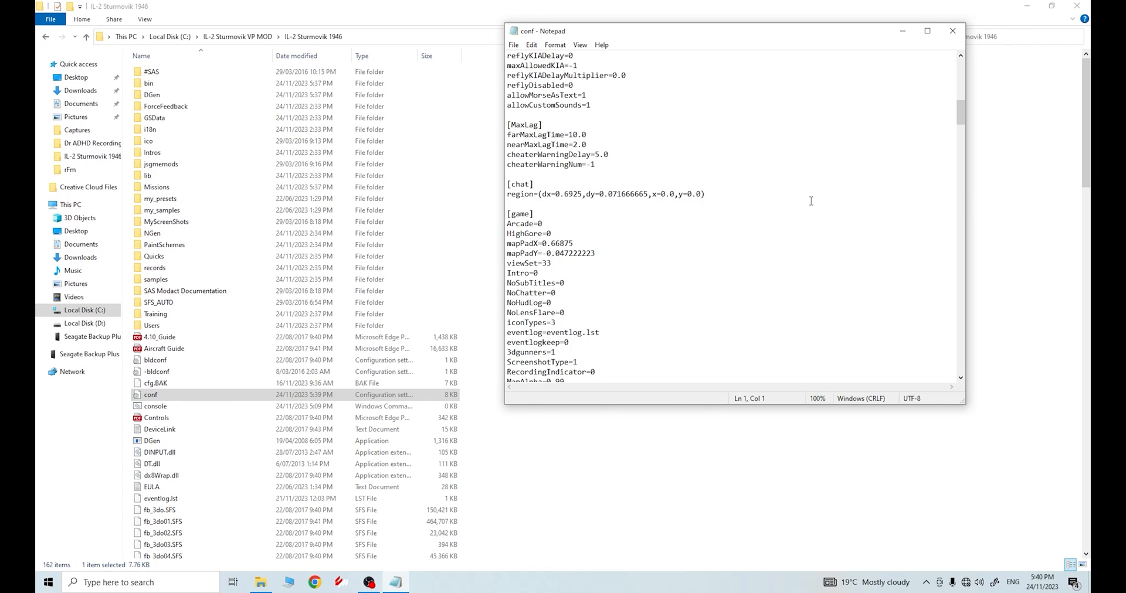
mouse_move(952, 30)
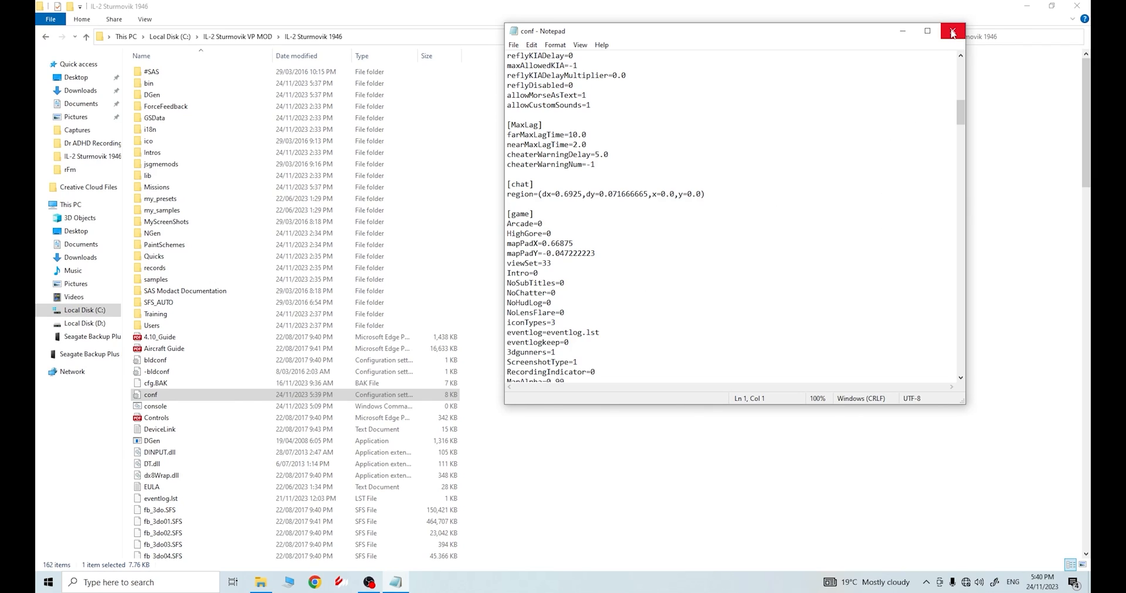
mouse_move(952, 33)
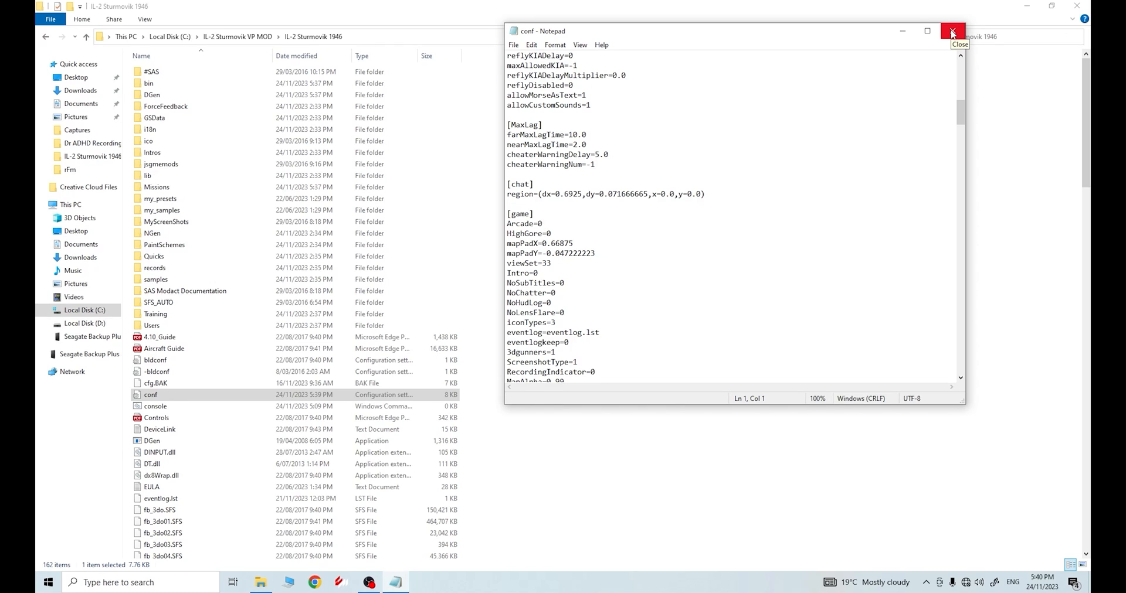
click(952, 32)
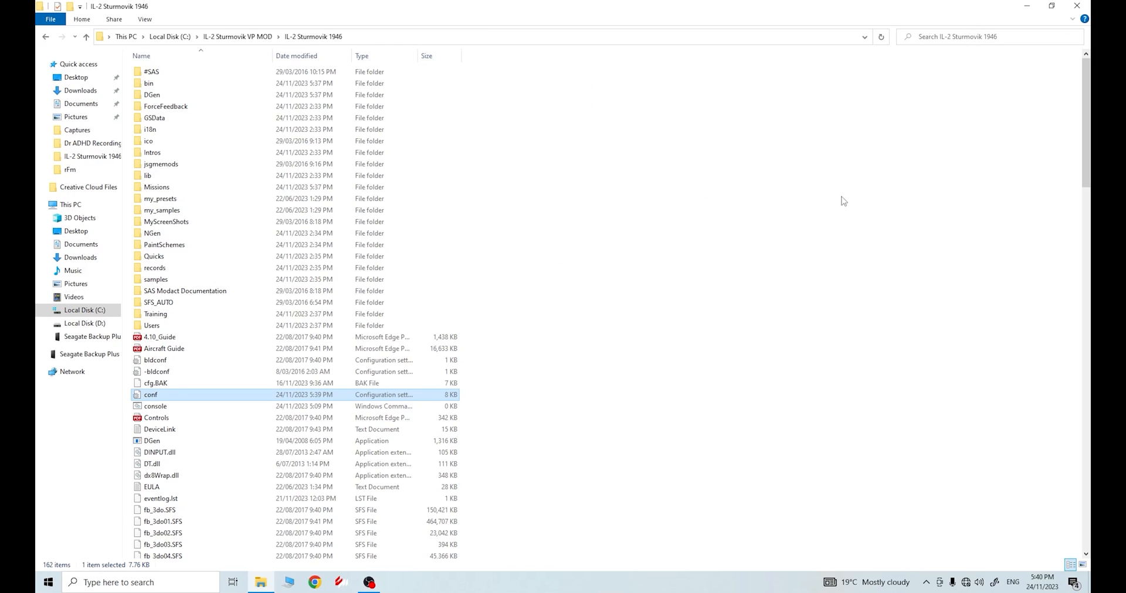
mouse_move(567, 423)
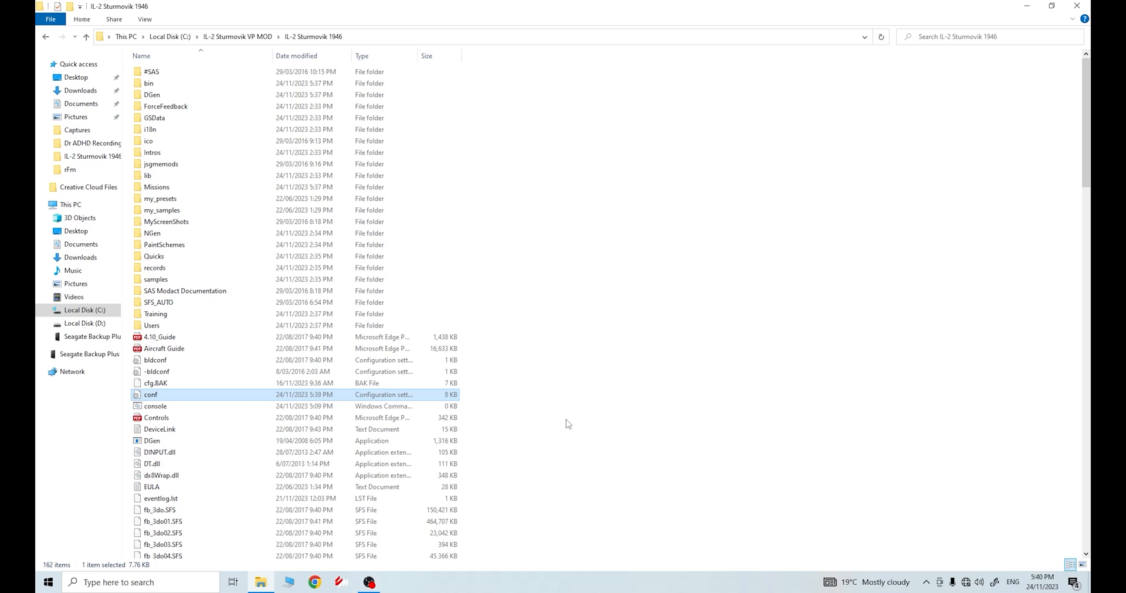
mouse_move(564, 401)
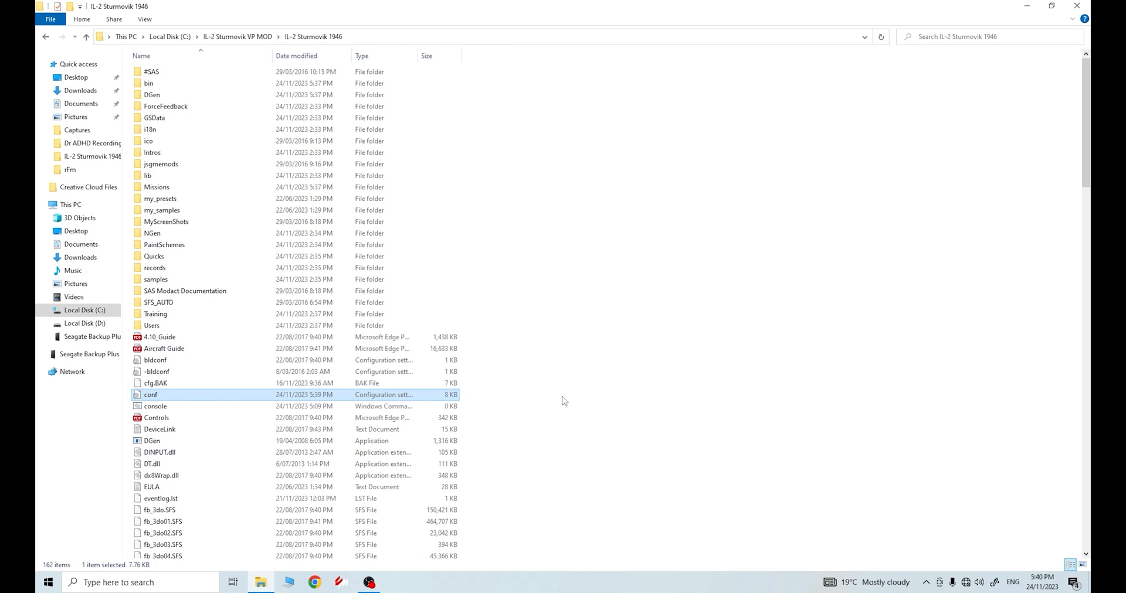
scroll(down, 3)
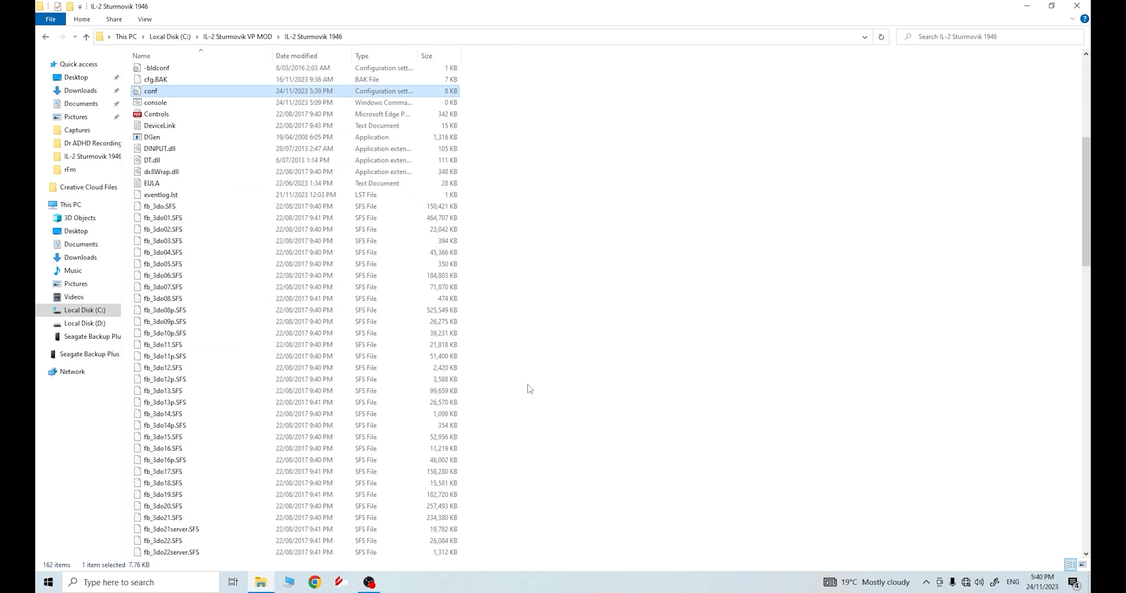
scroll(down, 3)
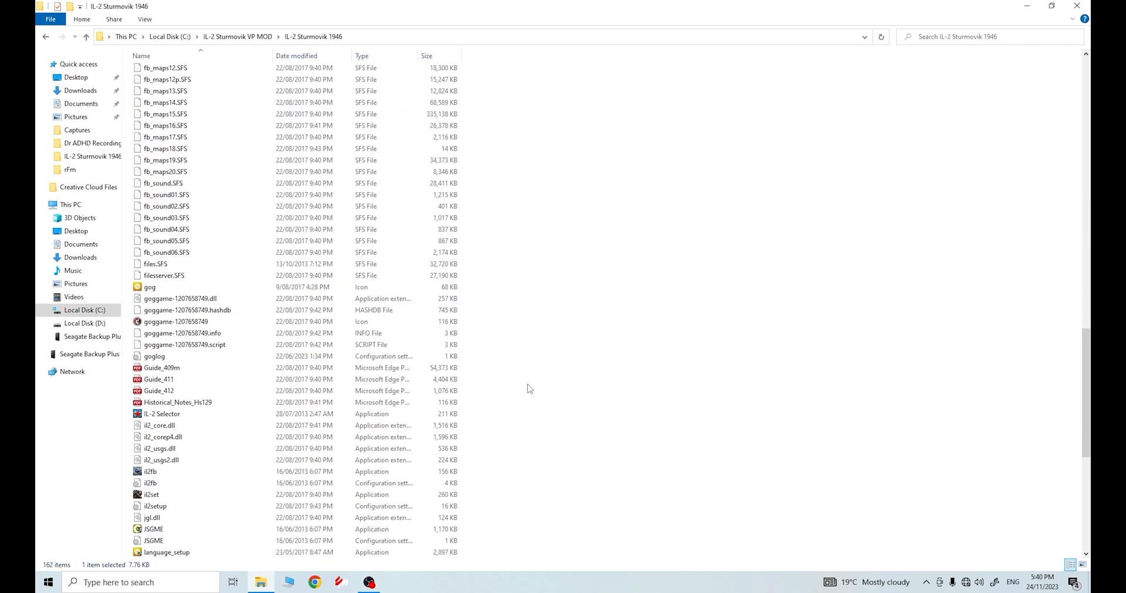
scroll(down, 3)
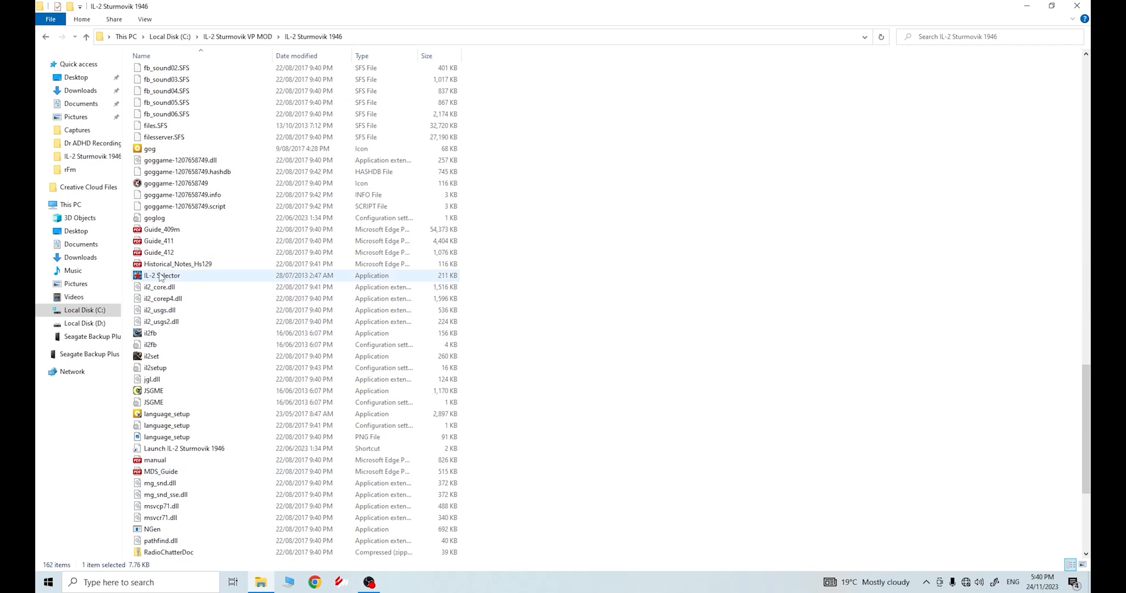
mouse_move(162, 275)
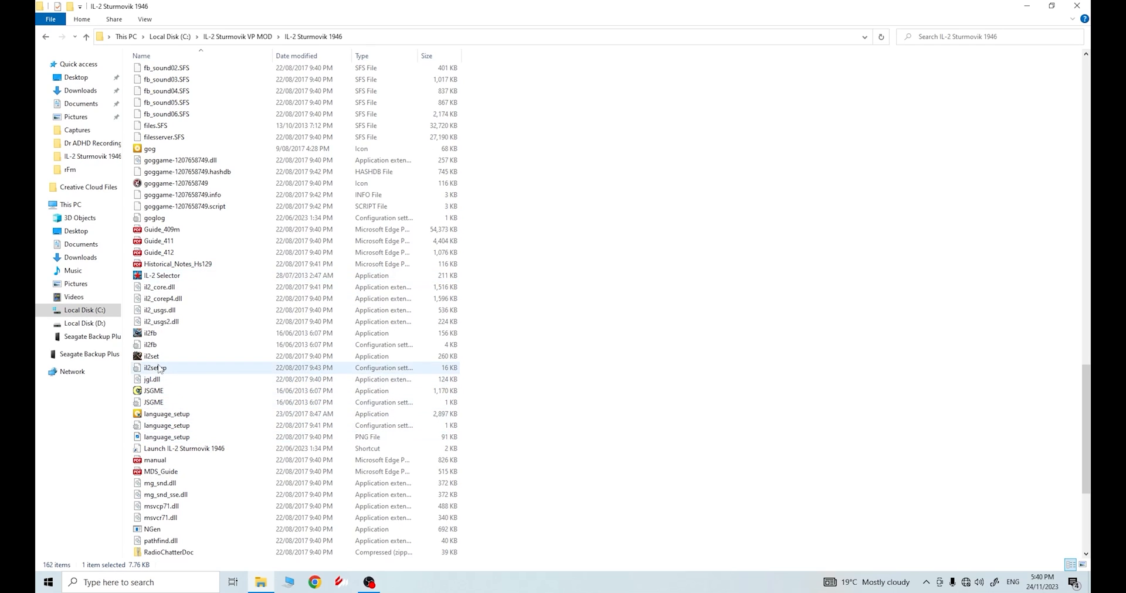
mouse_move(151, 333)
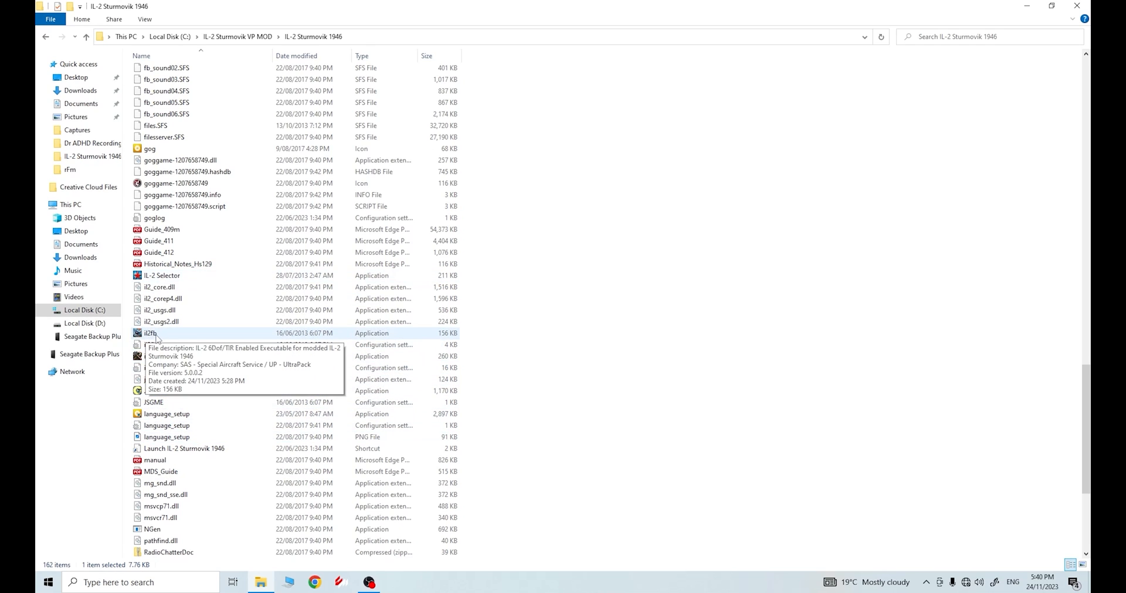
mouse_move(164, 275)
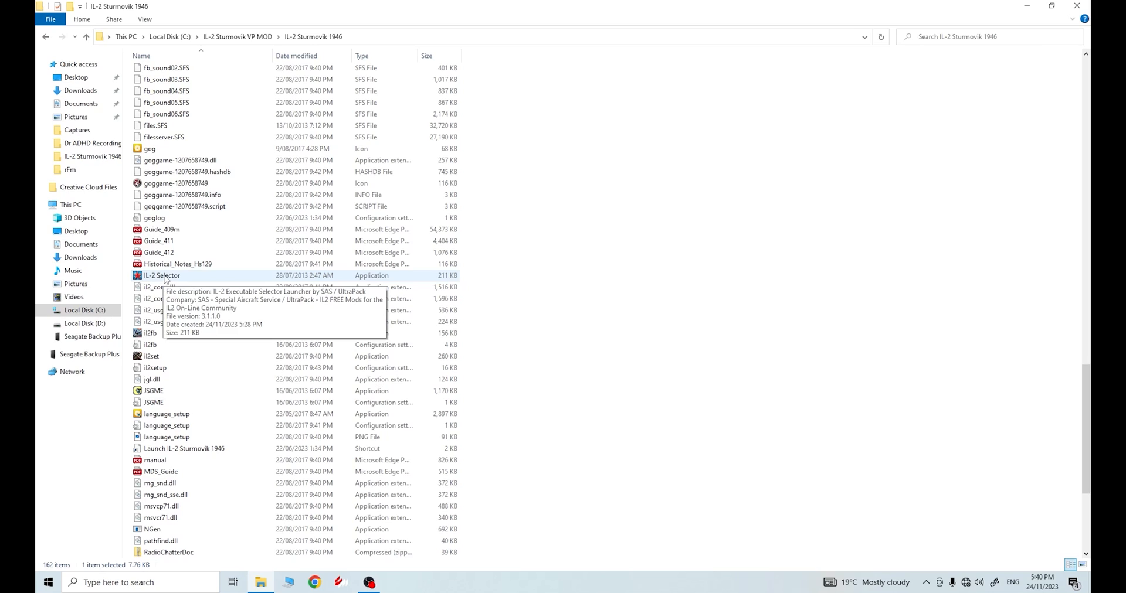
Launch IL-2 Selector from the game folder to show its current SAS Modact settings.
click(162, 275)
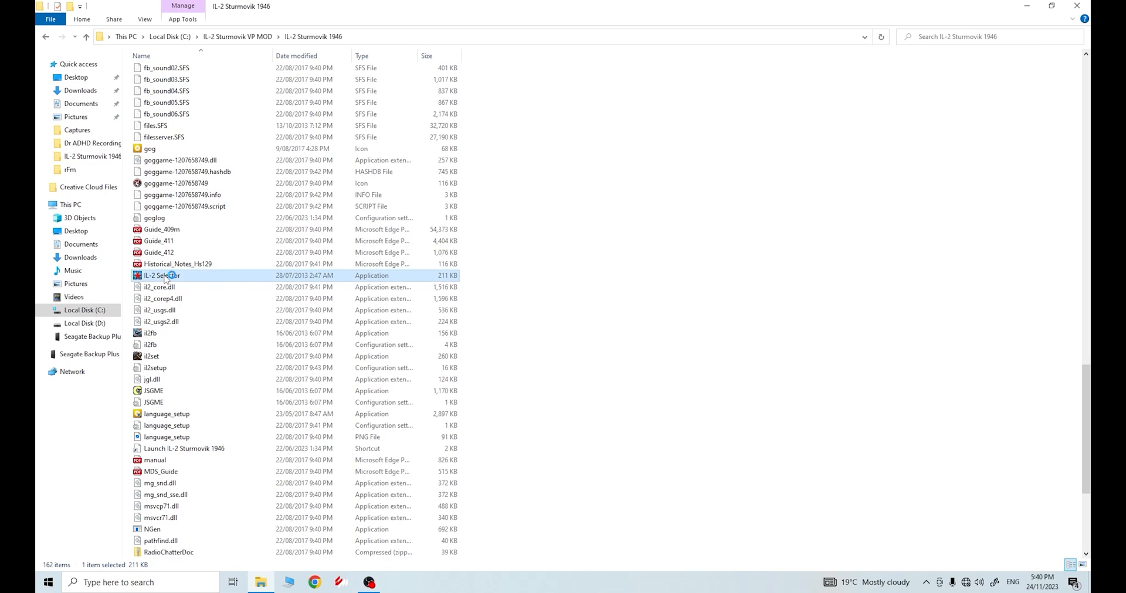
double_click(161, 275)
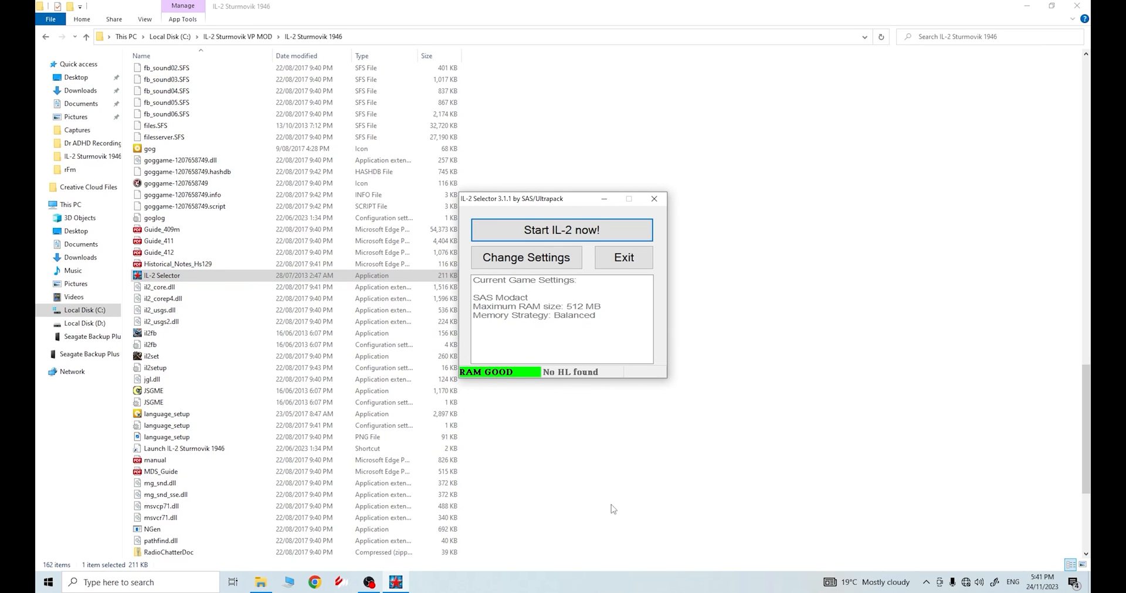
mouse_move(488, 400)
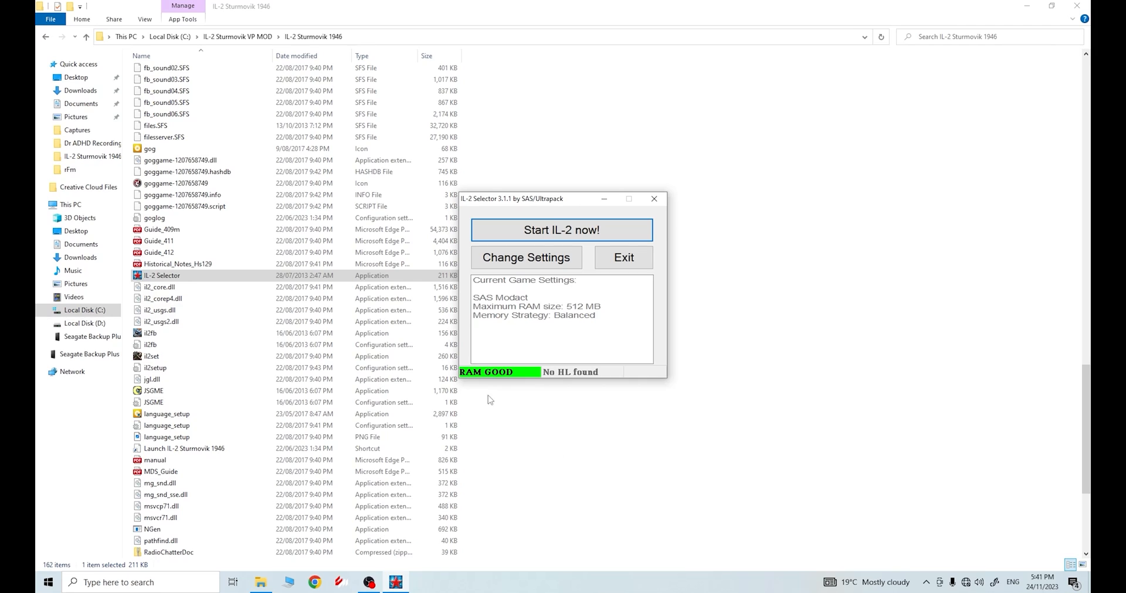
mouse_move(526, 257)
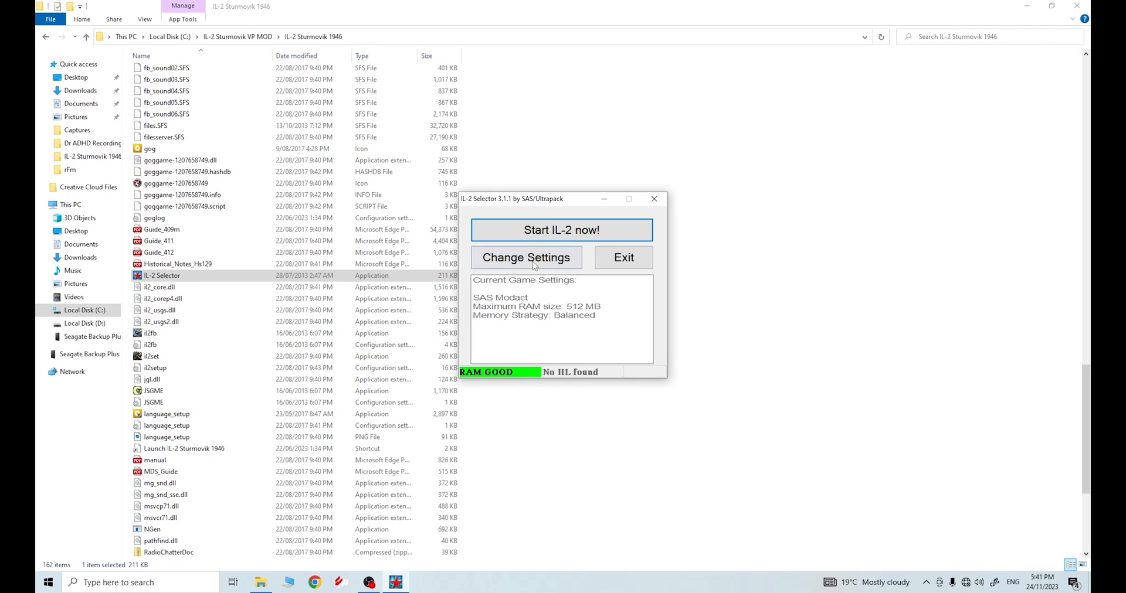
mouse_move(564, 264)
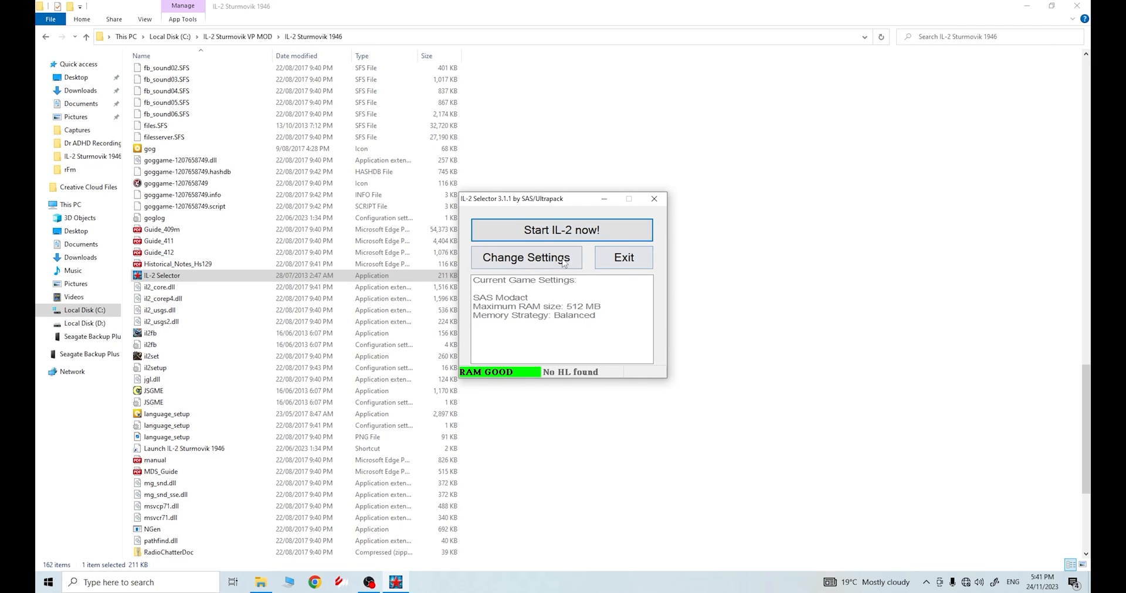
Set the launcher's game type to SAS Modact and save the settings.
click(525, 257)
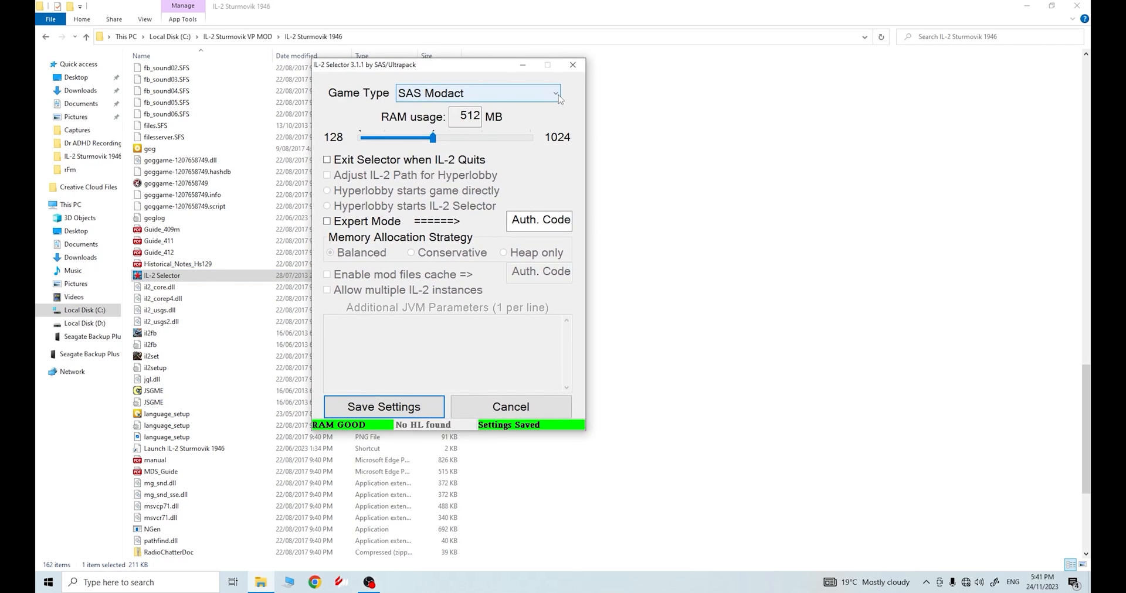
click(555, 93)
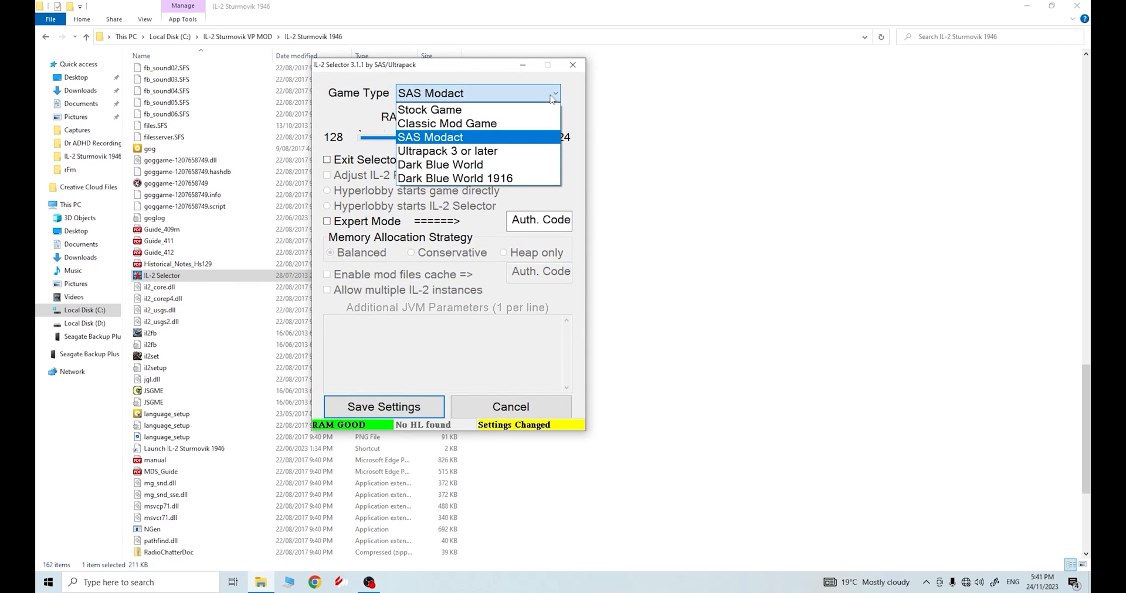
mouse_move(440, 164)
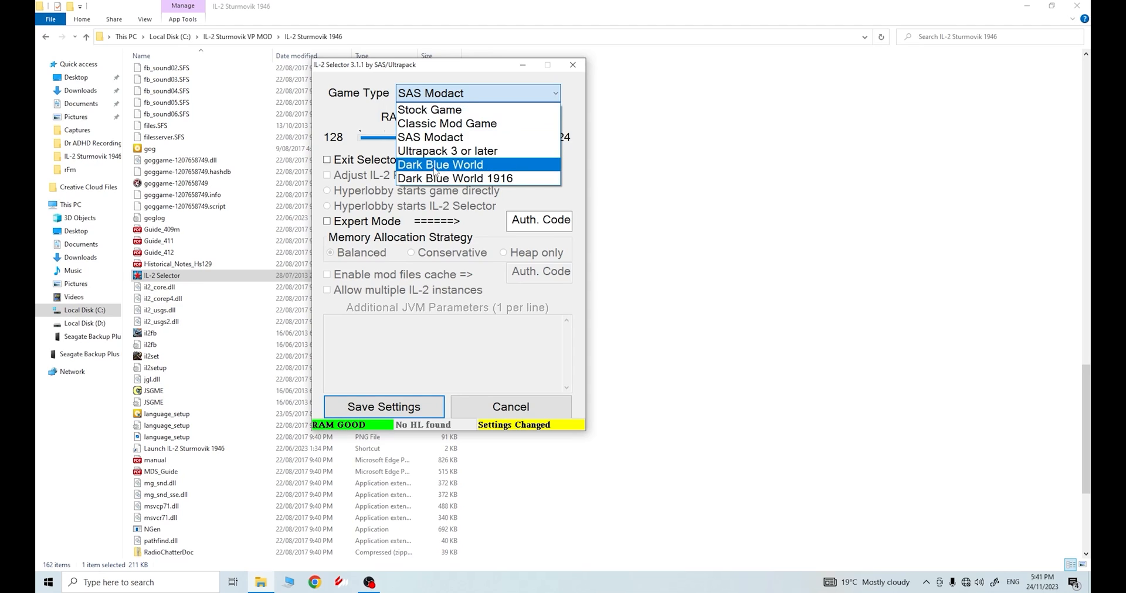
mouse_move(446, 124)
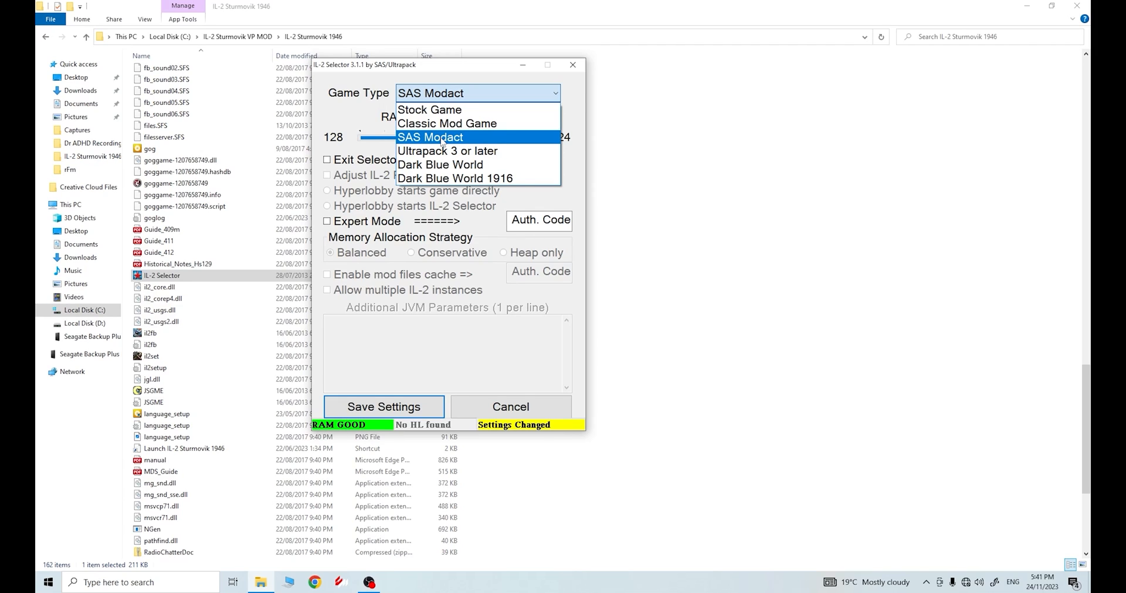
click(430, 137)
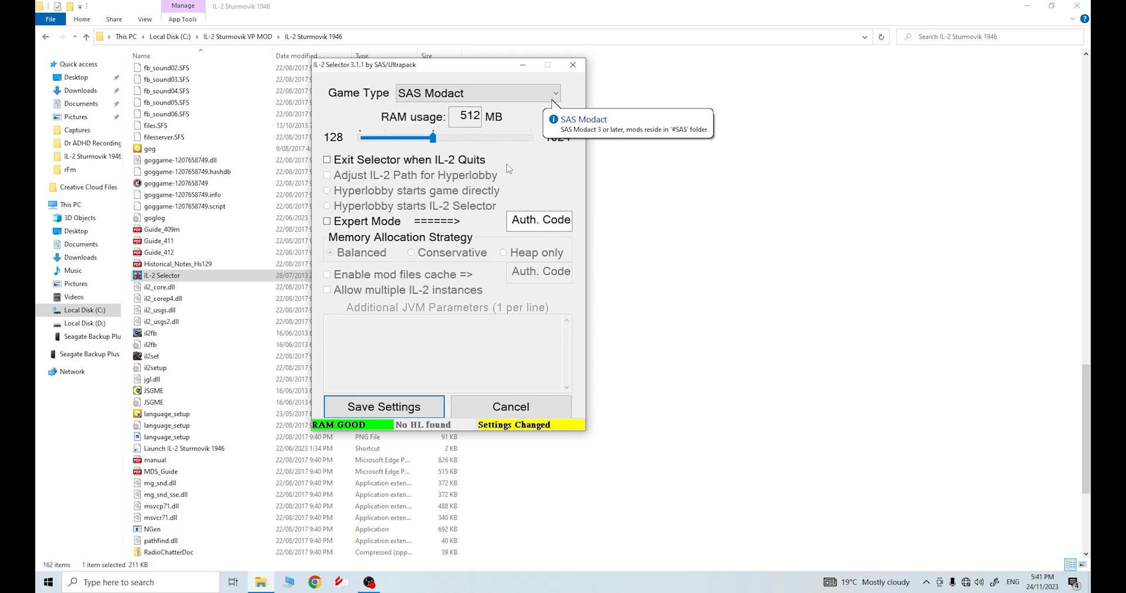
mouse_move(433, 272)
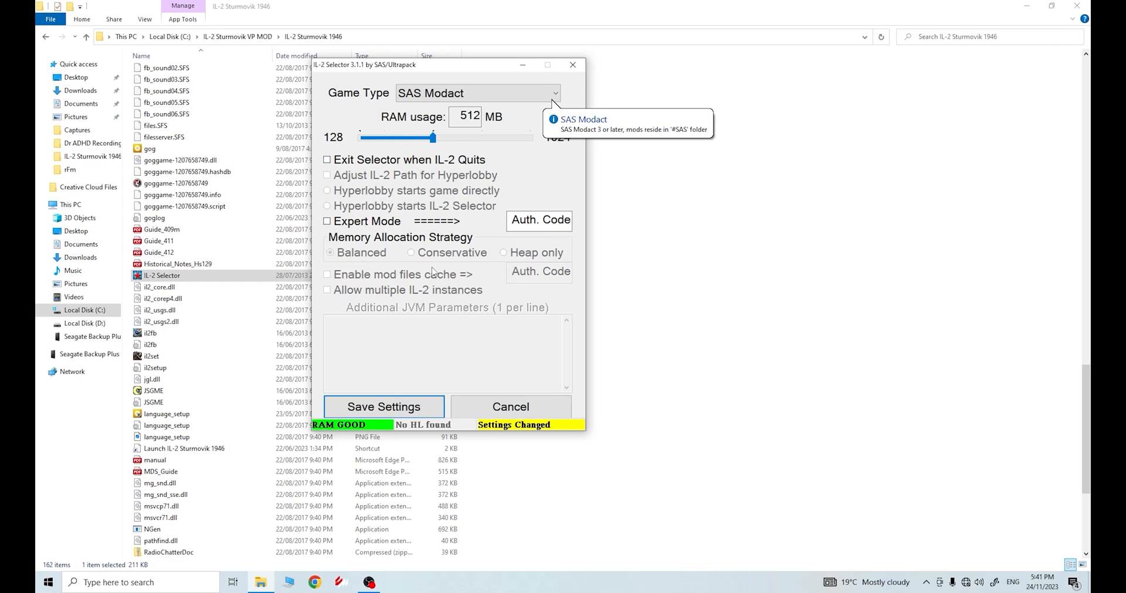
mouse_move(367, 200)
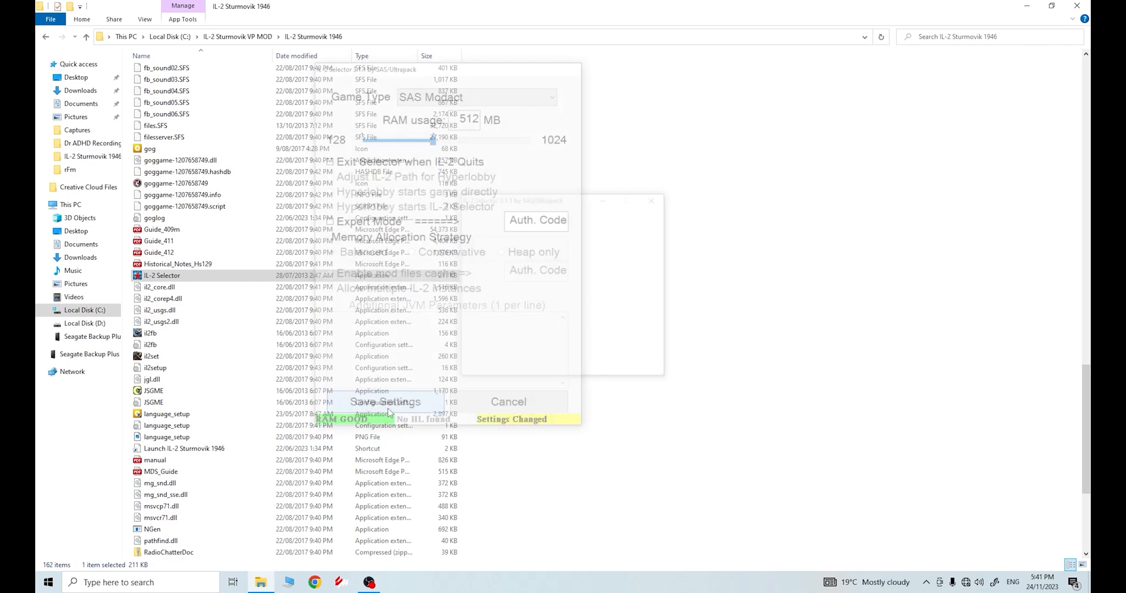
click(386, 401)
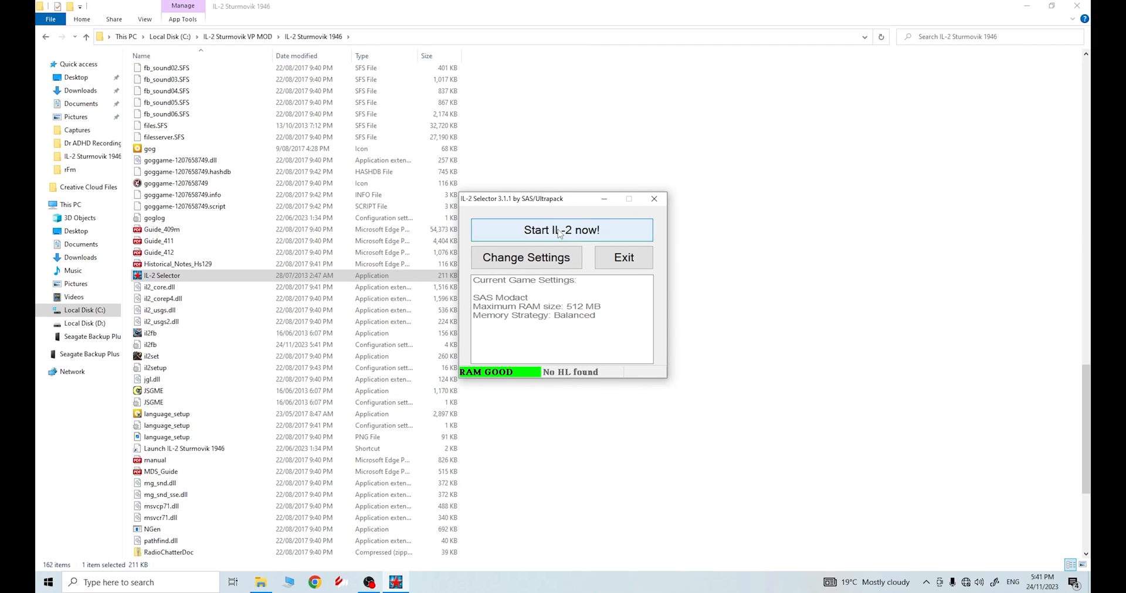
click(561, 230)
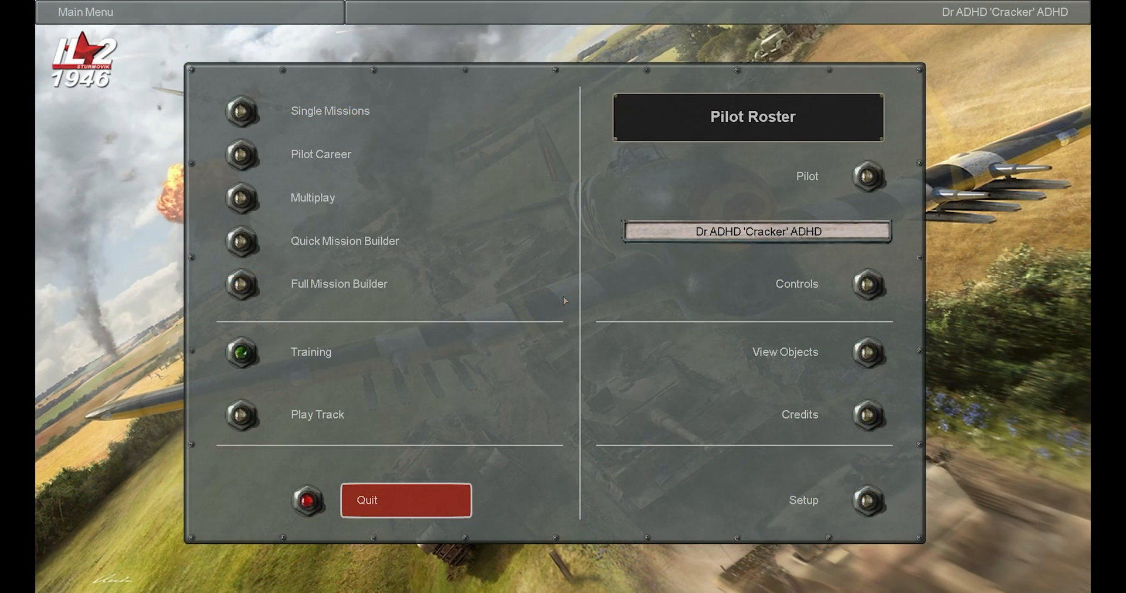
mouse_move(579, 260)
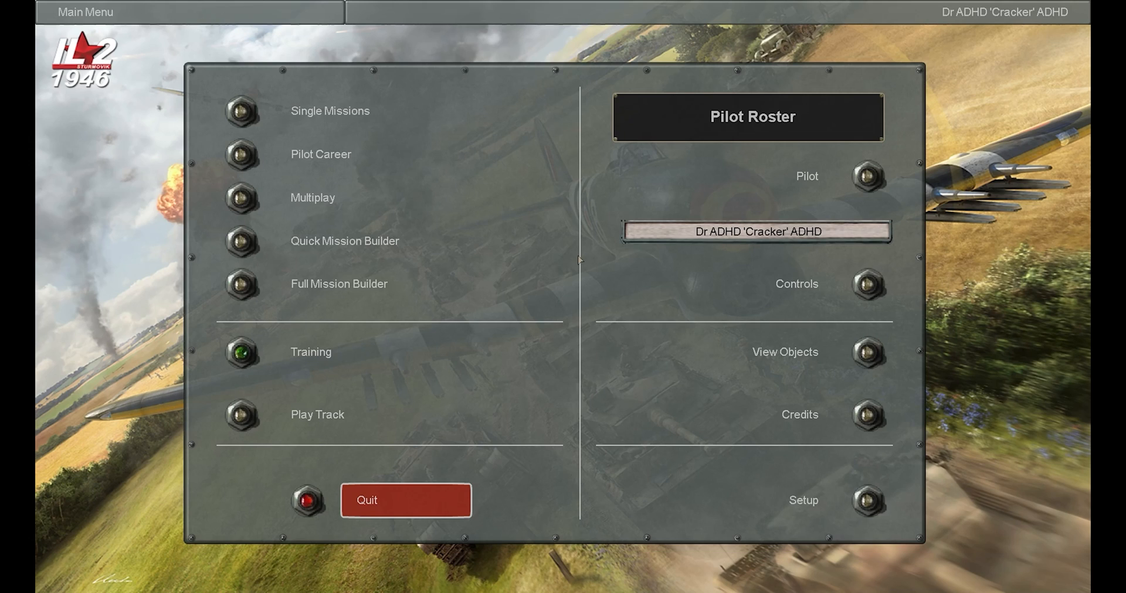
mouse_move(501, 298)
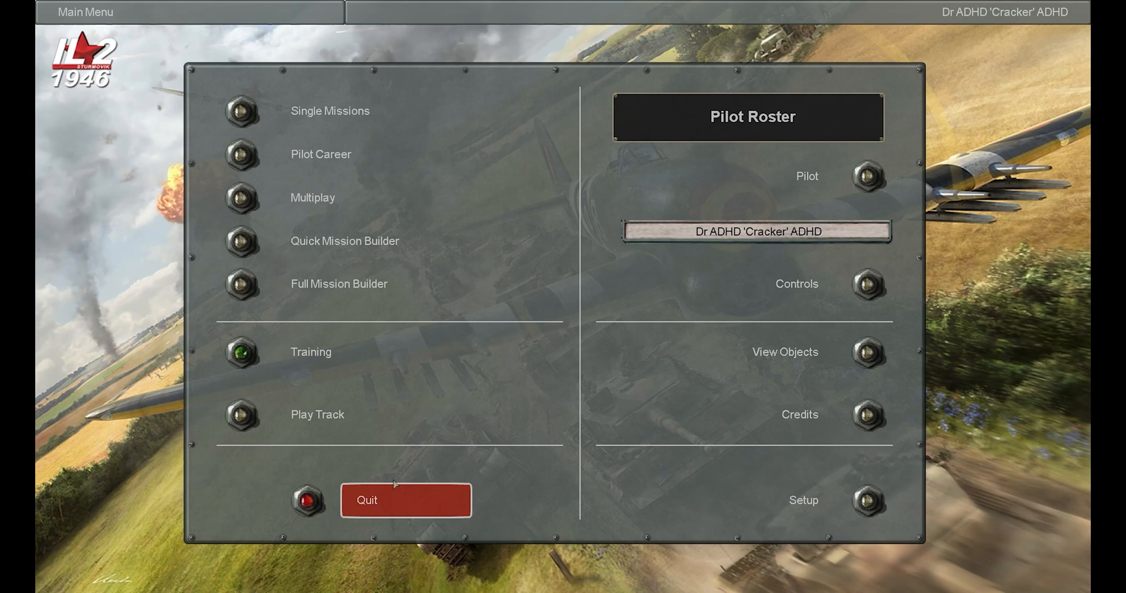
Quit IL-2 Sturmovik 1946 from the main menu and confirm.
click(405, 499)
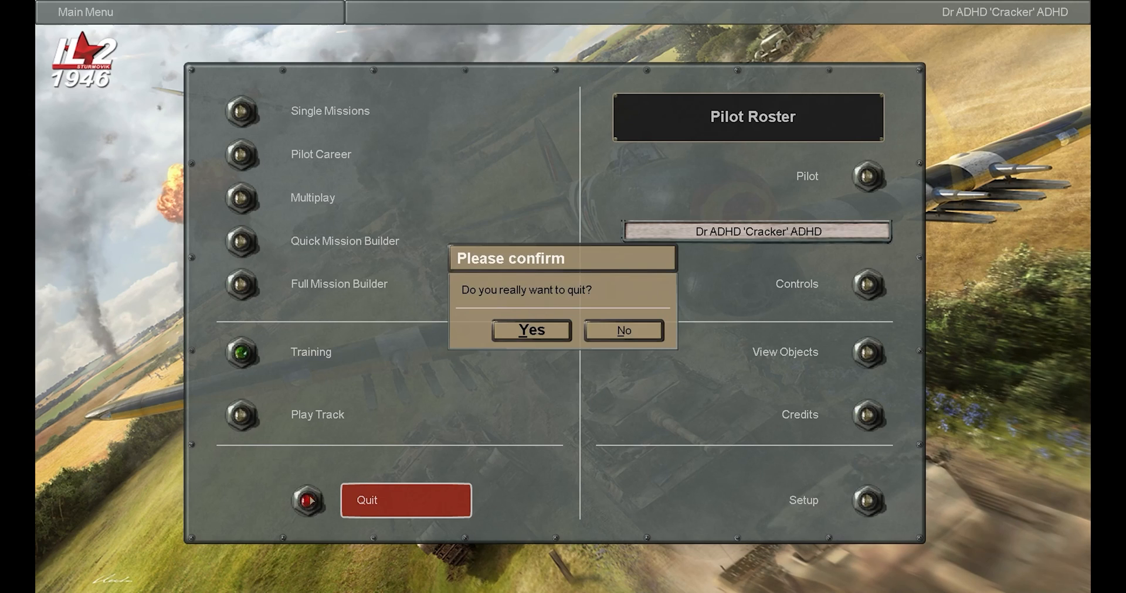
click(531, 331)
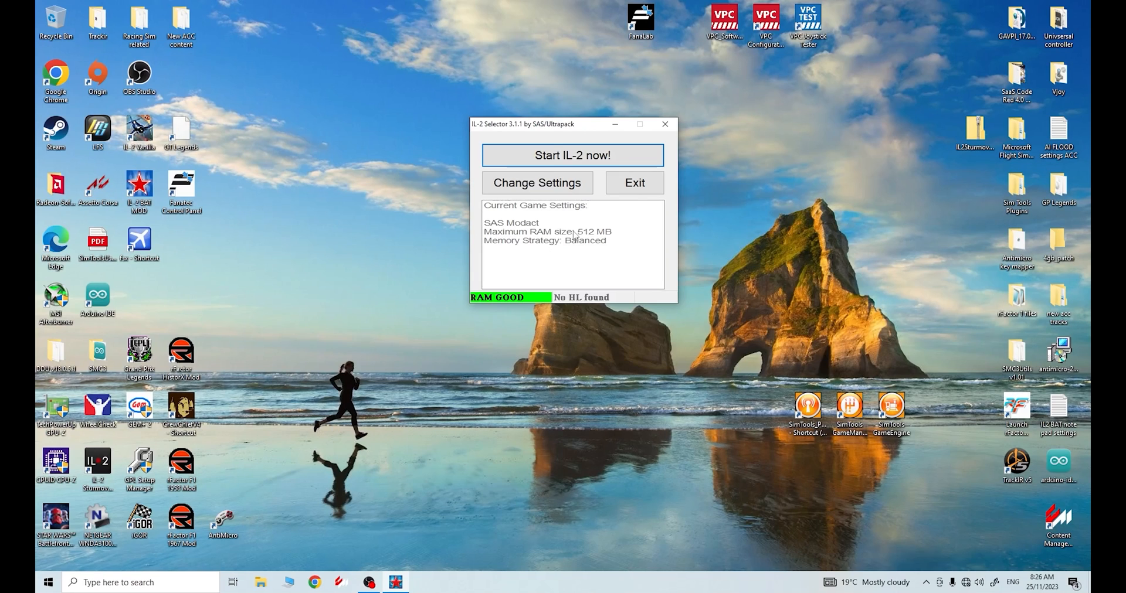
mouse_move(545, 219)
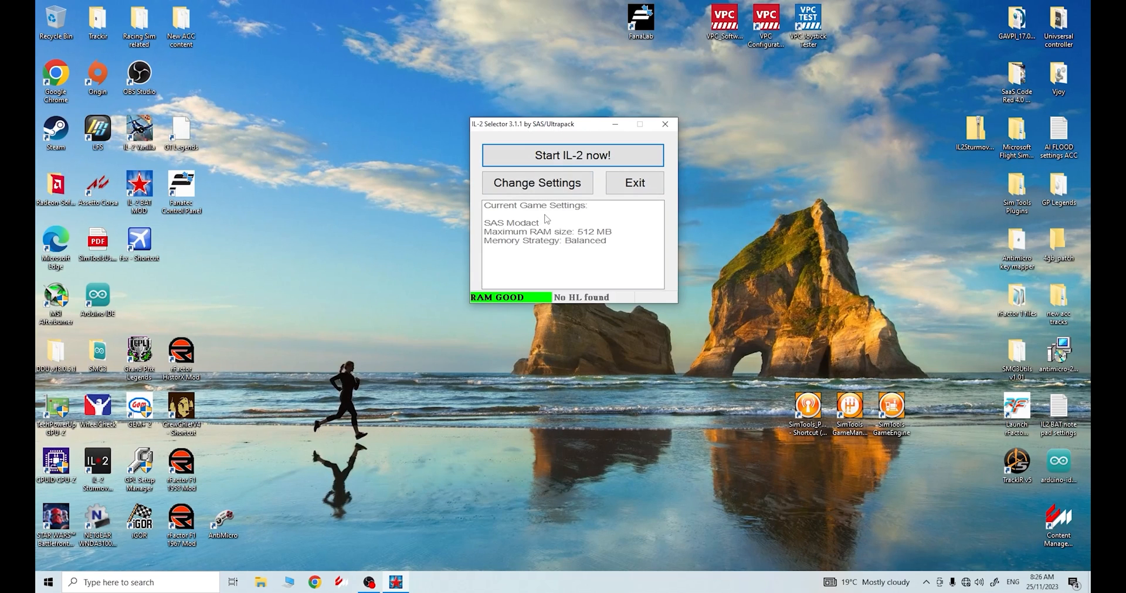
Choose SAS Modact from the Game Type list, keep it saved, and close IL-2 Selector.
click(536, 183)
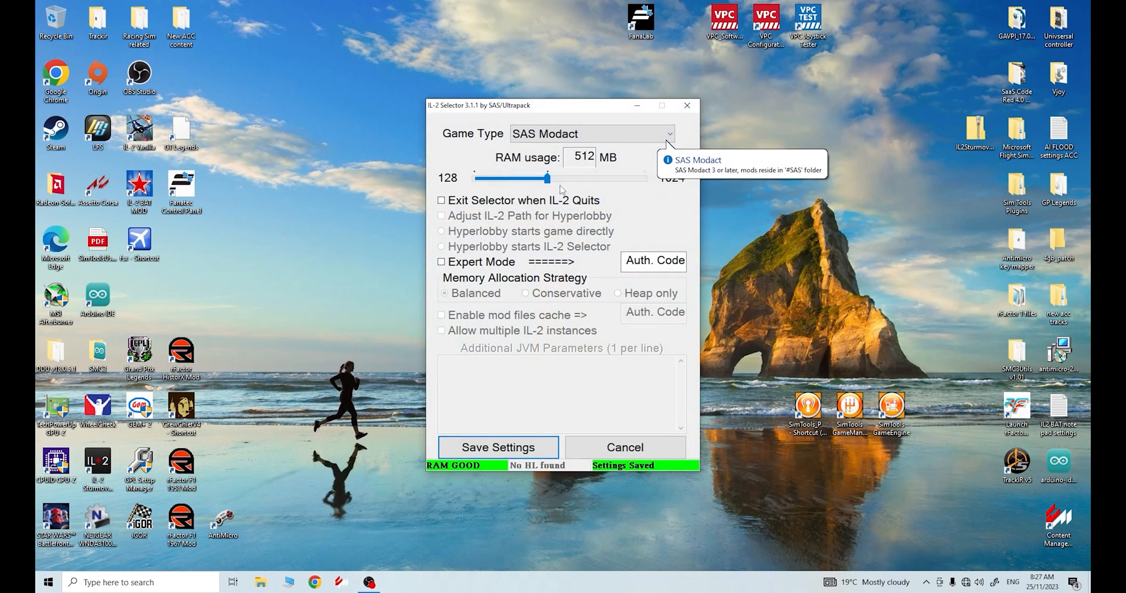
click(667, 134)
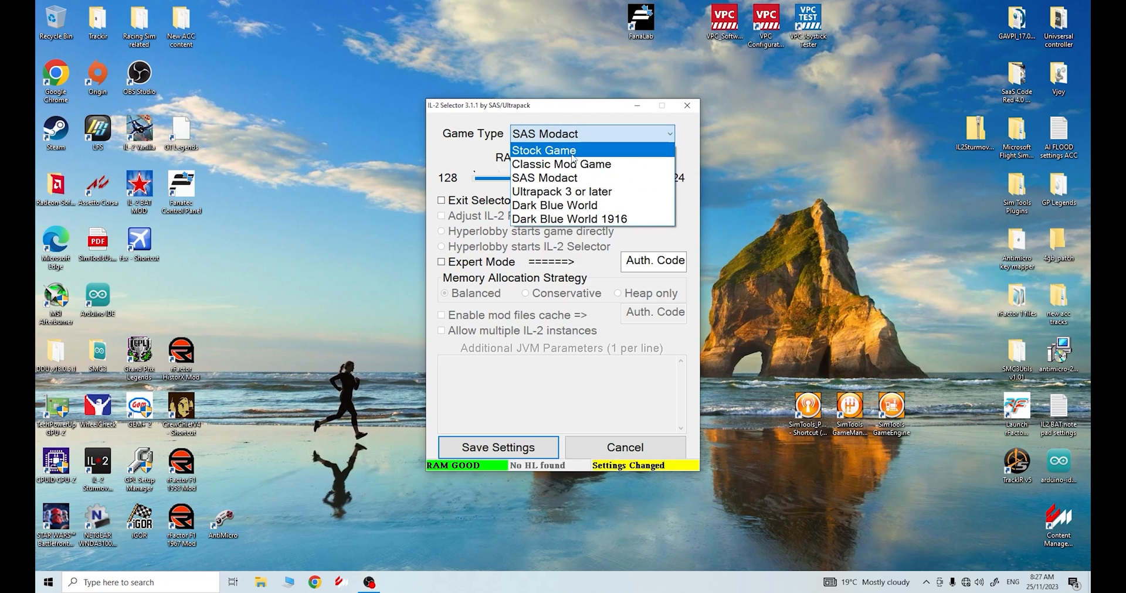
mouse_move(555, 205)
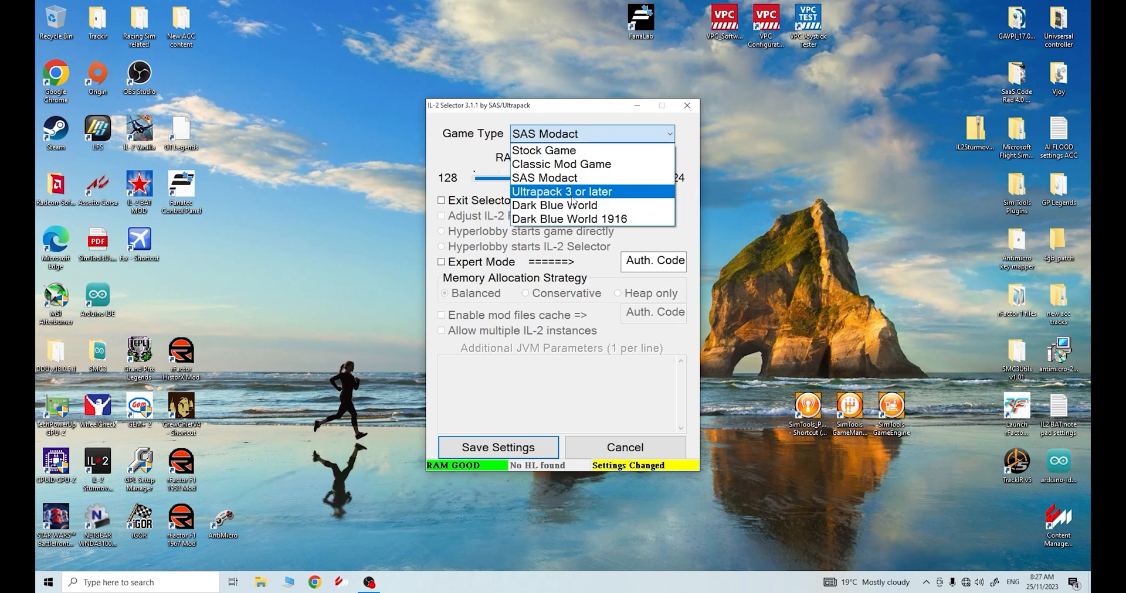
mouse_move(562, 164)
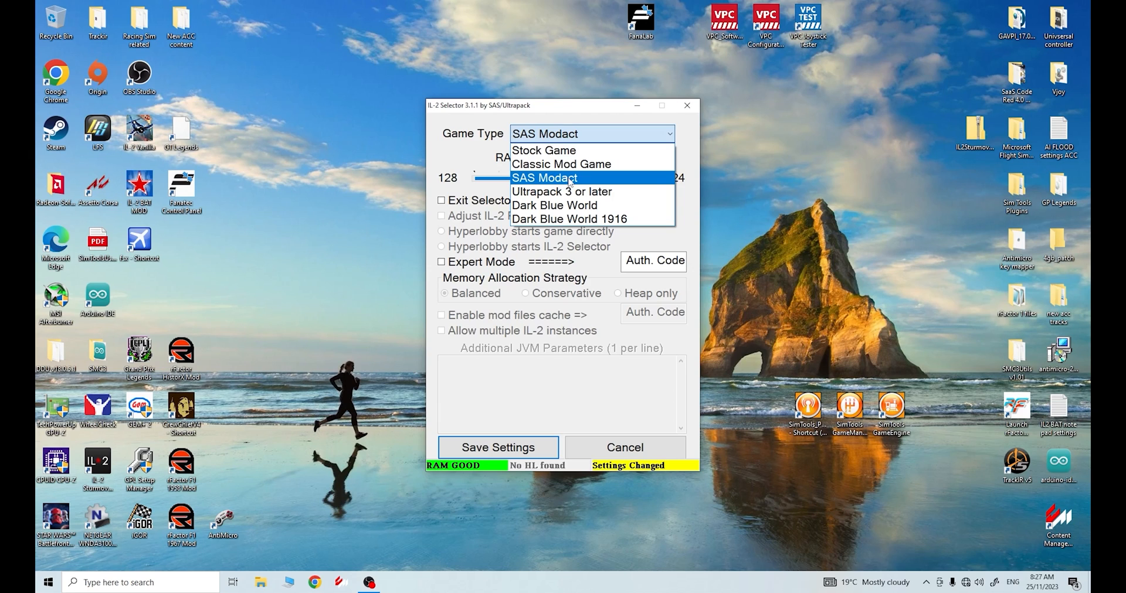
click(498, 448)
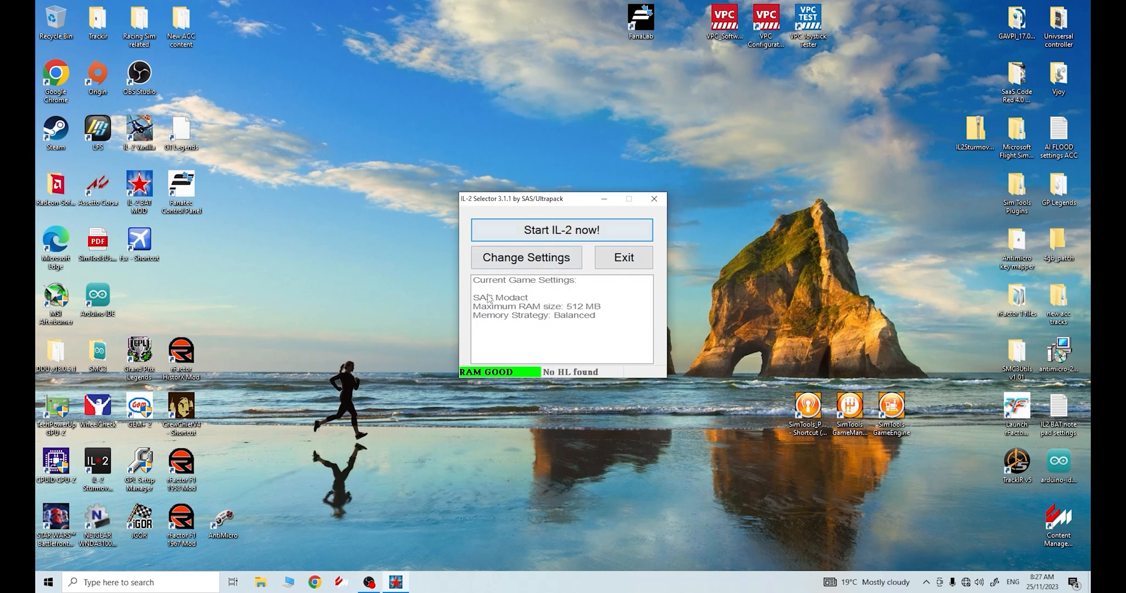
mouse_move(653, 199)
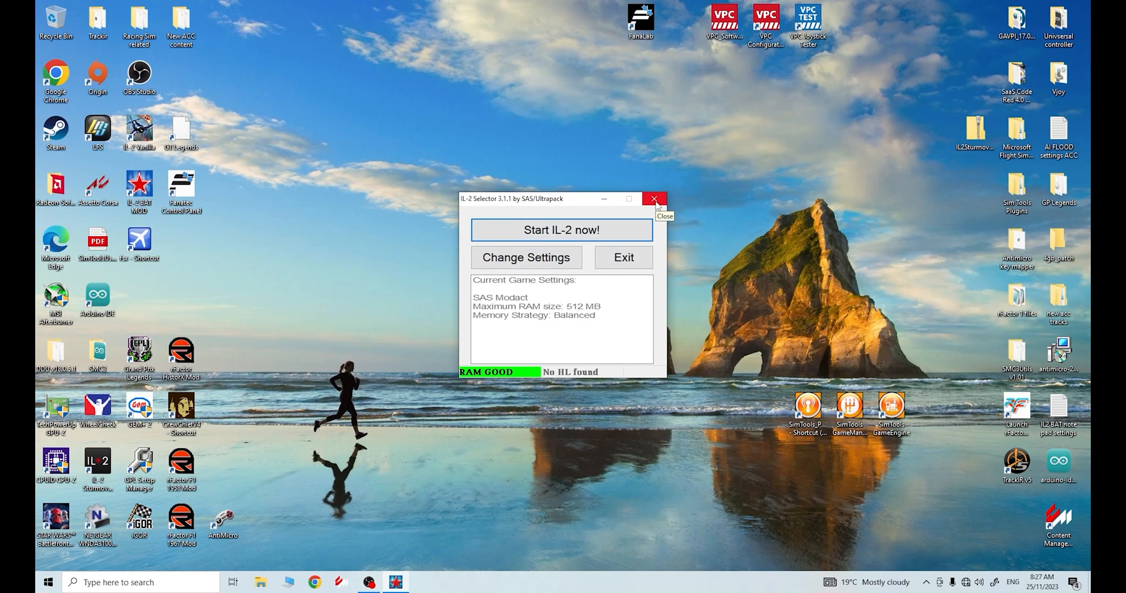
click(653, 199)
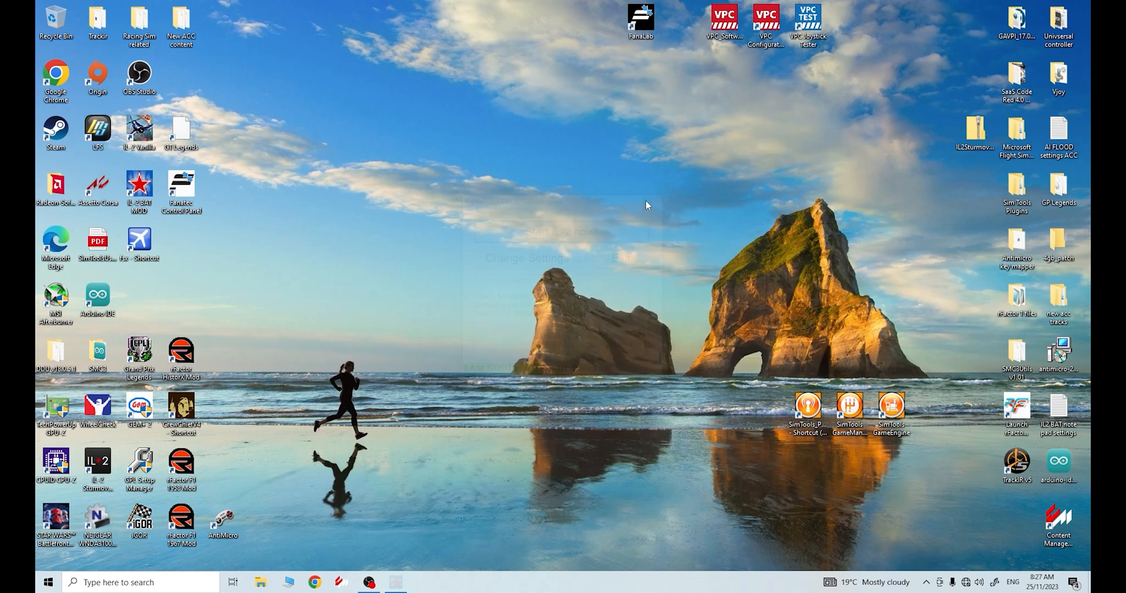
Browse the C drive into the IL-2 Sturmovik VP MOD game folder.
click(260, 583)
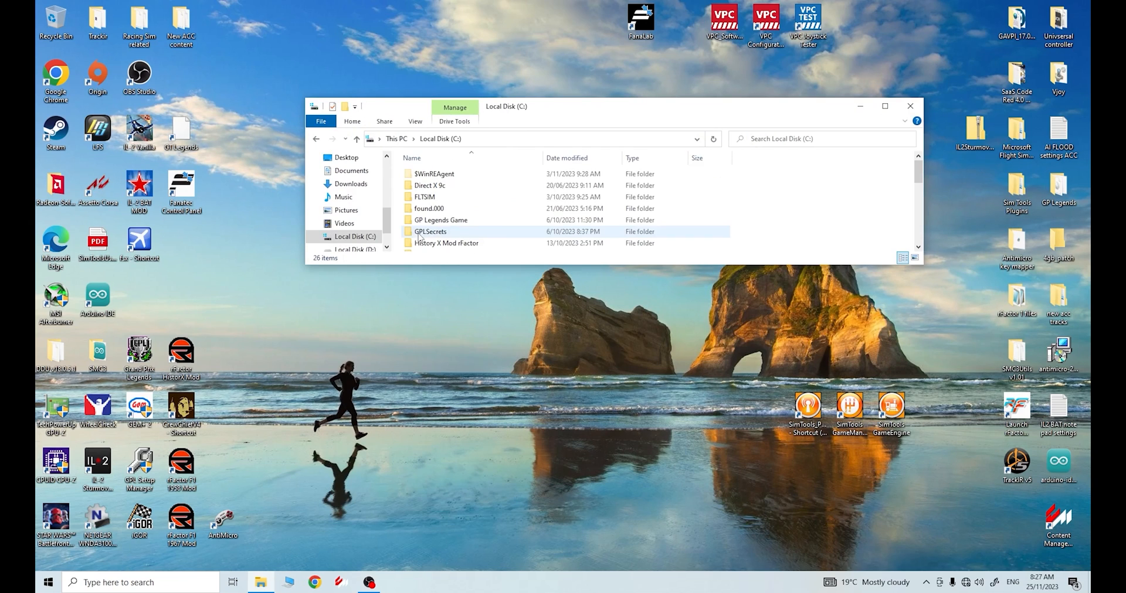
scroll(down, 3)
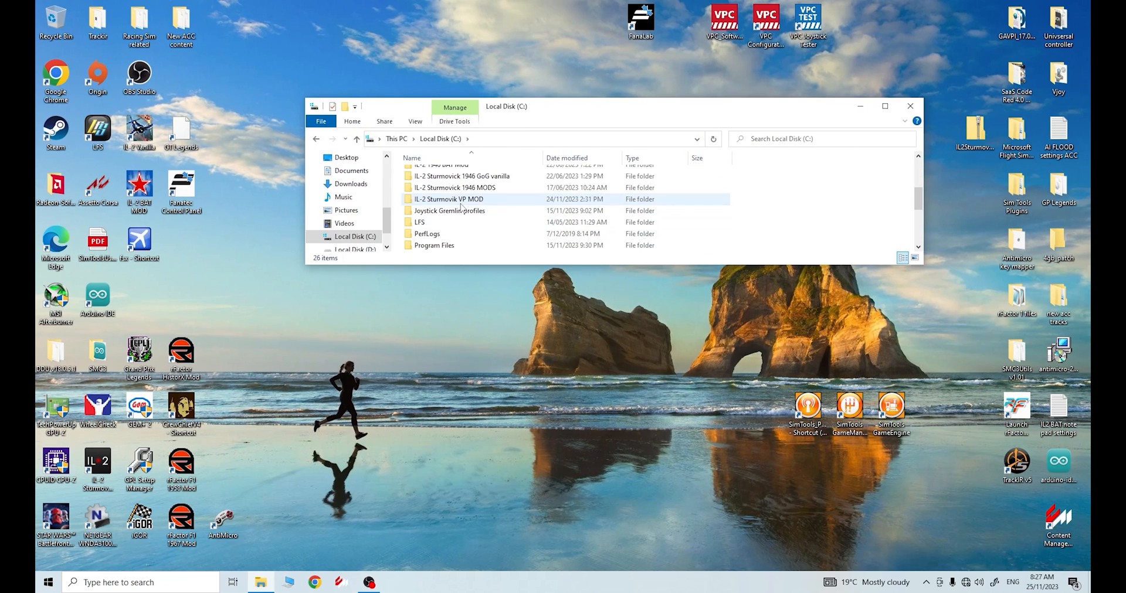
mouse_move(438, 207)
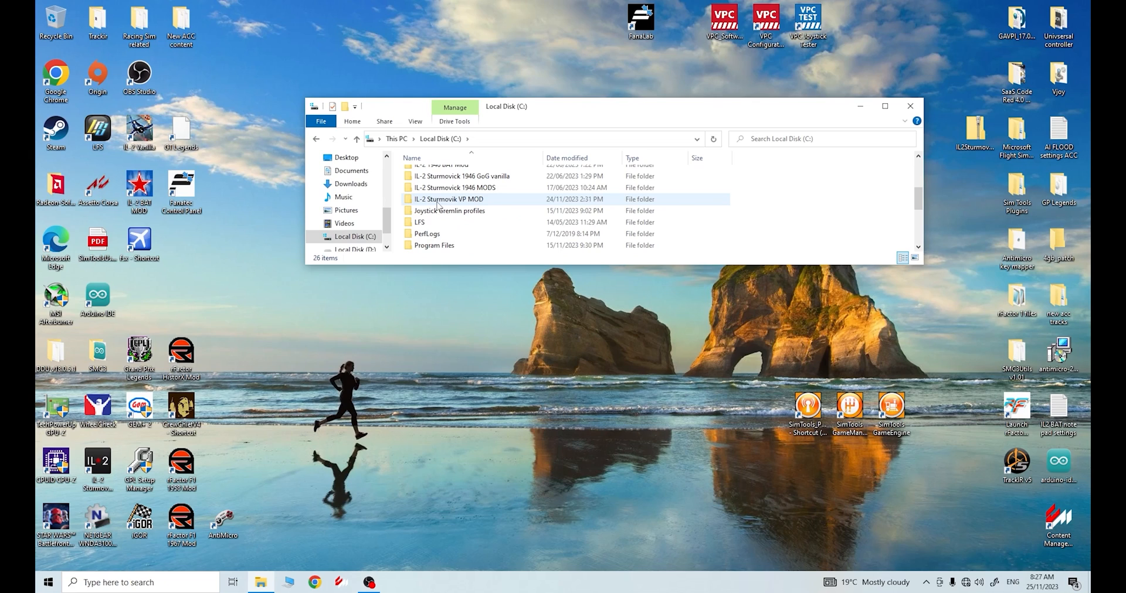
mouse_move(457, 203)
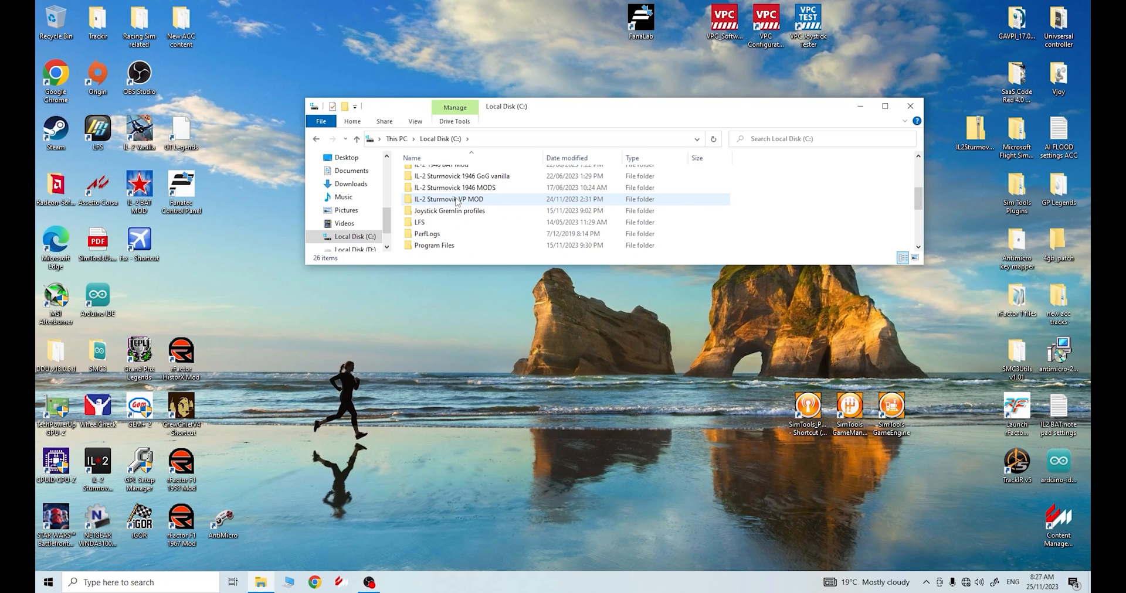
double_click(448, 200)
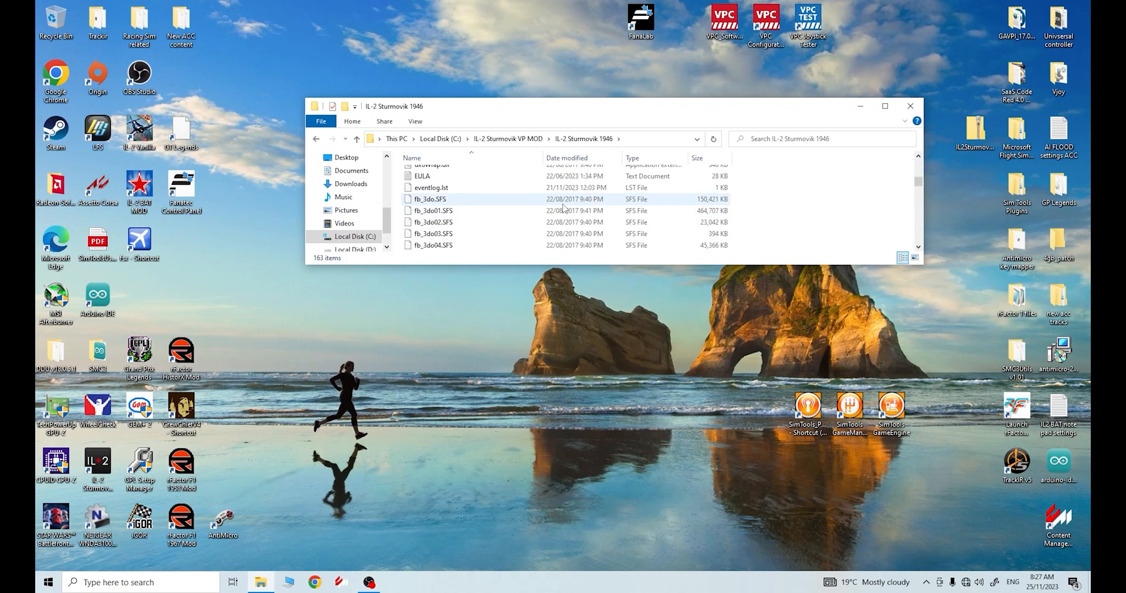
Locate the il2fb application in IL-2 Sturmovik 1946 and bring up its Send to options.
scroll(down, 3)
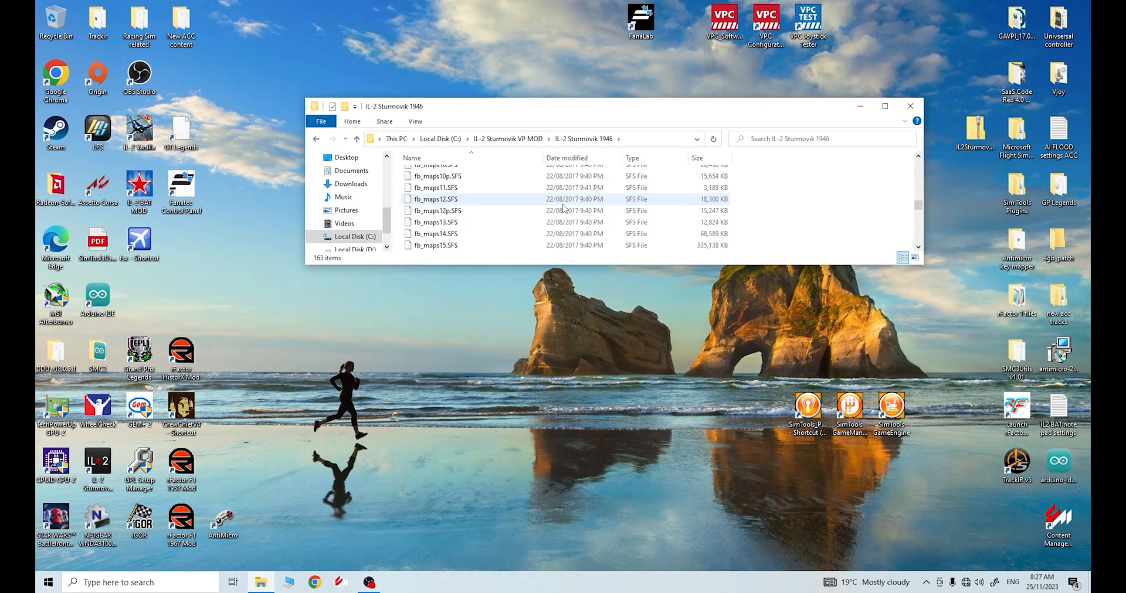
scroll(down, 3)
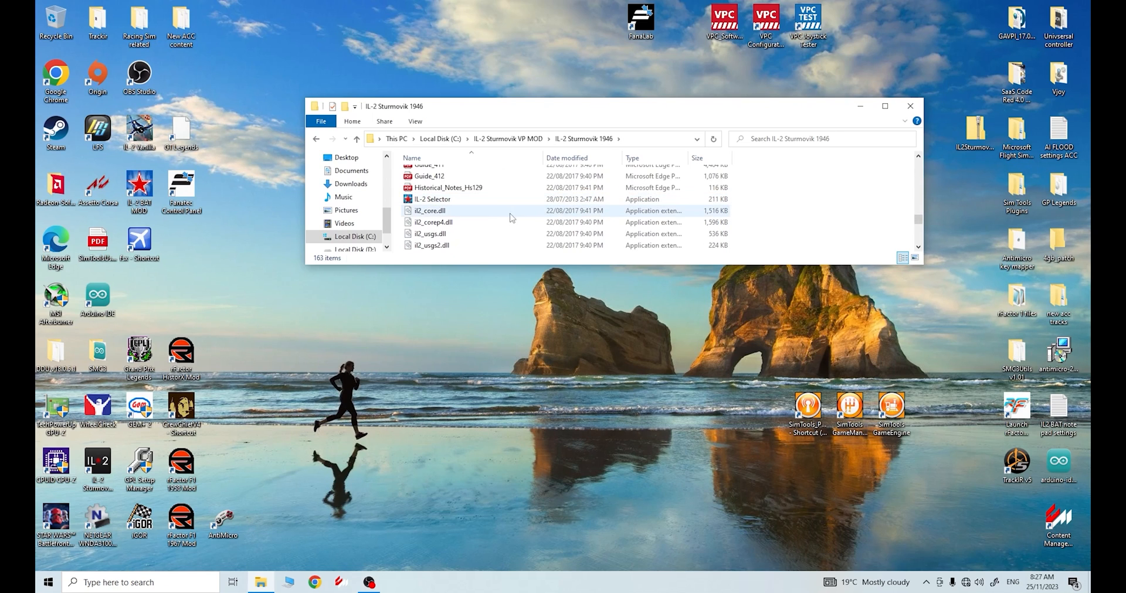
click(432, 199)
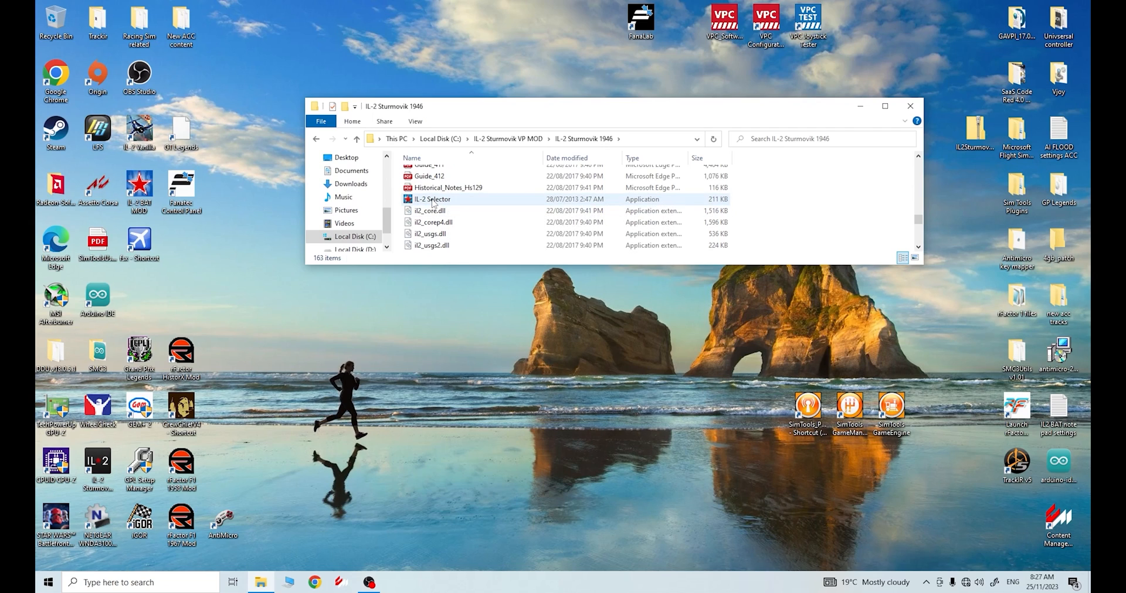
scroll(down, 3)
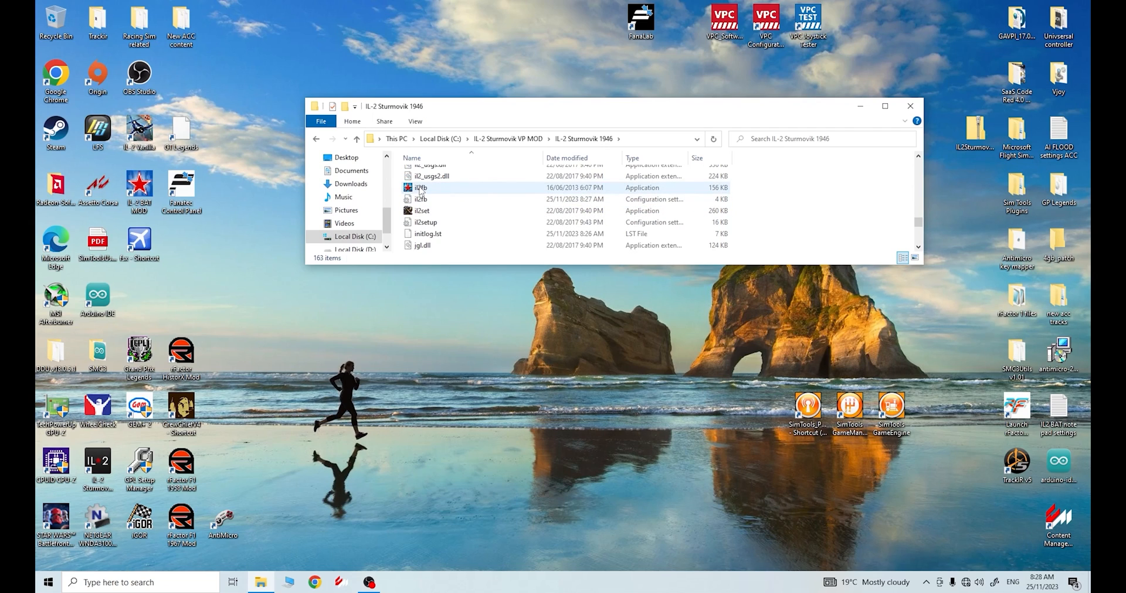
mouse_move(420, 187)
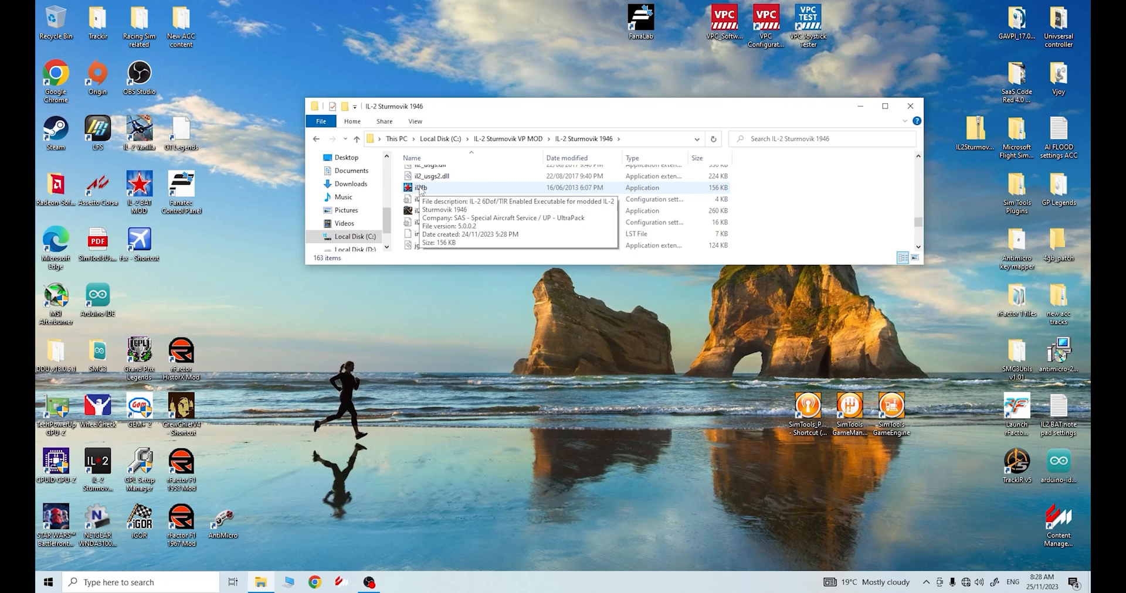
right_click(420, 187)
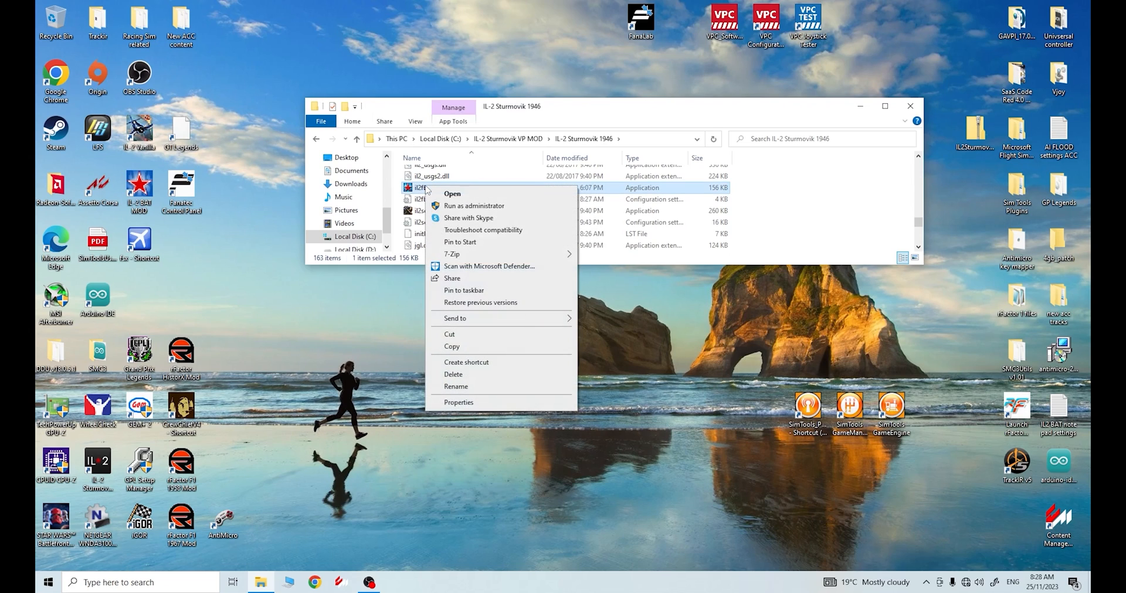
mouse_move(479, 303)
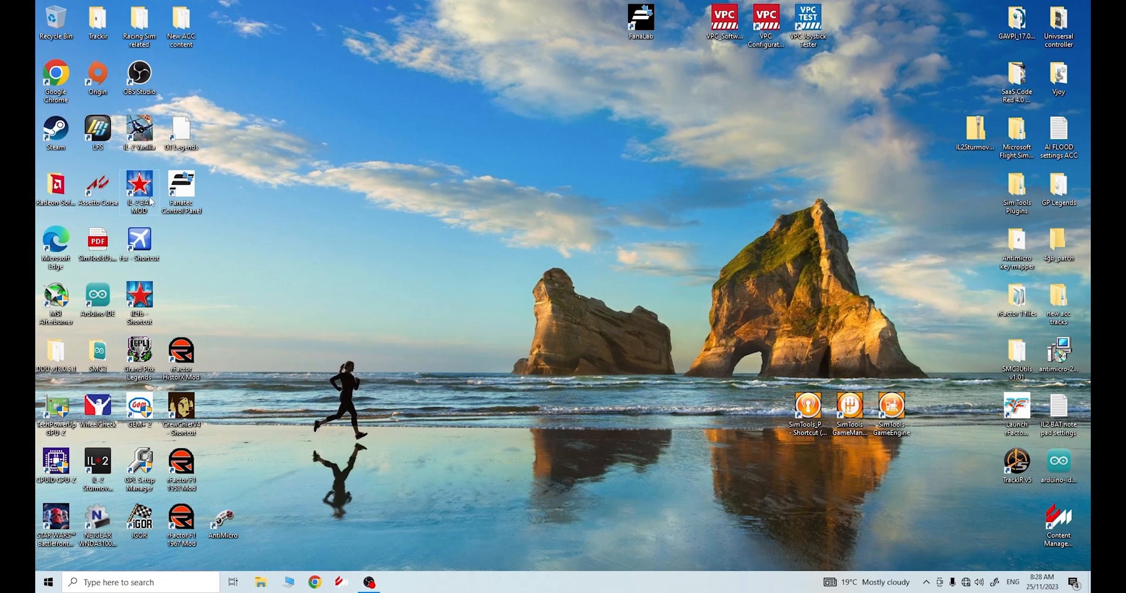
mouse_move(142, 128)
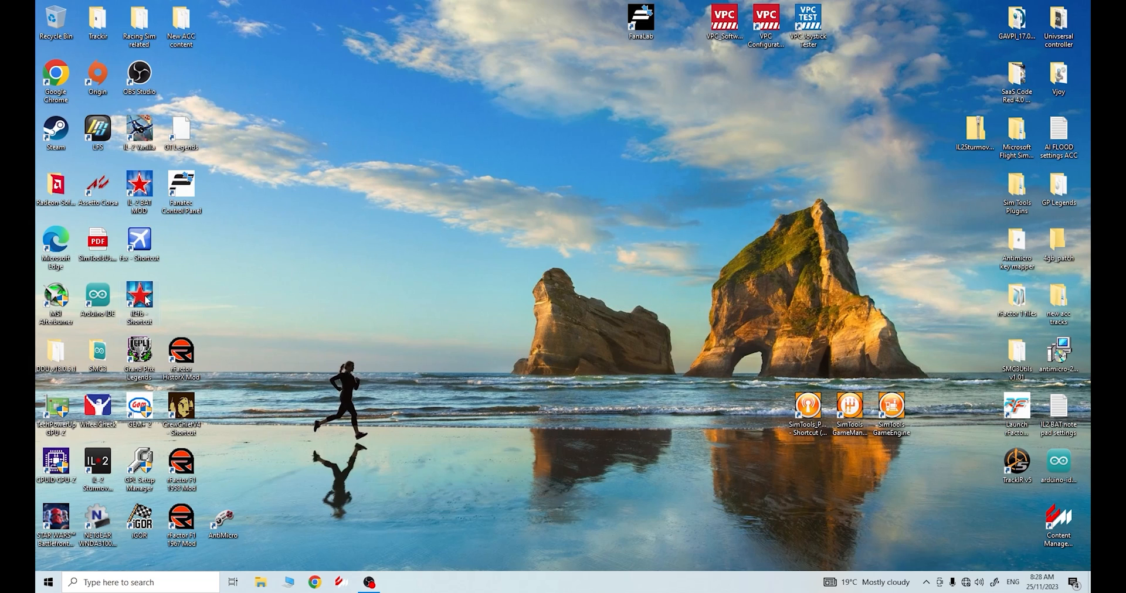
mouse_move(139, 295)
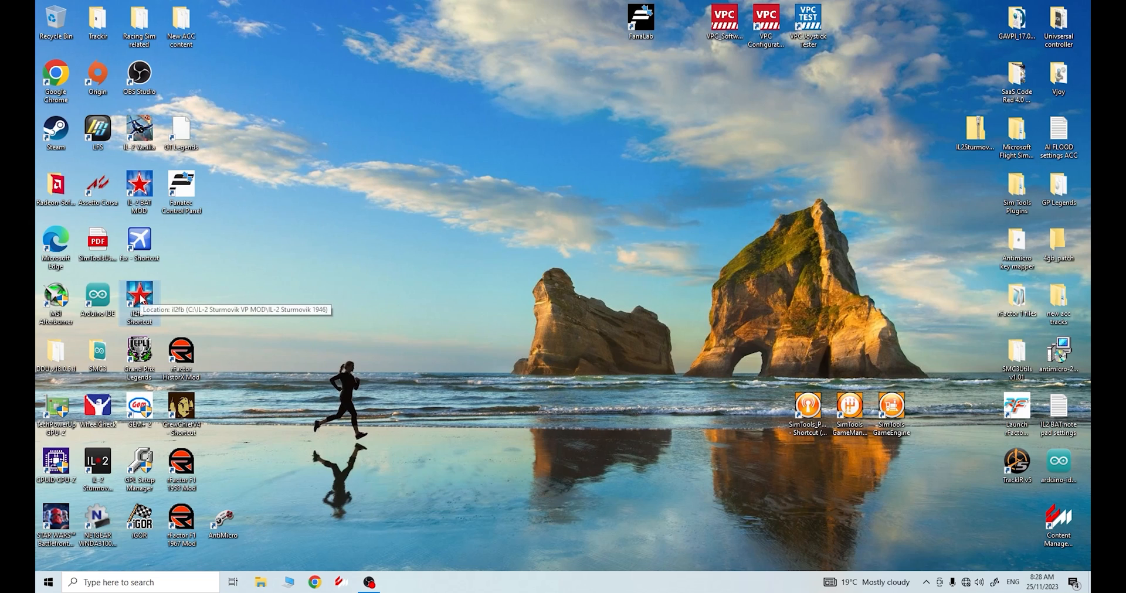
Bring up the rename option for the new il2fb desktop shortcut to call it IL-2 VP MOD.
right_click(139, 298)
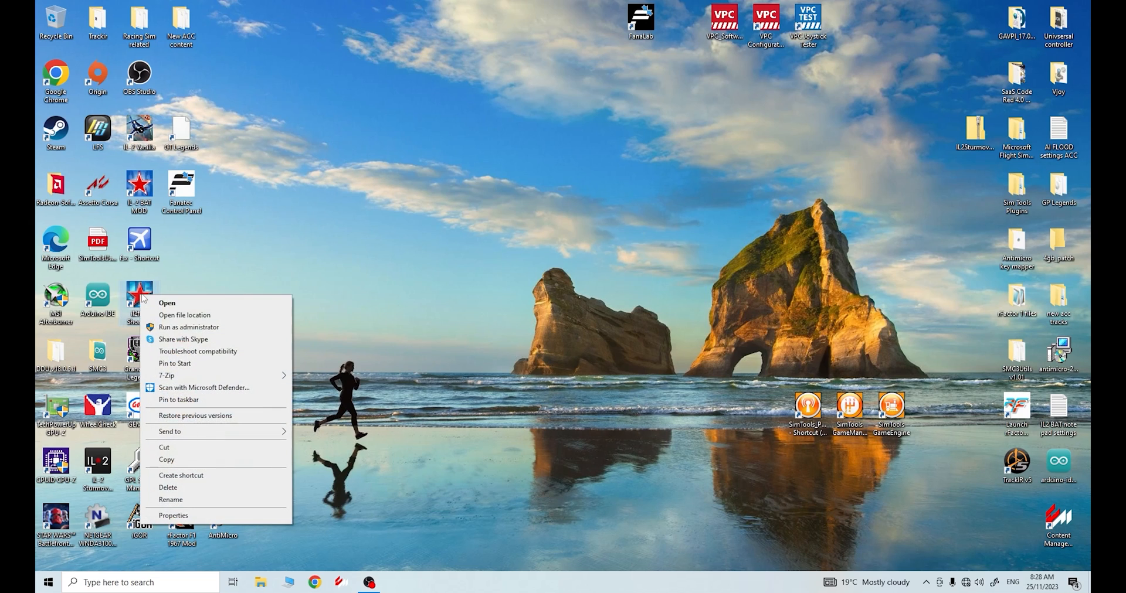
mouse_move(206, 501)
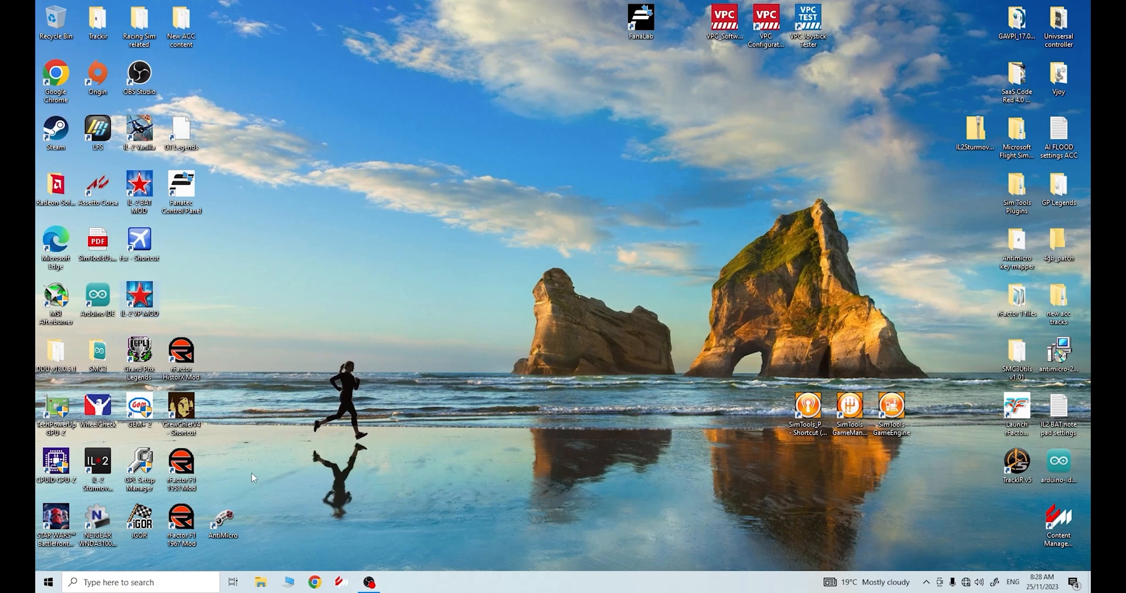
mouse_move(263, 466)
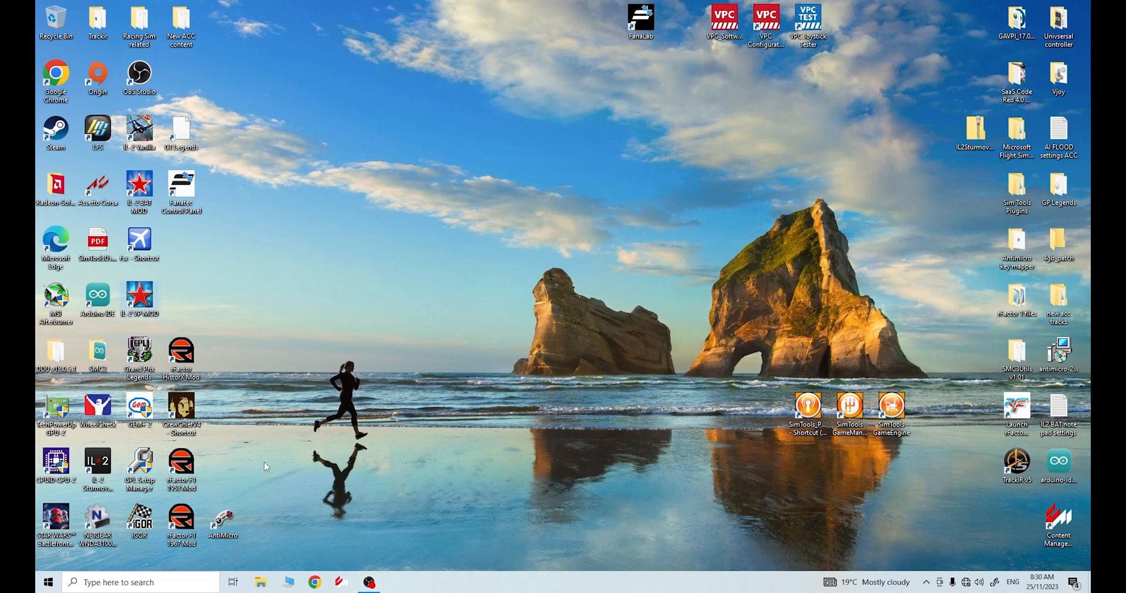
mouse_move(443, 326)
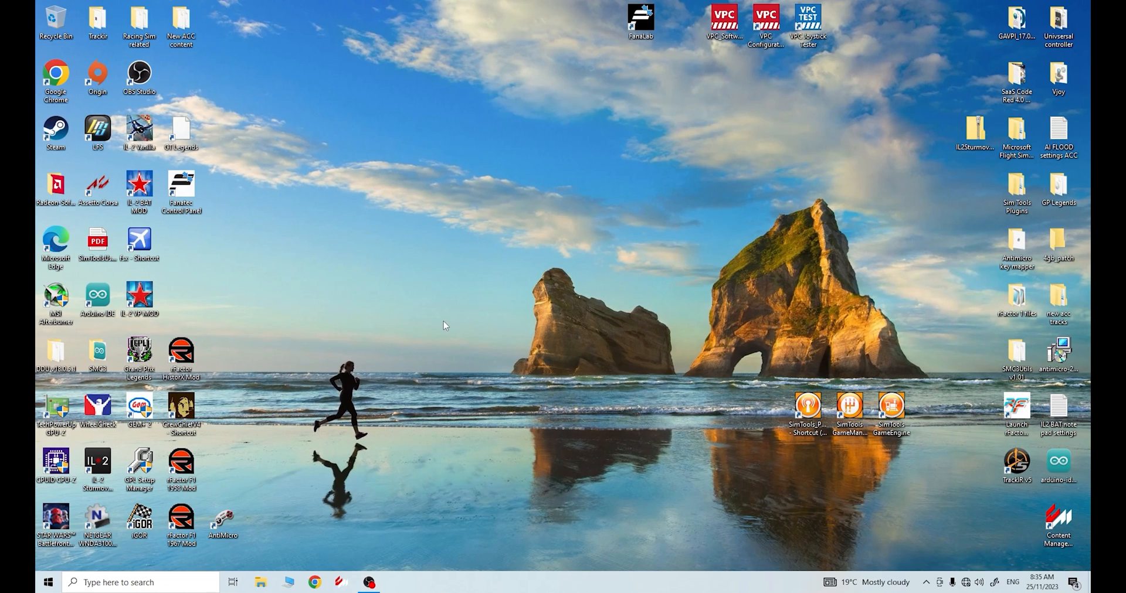